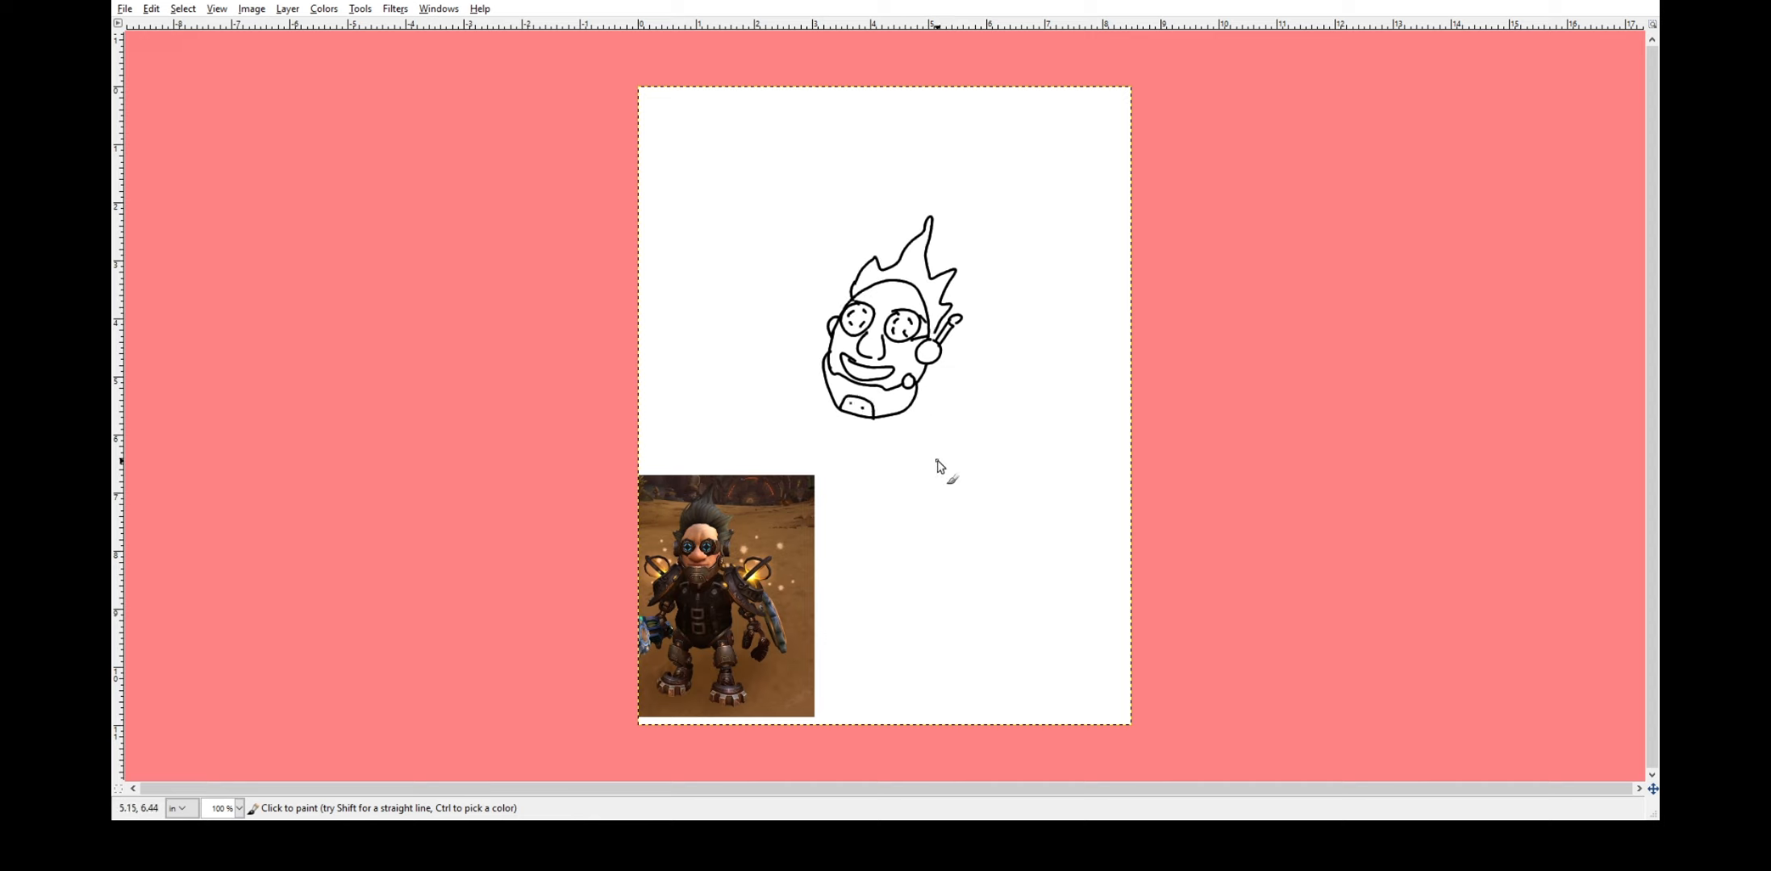
Sketch the upper arm, waving hand, left arm with vest, saw blade and curving cape.
left_click_drag(926, 402, 955, 436)
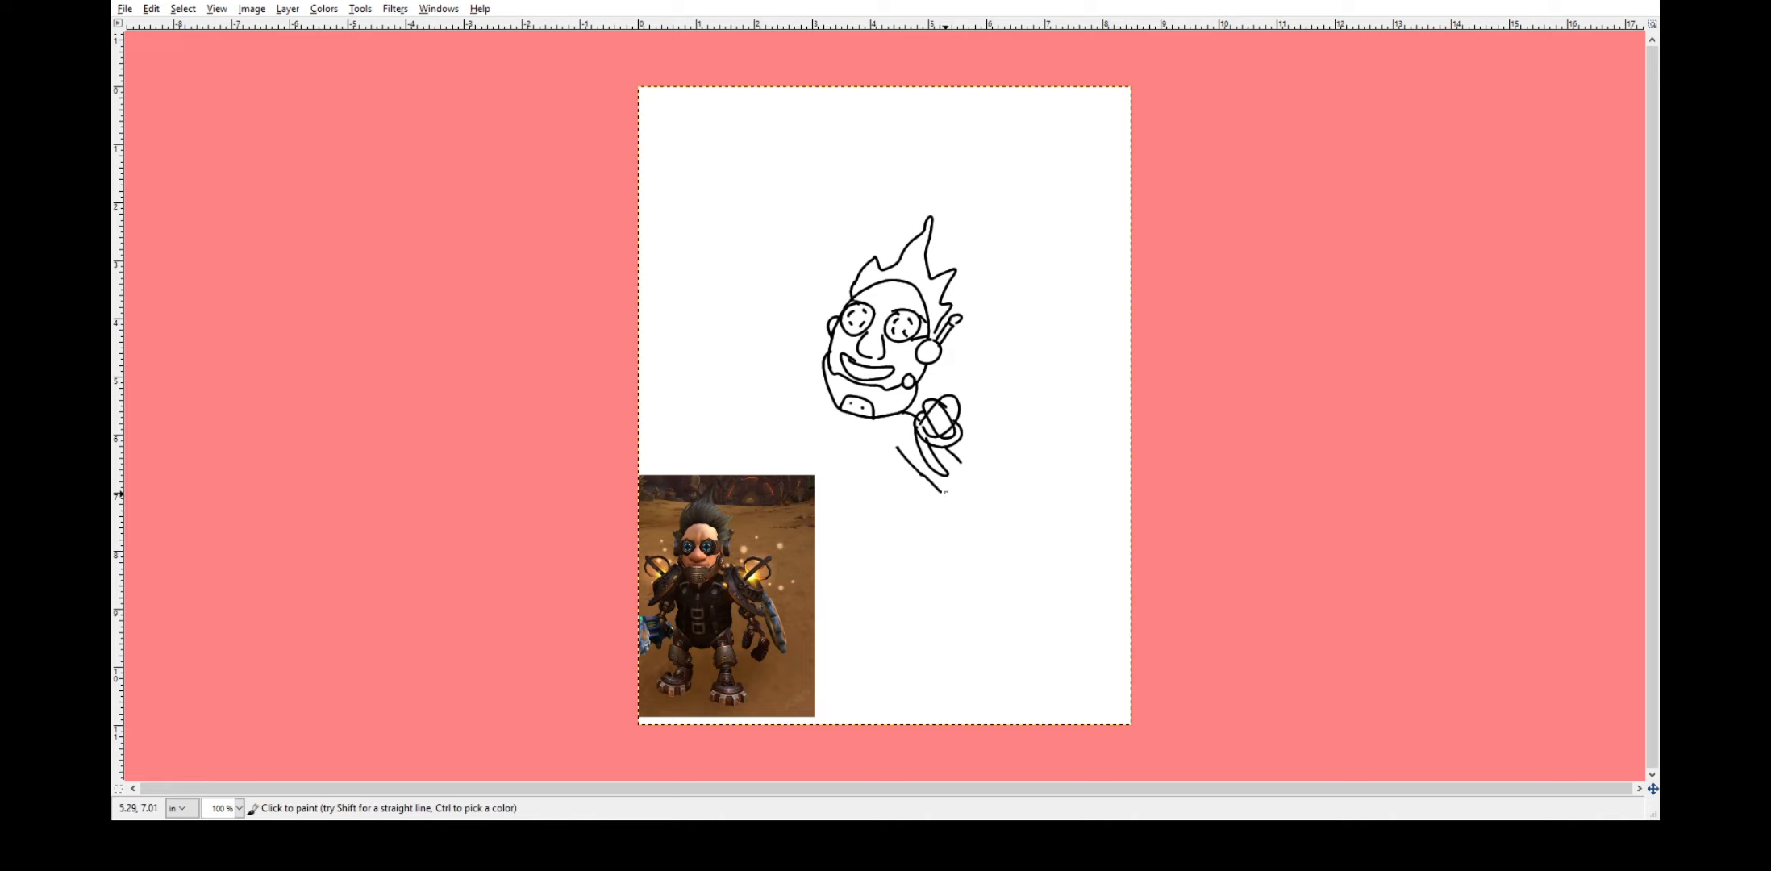
left_click_drag(959, 463, 982, 503)
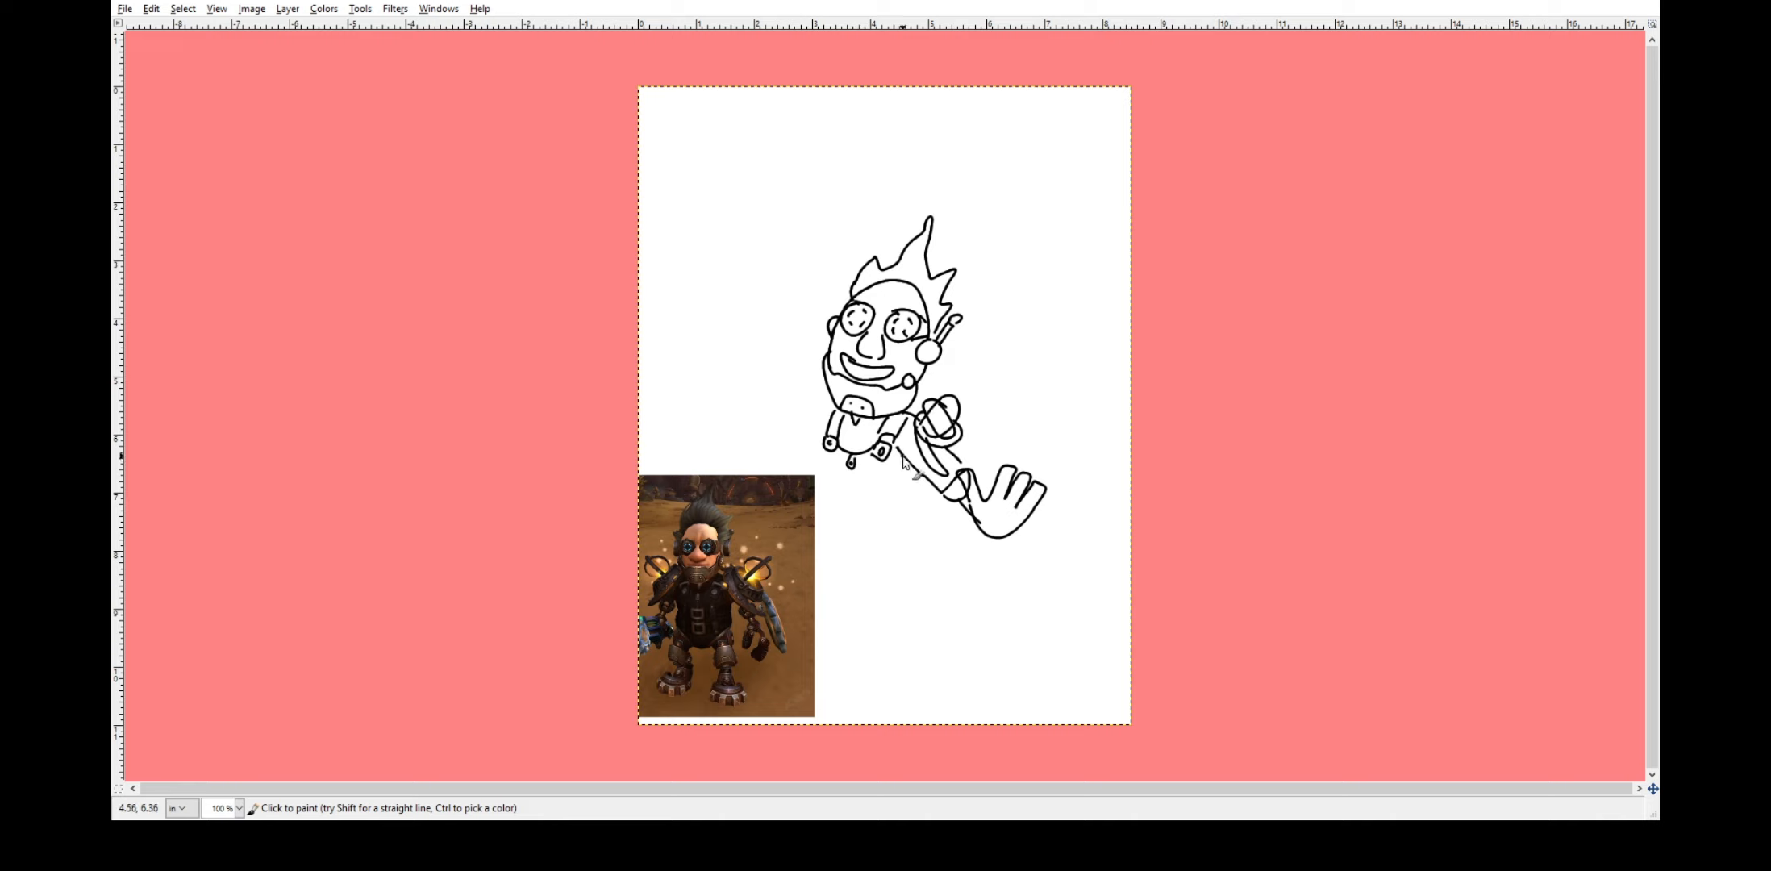
left_click_drag(892, 452, 858, 531)
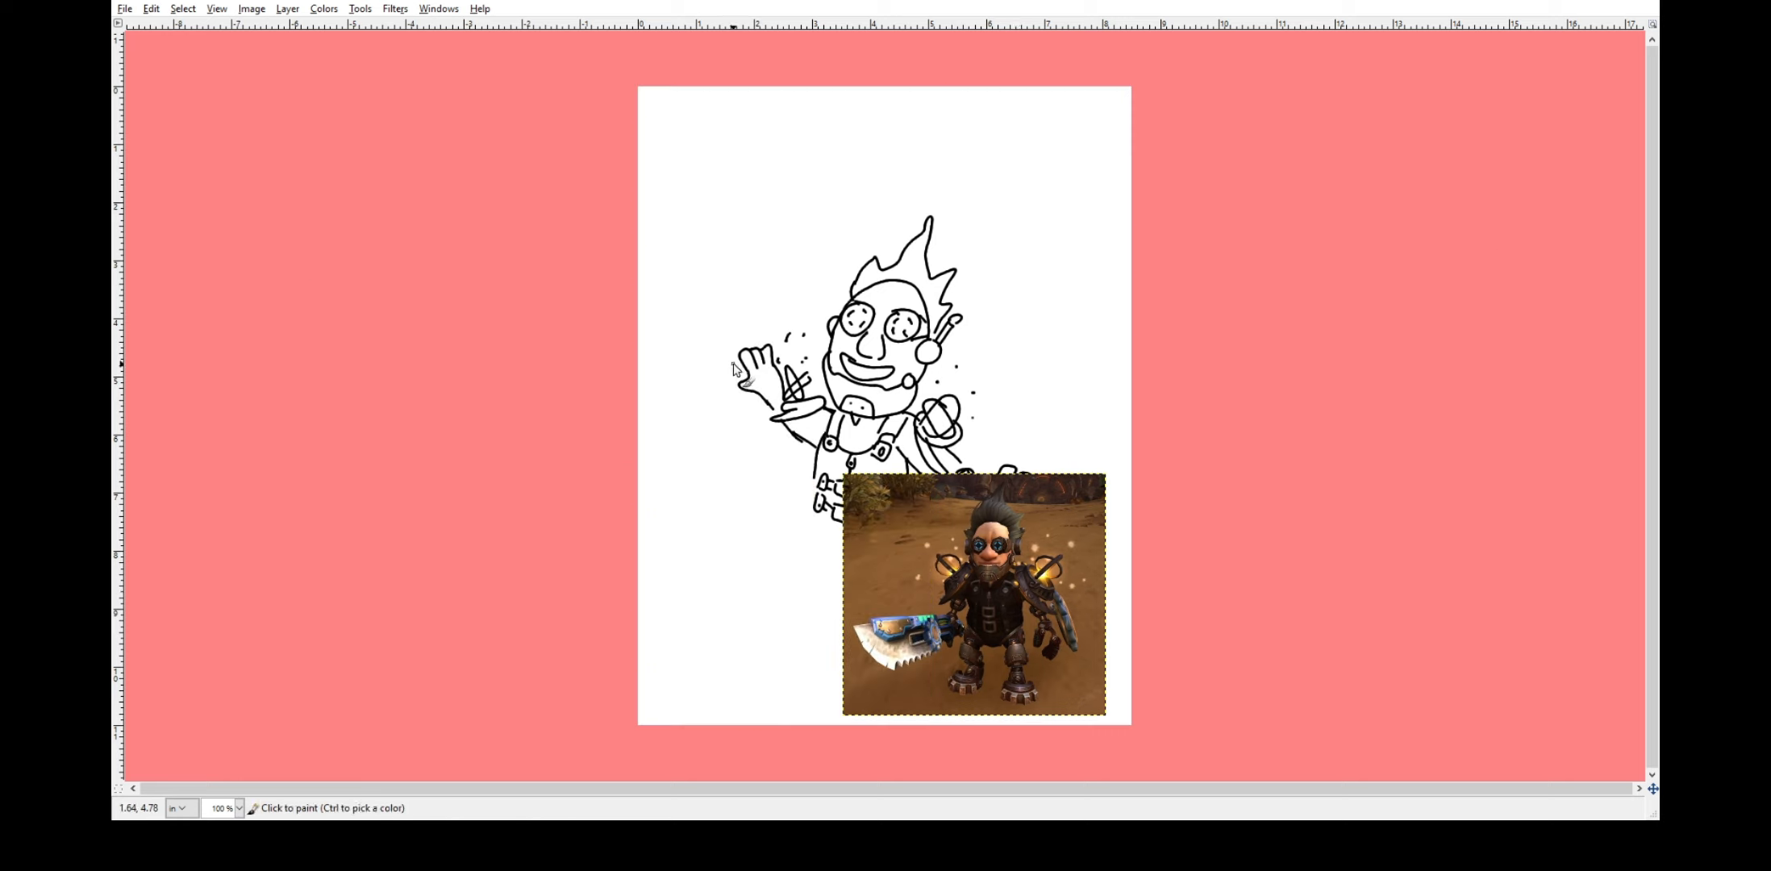
left_click_drag(743, 367, 653, 409)
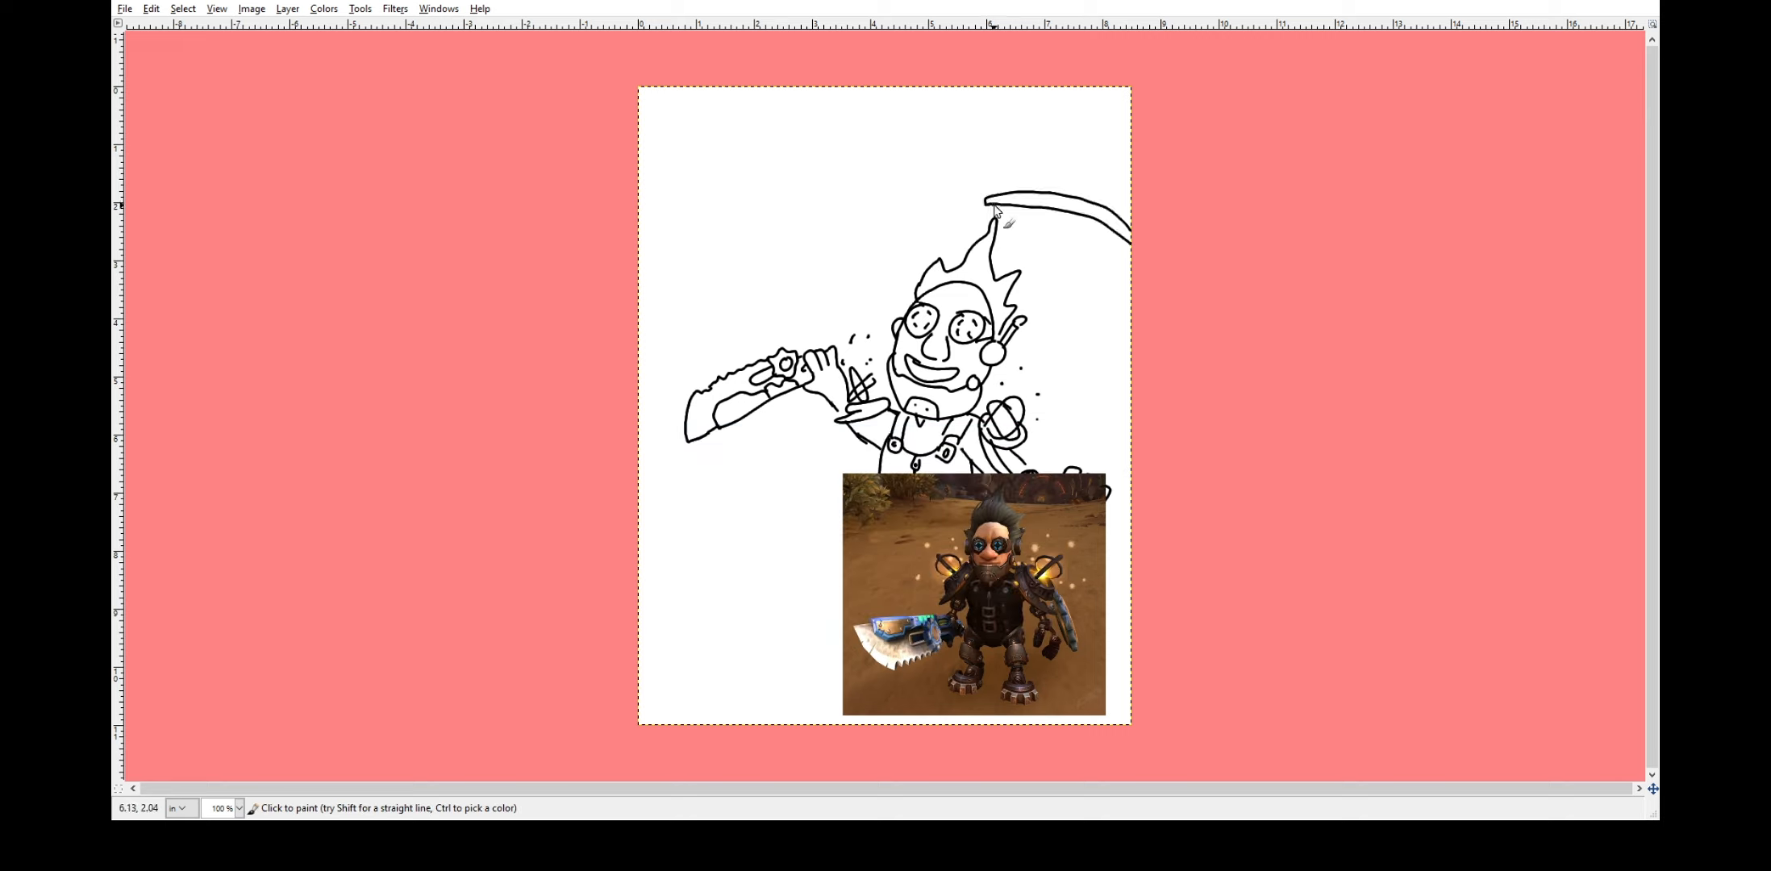
left_click_drag(974, 595, 820, 266)
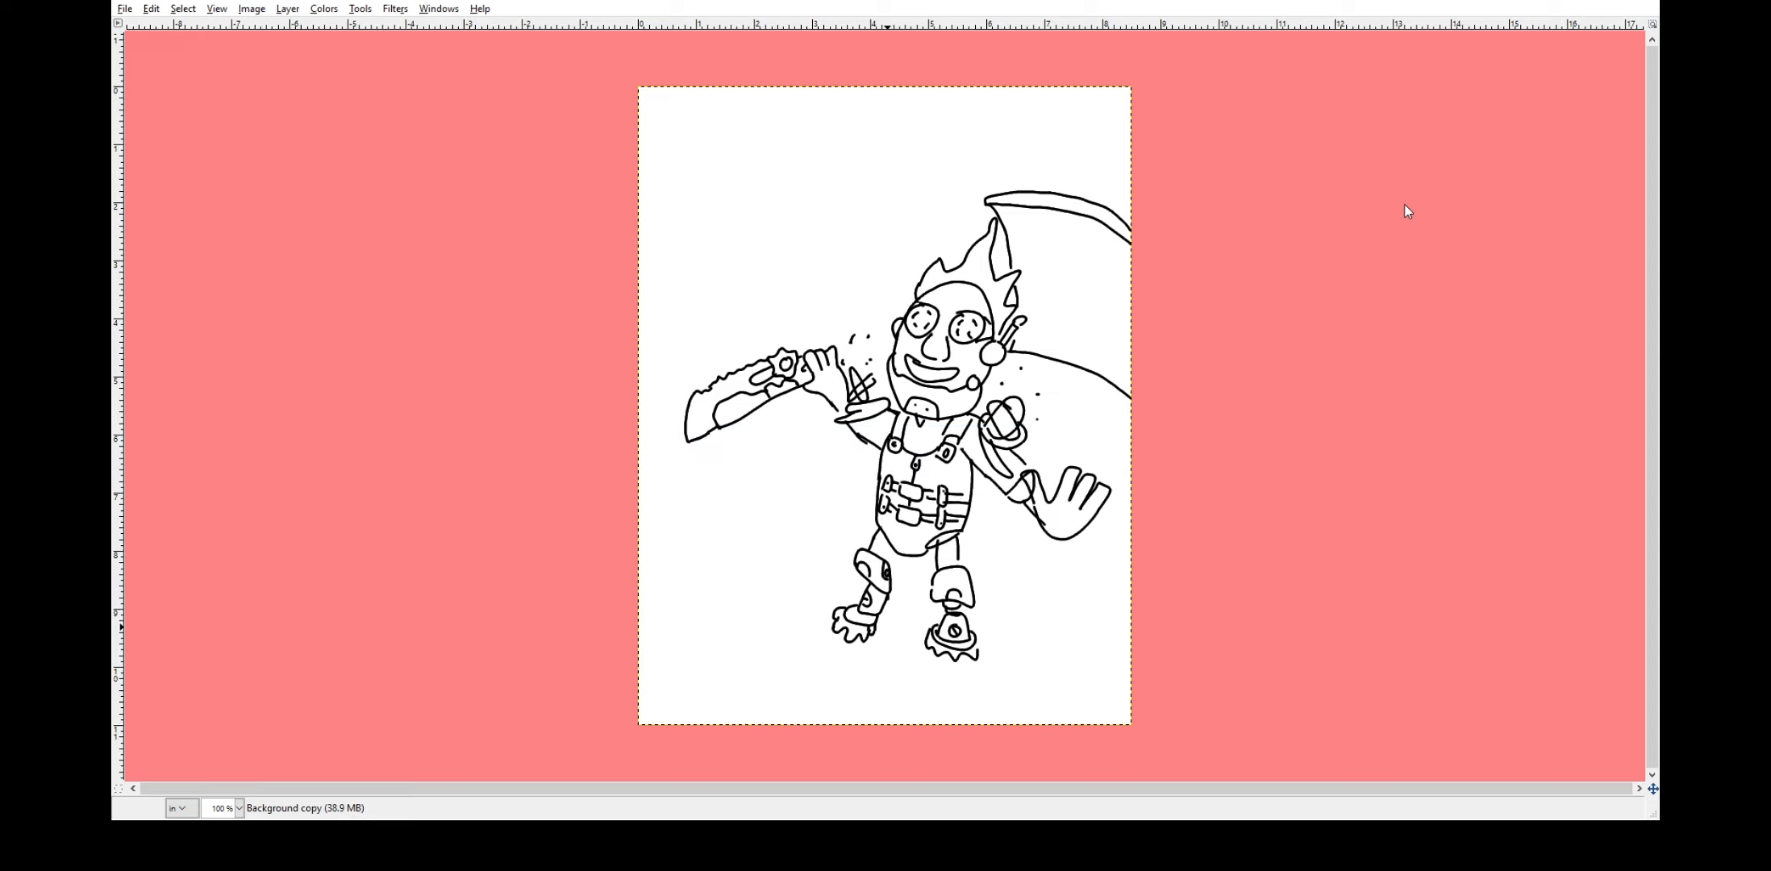
mouse_move(876, 492)
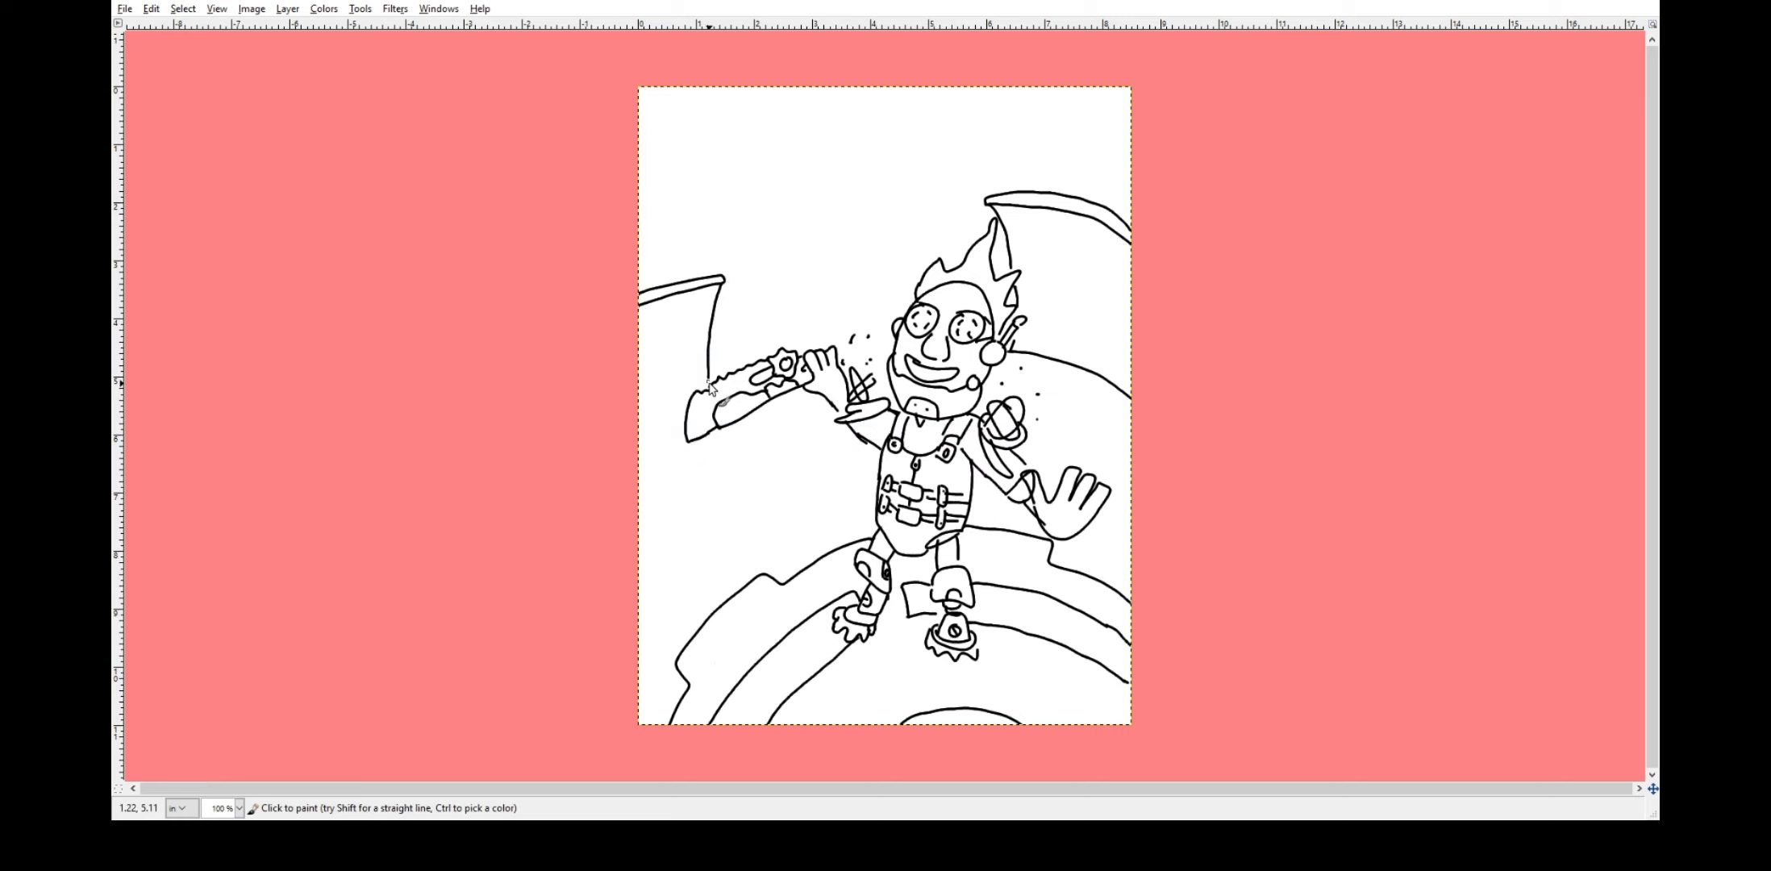
Add a small detail stroke to the saw blade in the rough sketch.
left_click(706, 391)
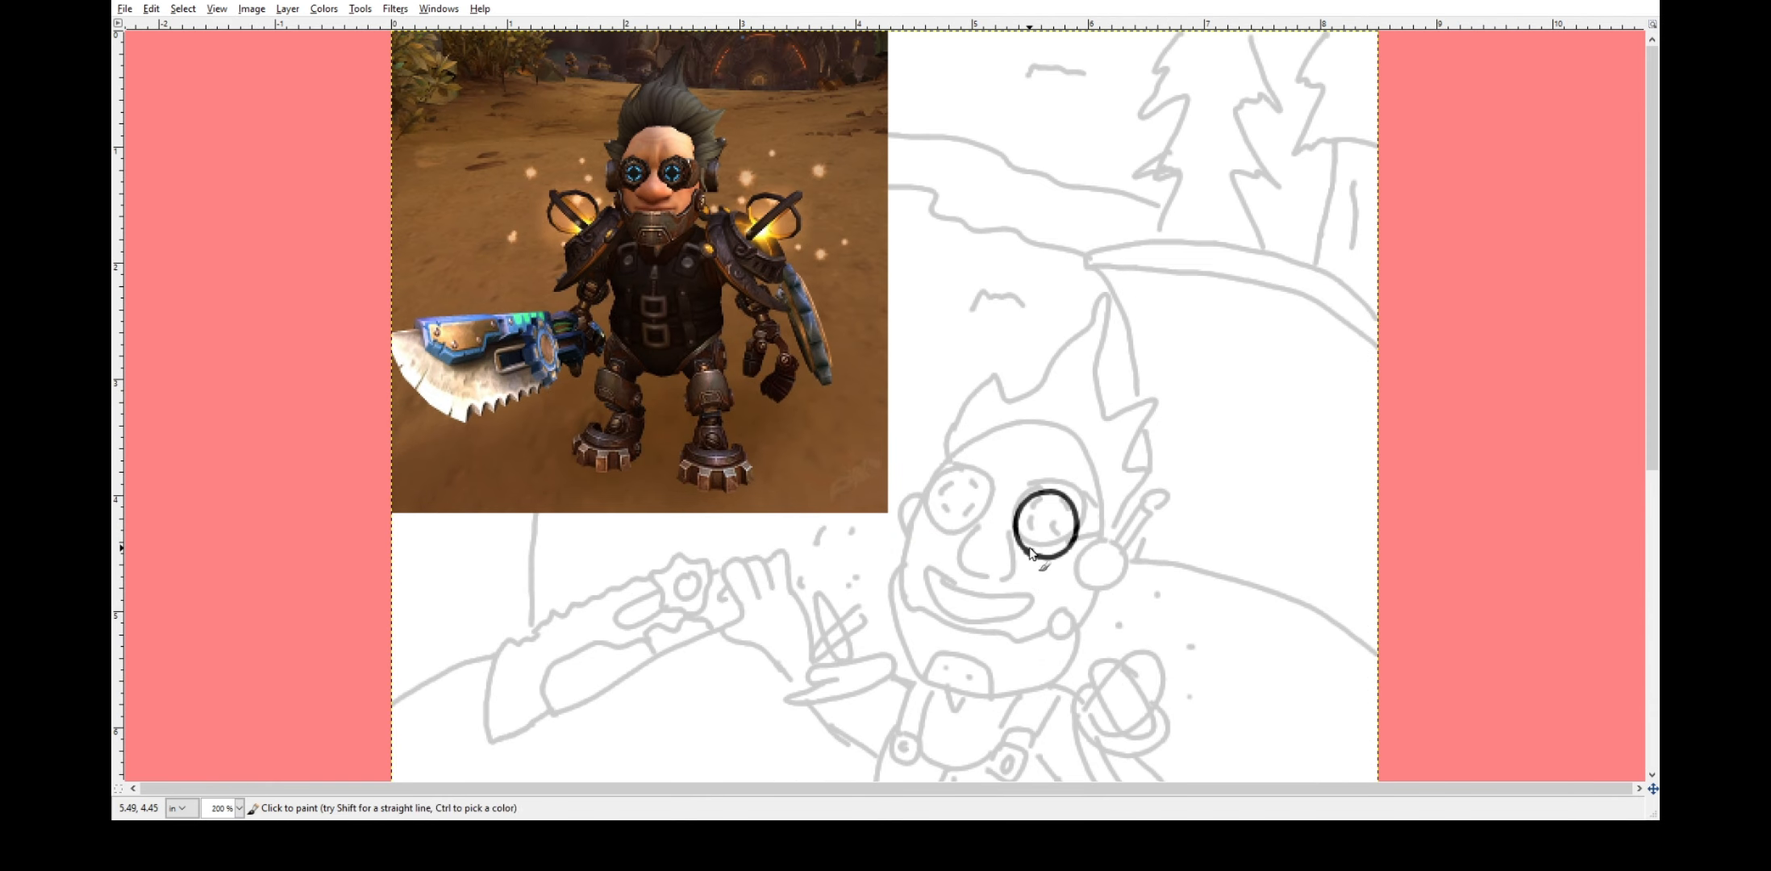
mouse_move(1031, 523)
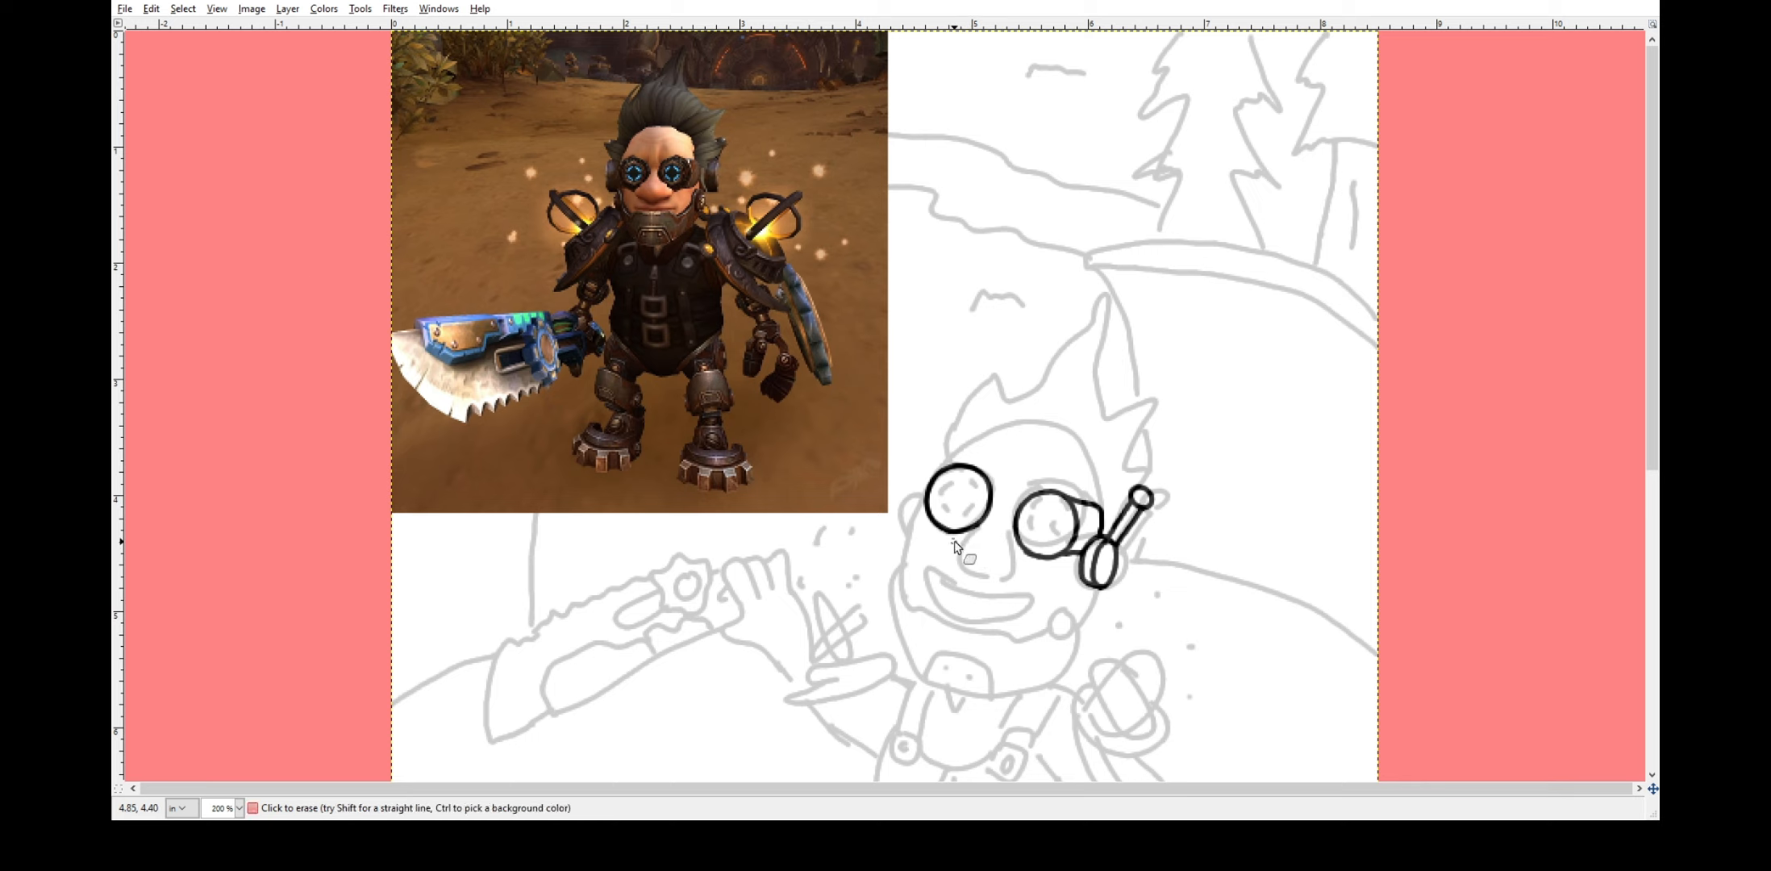
Erase a stray stroke by the left goggle and ink the closed smile beneath the goggles.
left_click_drag(966, 520, 955, 576)
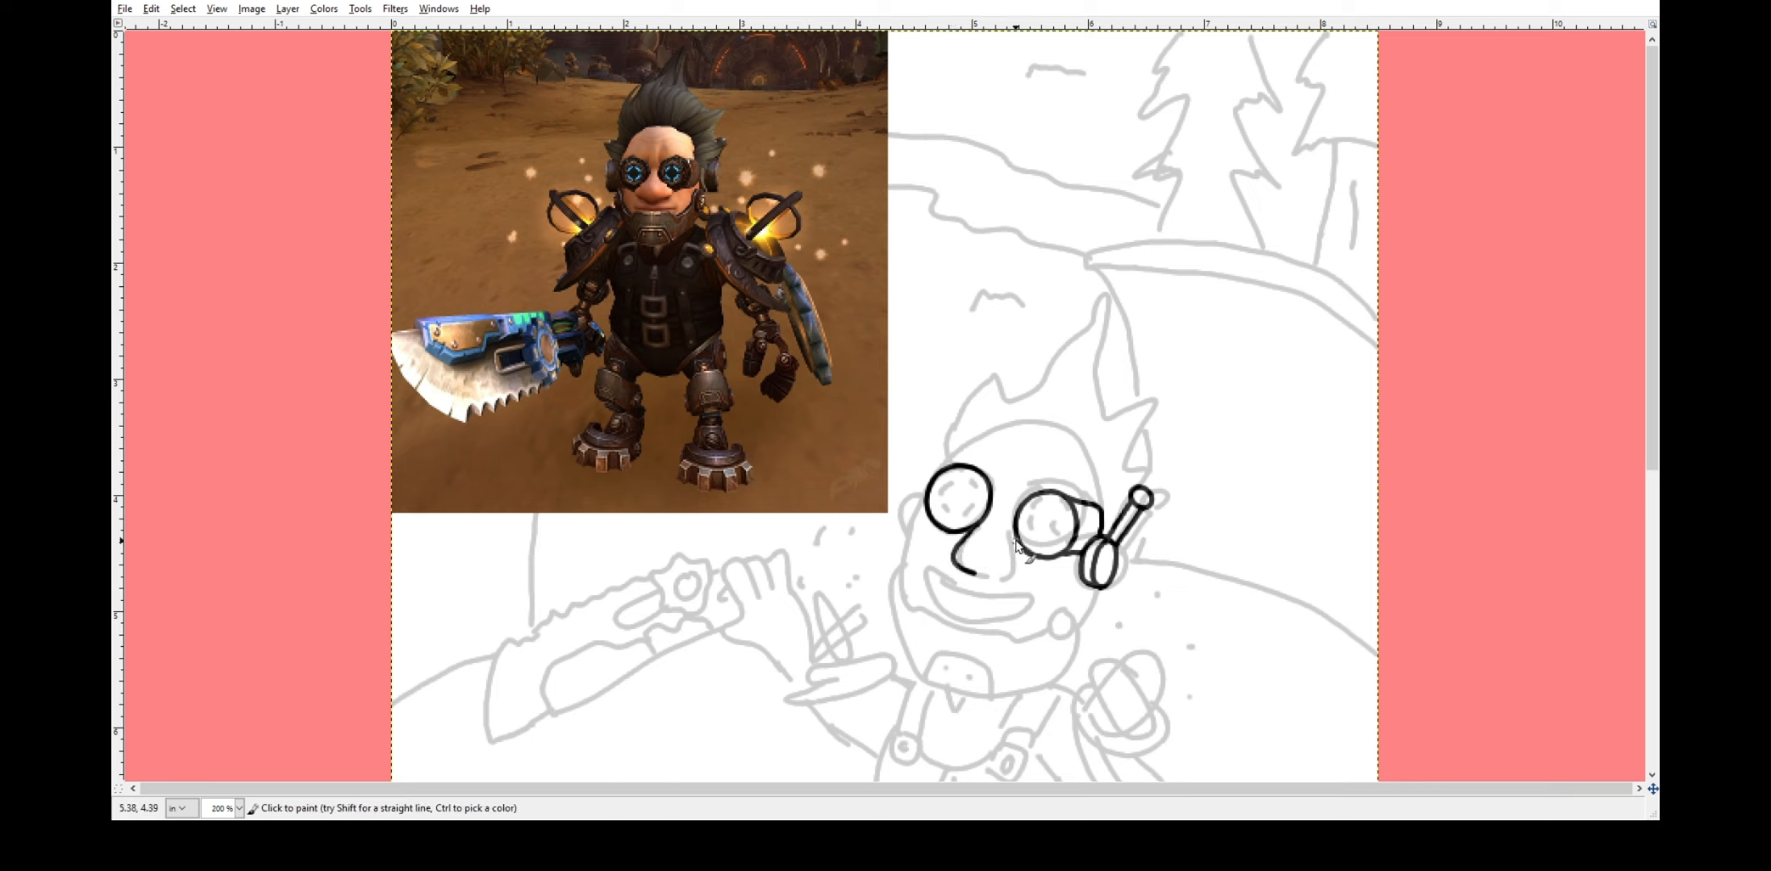
left_click_drag(932, 576, 1027, 565)
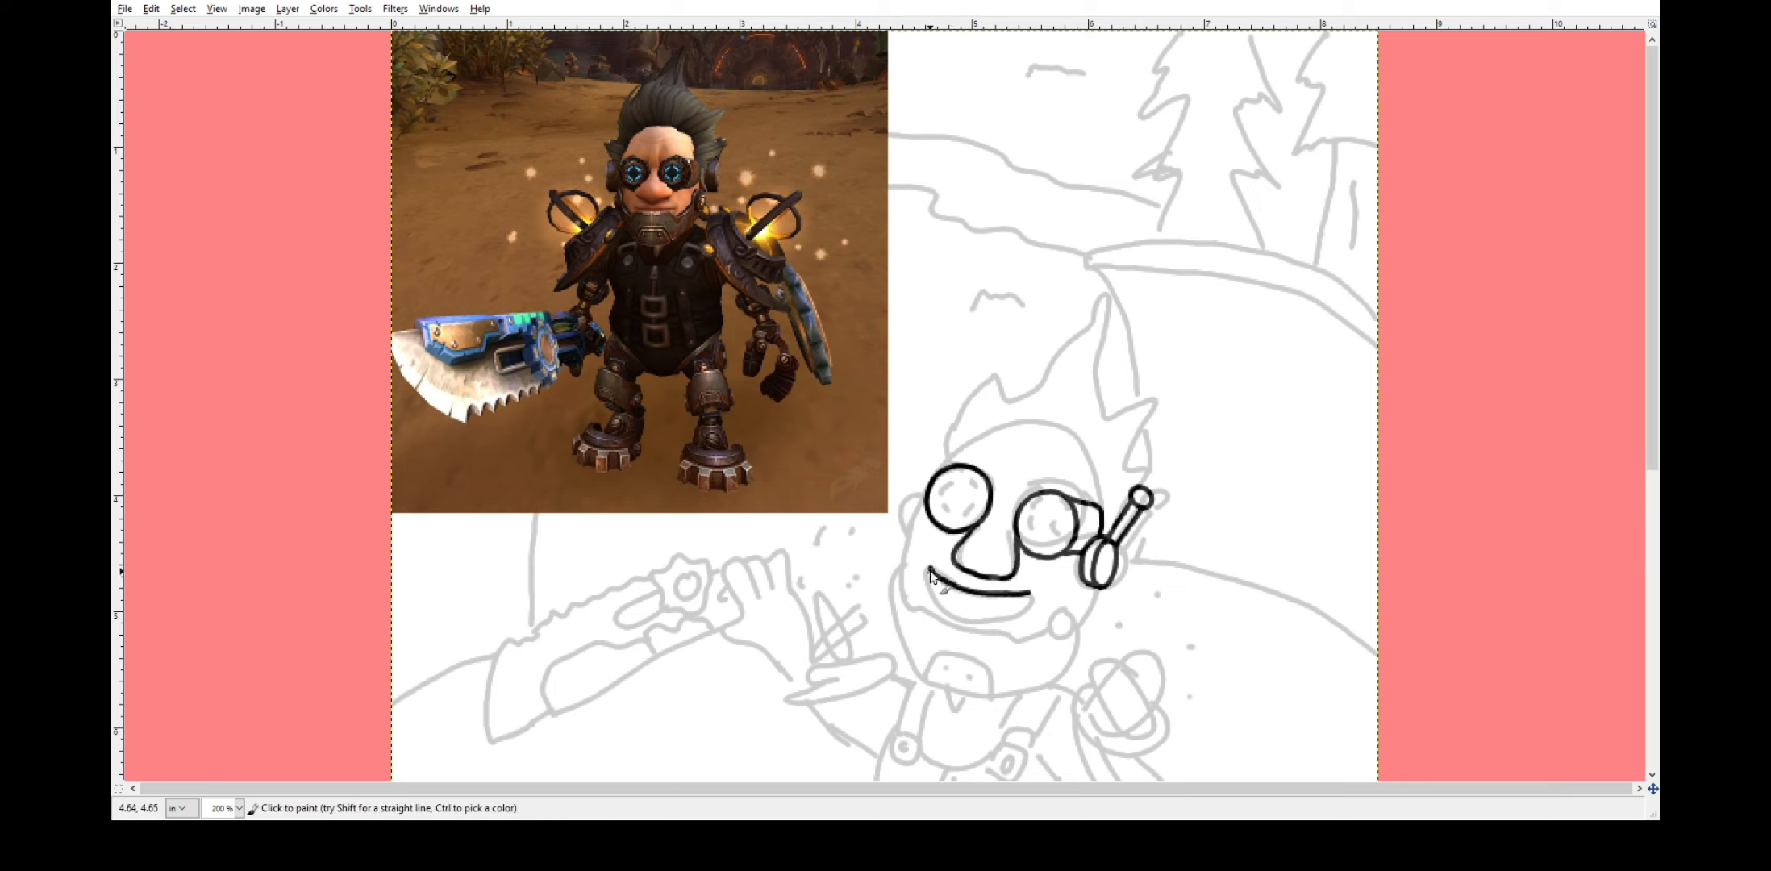
left_click_drag(925, 576, 1034, 565)
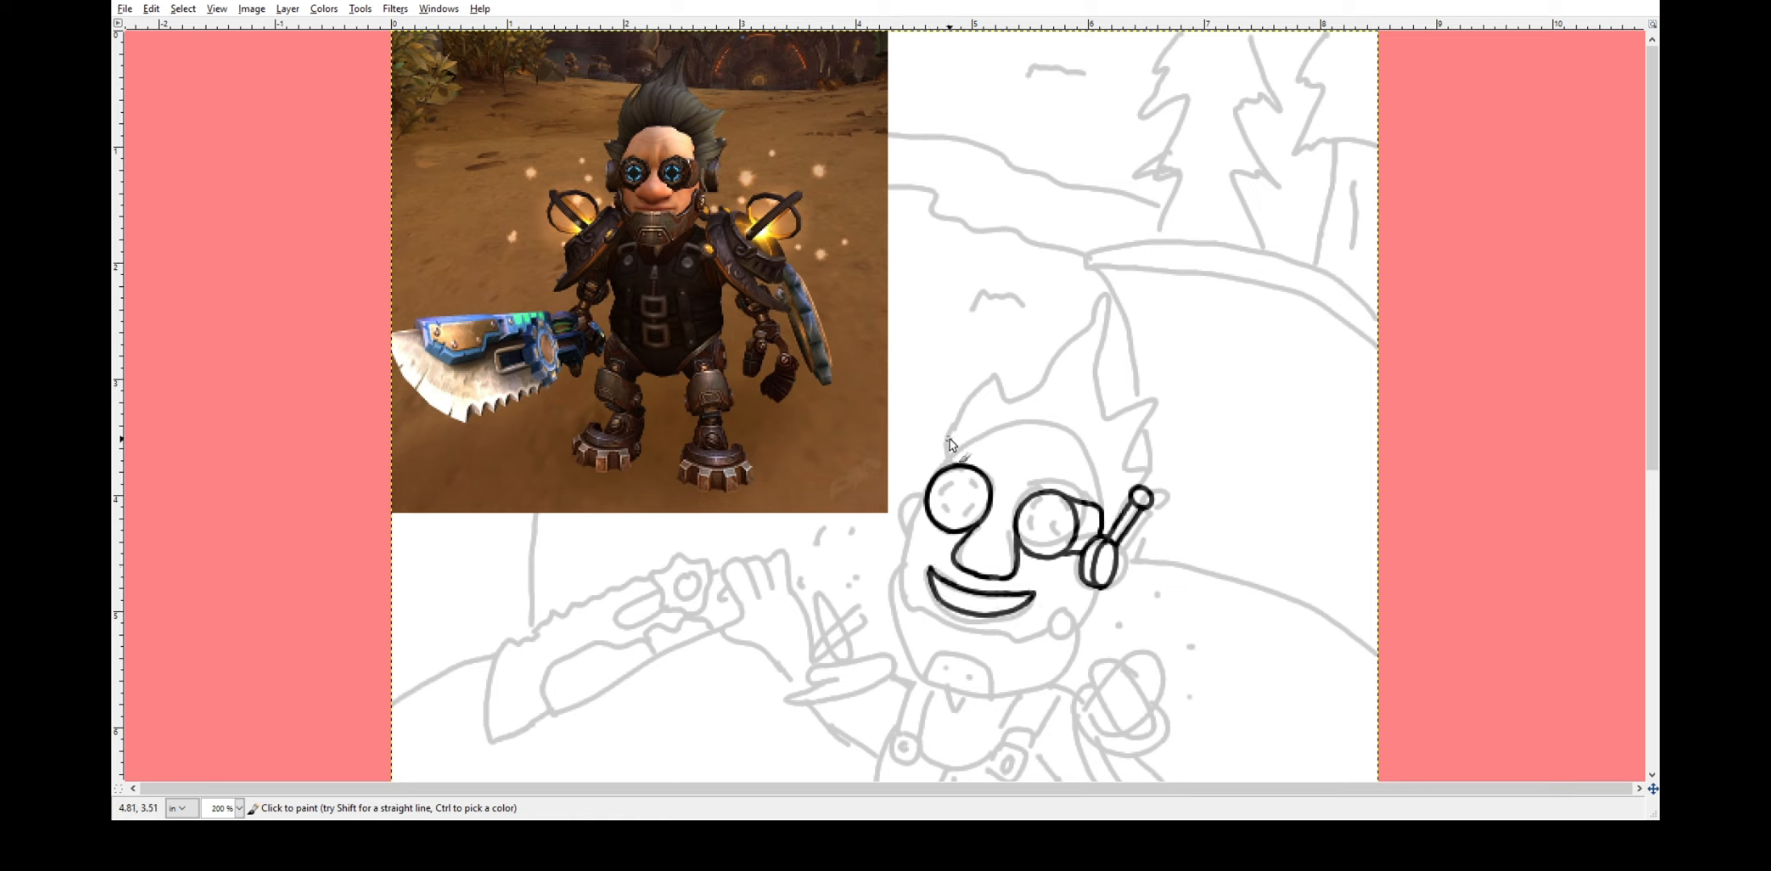
left_click(948, 441)
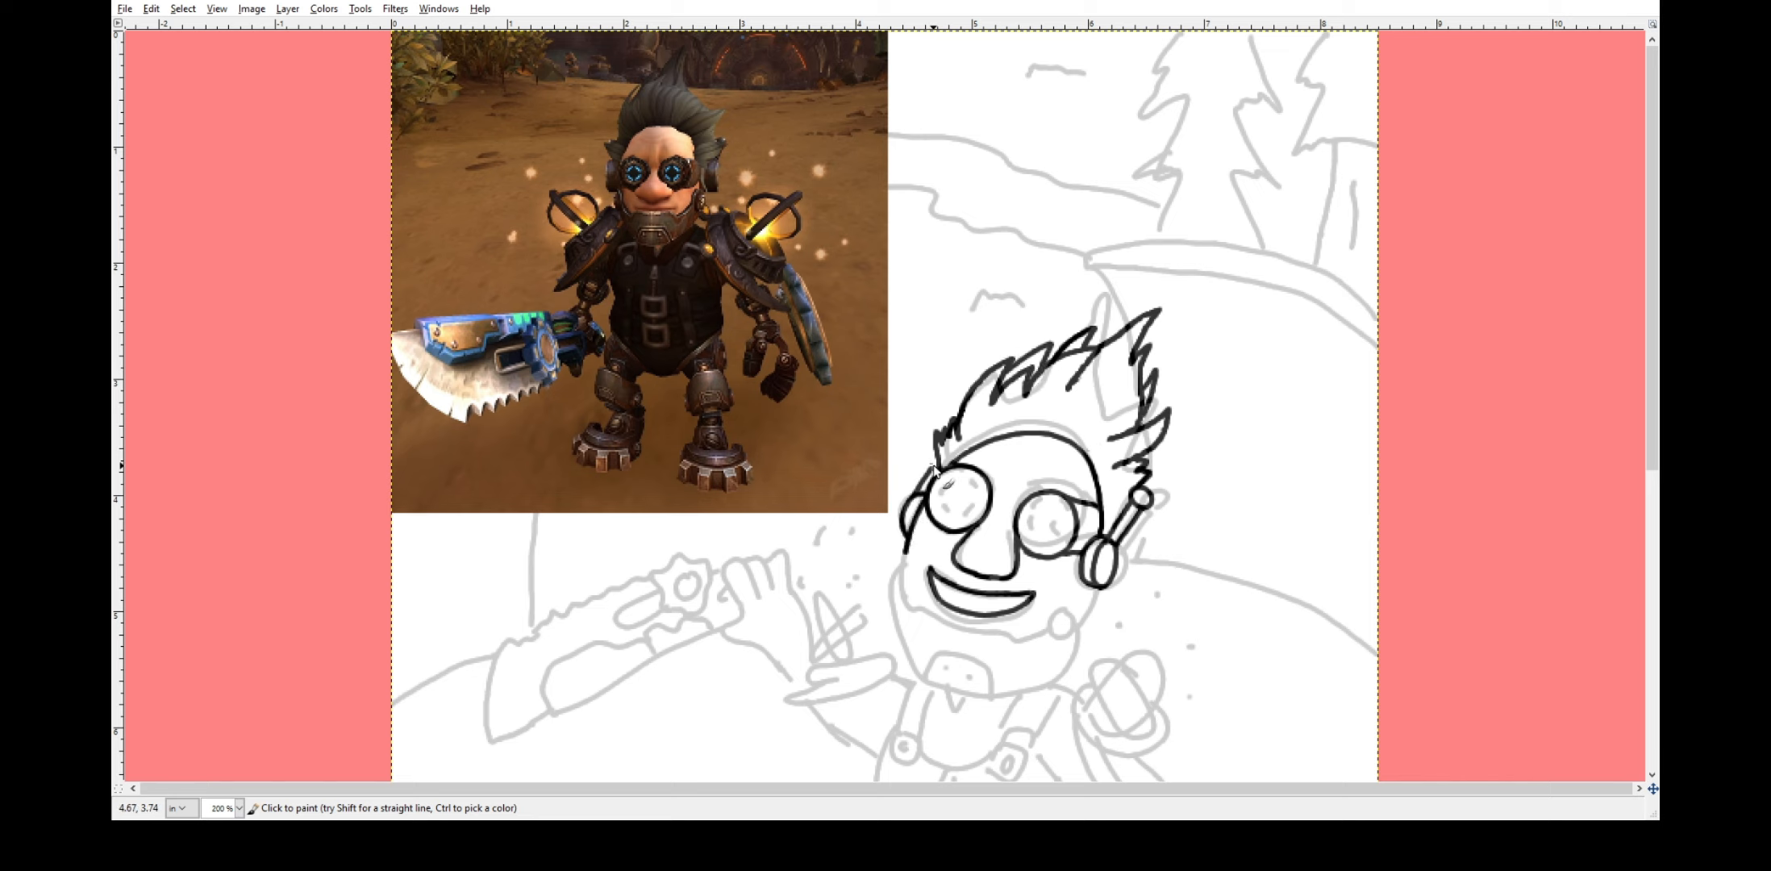
Ink the face outline along the grey sketch under the goggles.
left_click_drag(932, 610, 1050, 628)
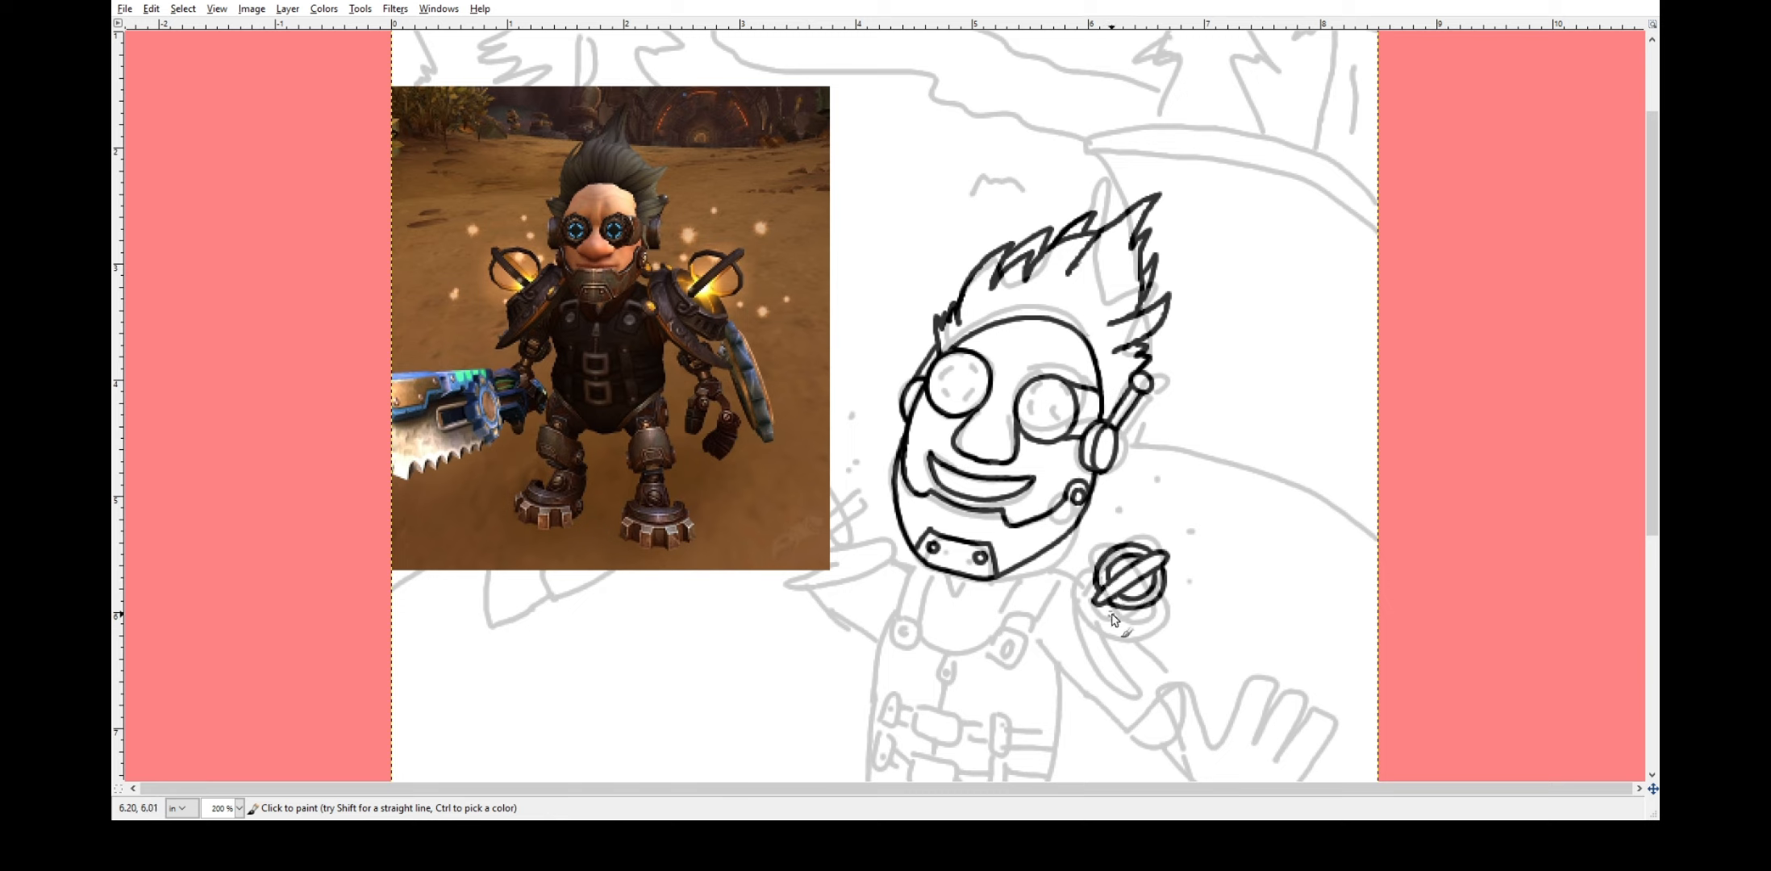
mouse_move(1100, 618)
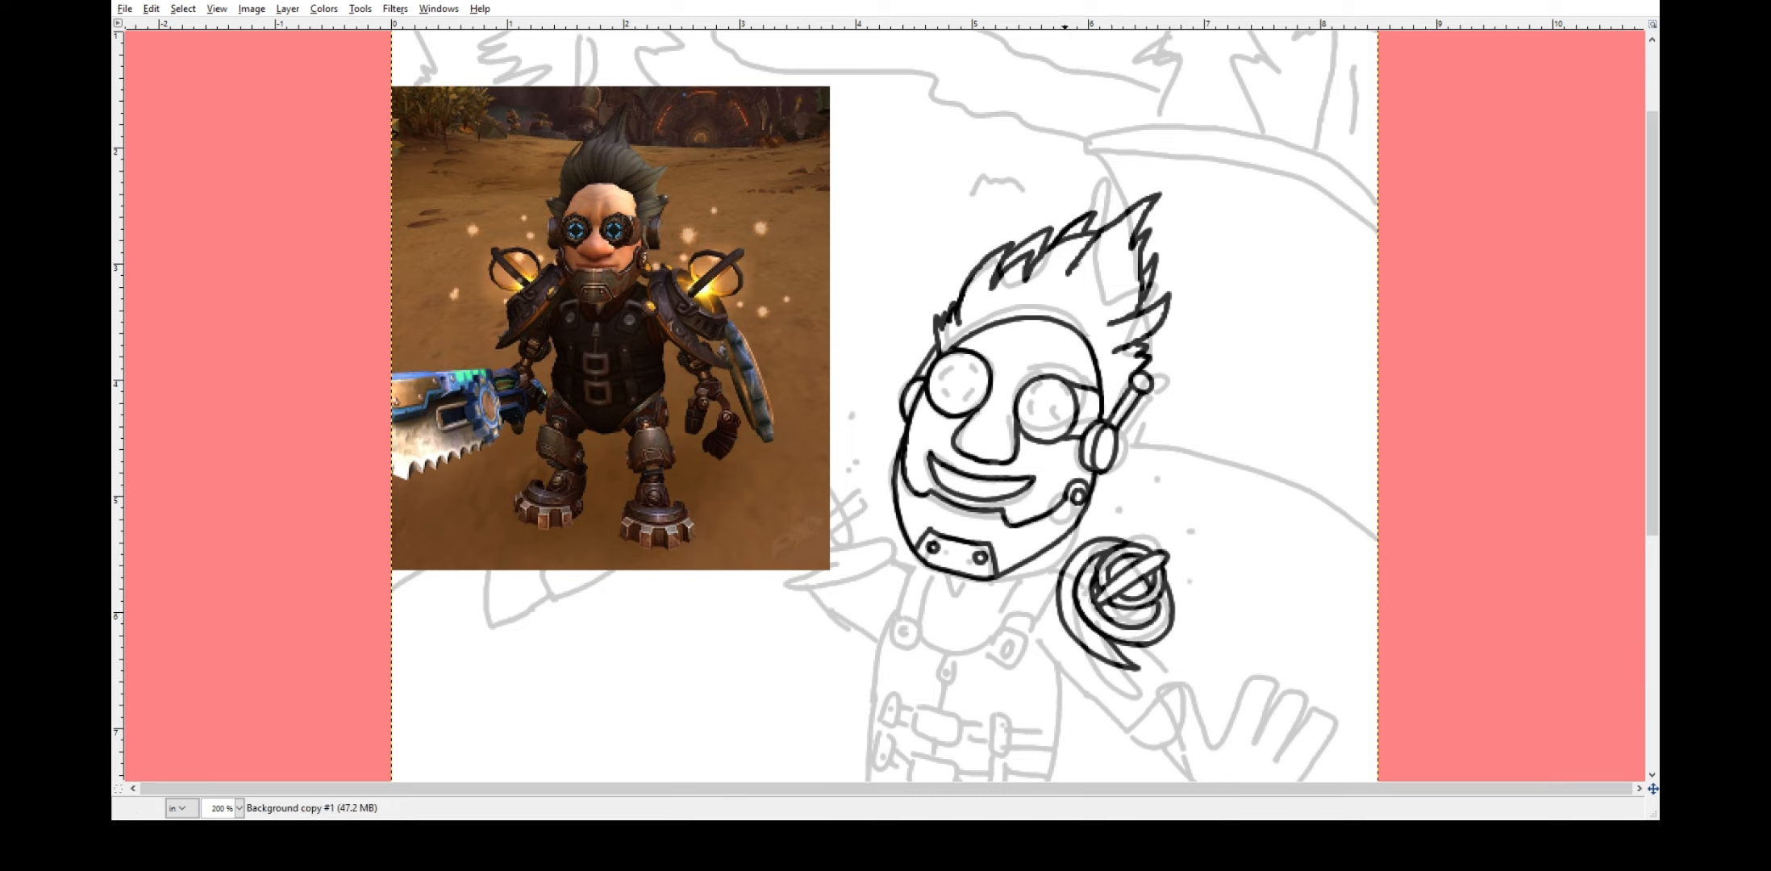
mouse_move(1064, 613)
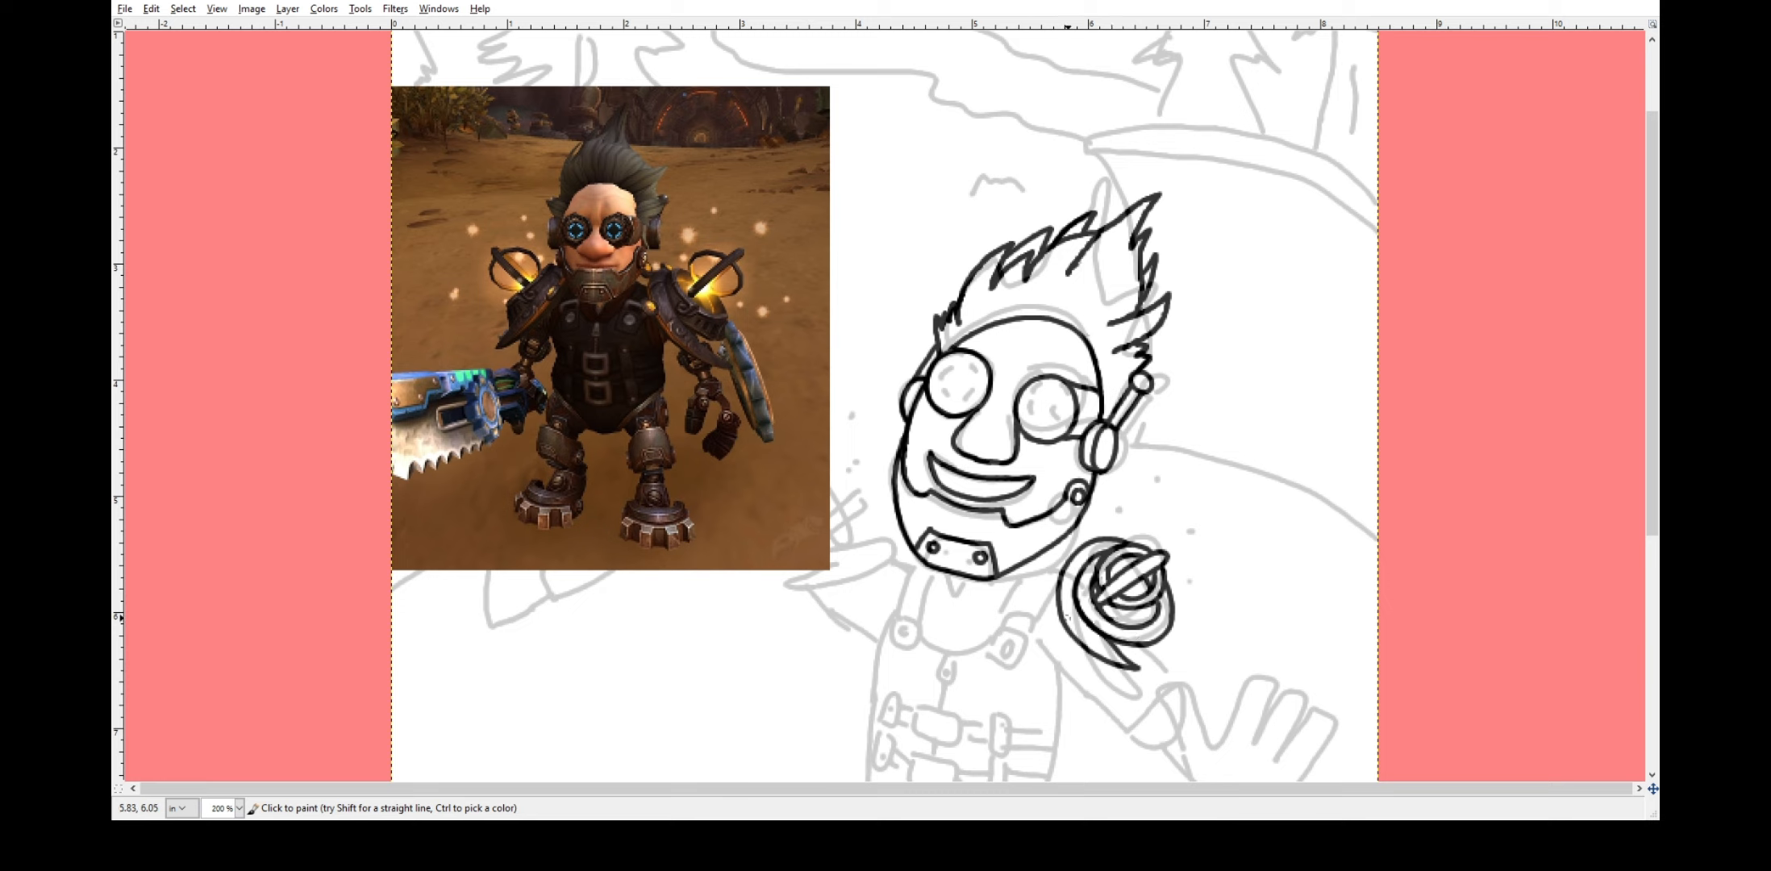
scroll("down", 3)
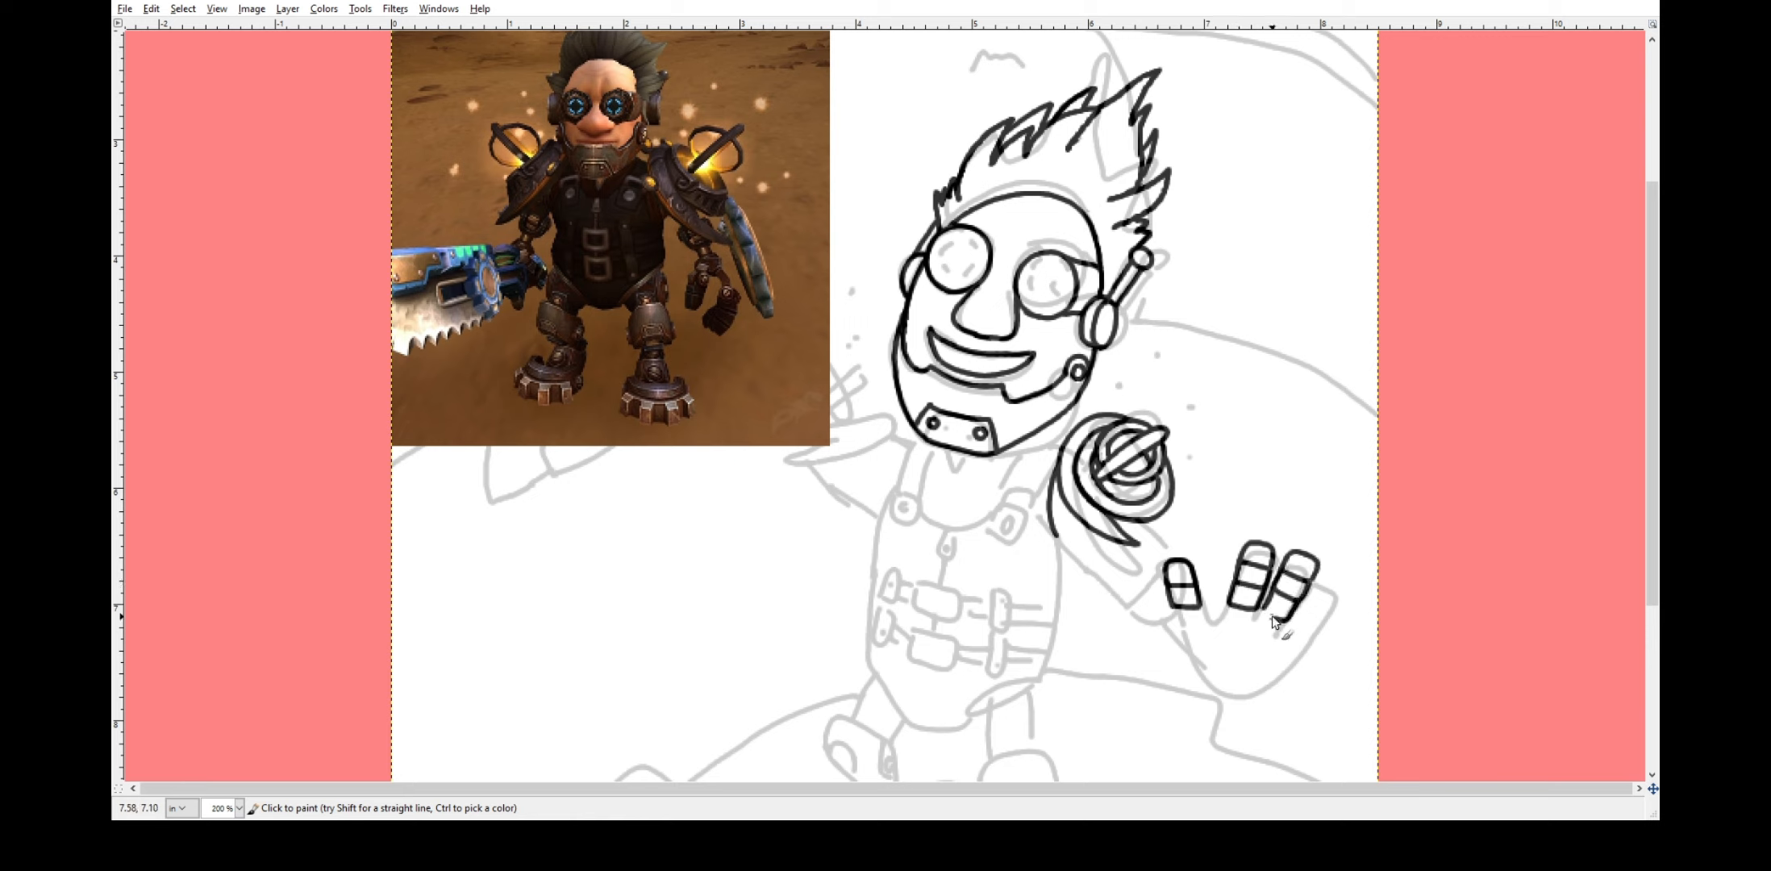
Ink the fingers of the gnome's raised waving hand.
left_click_drag(1287, 587, 1327, 632)
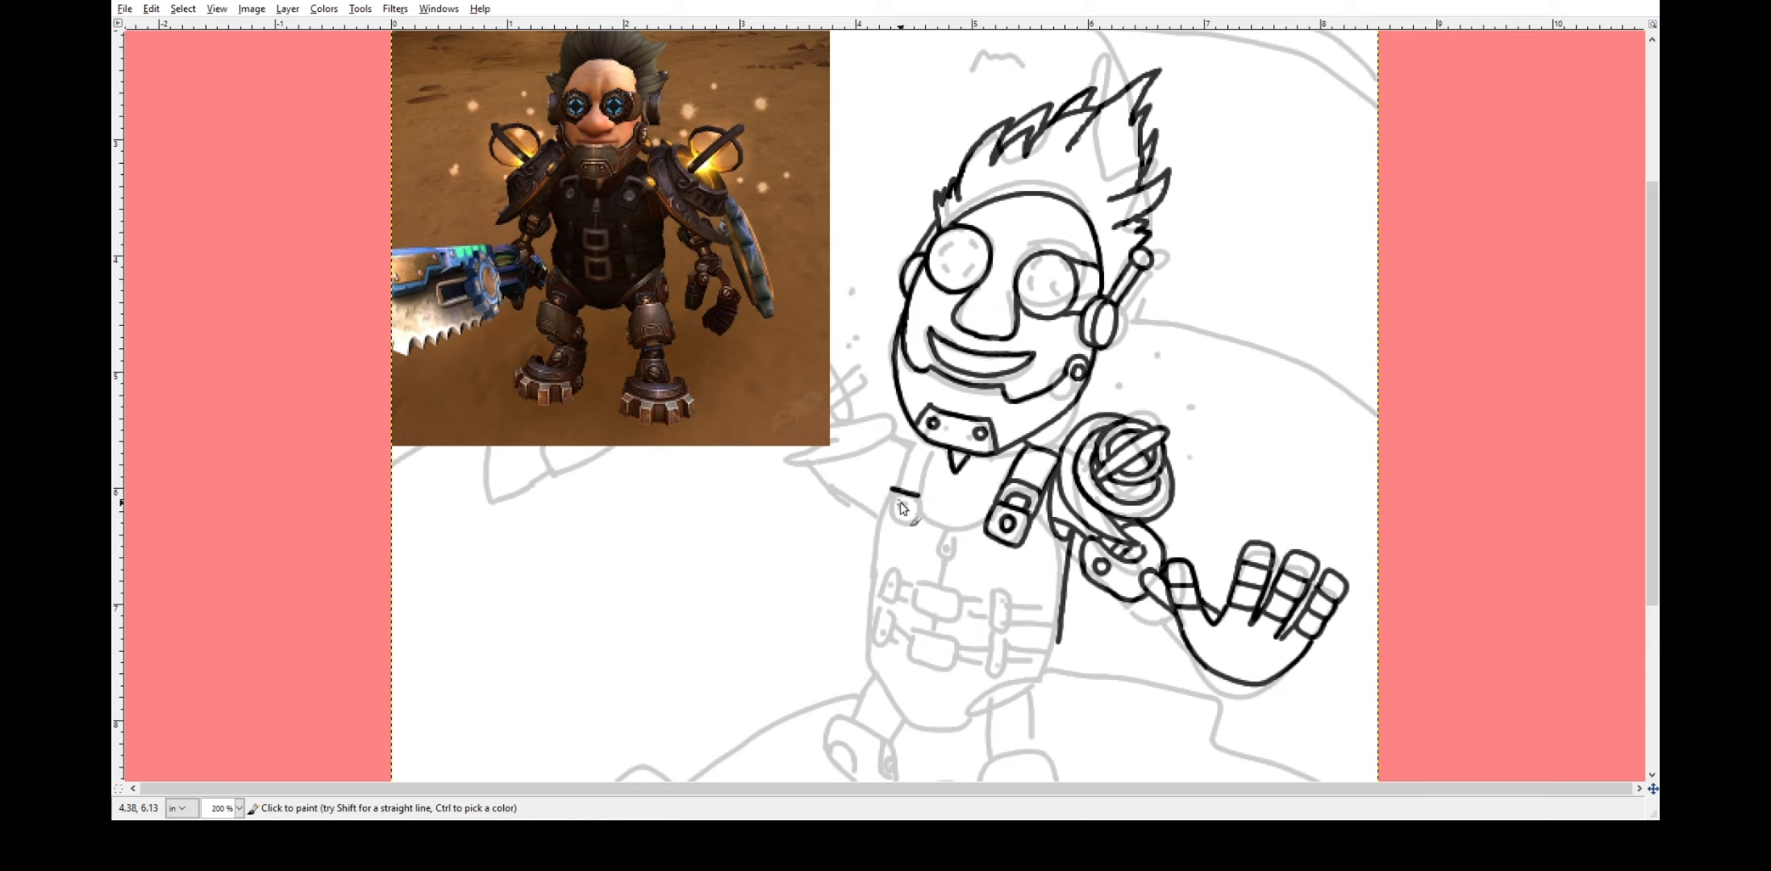
Ink the vest's left shoulder strap, buckles, collar, body outline and belt straps.
left_click_drag(909, 481, 926, 519)
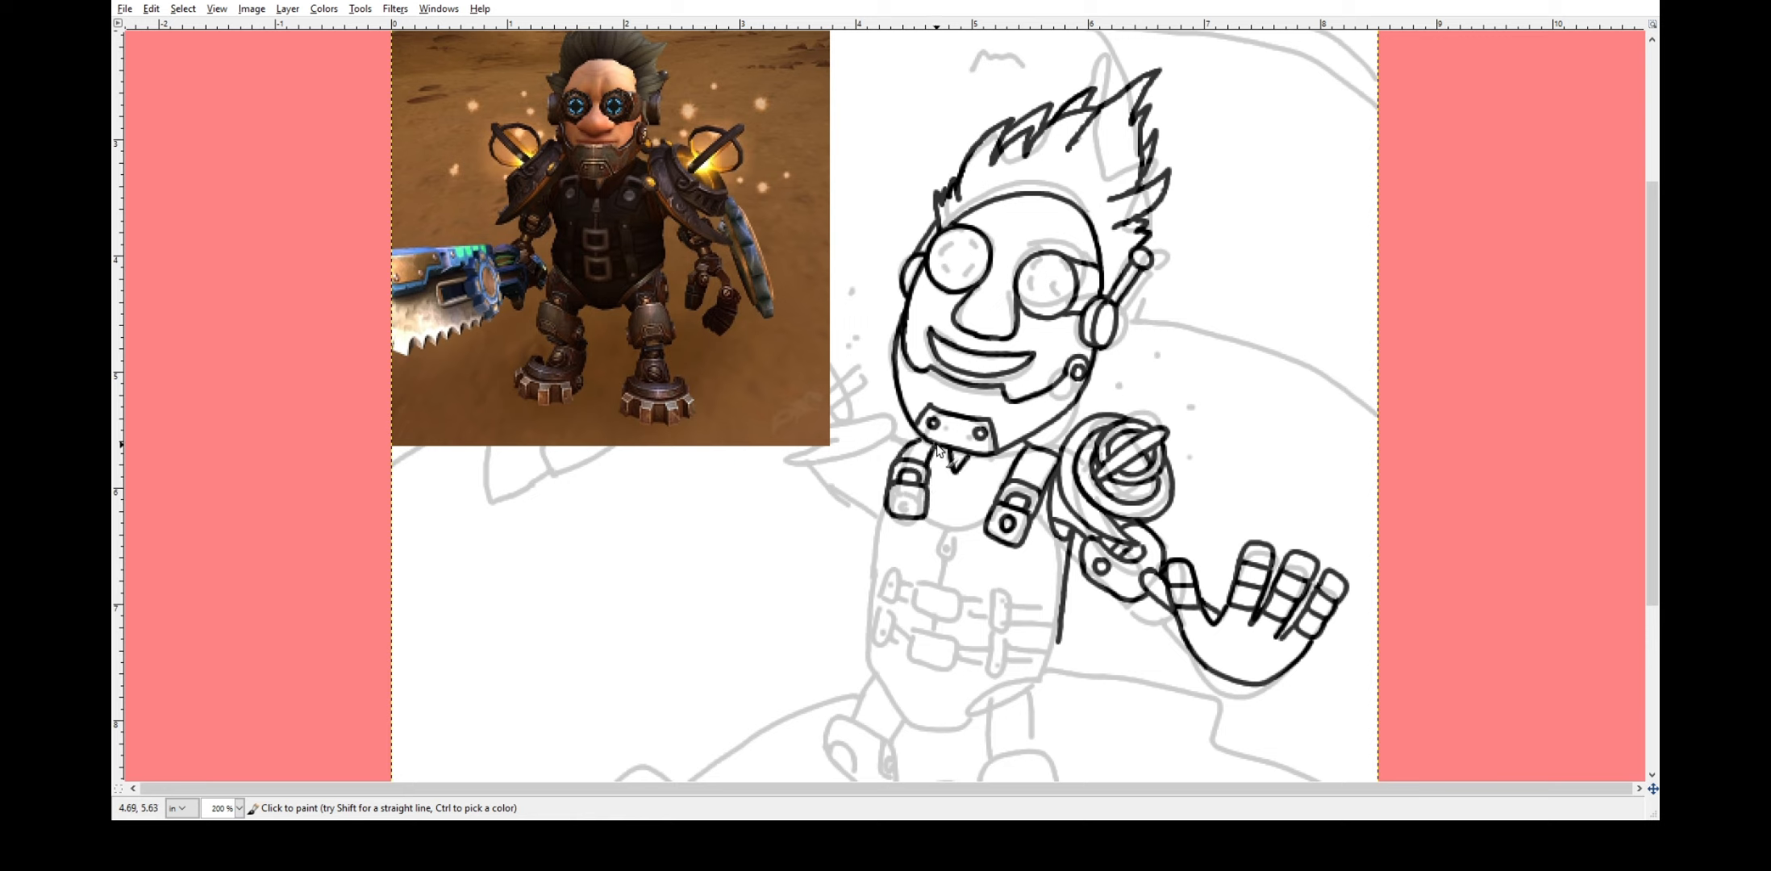
left_click(926, 474)
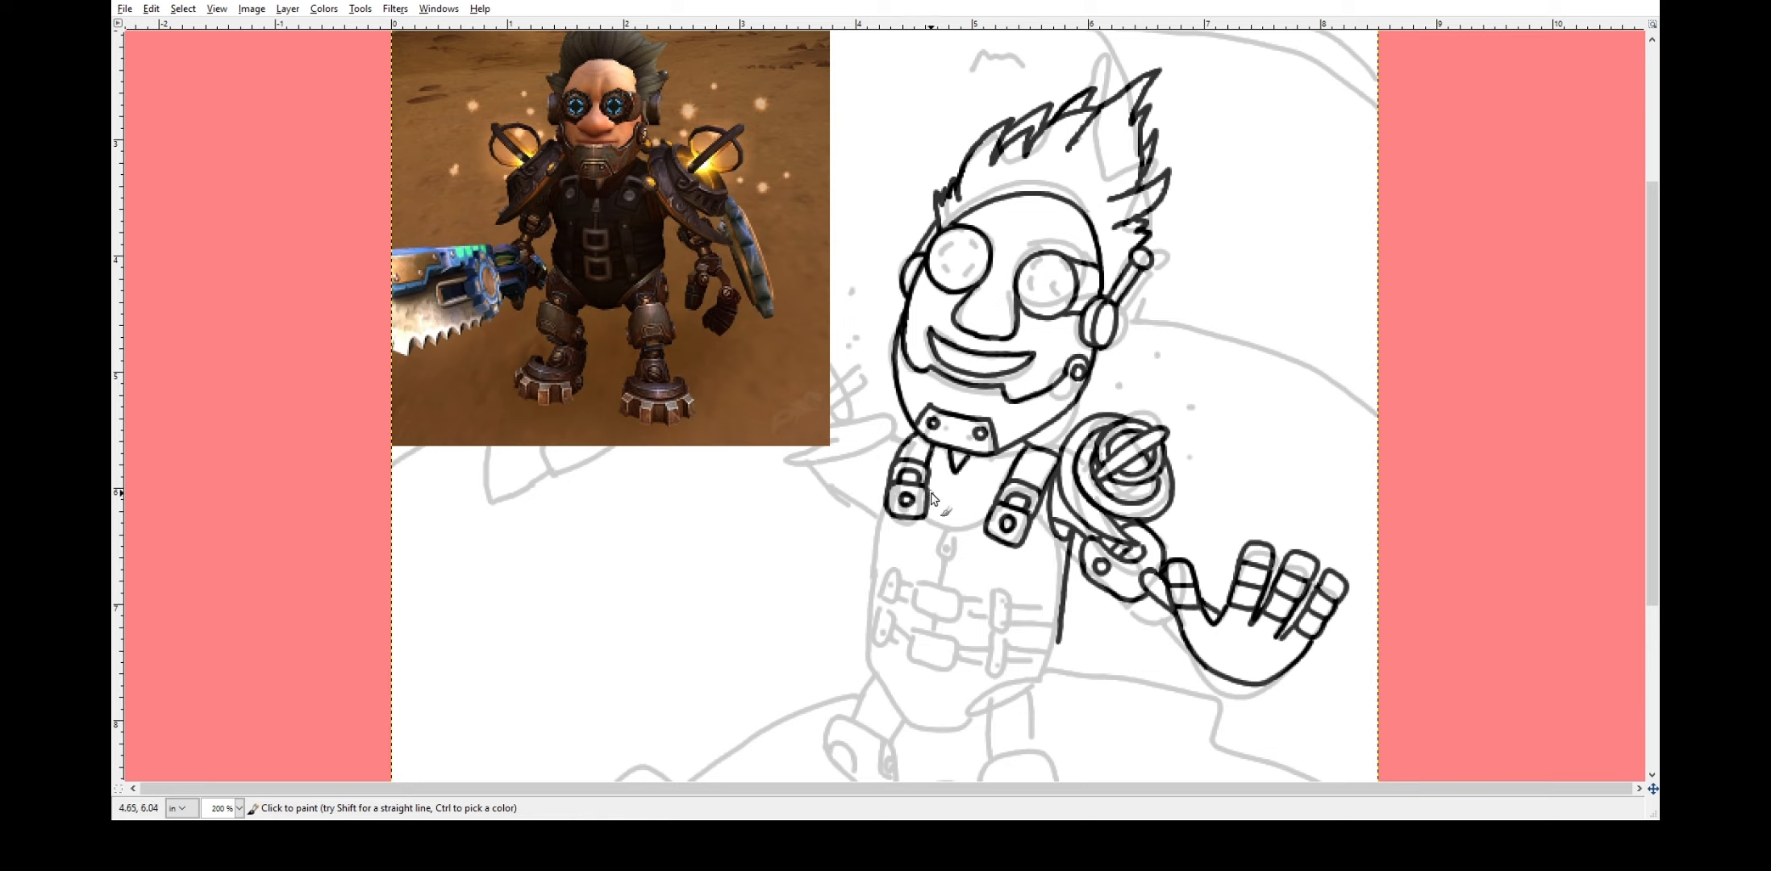
left_click(944, 530)
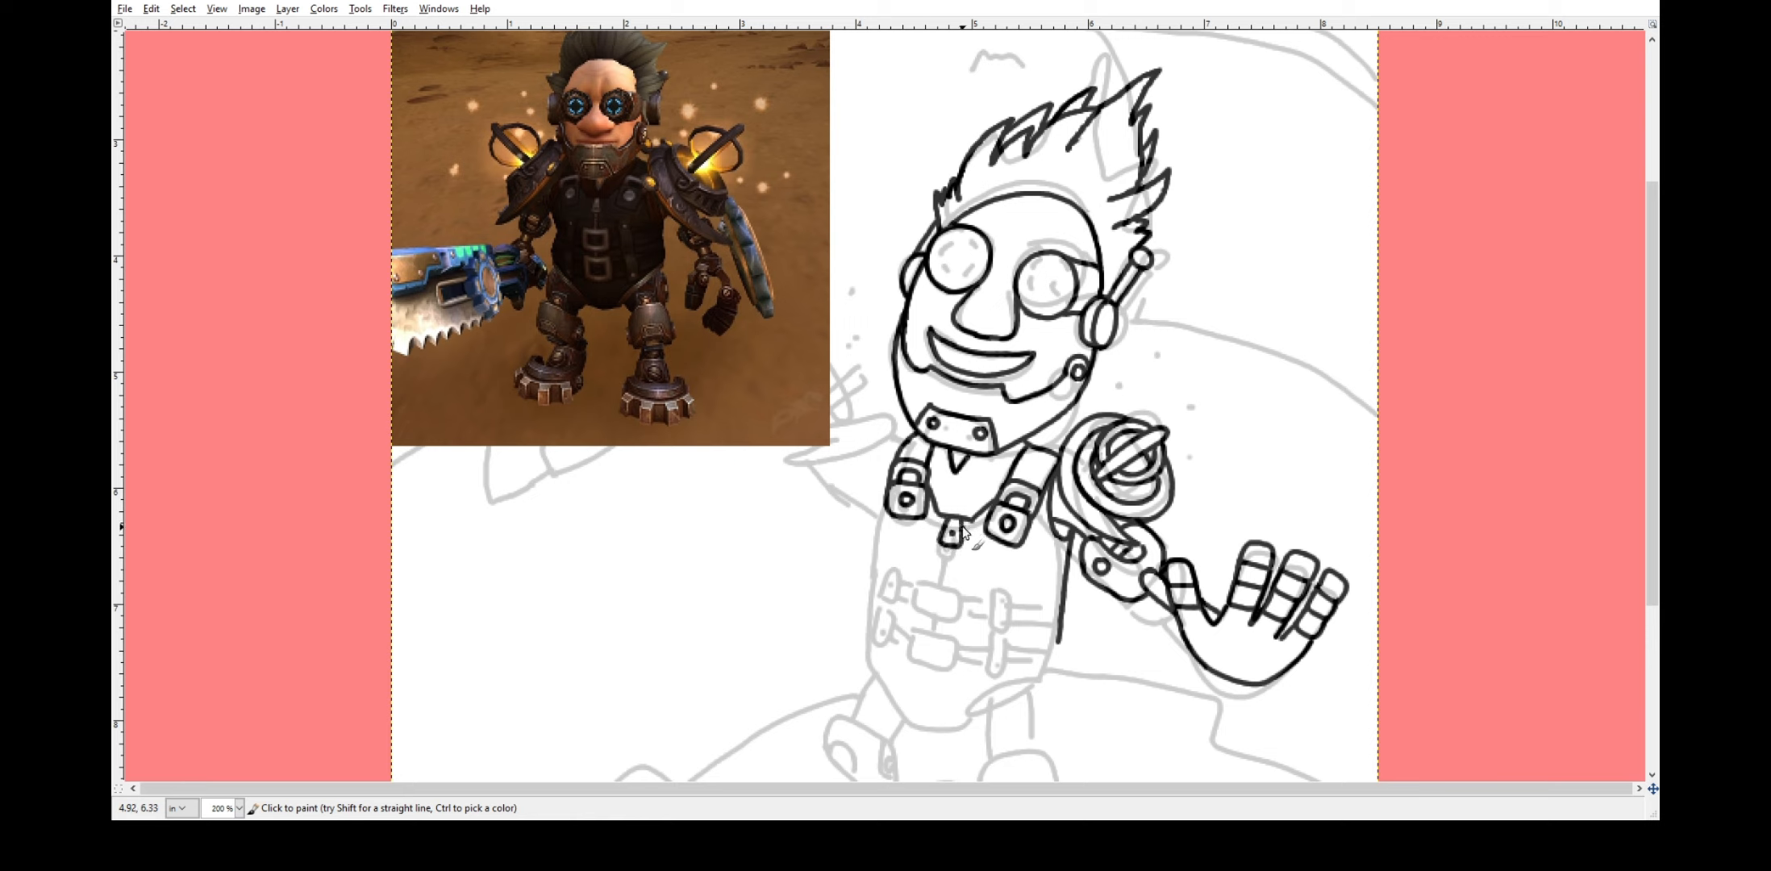
left_click(932, 598)
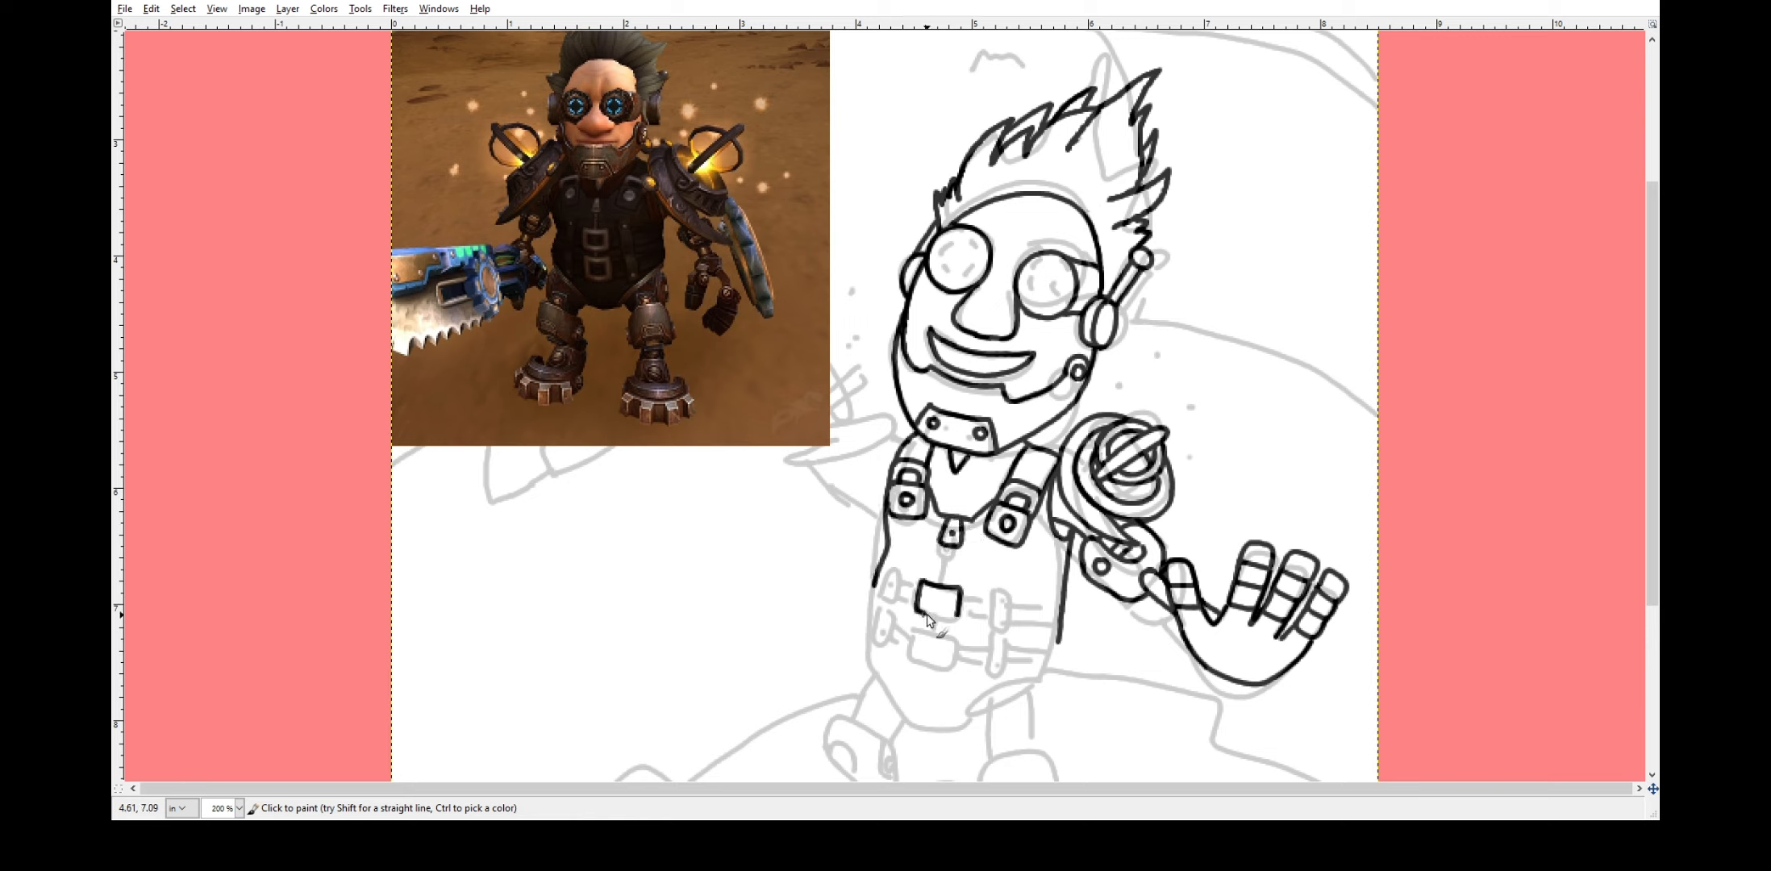
left_click(926, 655)
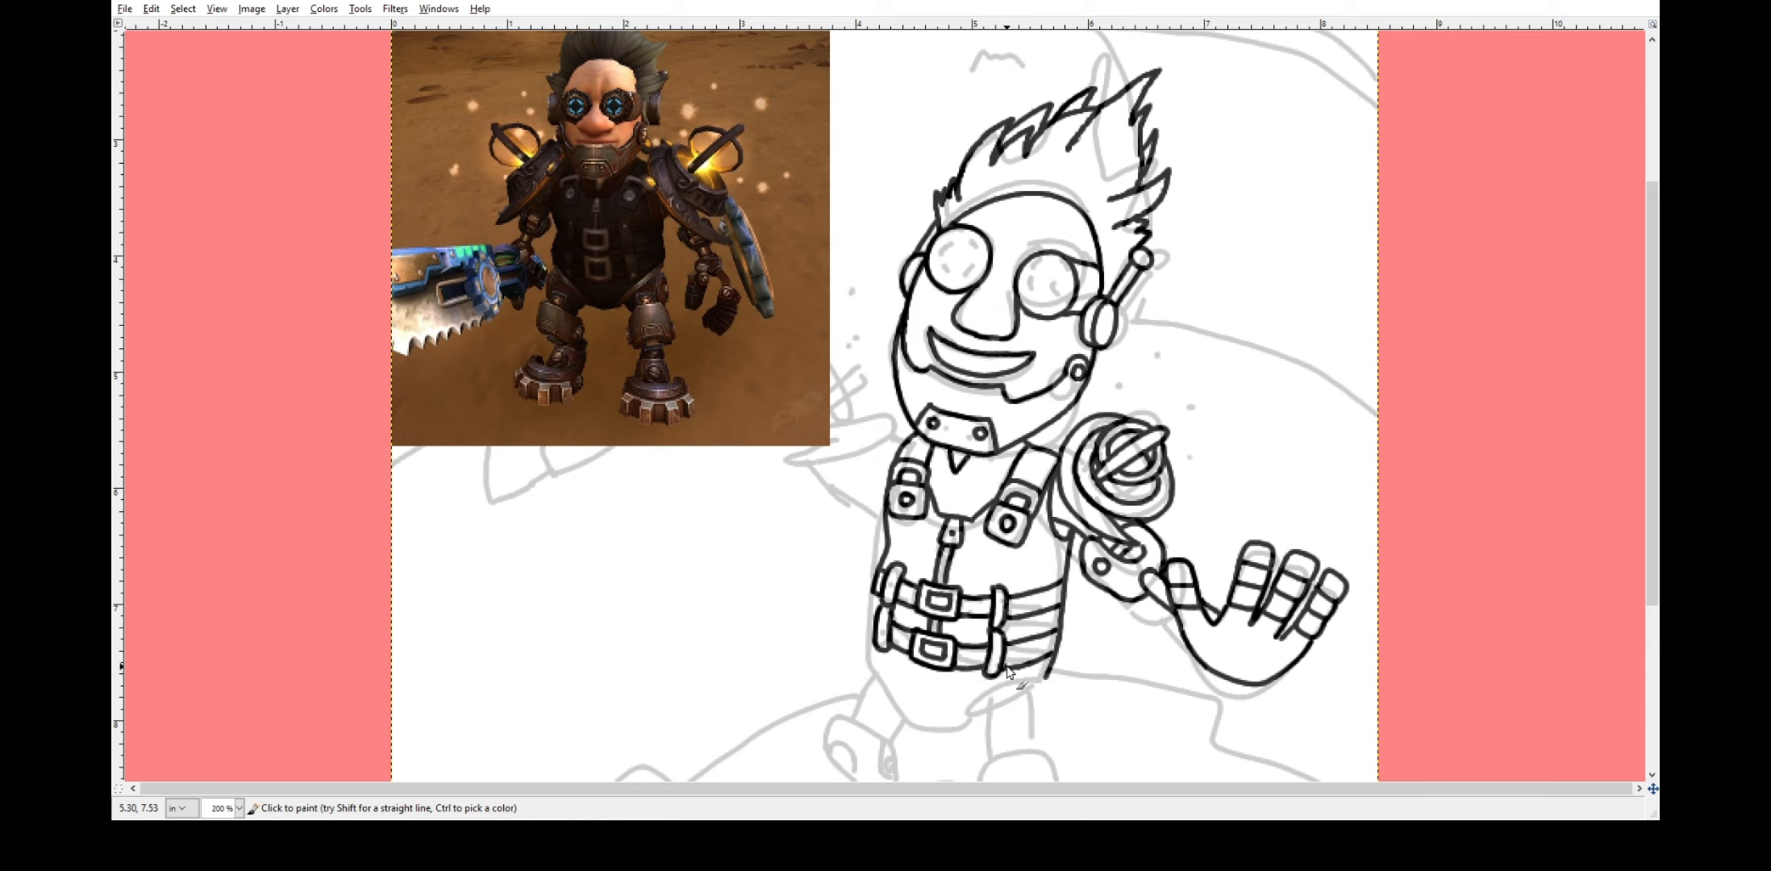
left_click_drag(1016, 672, 982, 729)
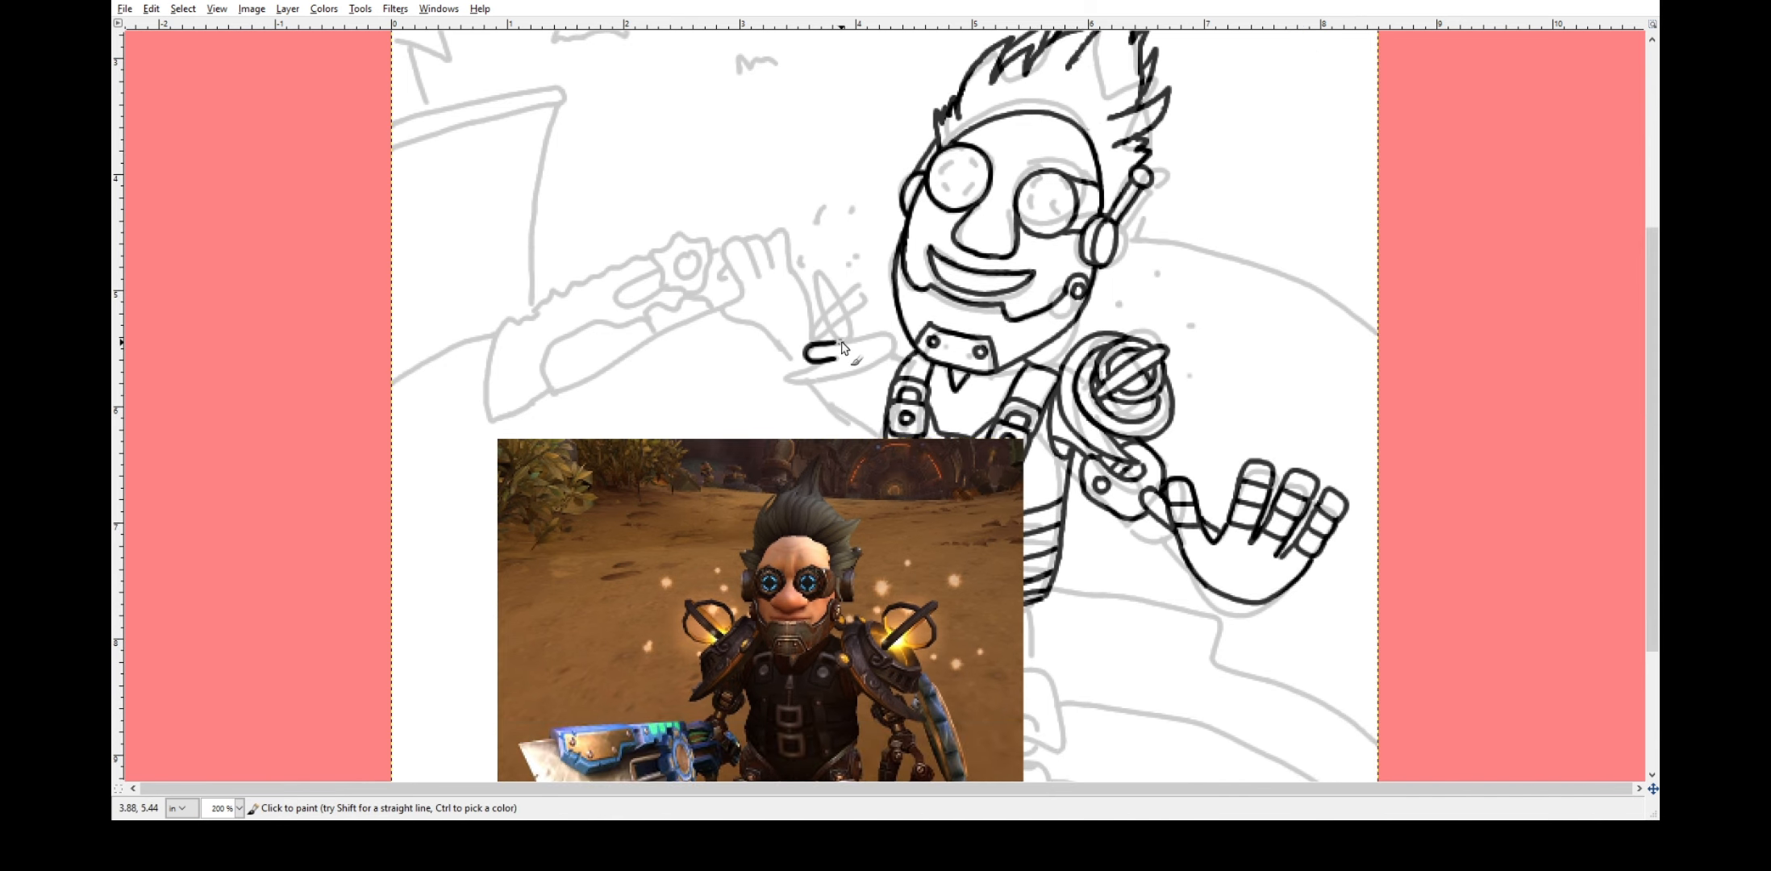
Ink the held tool's rounded outline and the finger segments of the raised hand.
left_click_drag(824, 353, 903, 339)
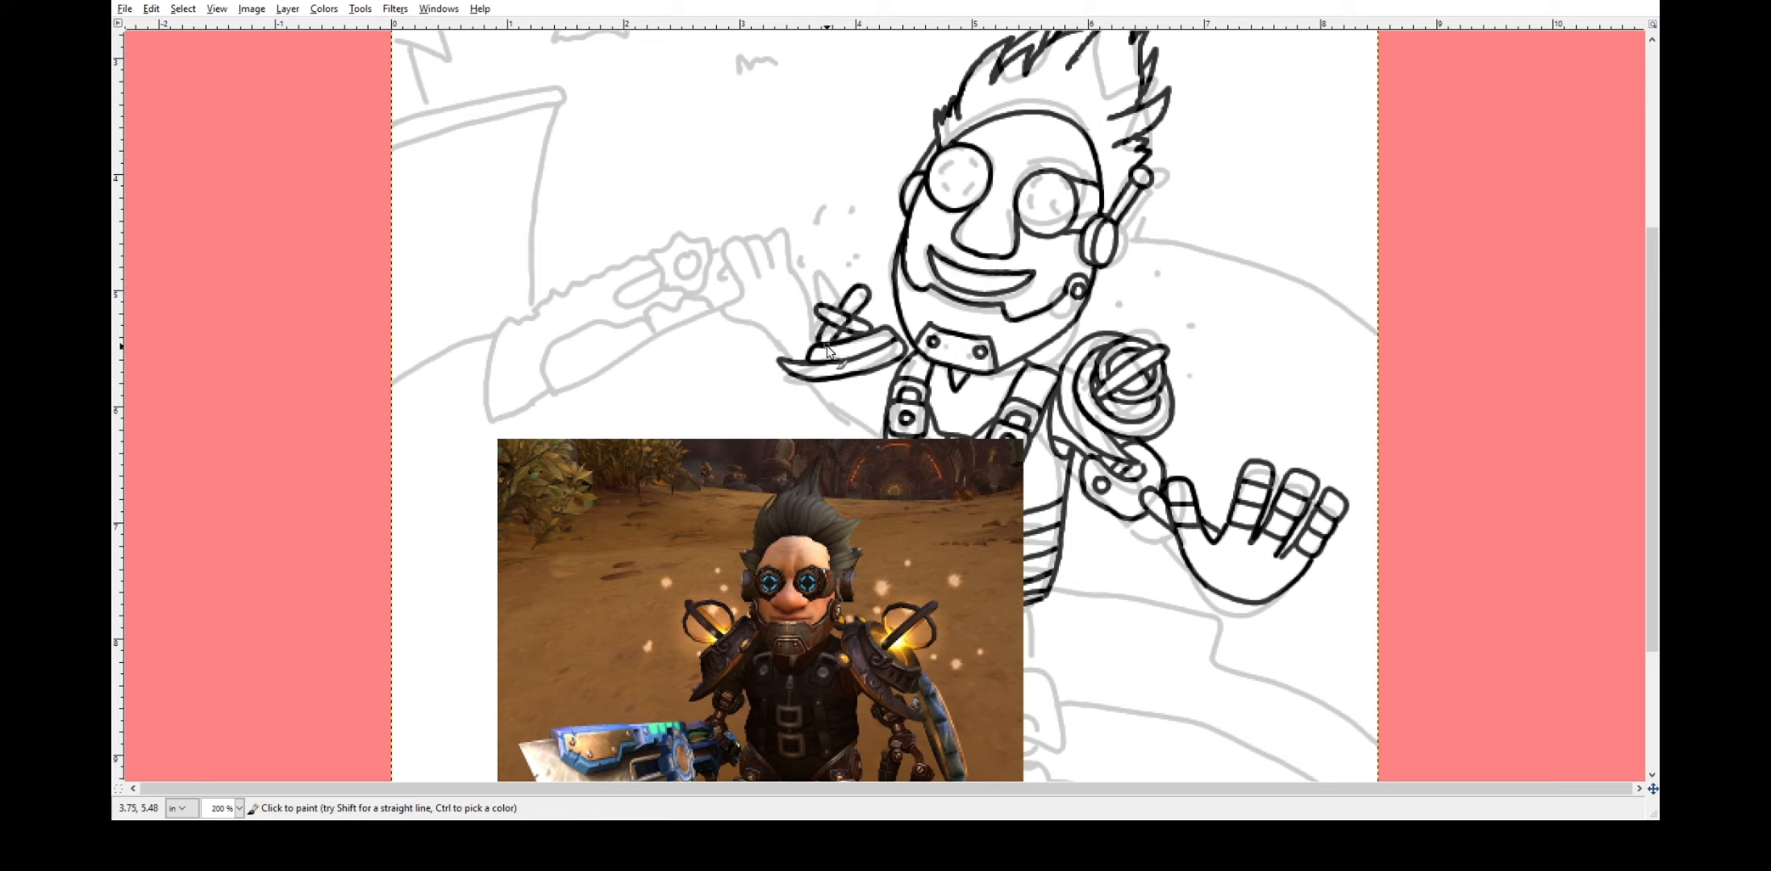
left_click(842, 327)
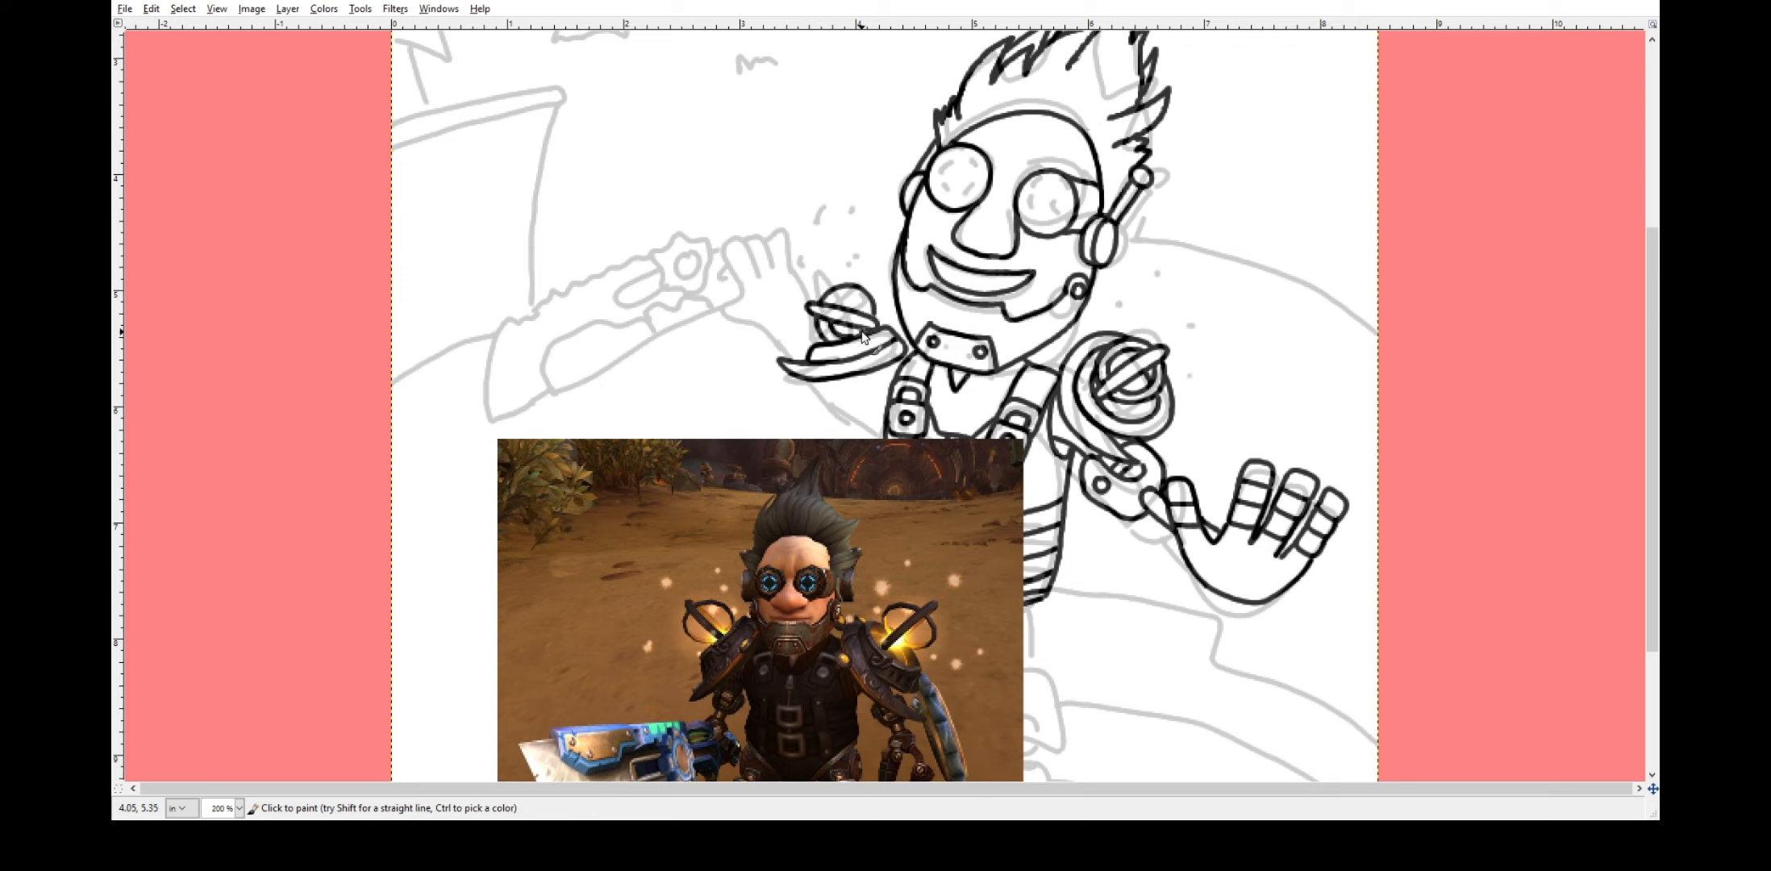
left_click(853, 312)
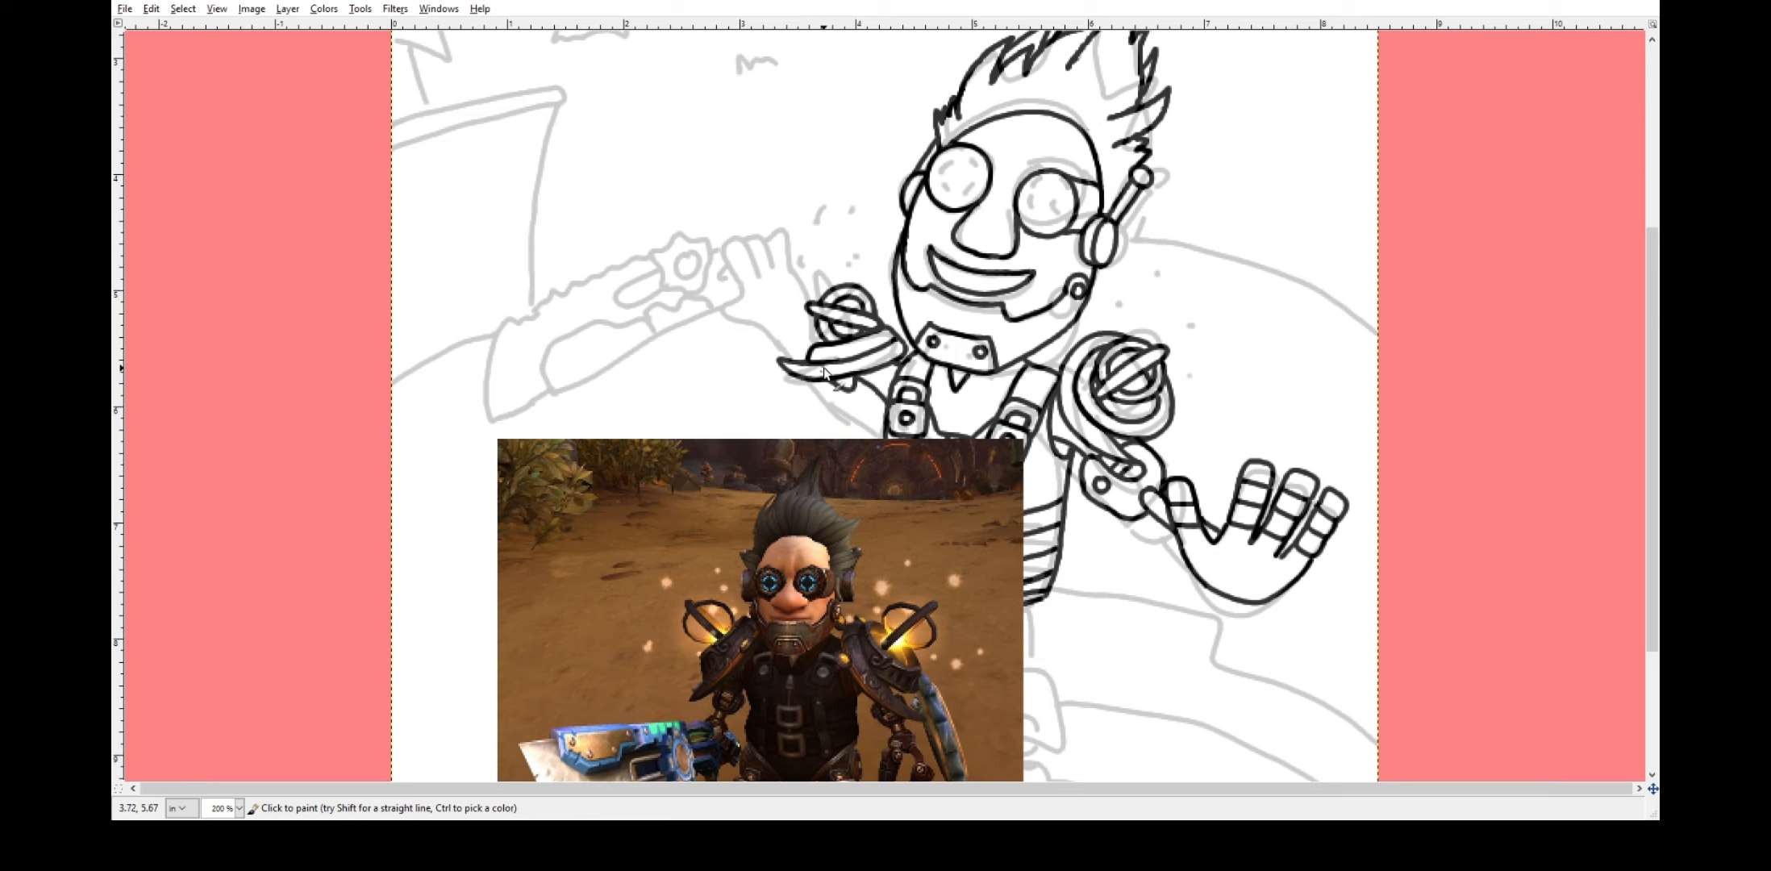
mouse_move(802, 334)
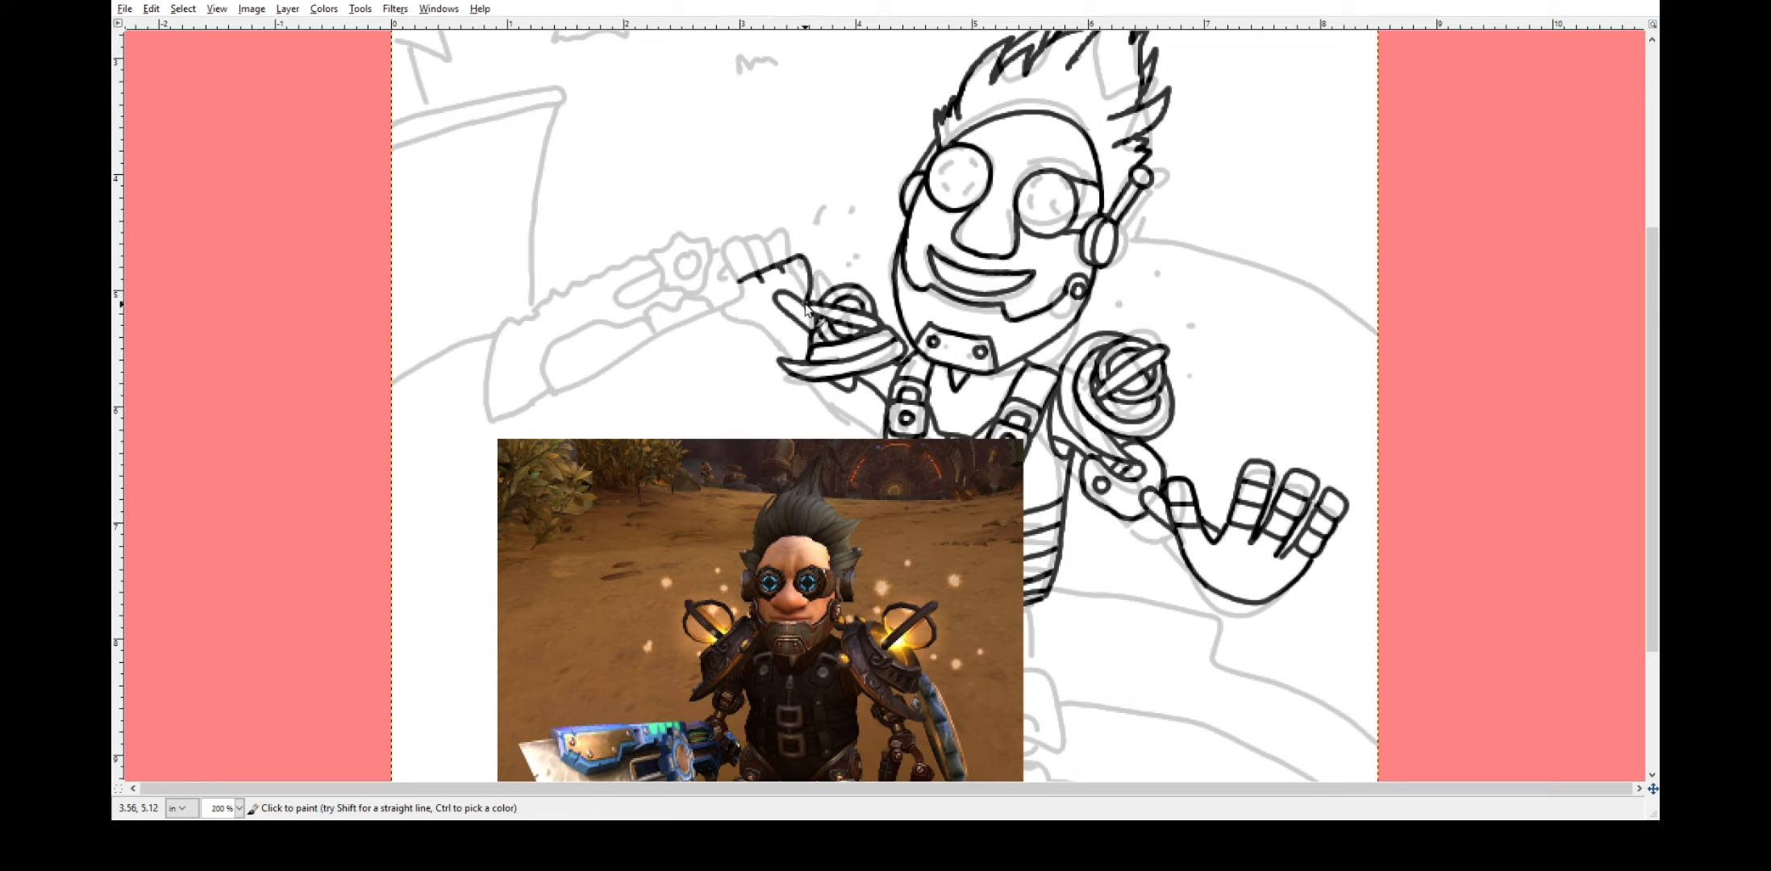
left_click(785, 305)
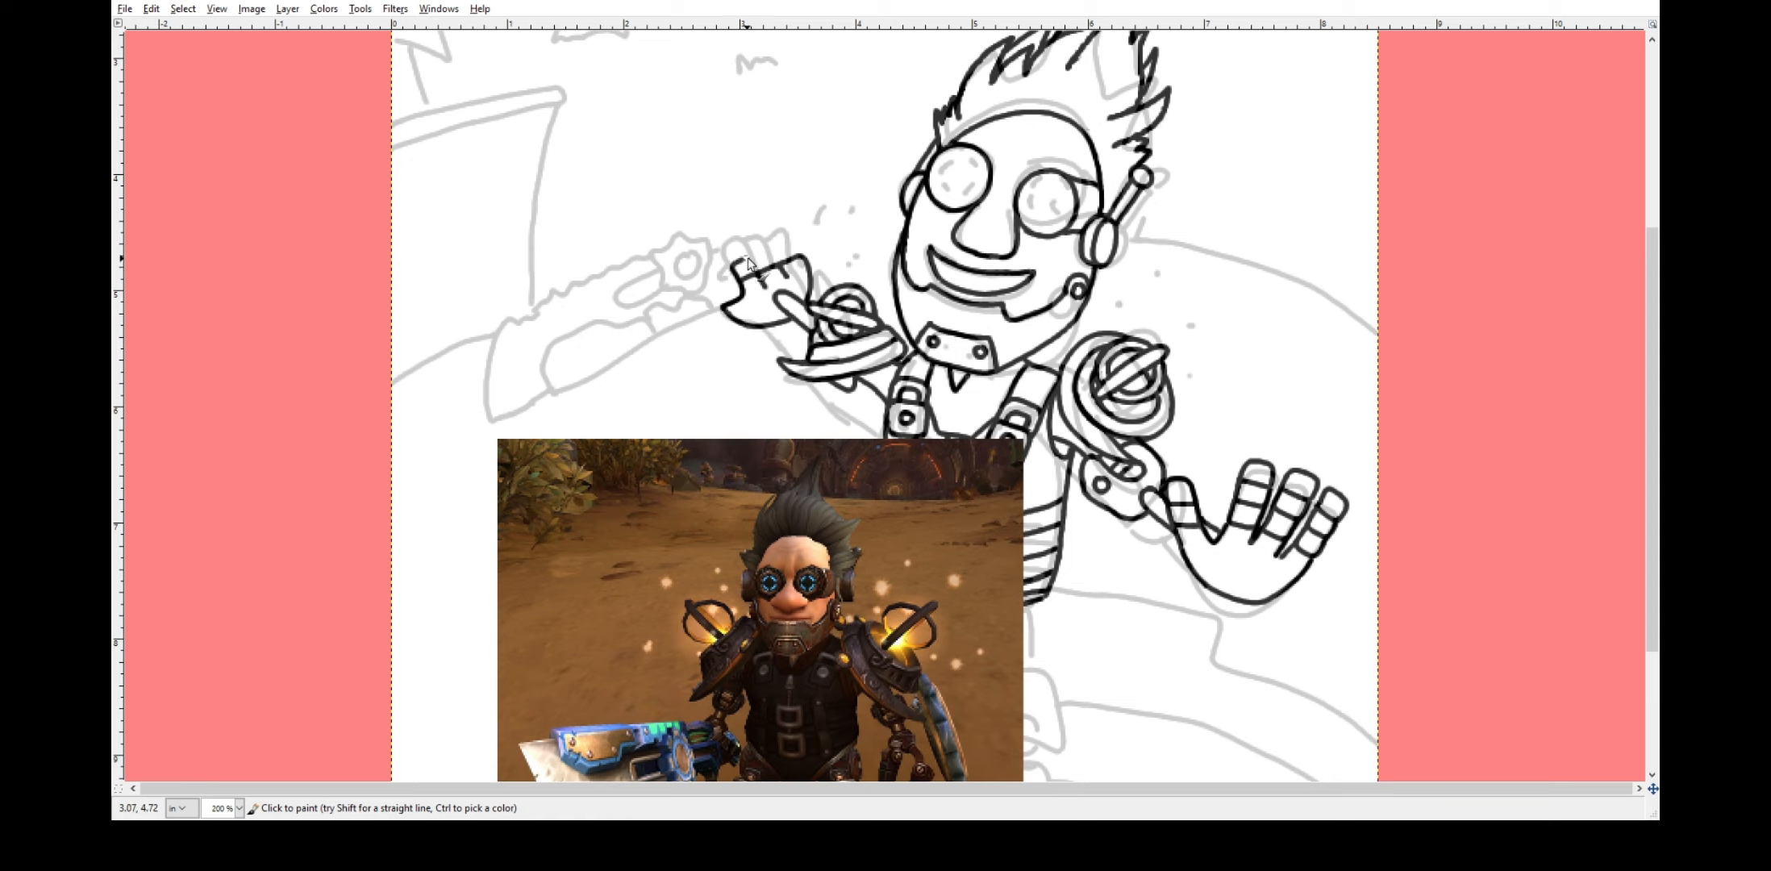
left_click(745, 266)
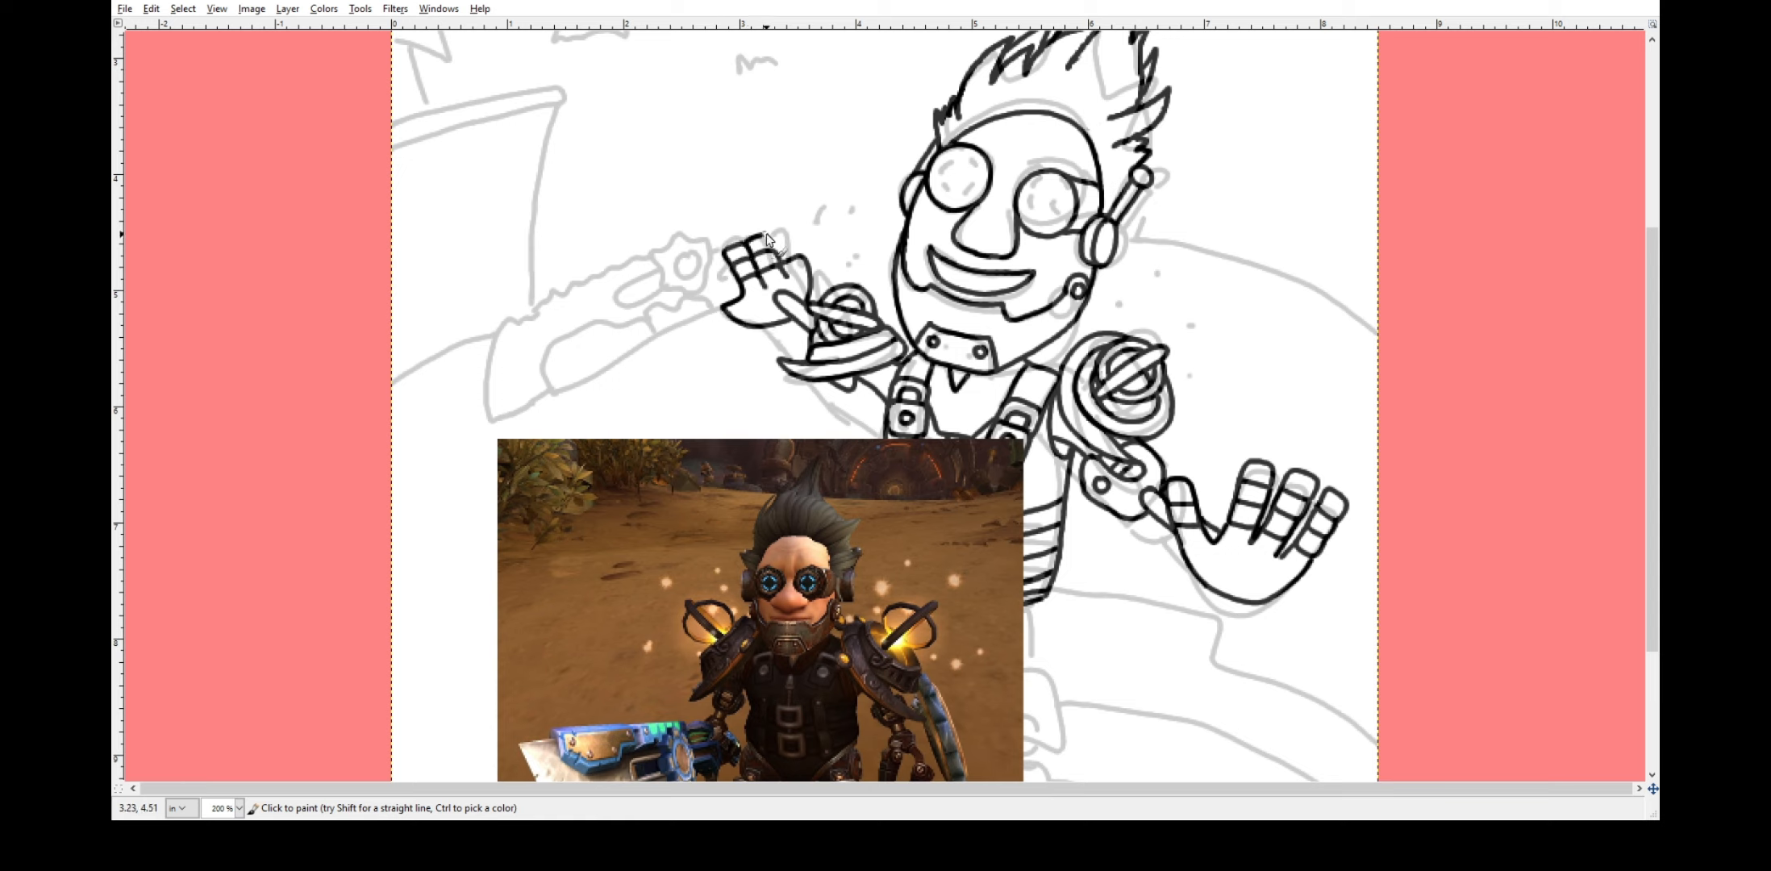
left_click(790, 260)
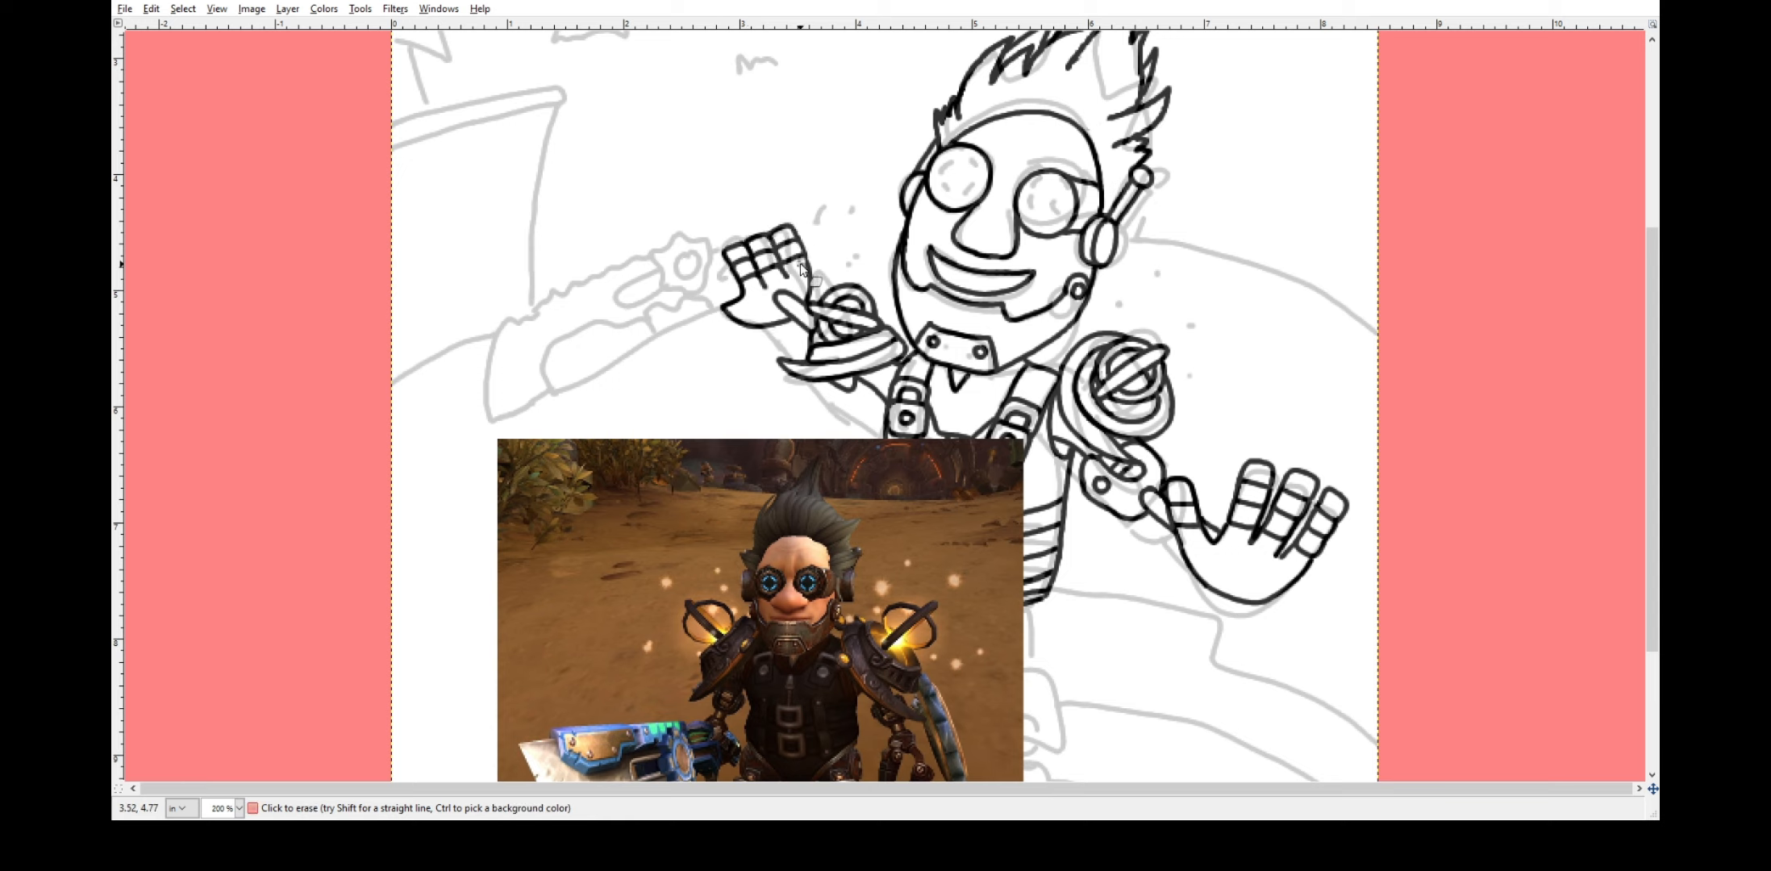
Ink the gear beside the hand and the weapon handle and body extending from it.
scroll("down", 3)
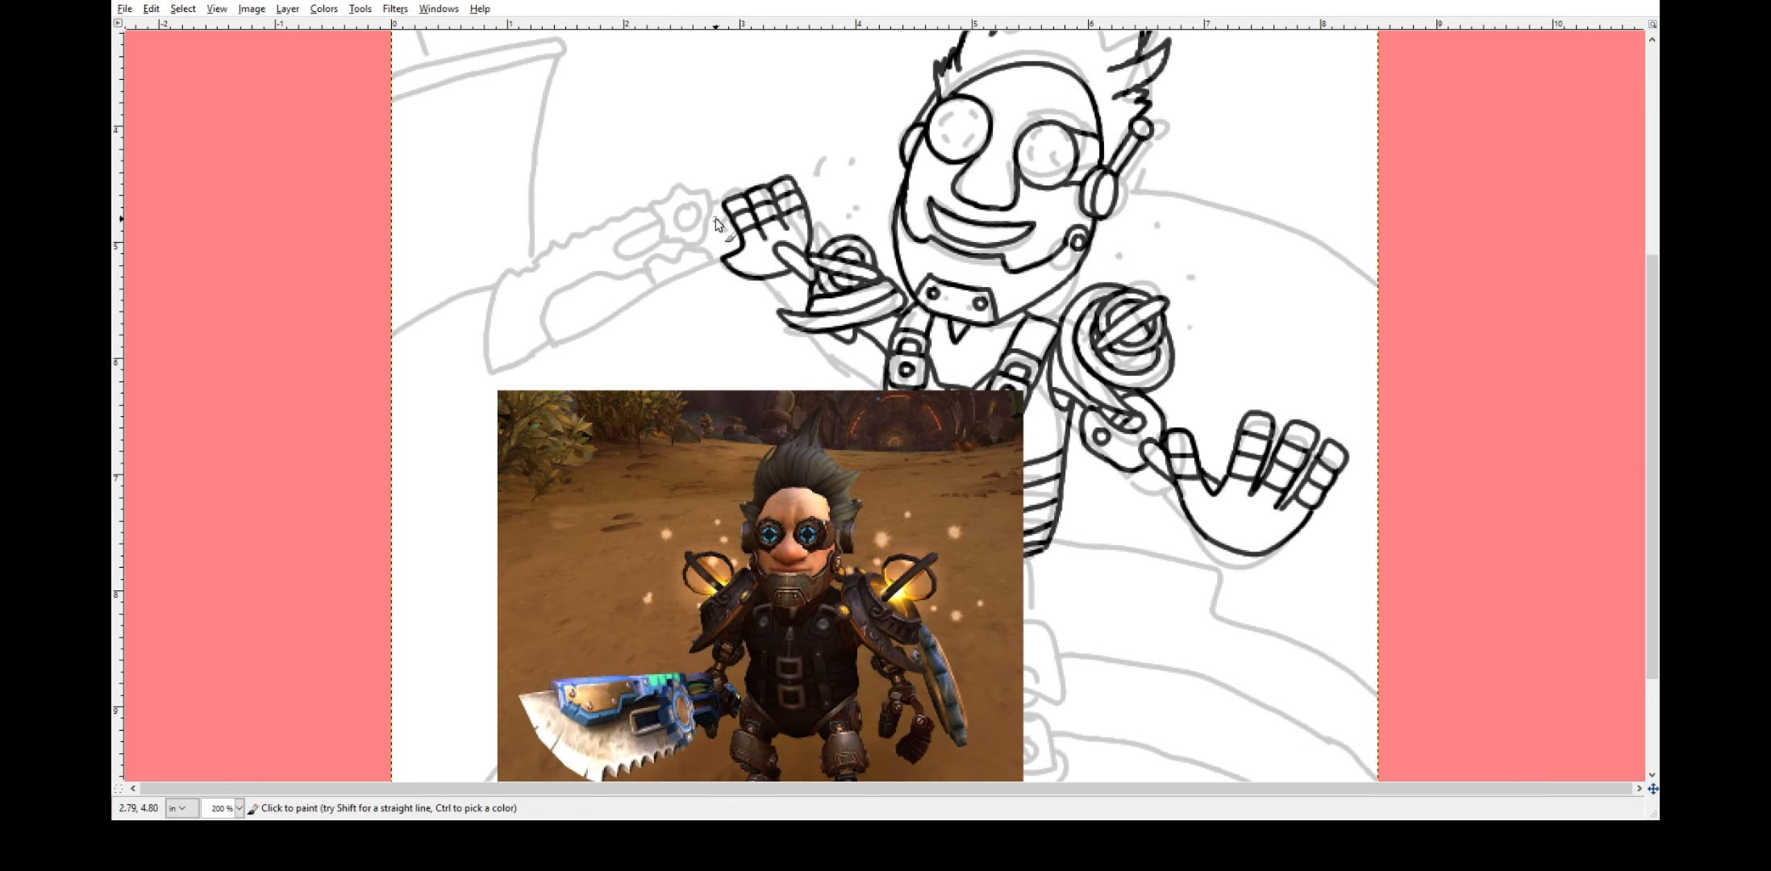
left_click(677, 214)
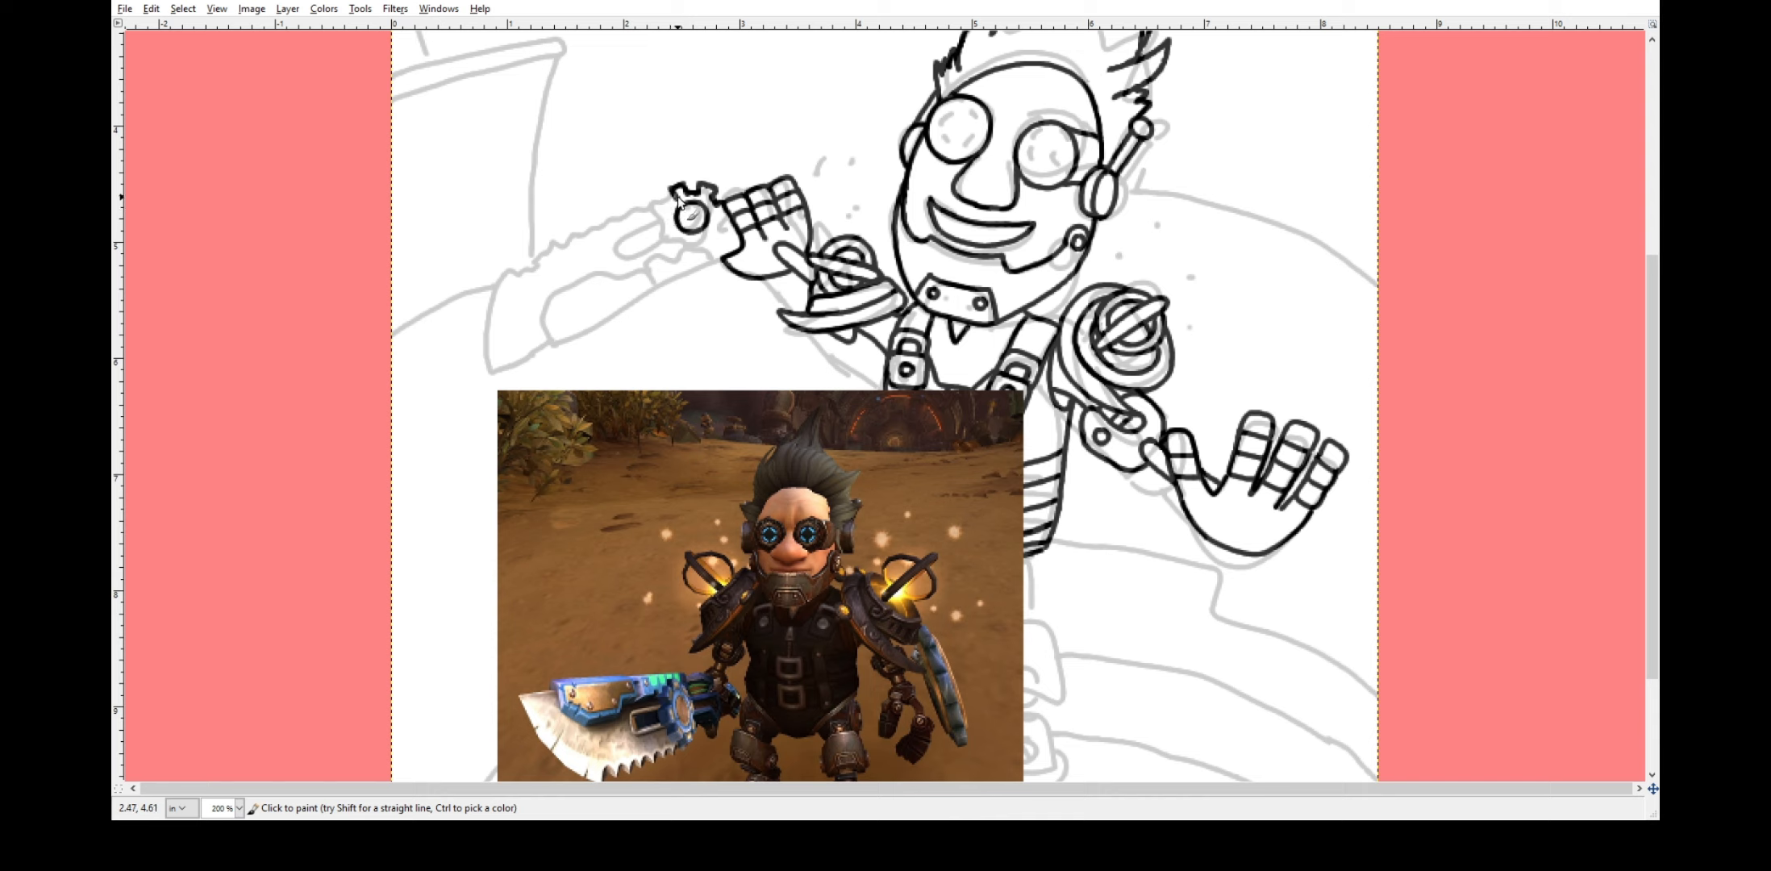
left_click(677, 215)
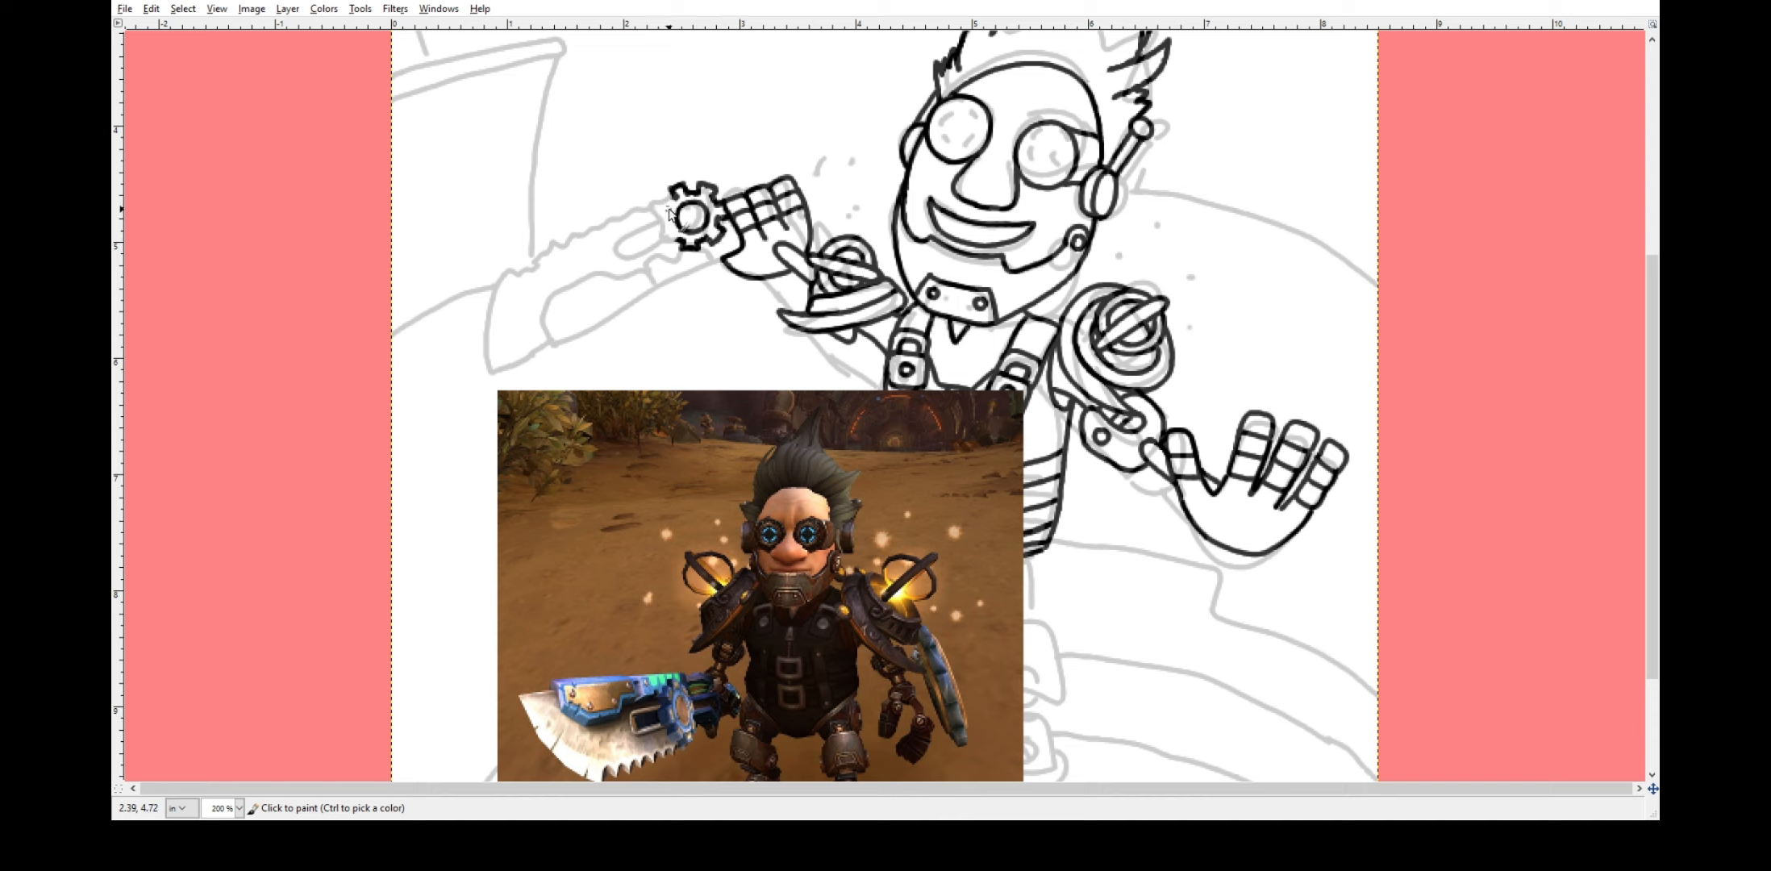
mouse_move(674, 234)
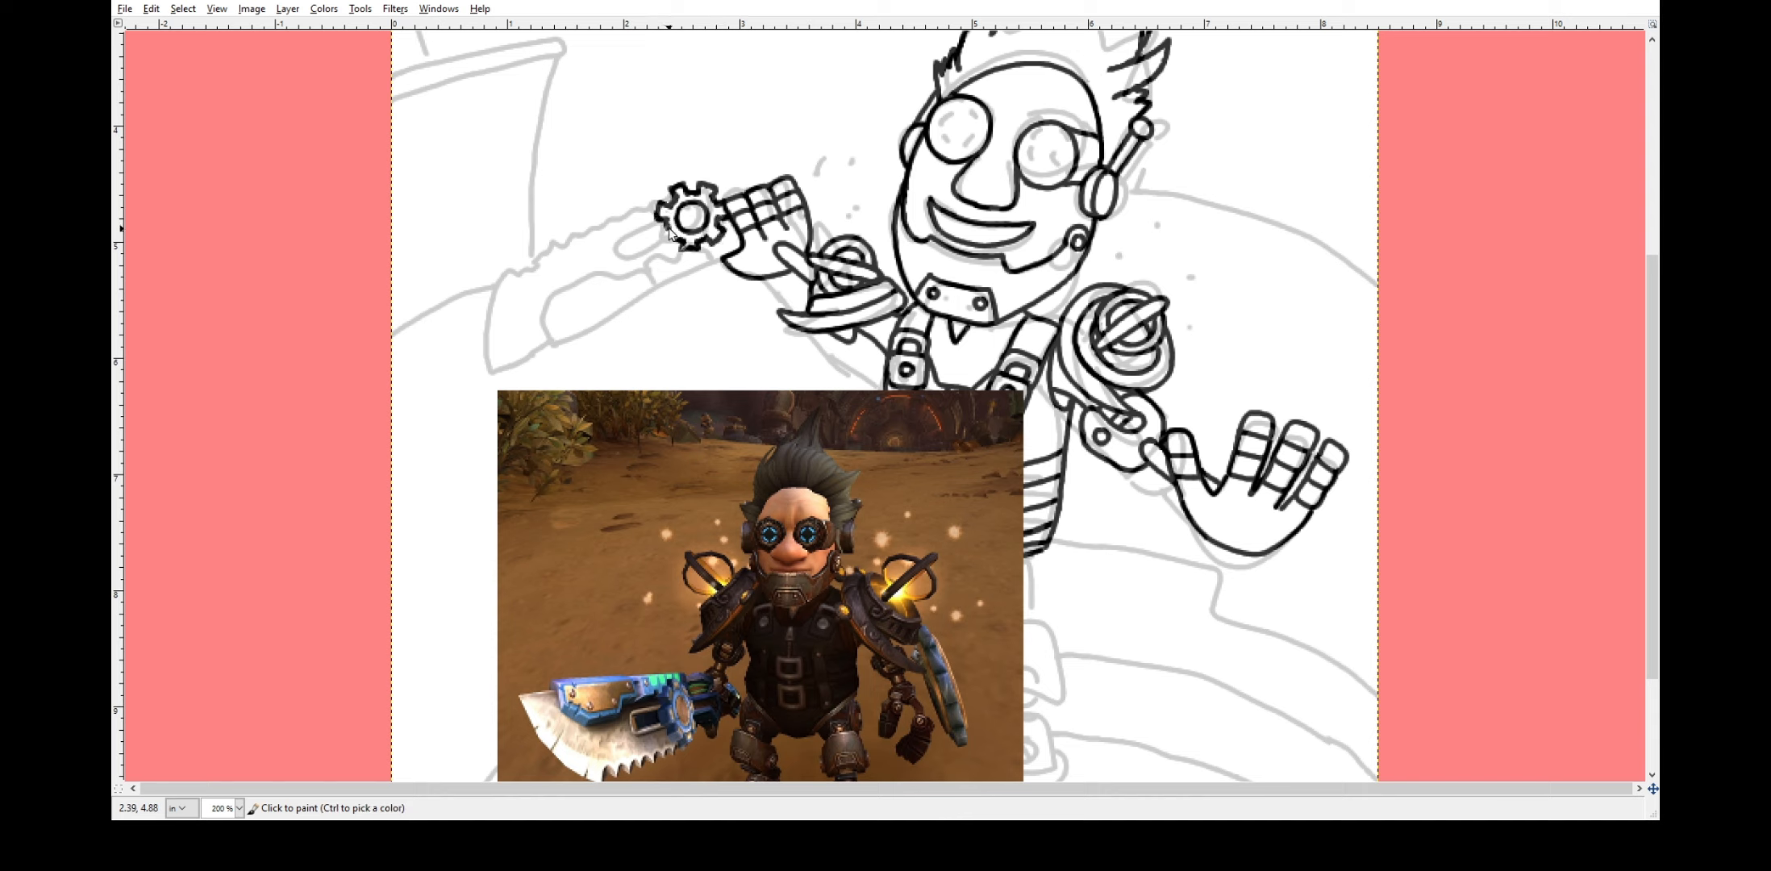
mouse_move(687, 258)
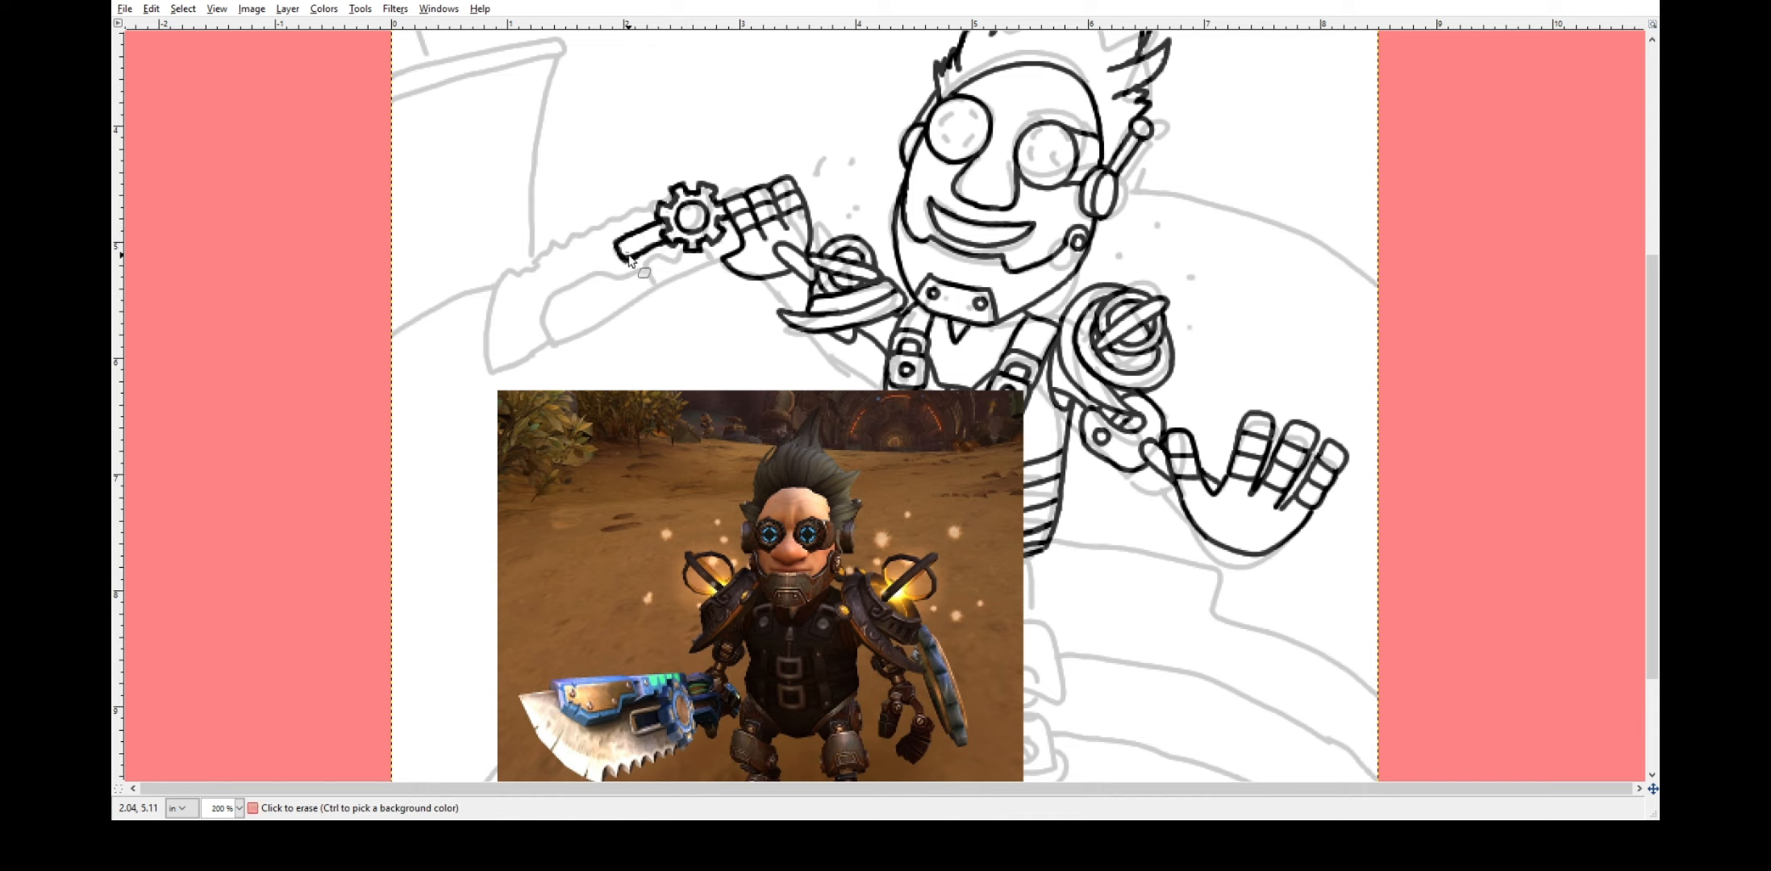
left_click_drag(632, 266, 548, 339)
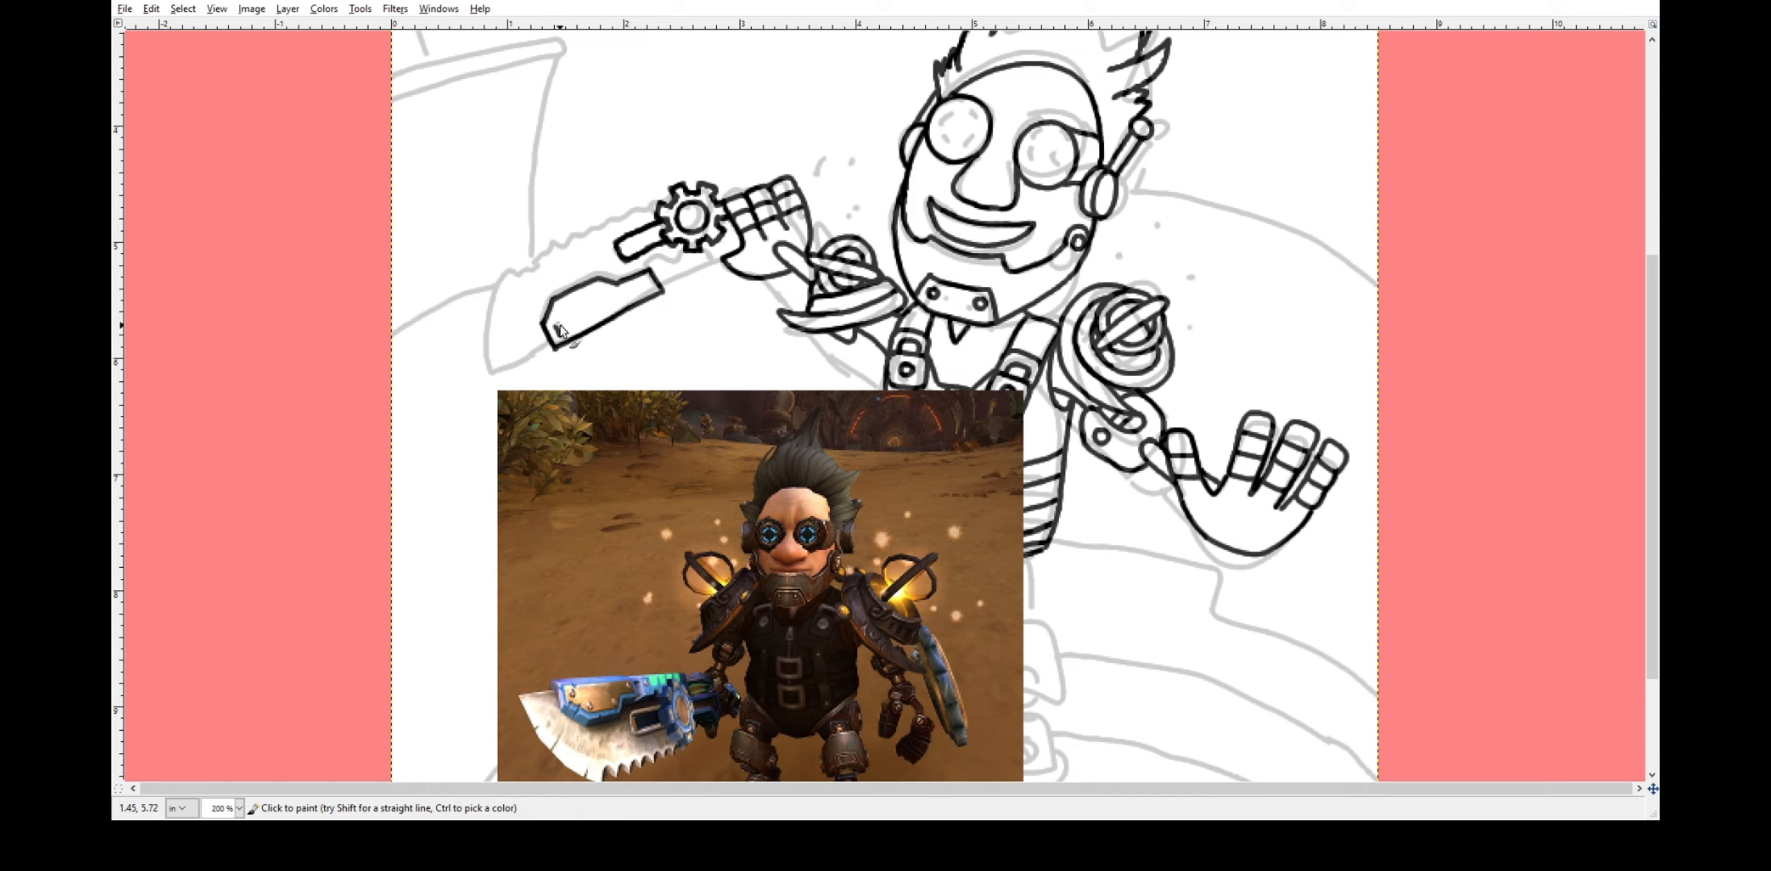
left_click_drag(557, 329, 647, 292)
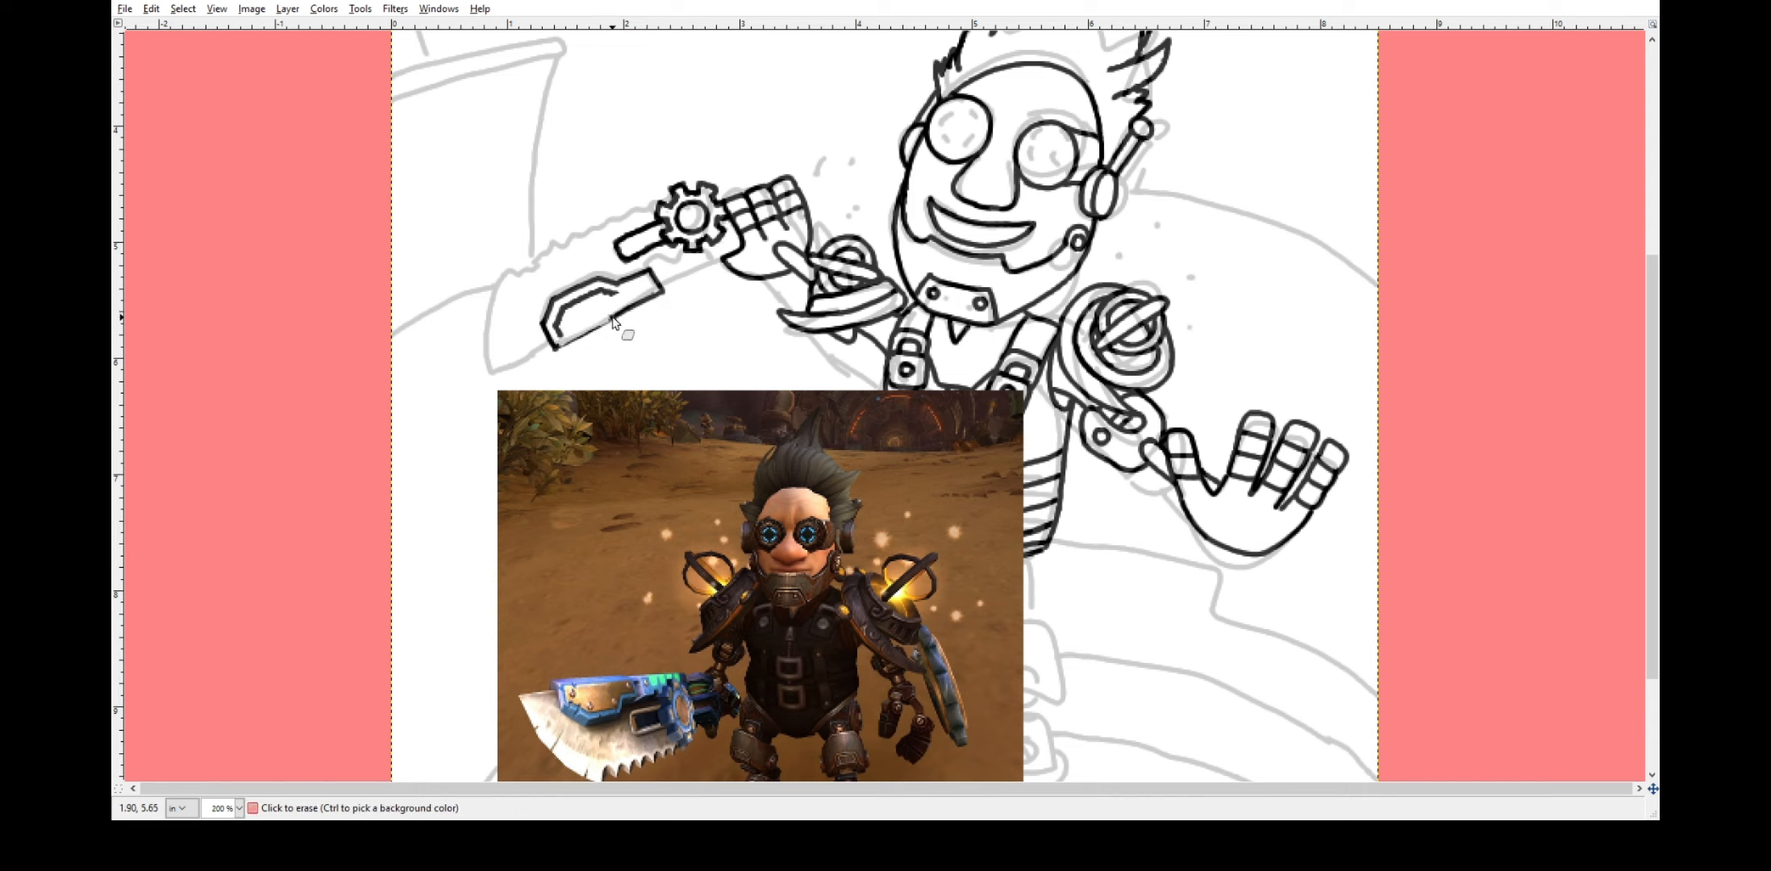
Clean the weapon outline, shape its inner window and draw the jagged saw-blade edge.
left_click(609, 311)
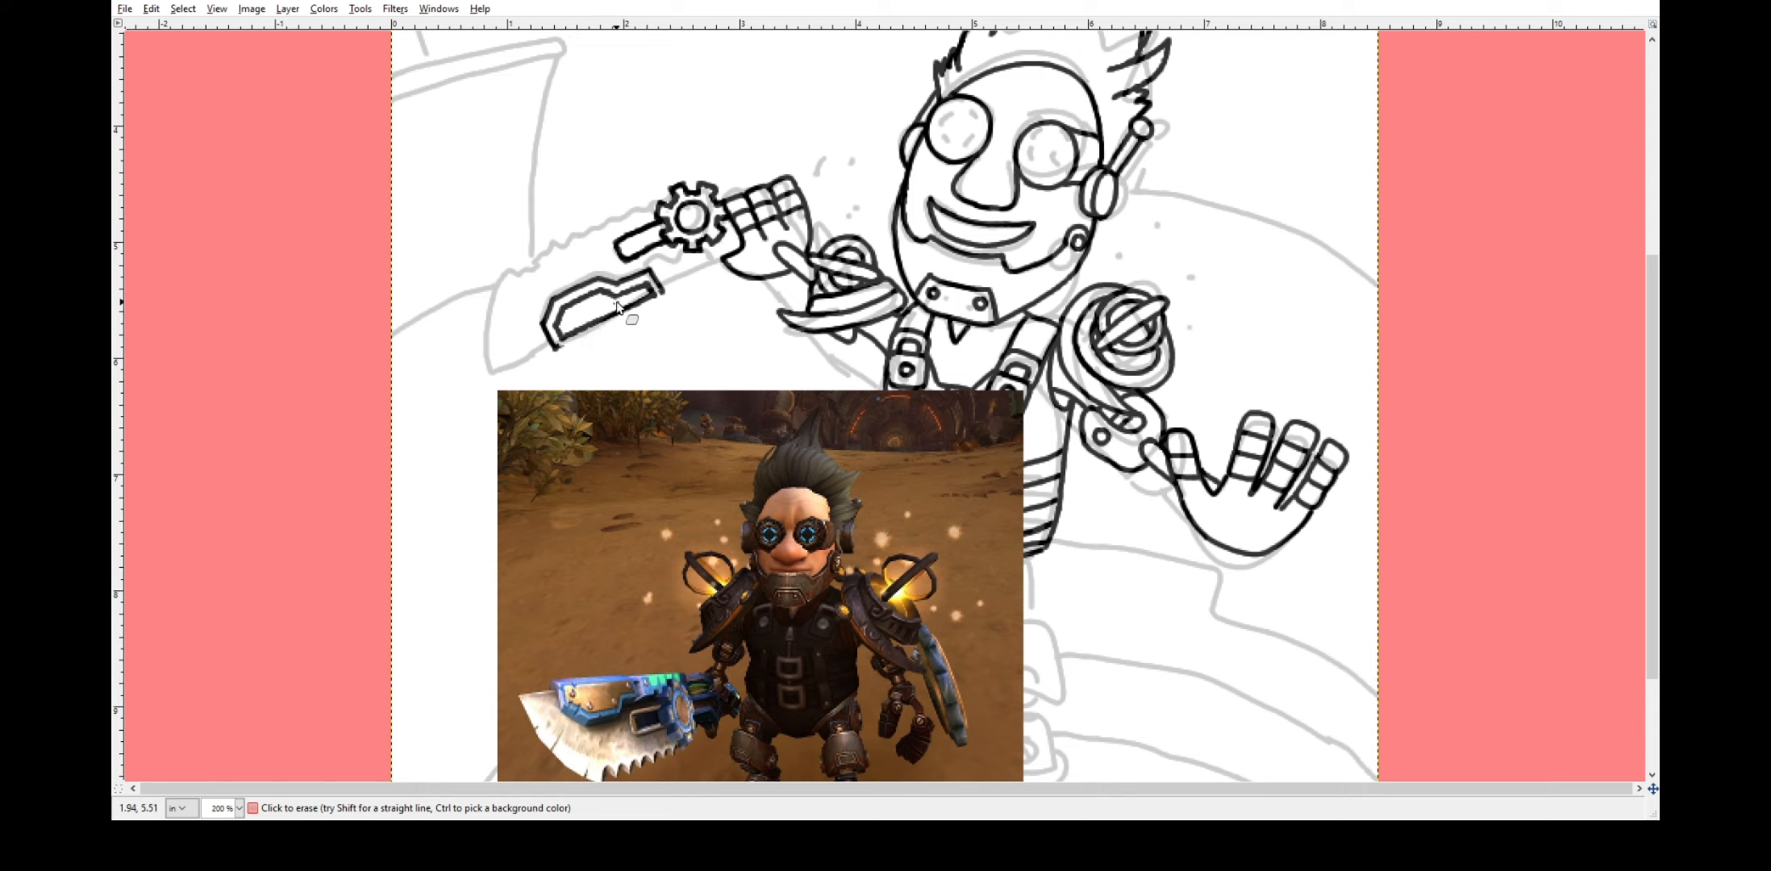
left_click_drag(672, 294, 553, 361)
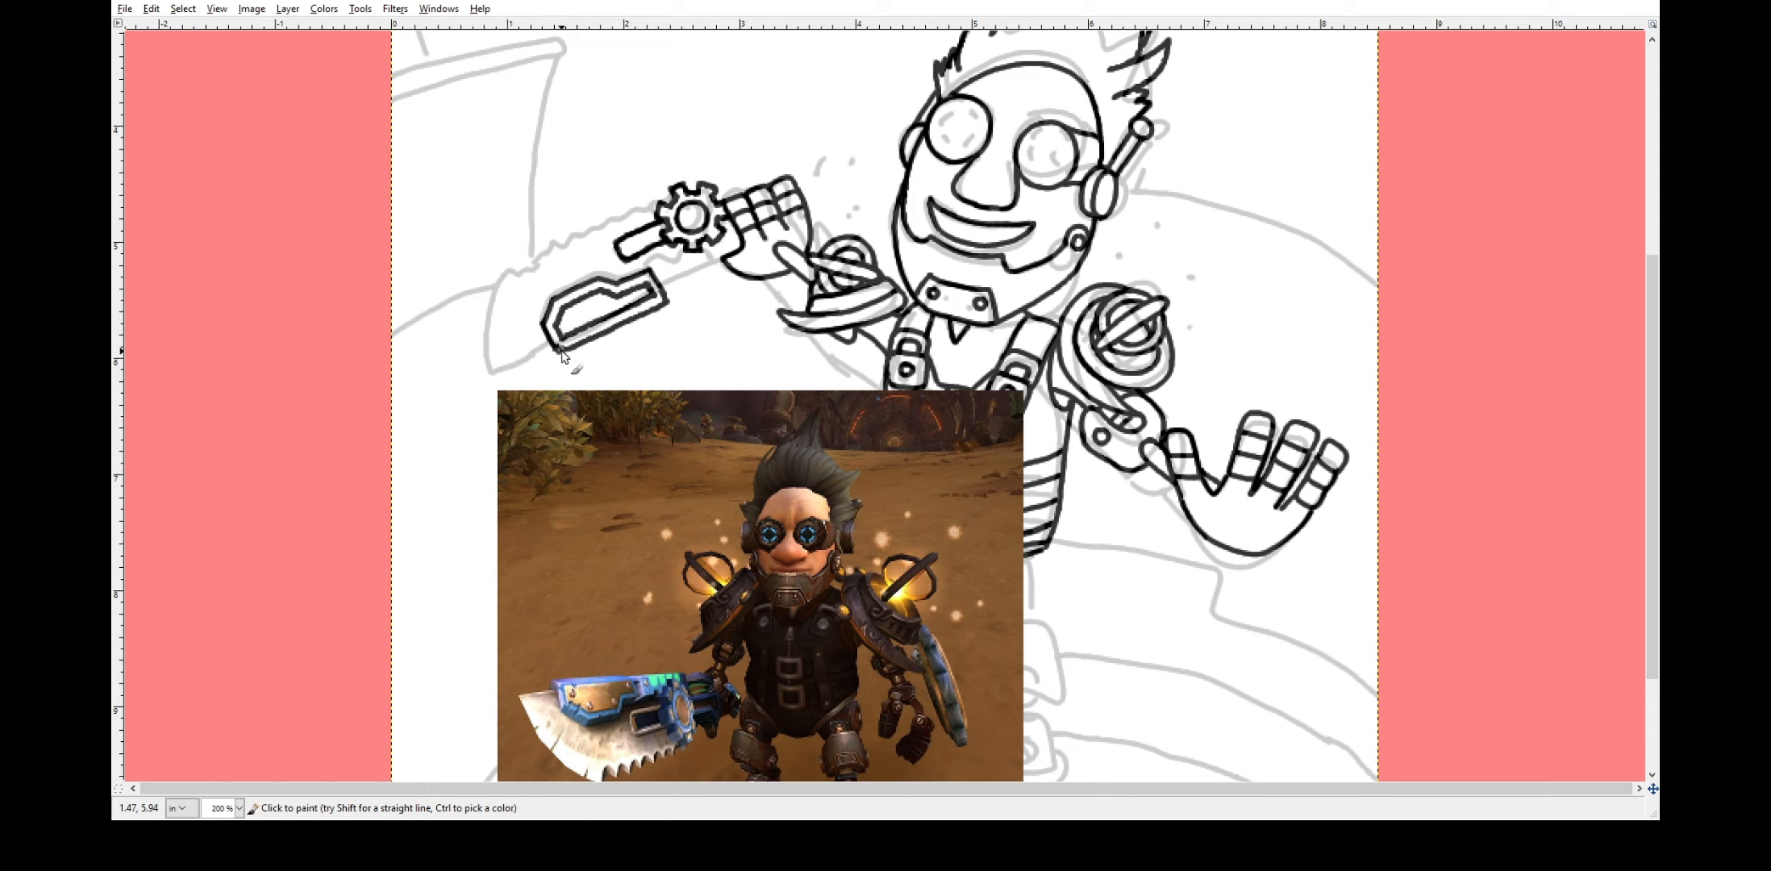
mouse_move(685, 316)
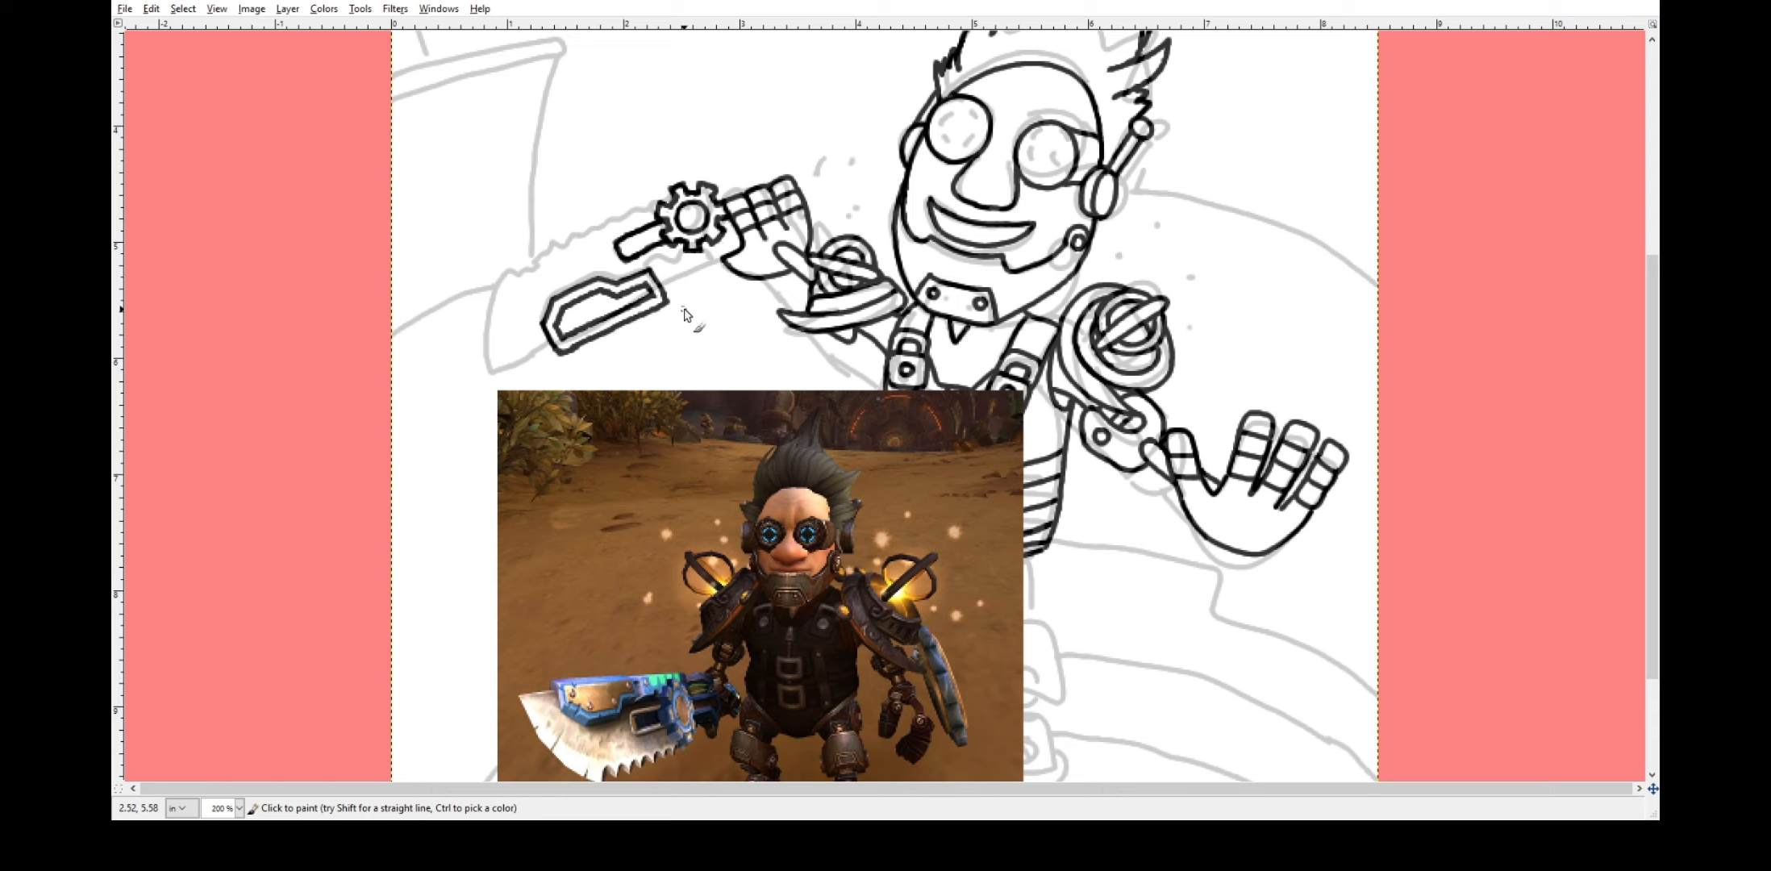
mouse_move(672, 319)
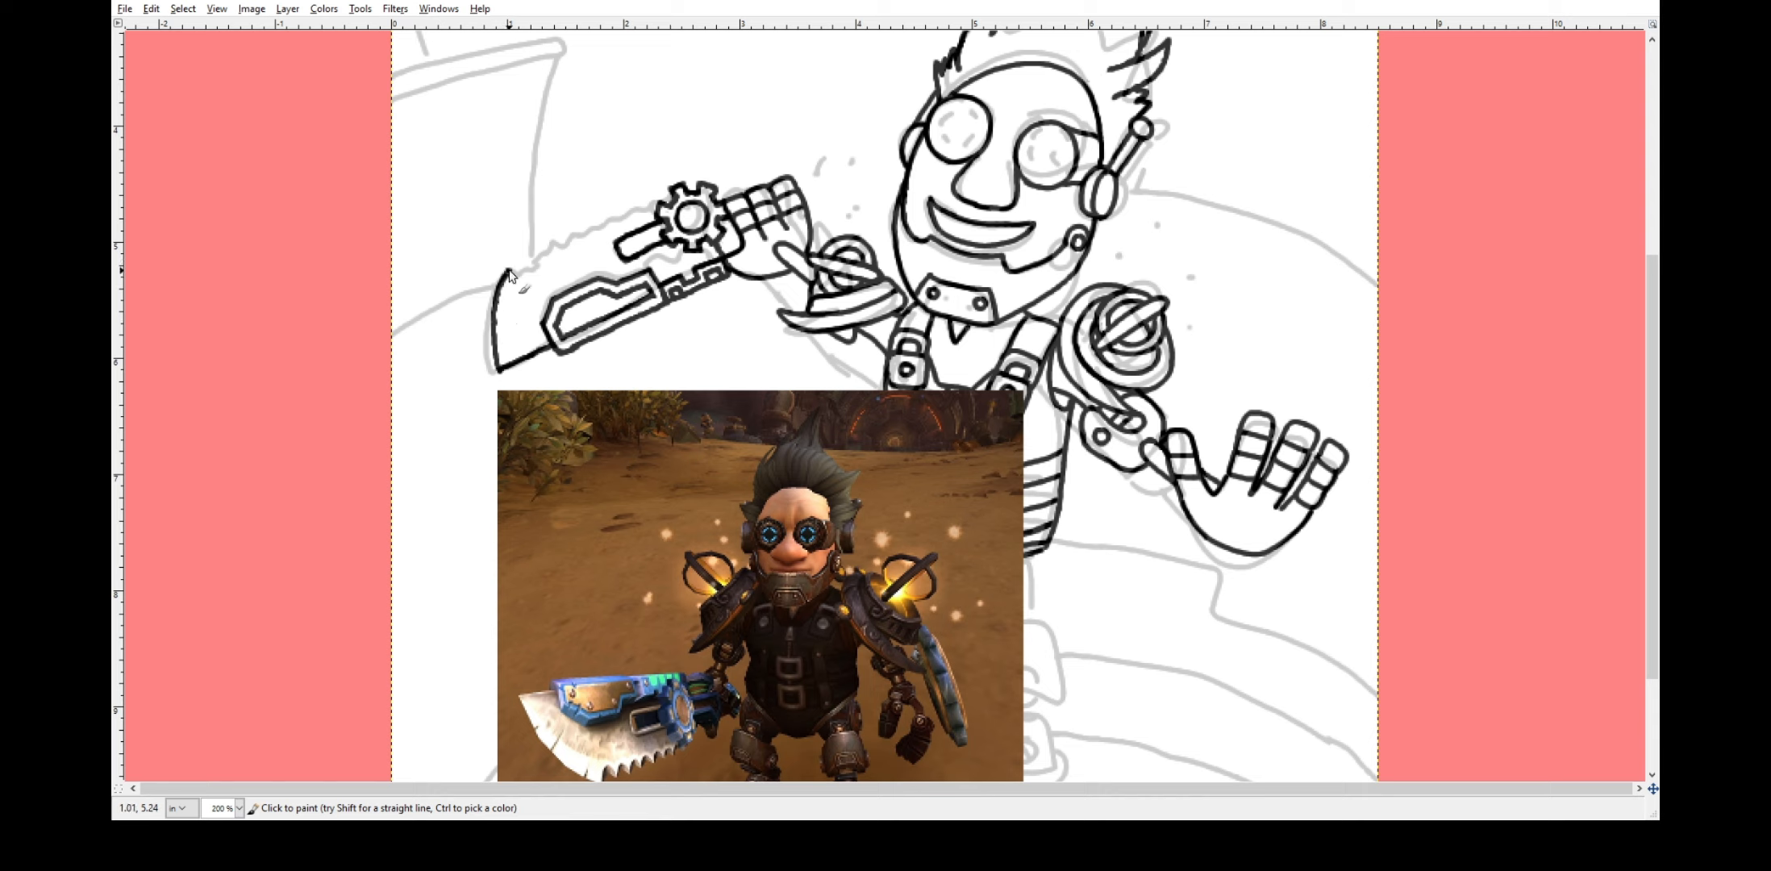
left_click_drag(508, 271, 684, 215)
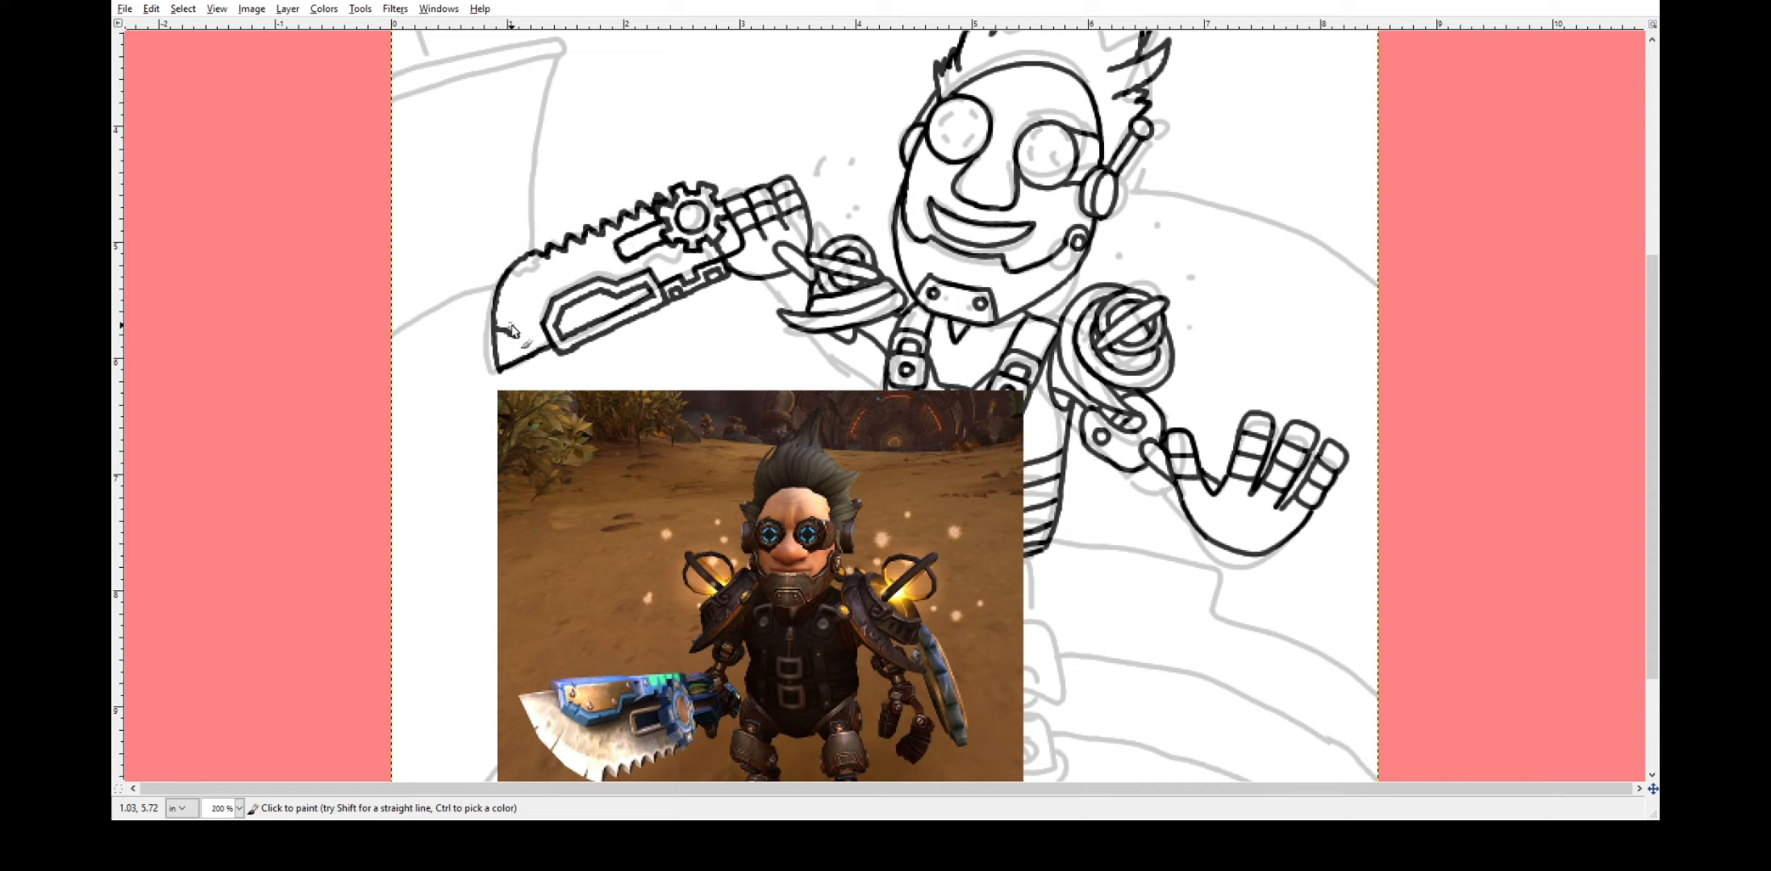
mouse_move(514, 274)
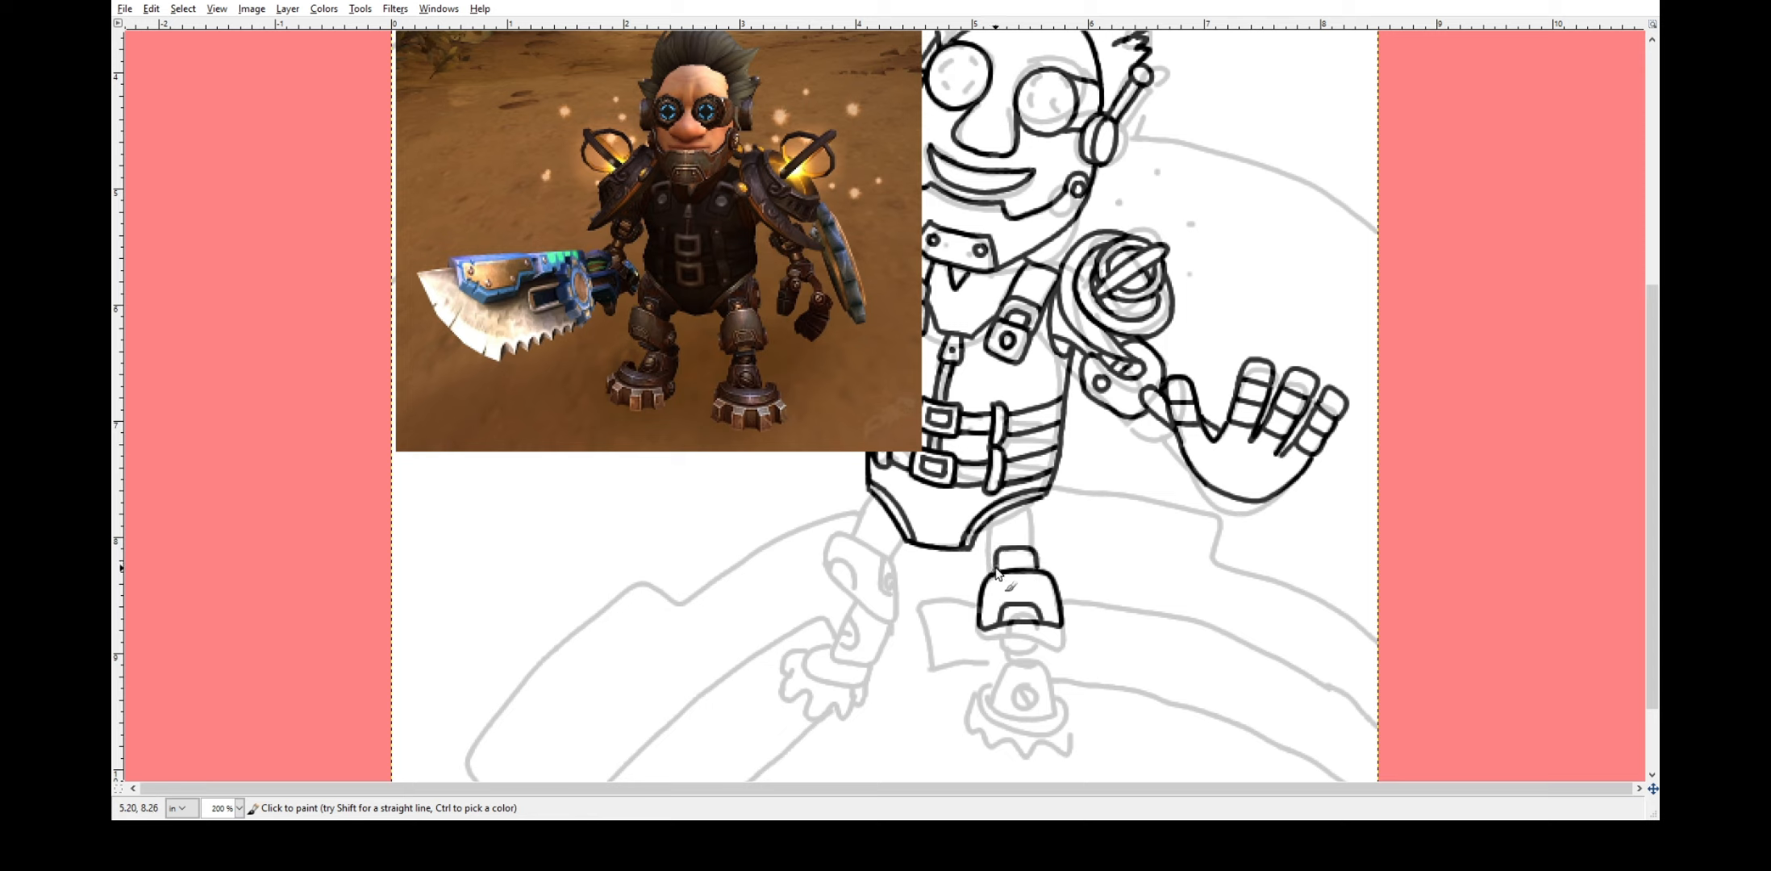
mouse_move(979, 550)
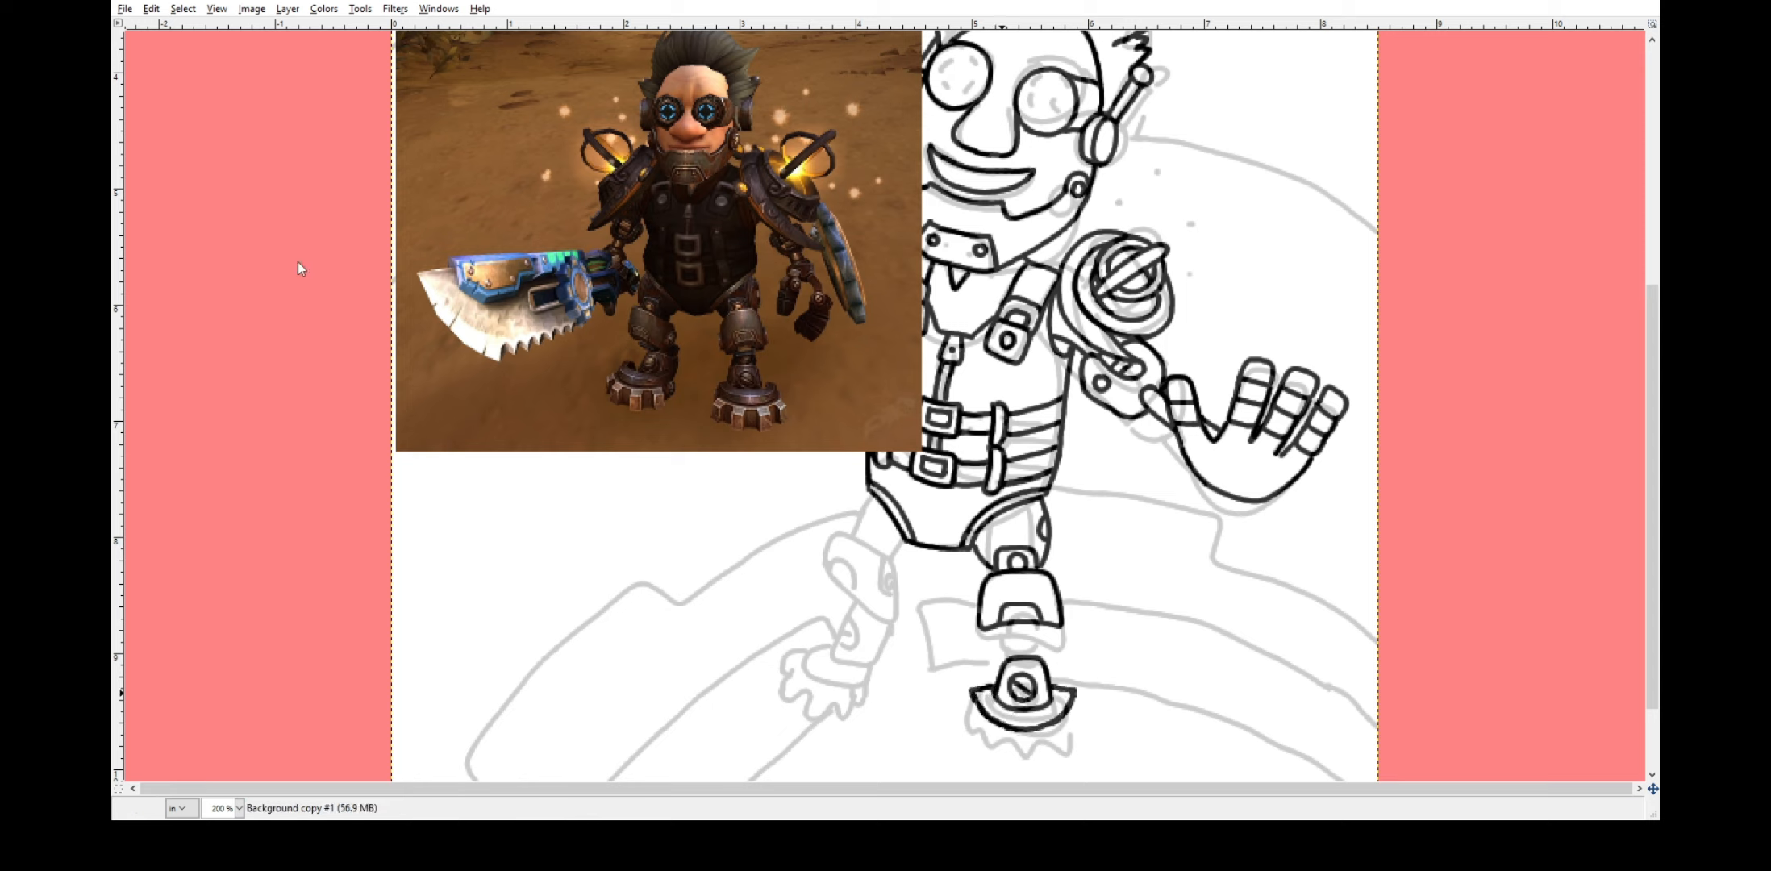
mouse_move(1079, 700)
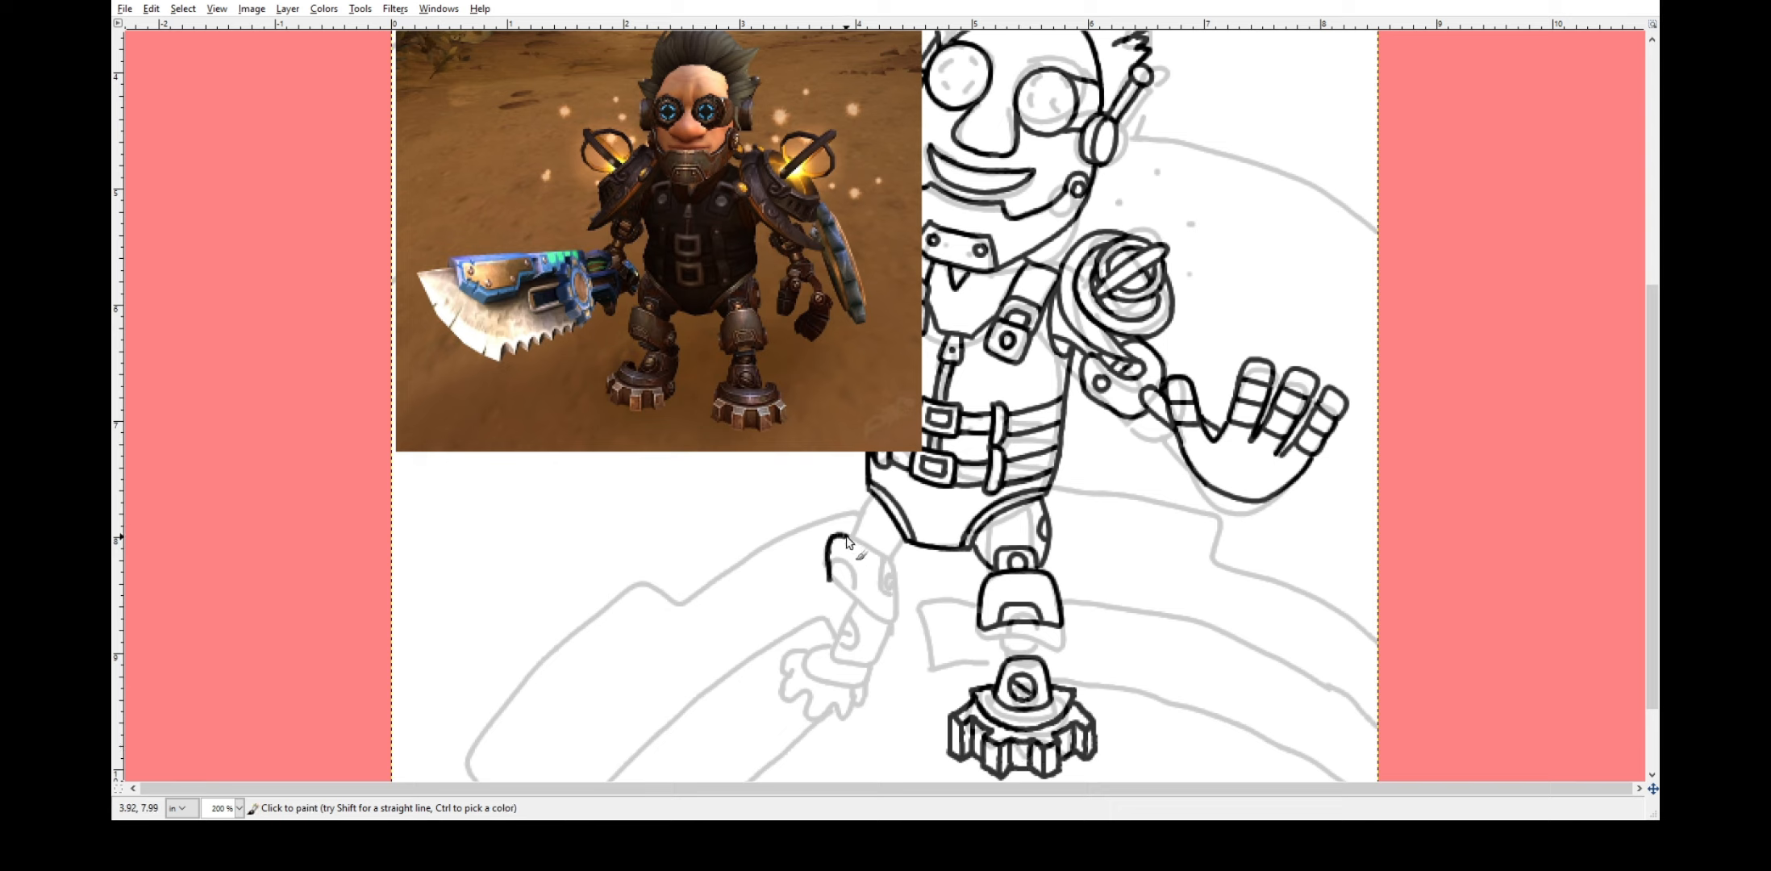
Ink the knee guard outline of the left-hand leg.
left_click_drag(827, 553, 880, 610)
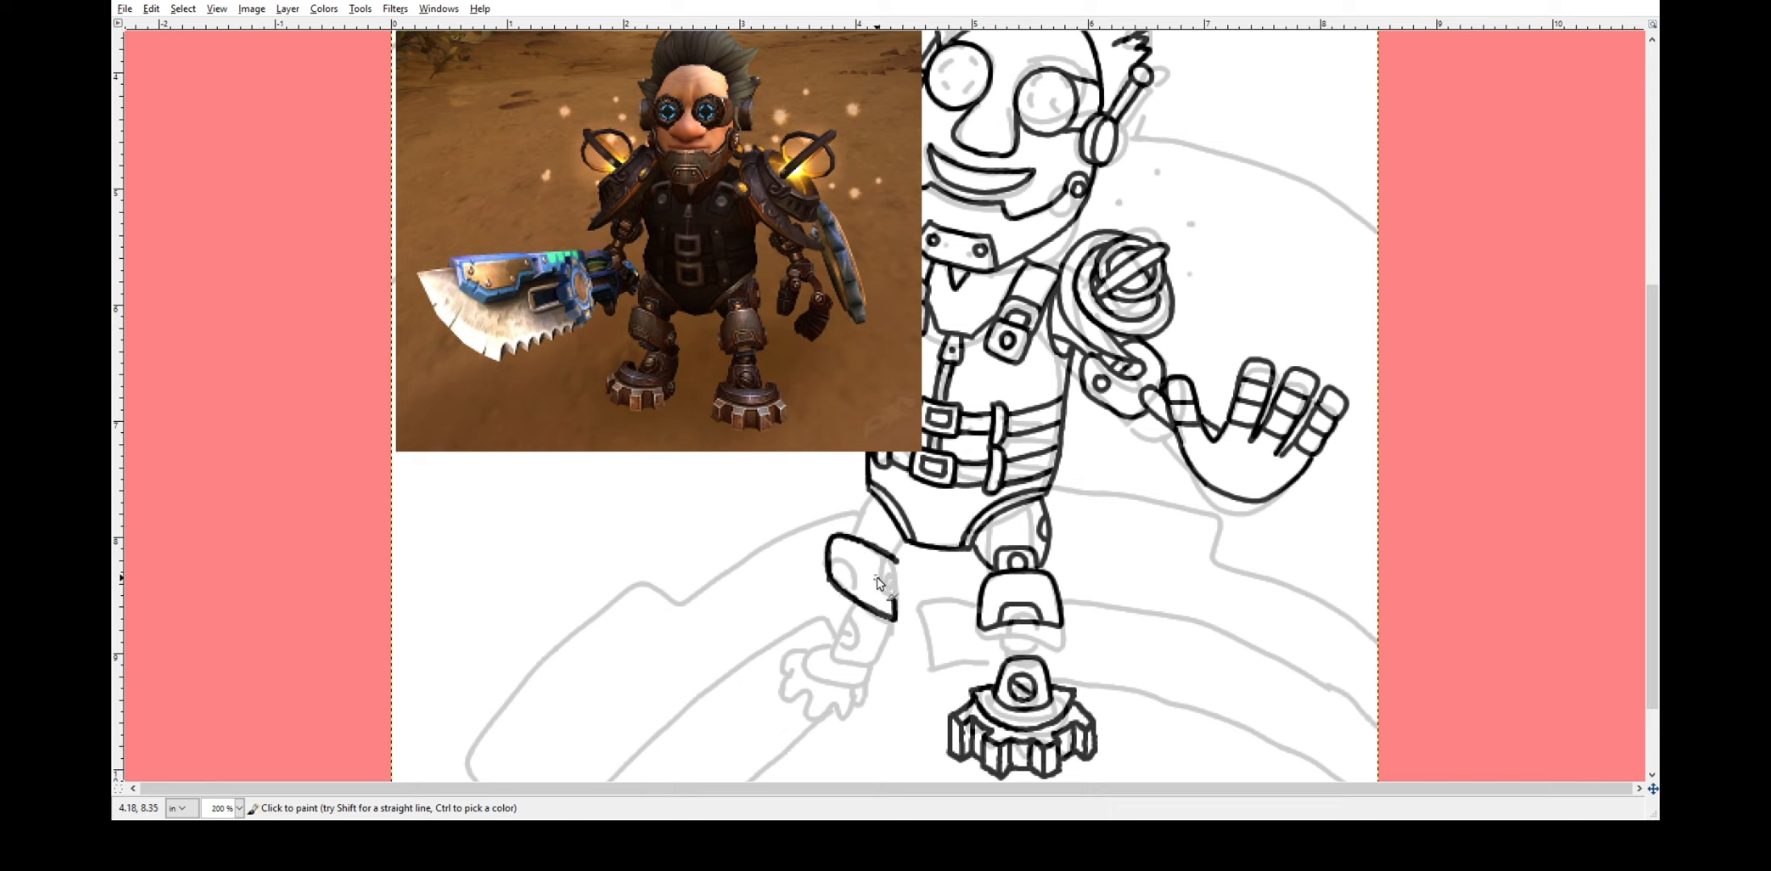
left_click(886, 583)
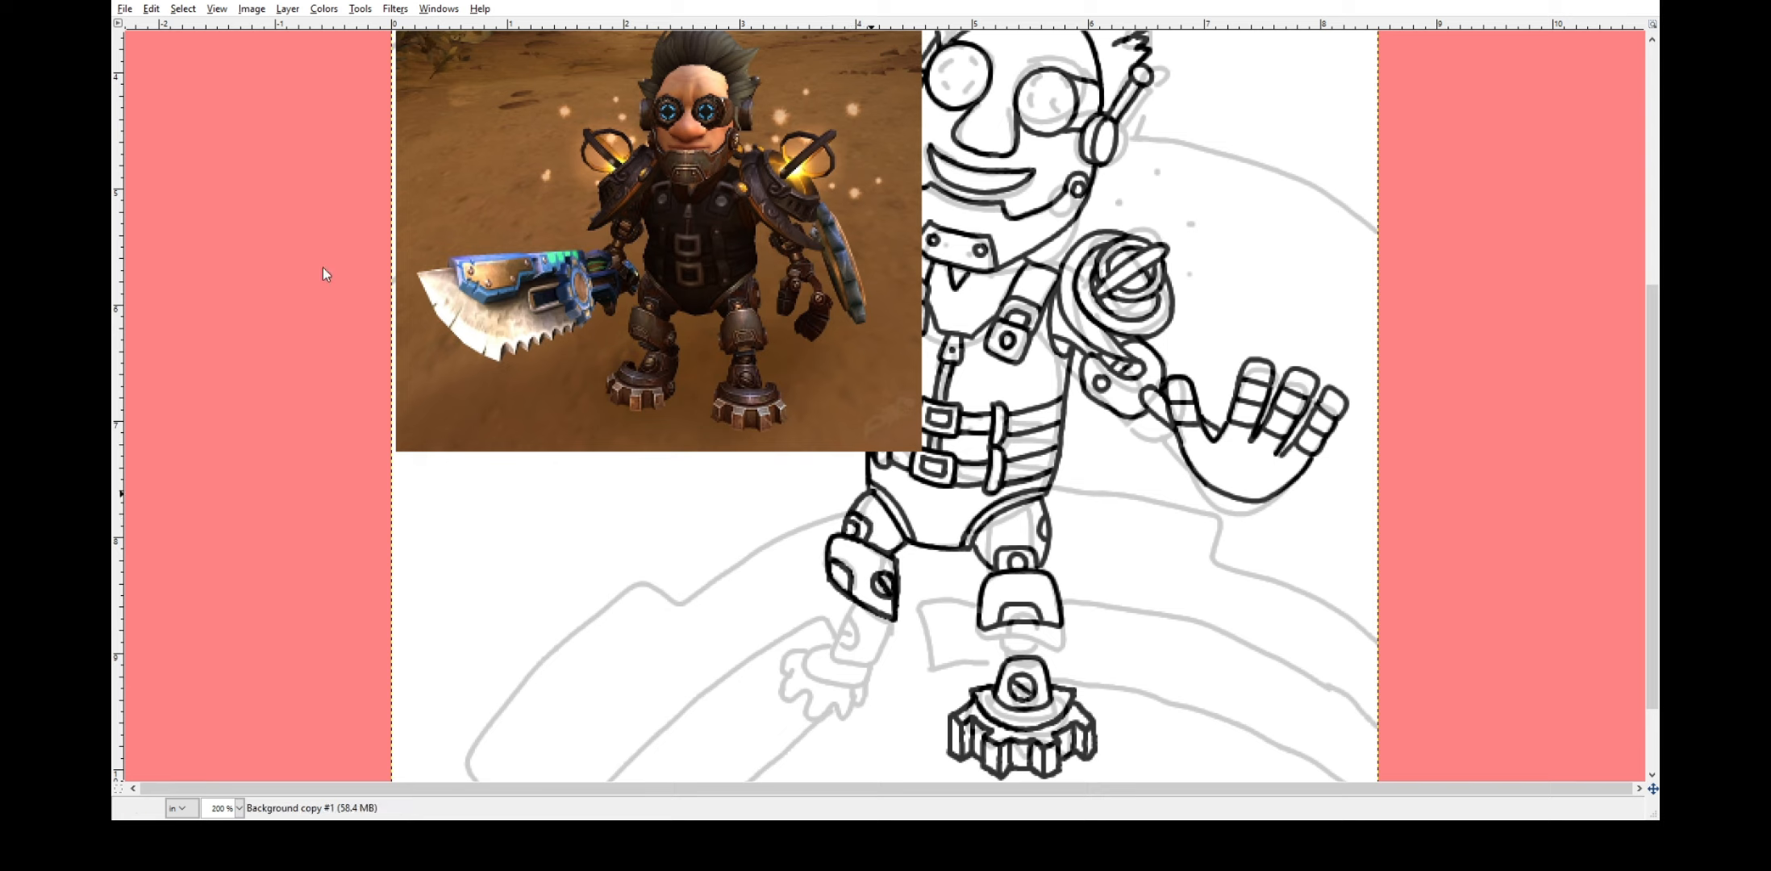
mouse_move(947, 537)
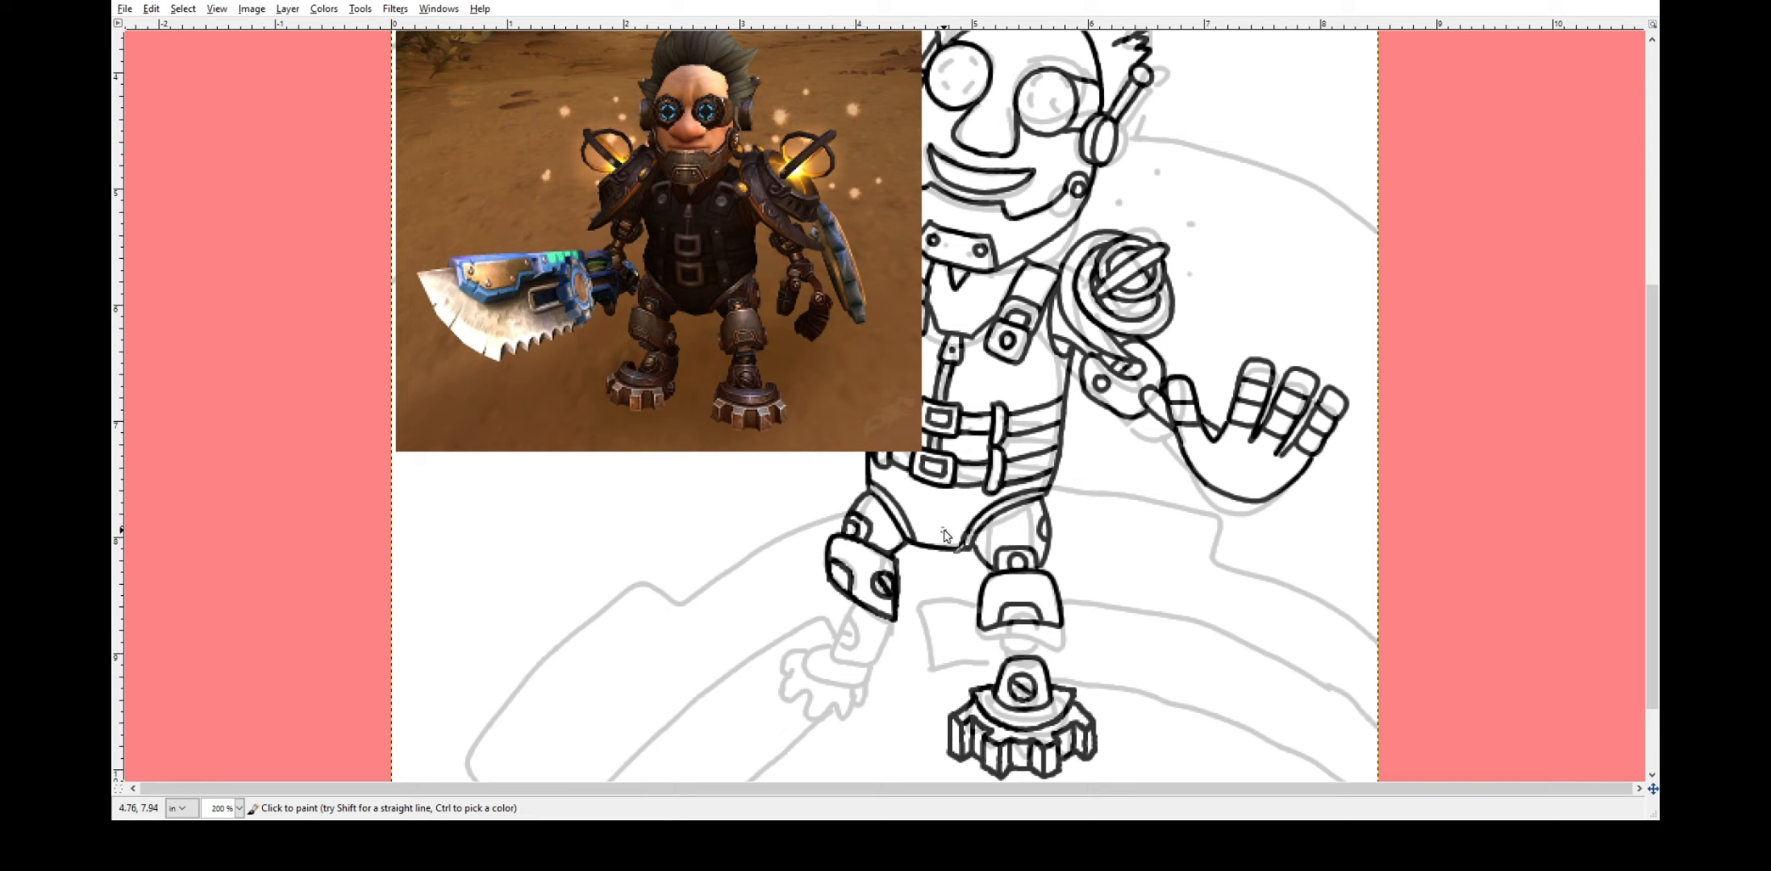
mouse_move(892, 522)
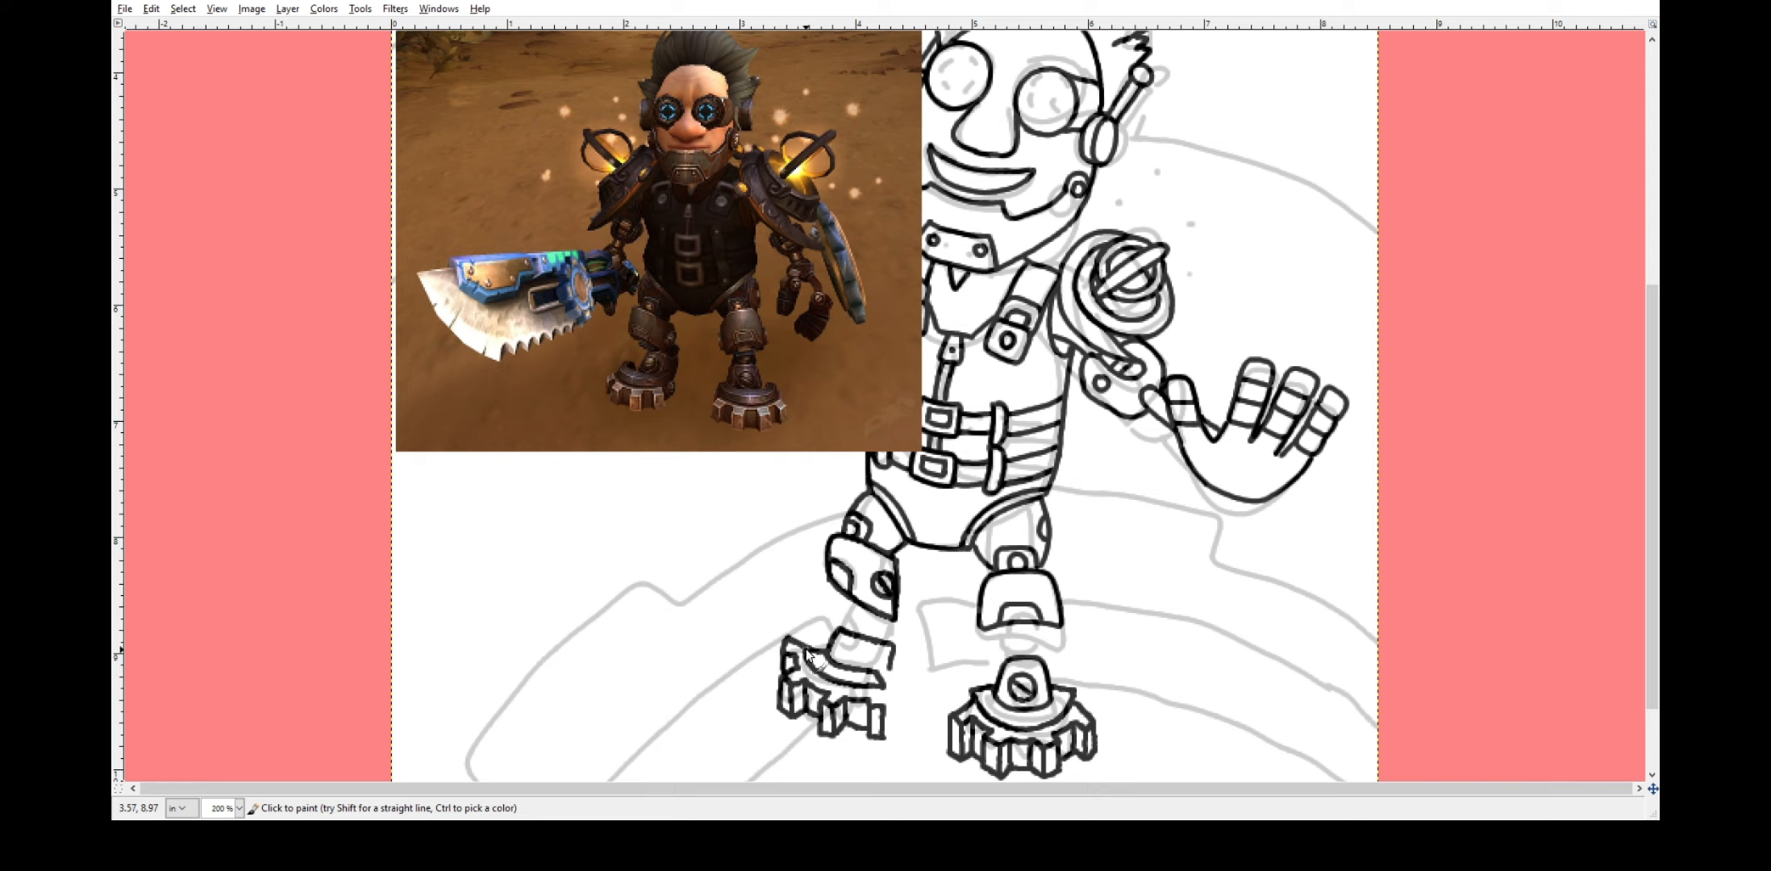
mouse_move(808, 658)
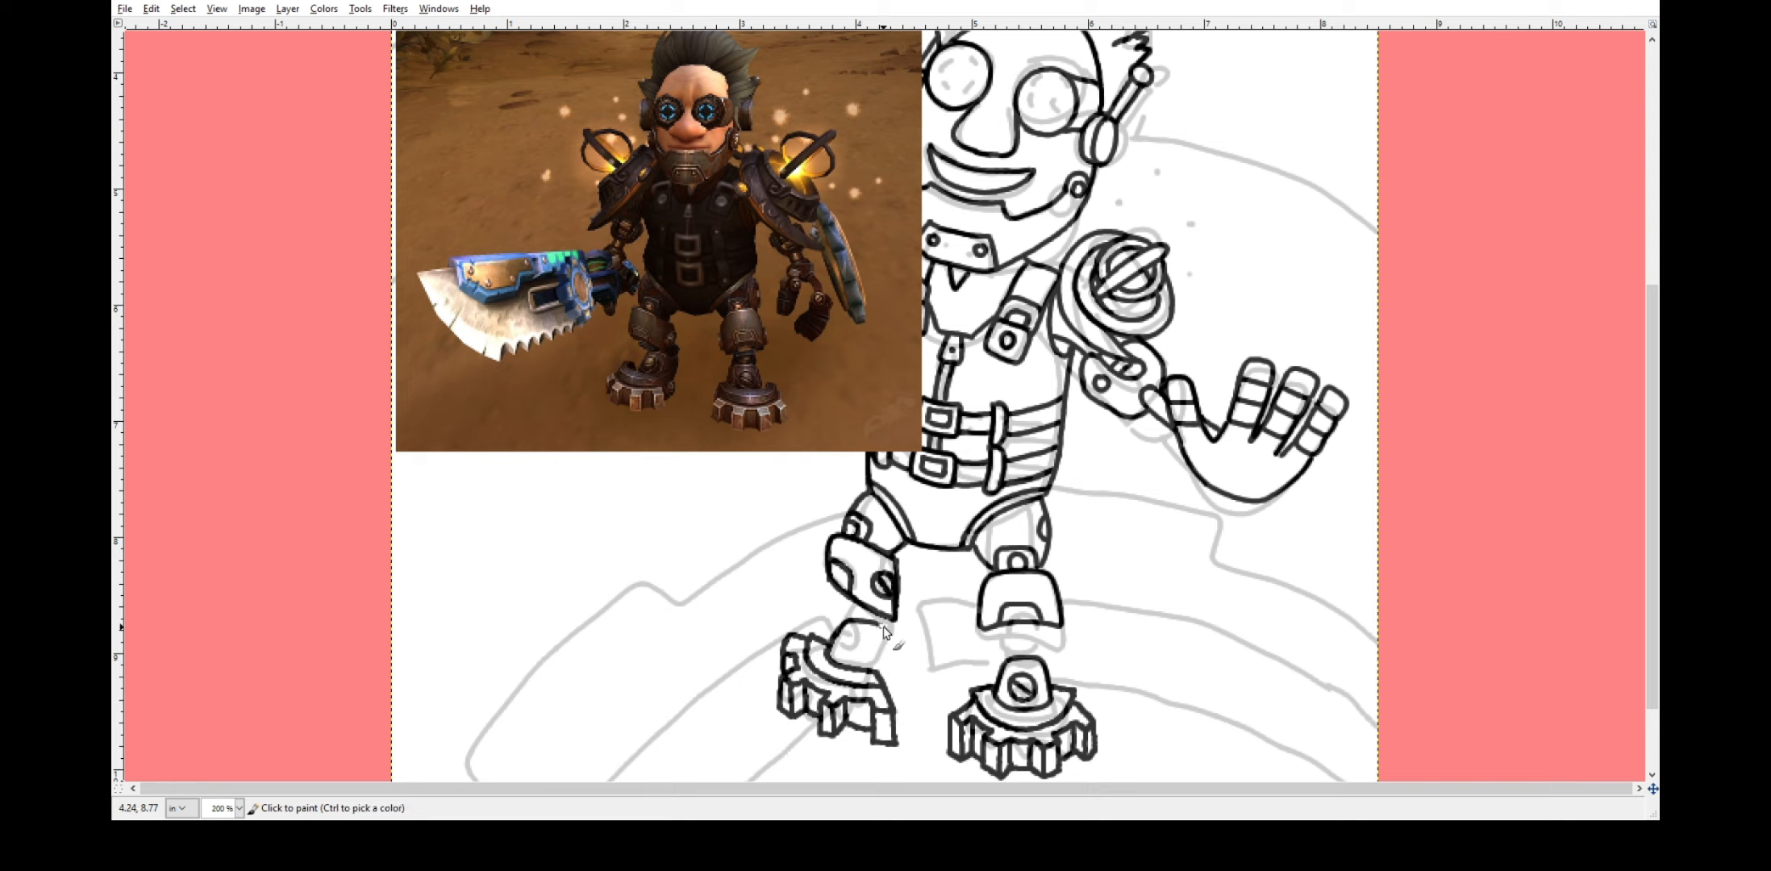
mouse_move(854, 661)
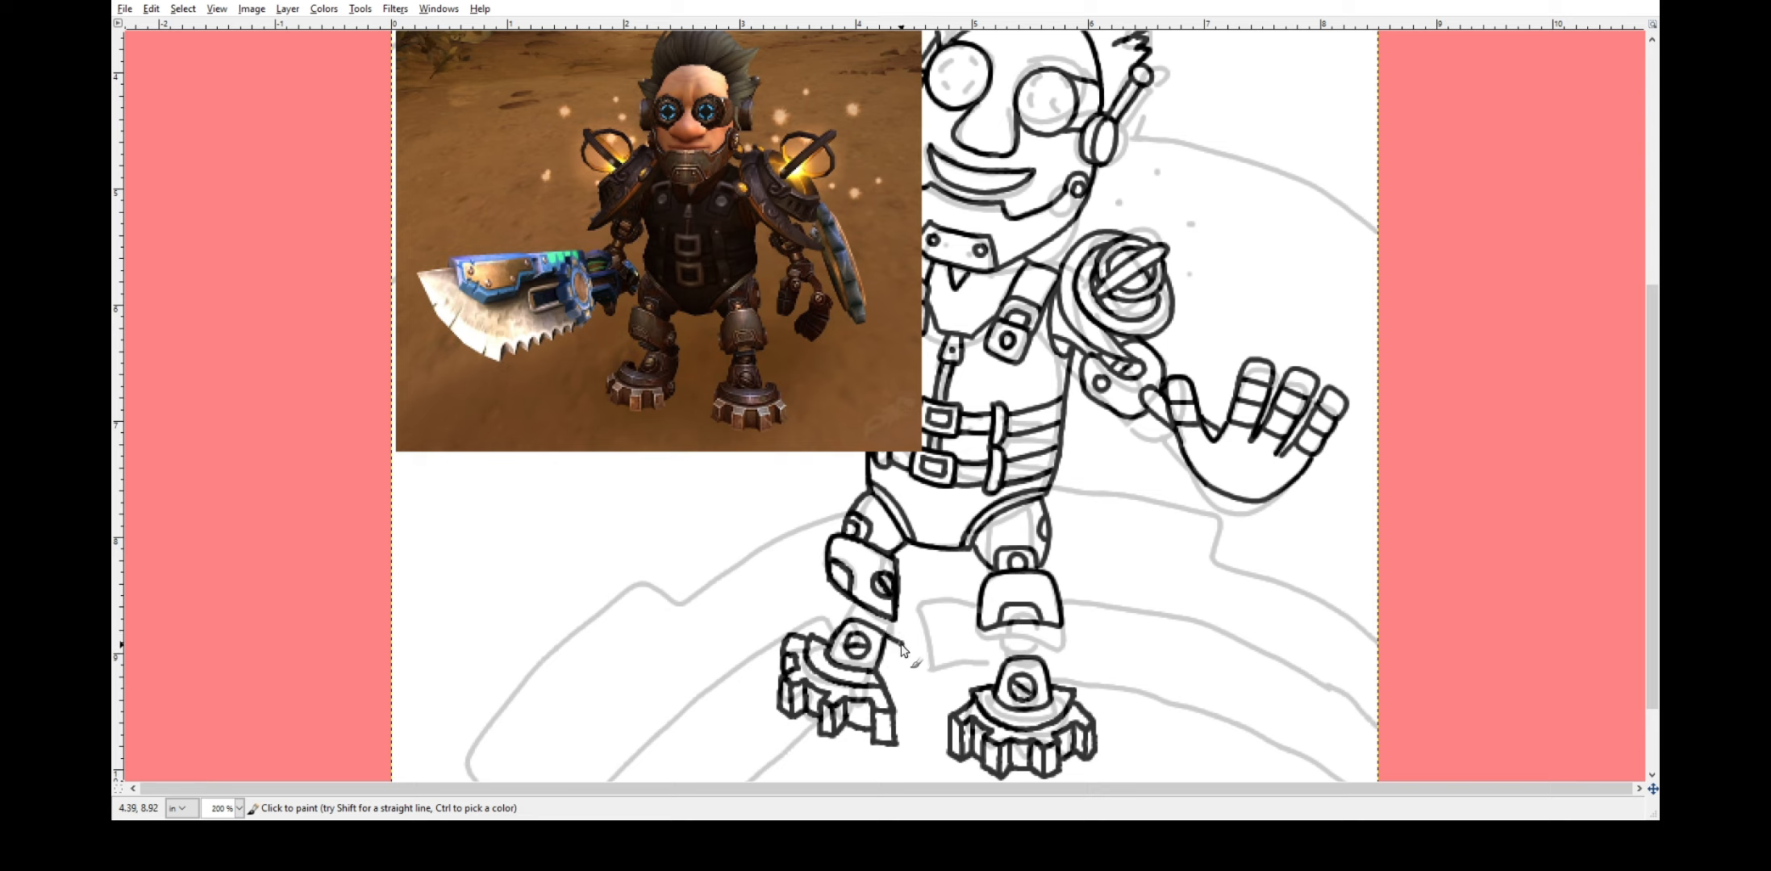
mouse_move(909, 699)
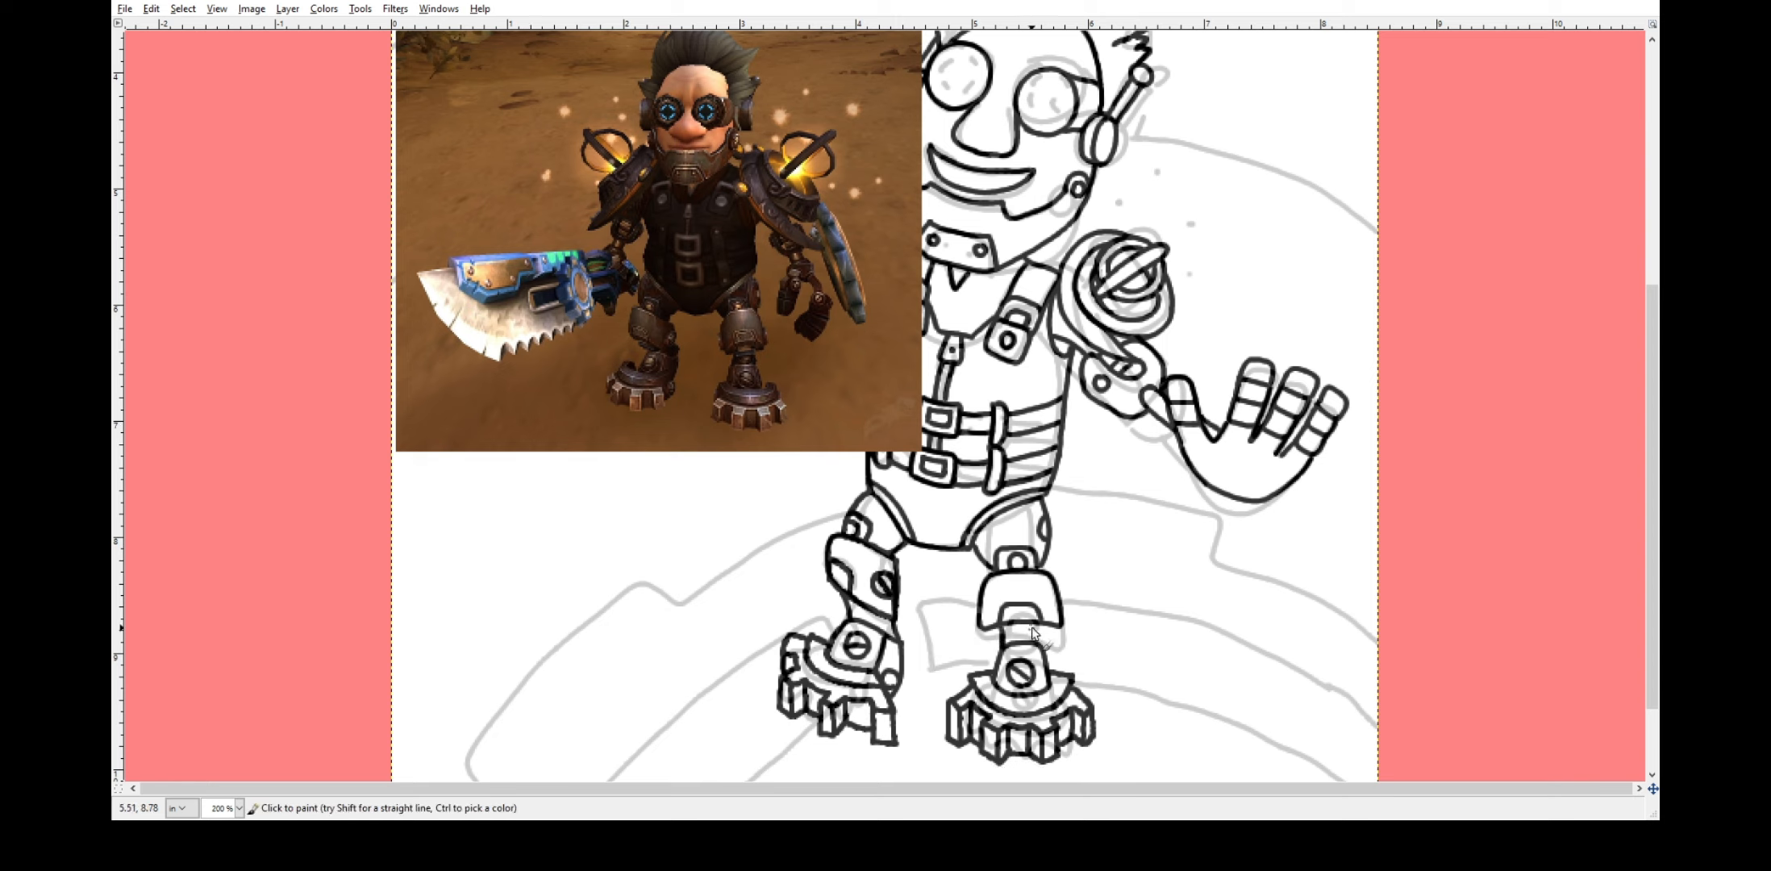
mouse_move(1037, 665)
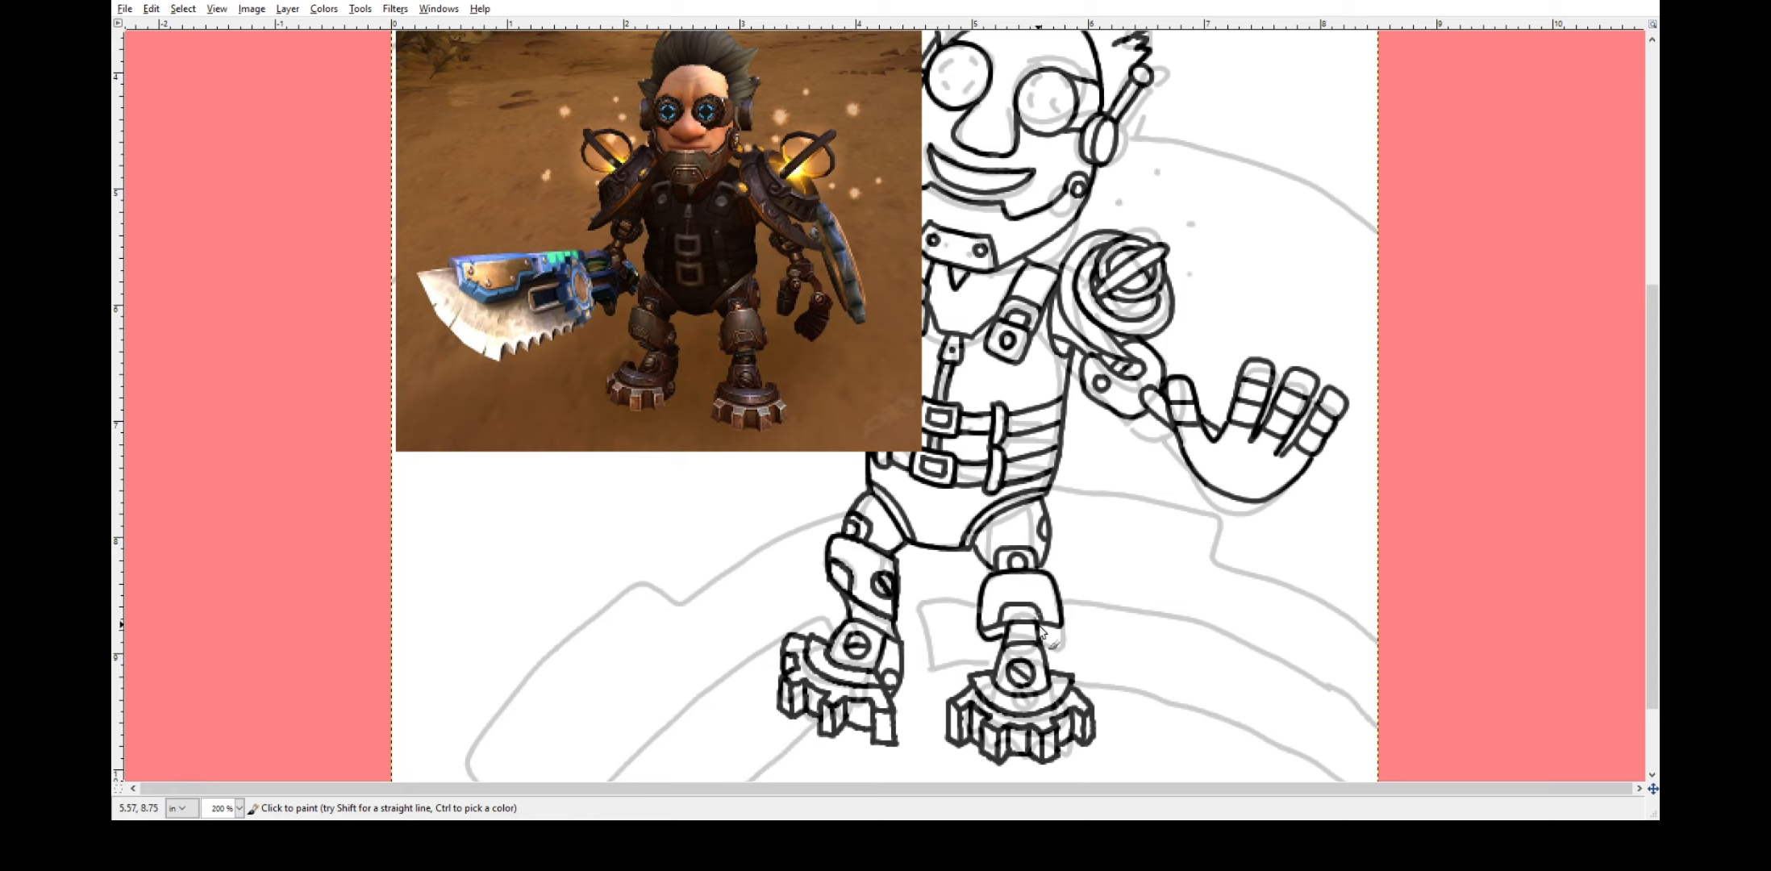
mouse_move(1045, 608)
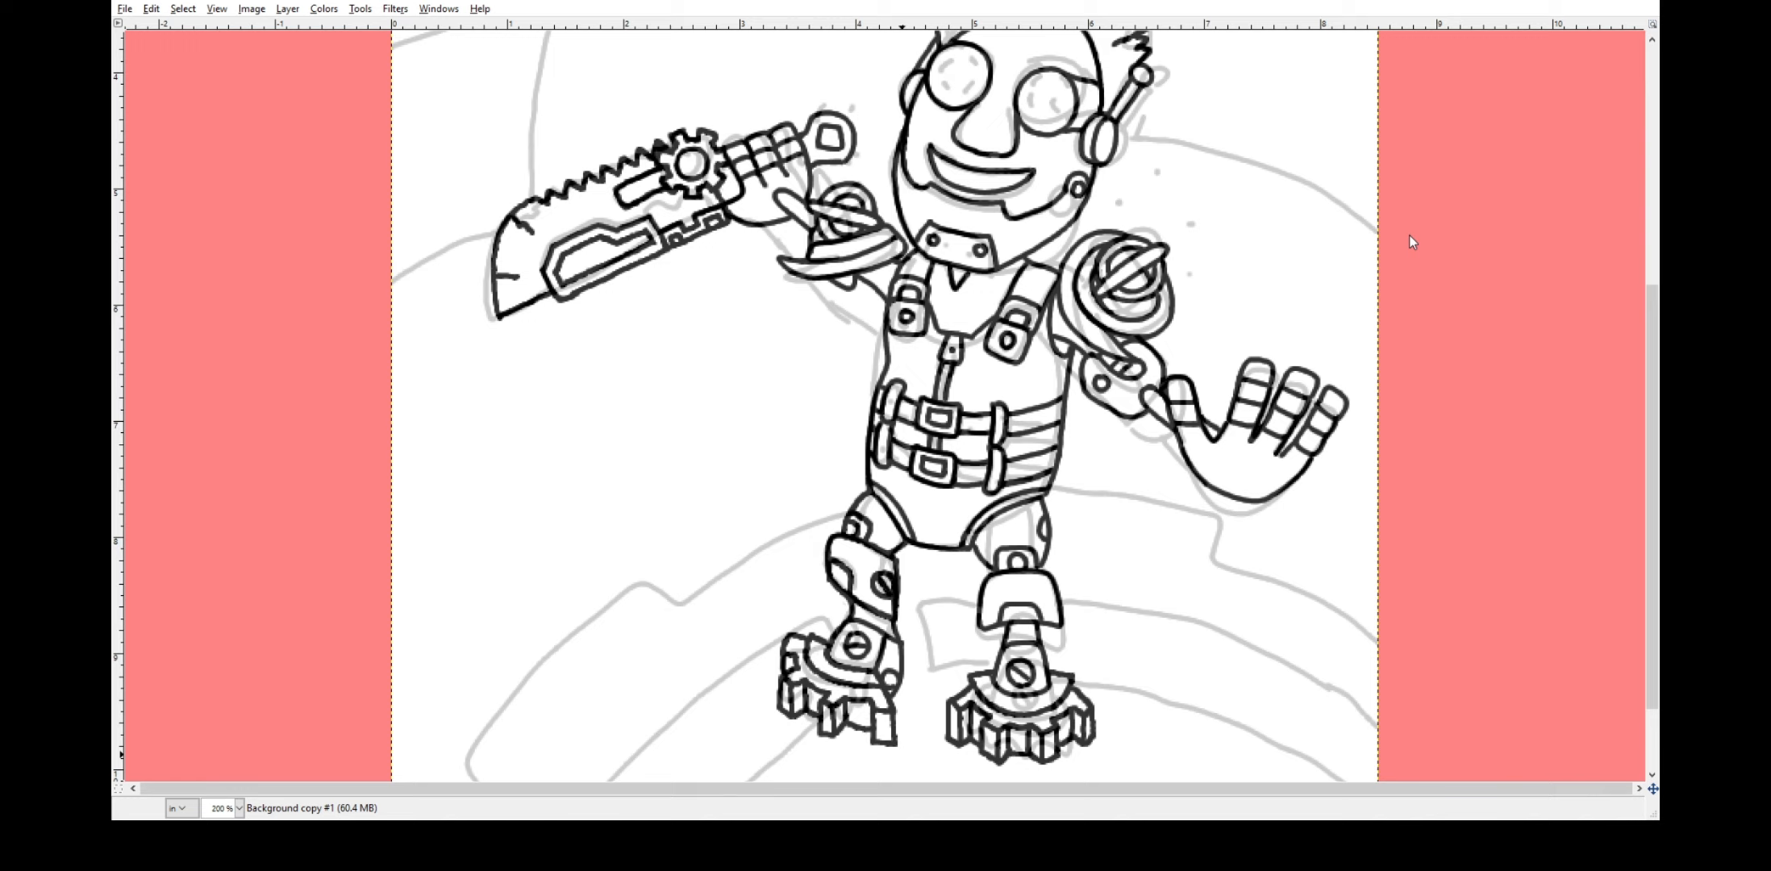
mouse_move(323, 270)
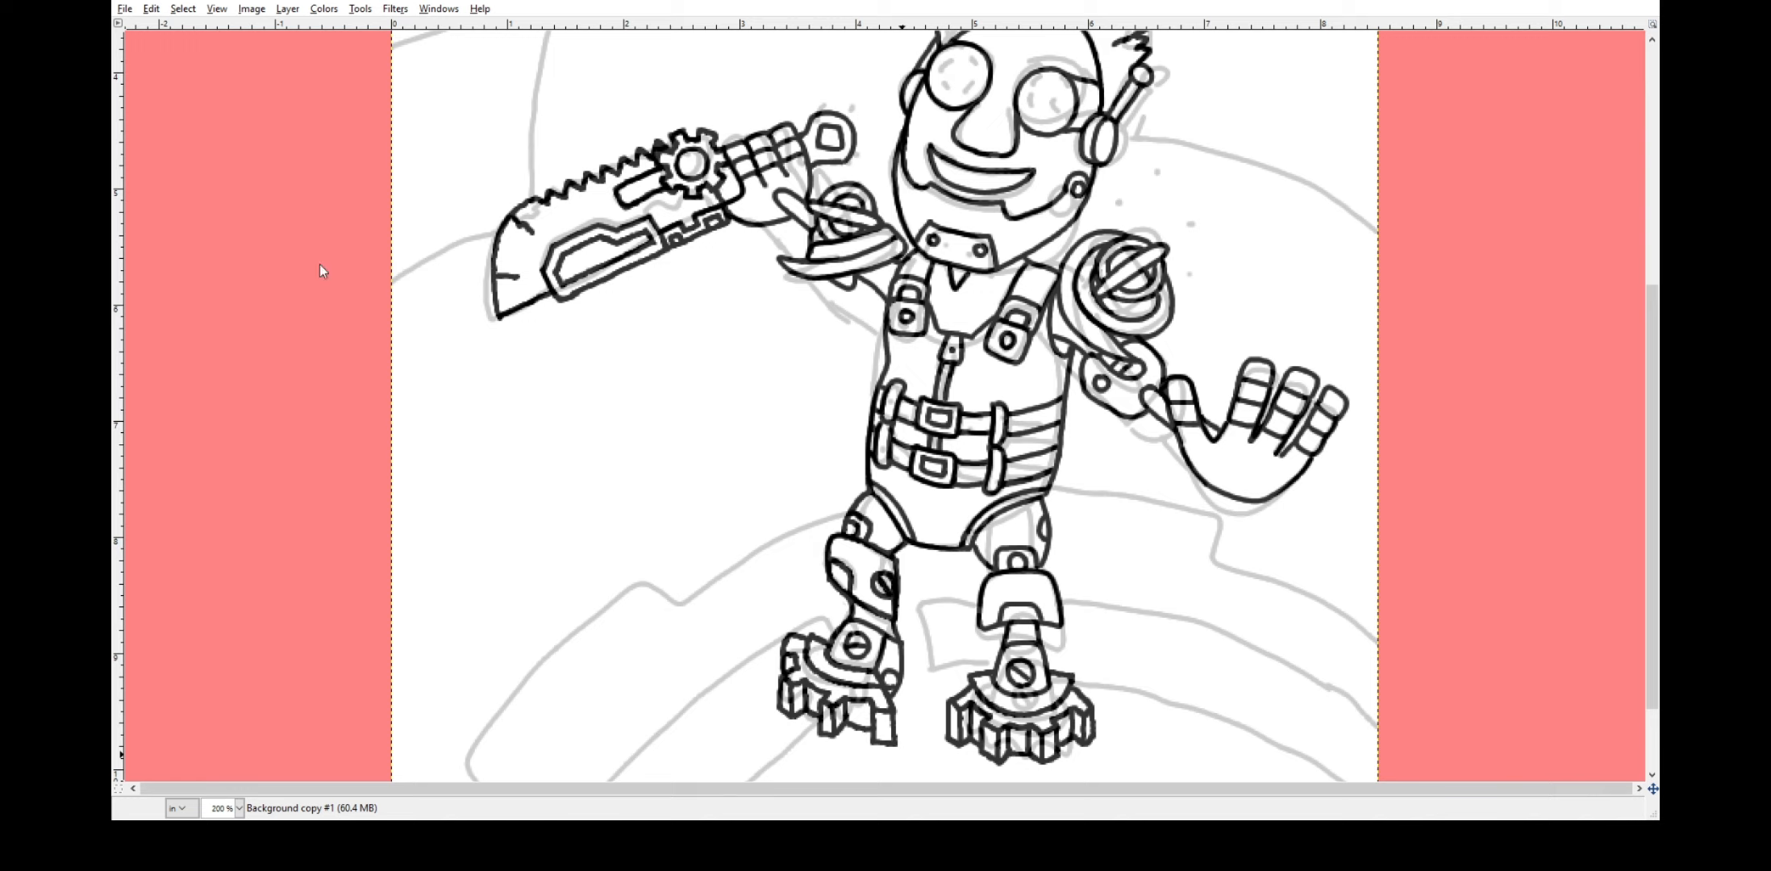
mouse_move(887, 233)
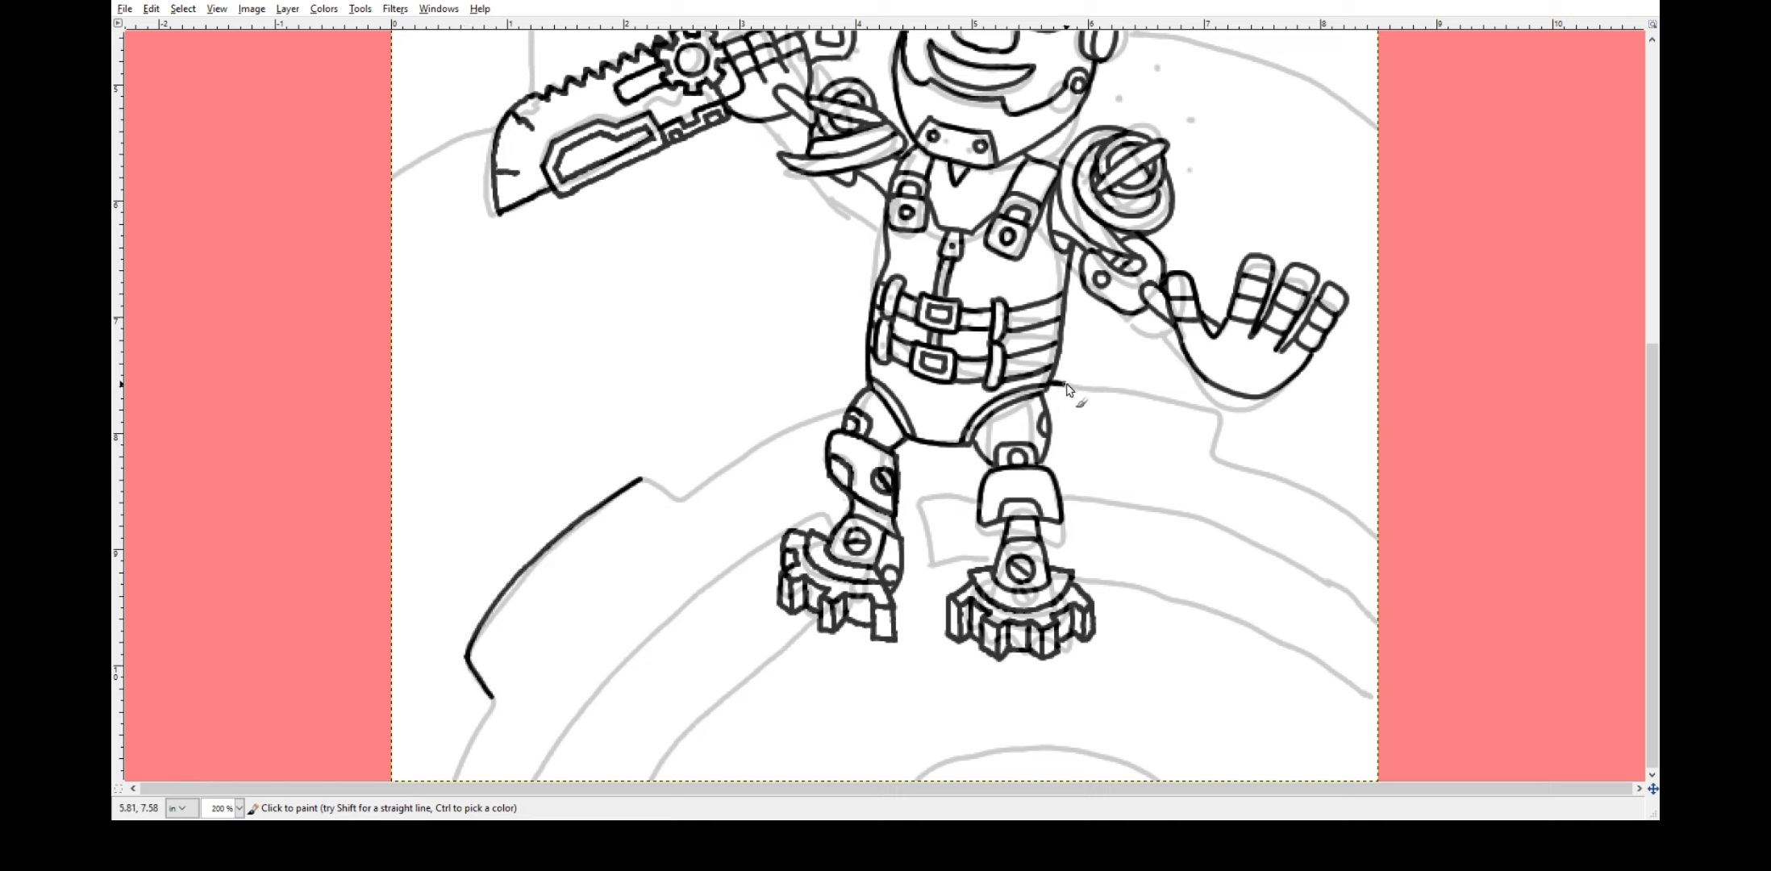
Ink the gear platform's outer arc and the teeth along its edge.
left_click_drag(1067, 384, 1373, 531)
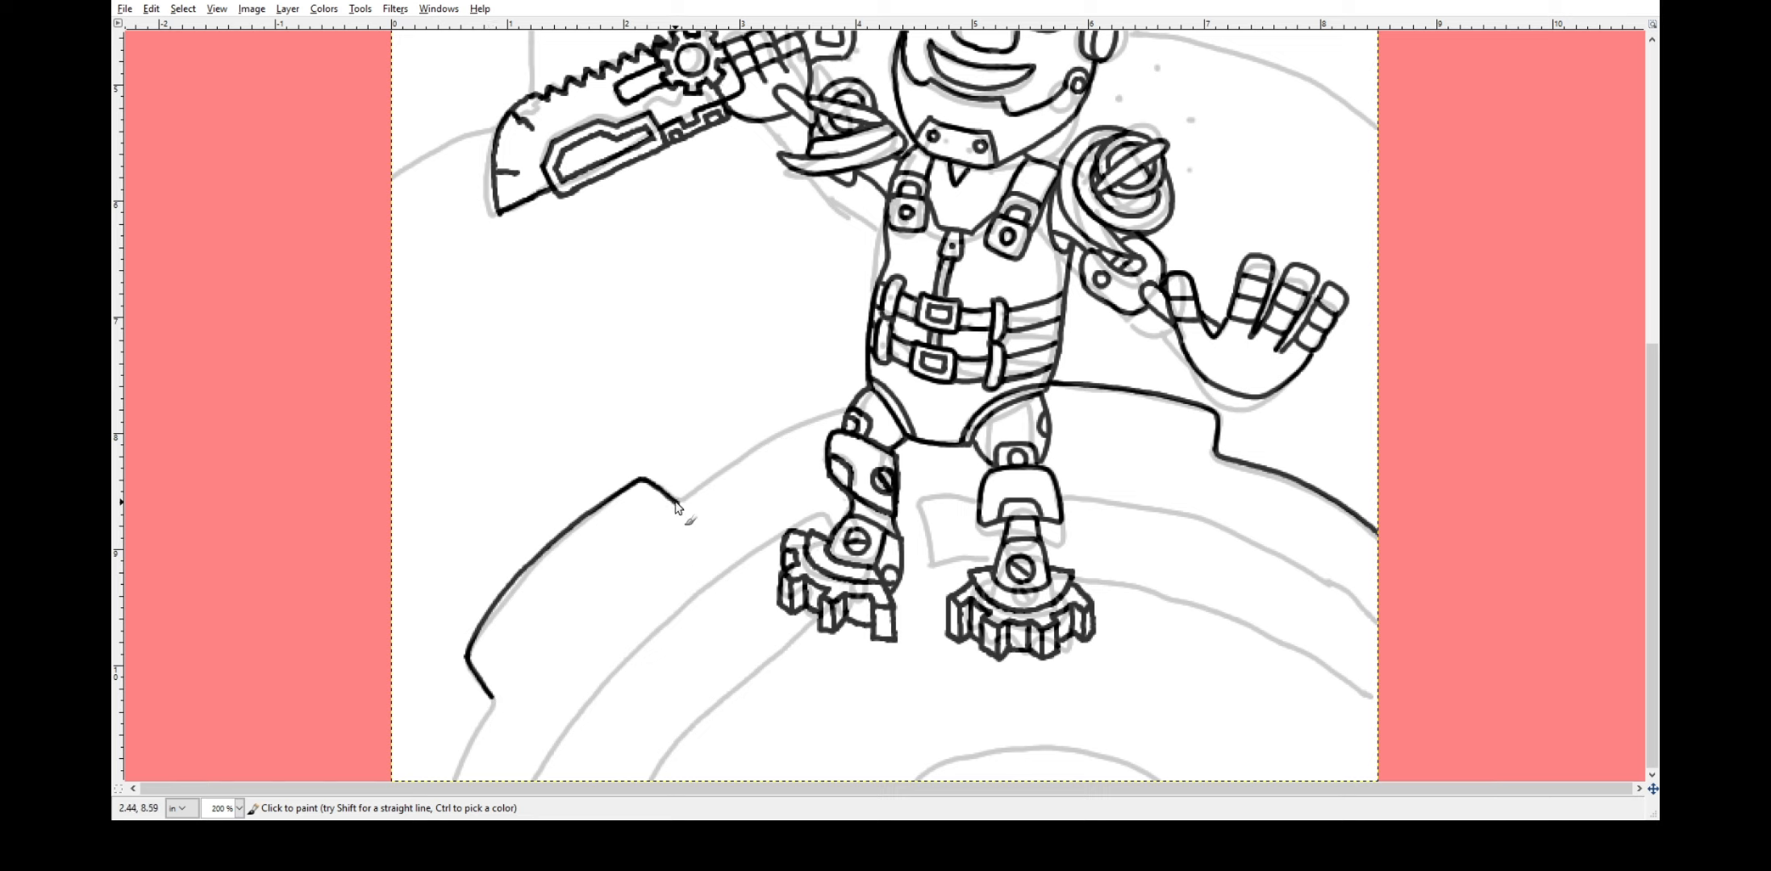
left_click_drag(677, 514, 1208, 406)
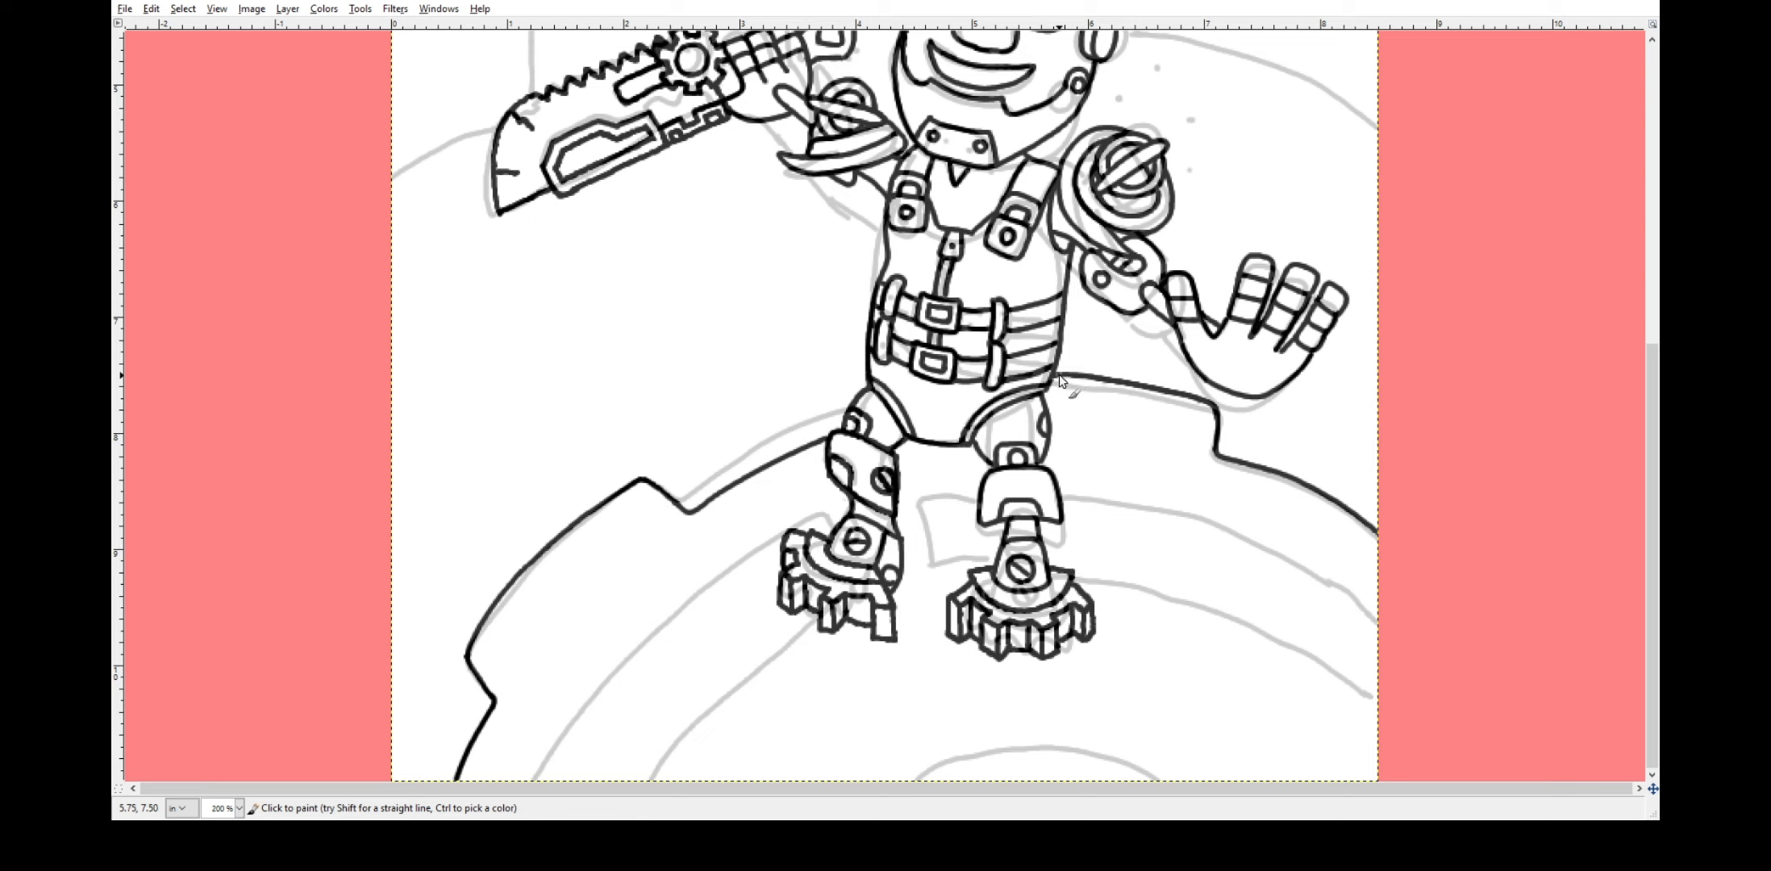
mouse_move(1067, 382)
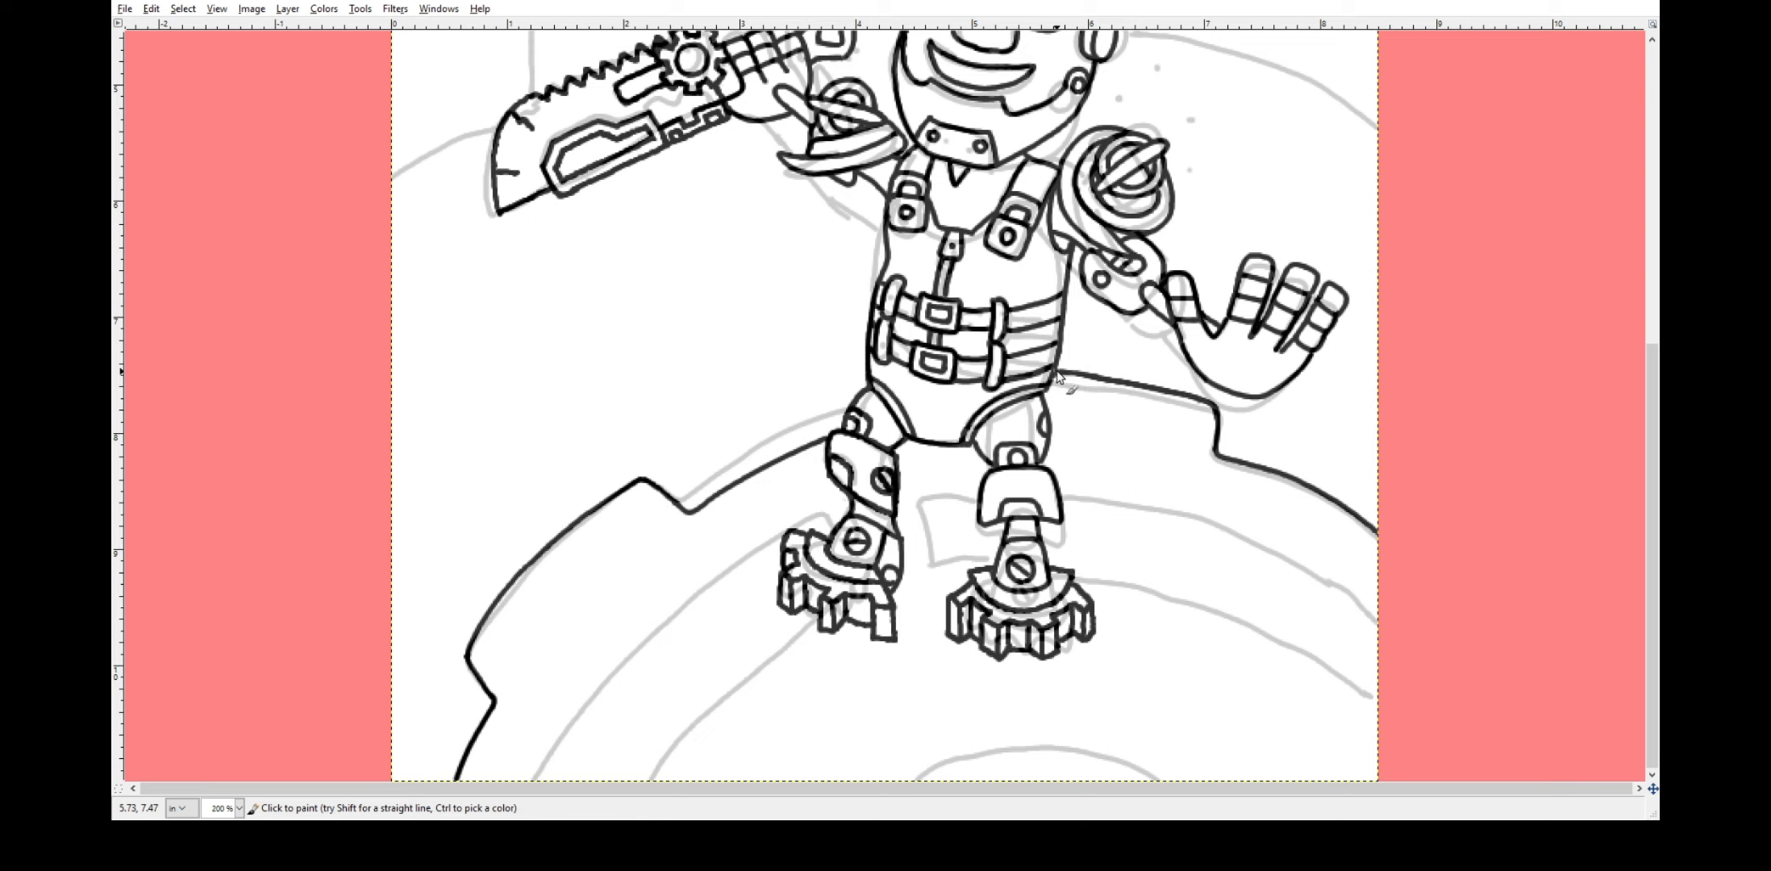
mouse_move(1087, 382)
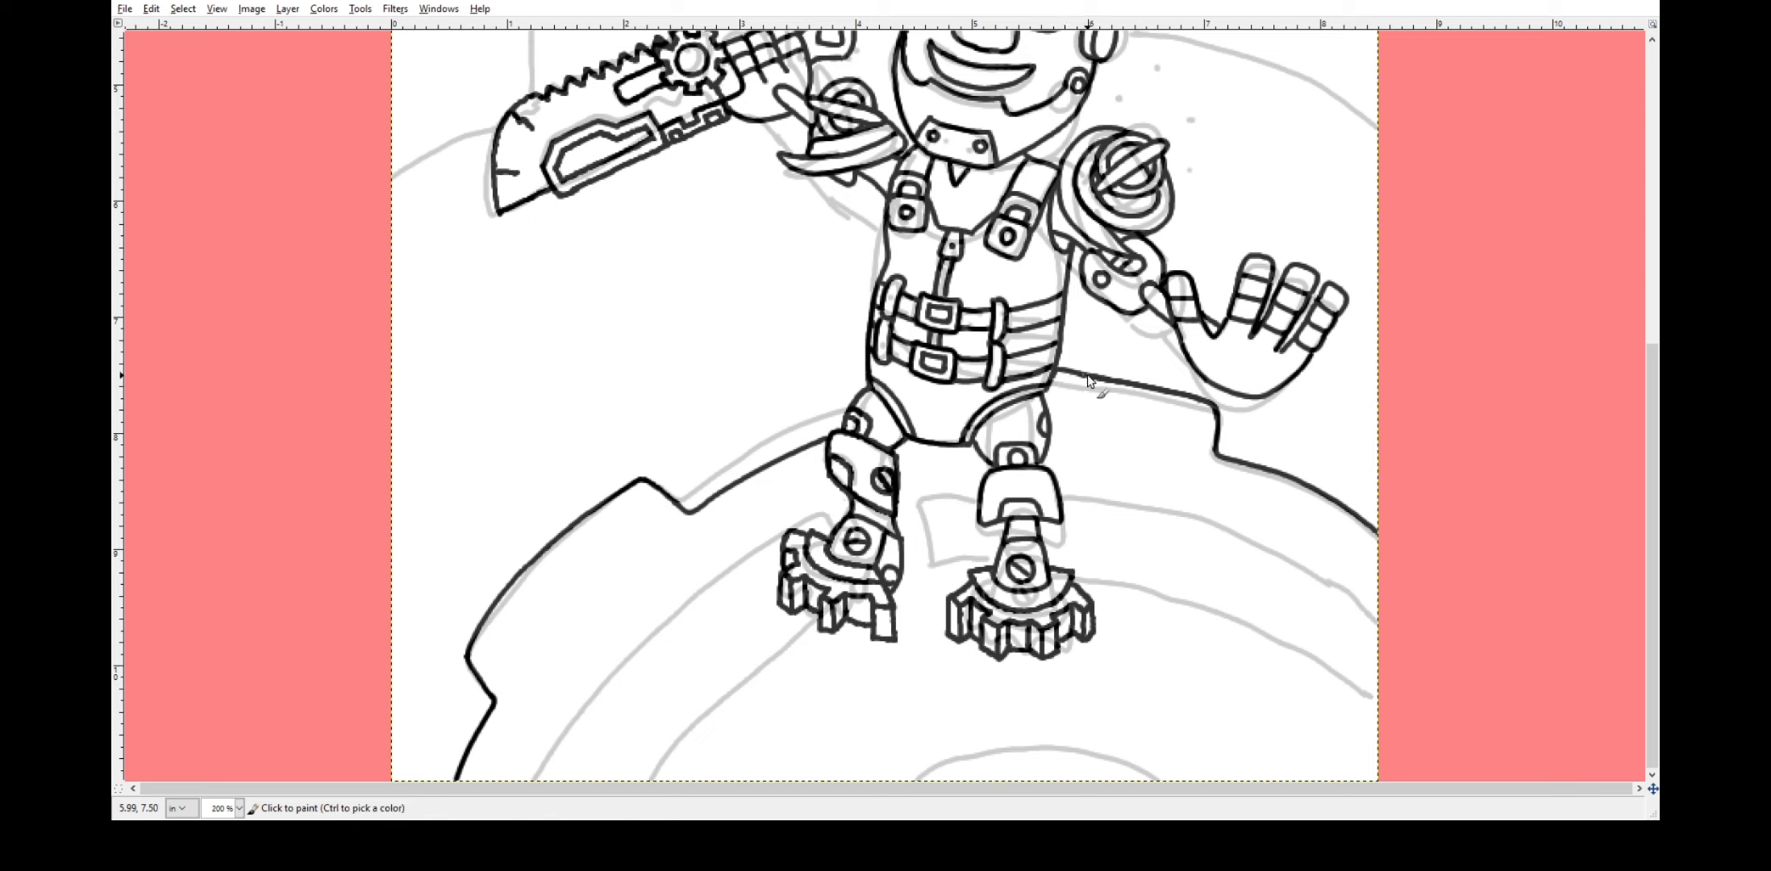
mouse_move(1083, 382)
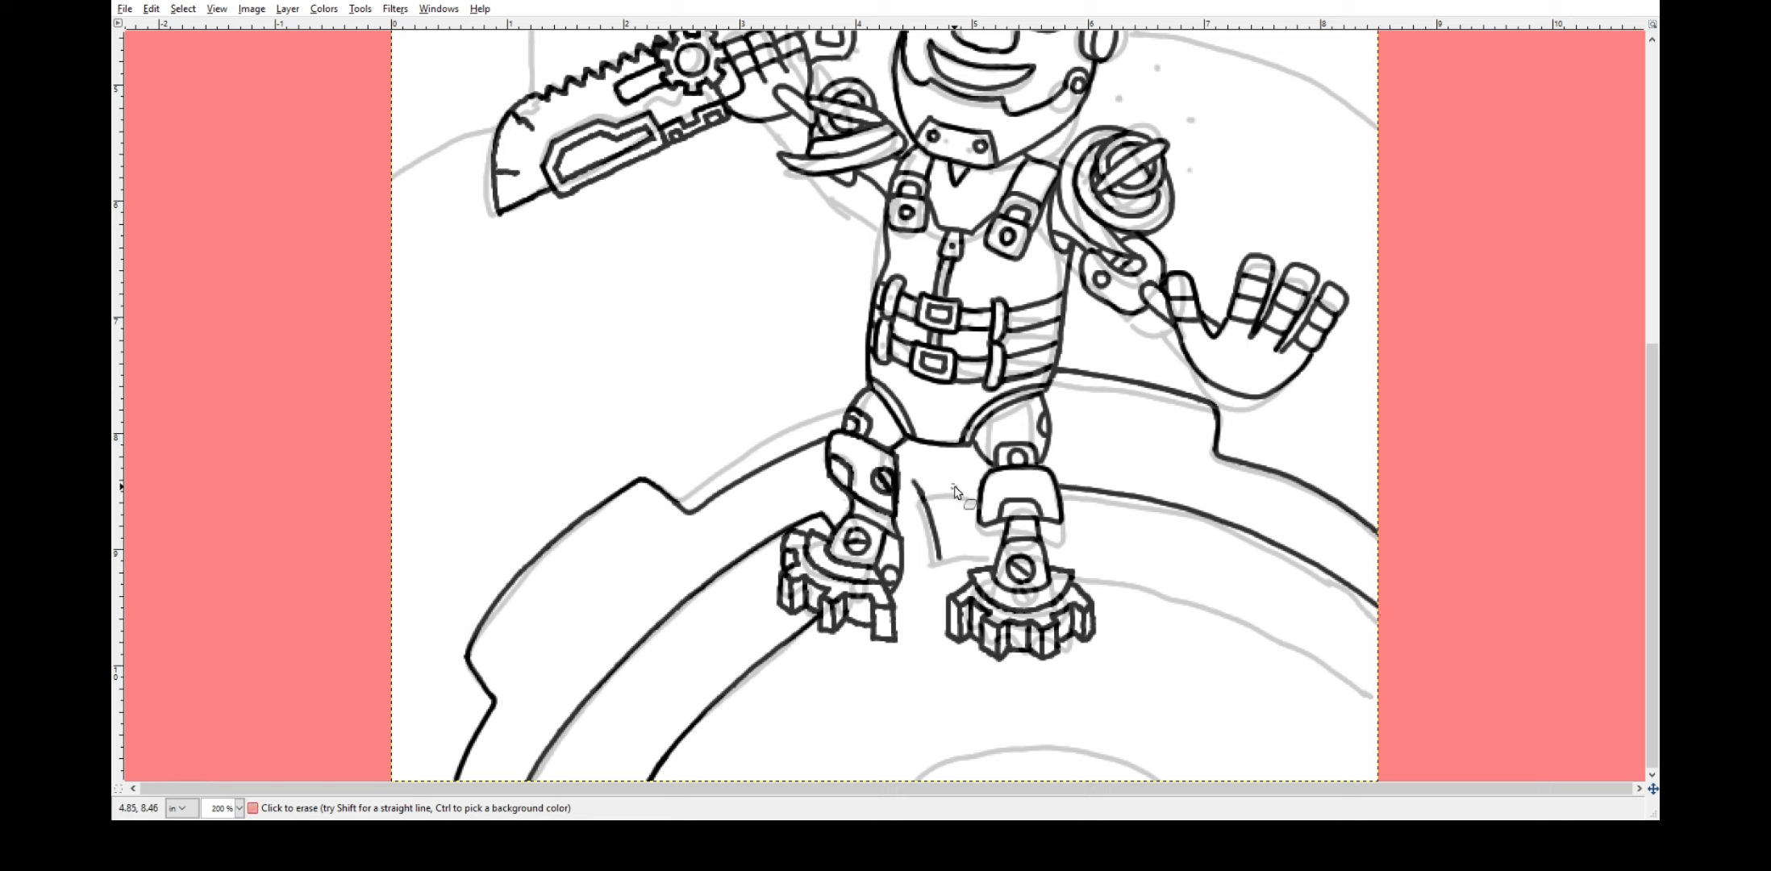
Erase stray overlapping lines around the mechagnome's legs and feet.
left_click_drag(914, 480, 1208, 526)
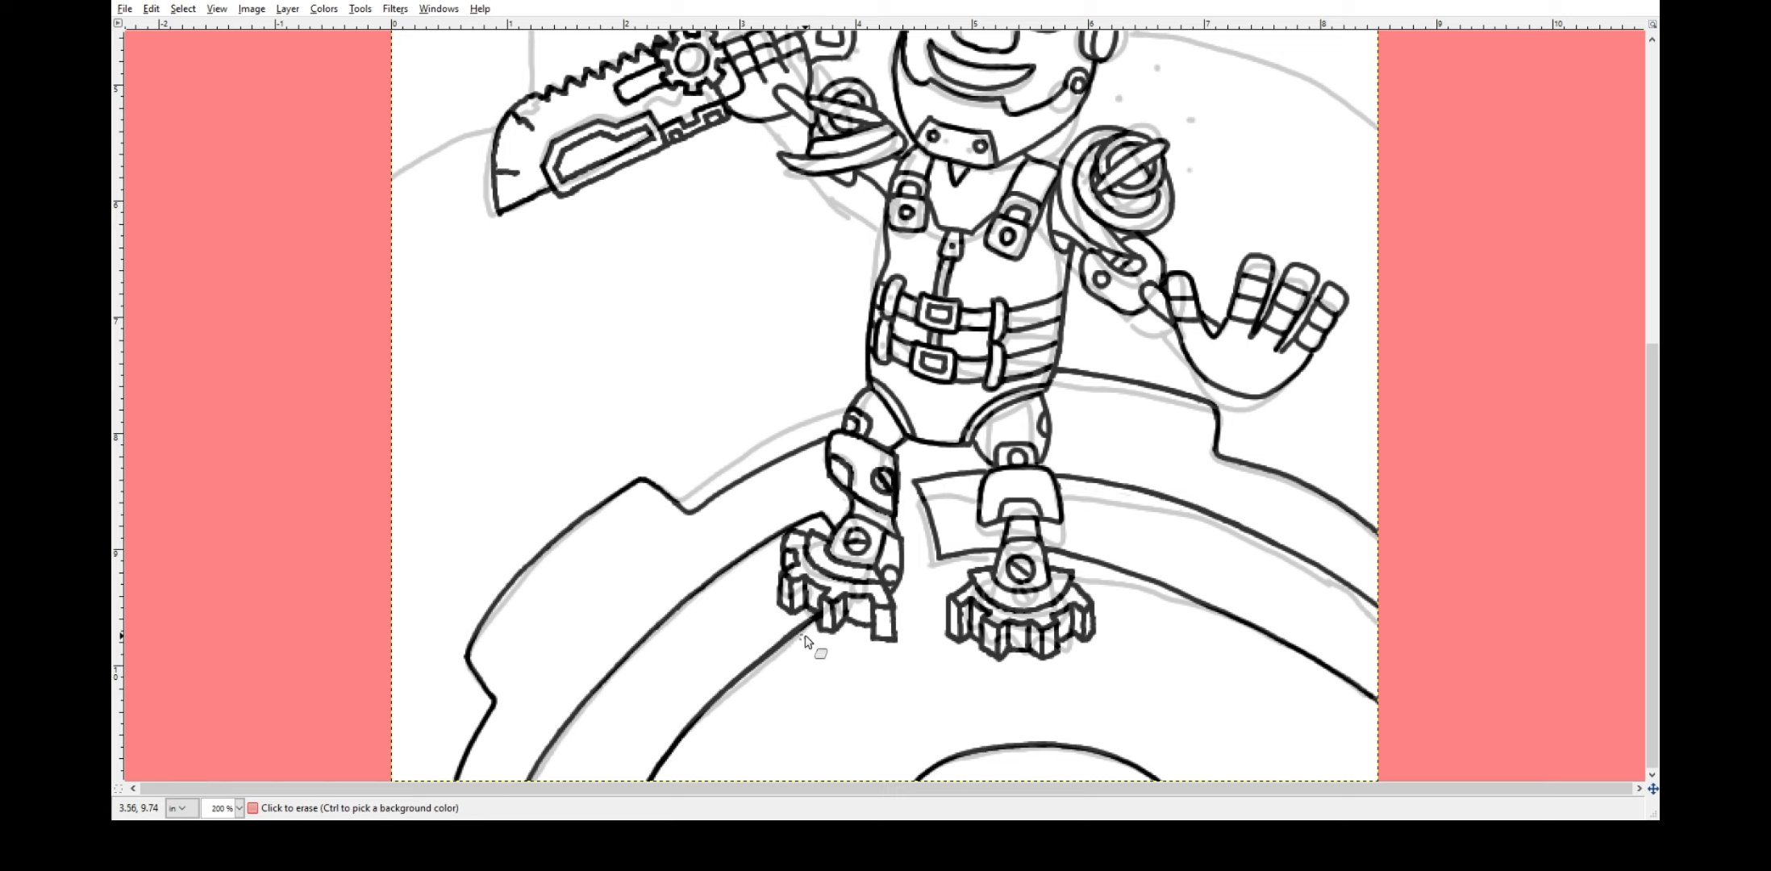
mouse_move(787, 685)
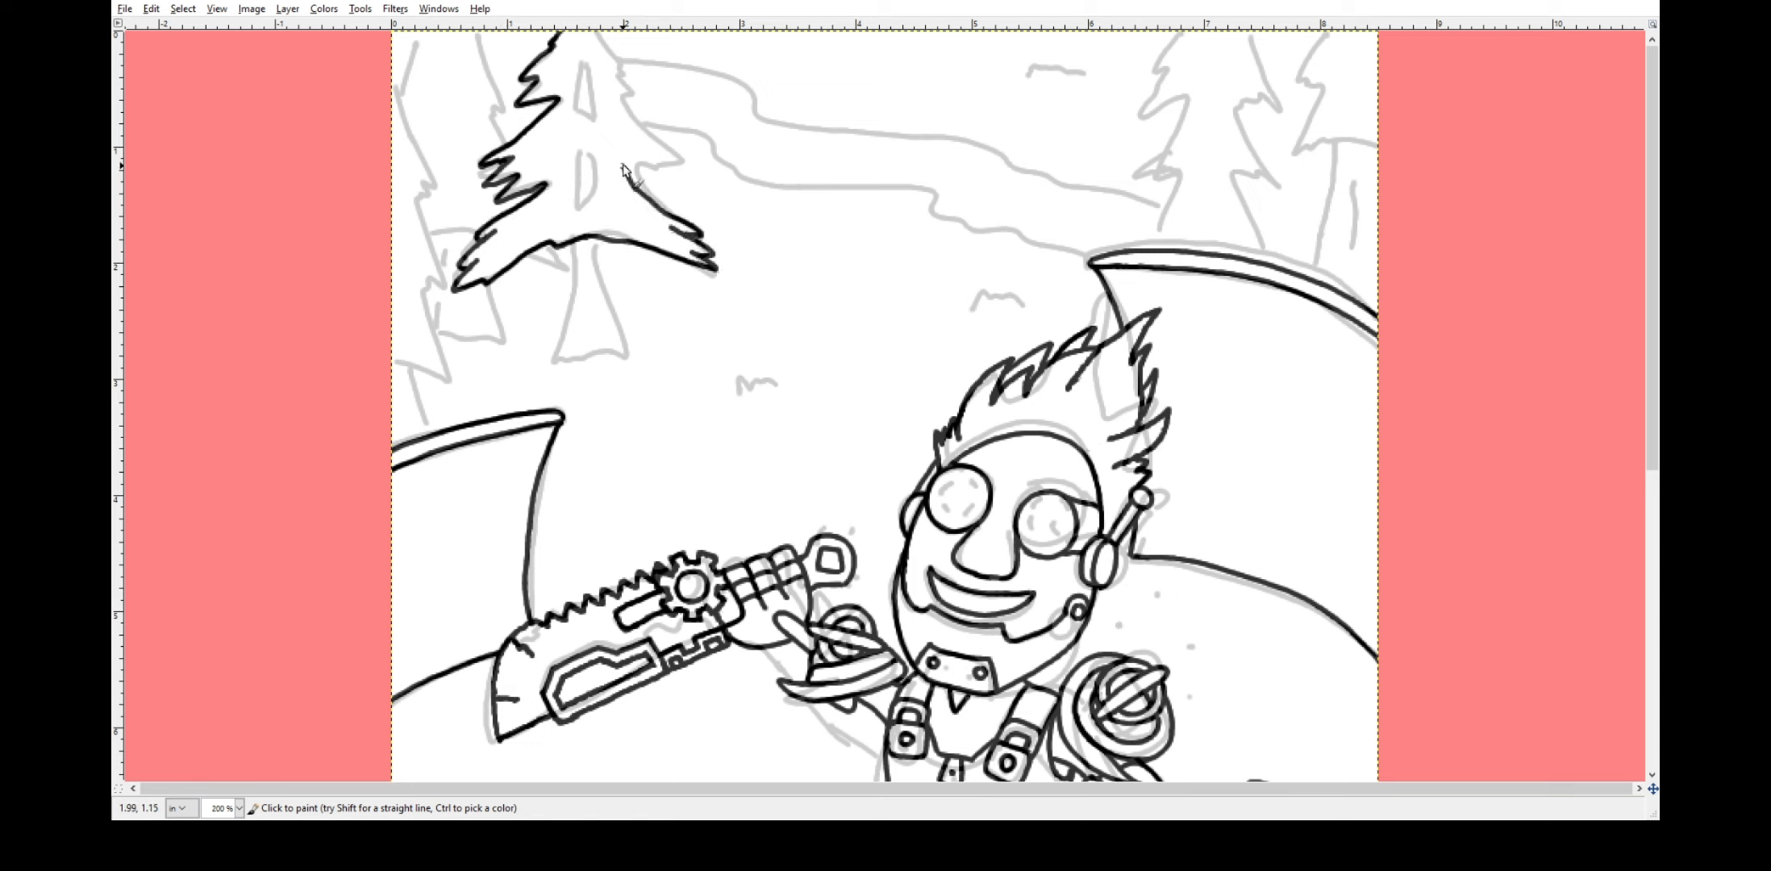
Ink the upper-left pine tree's branches and erase the excess lines around it.
left_click_drag(609, 158, 621, 56)
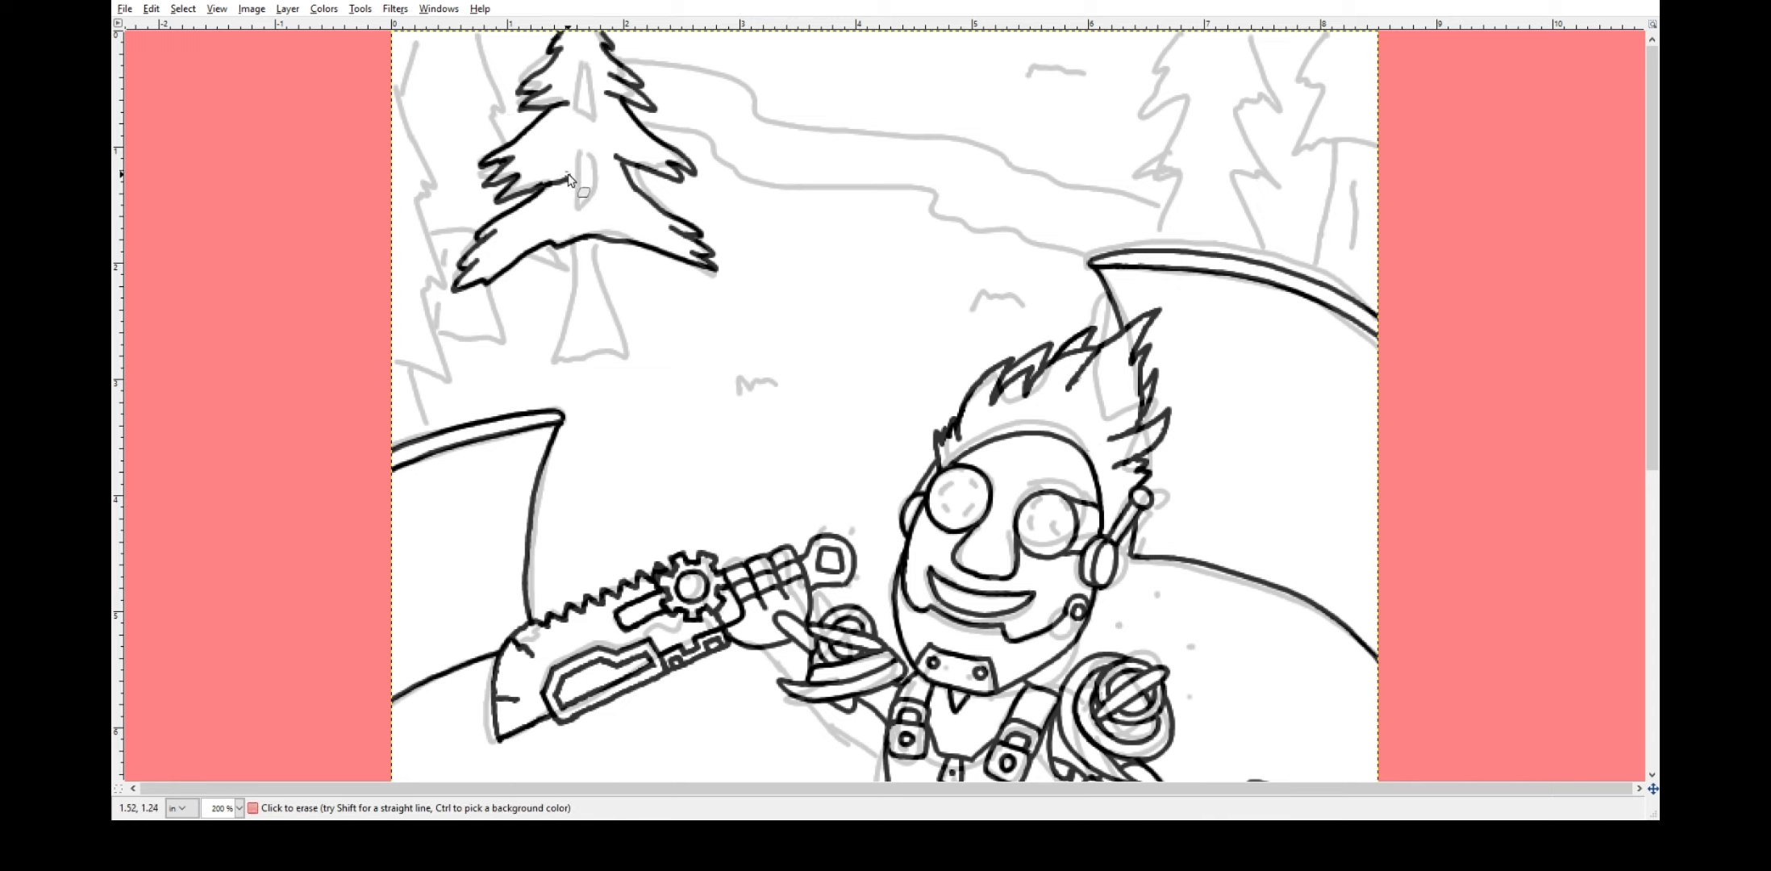
left_click_drag(560, 267, 638, 379)
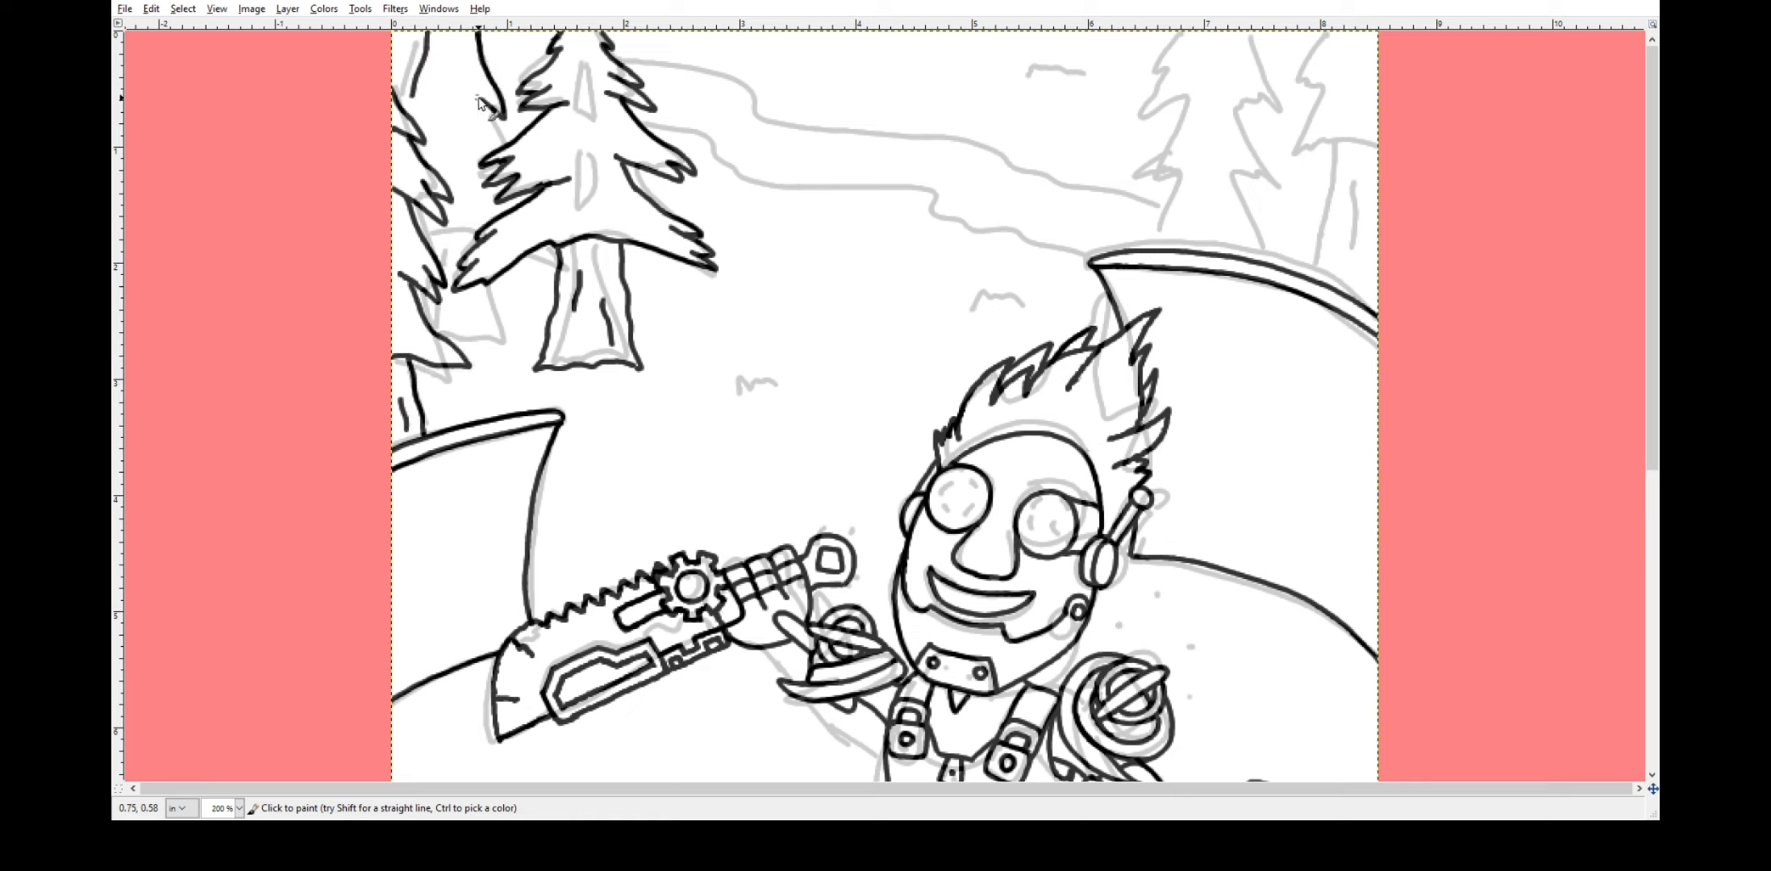
mouse_move(486, 79)
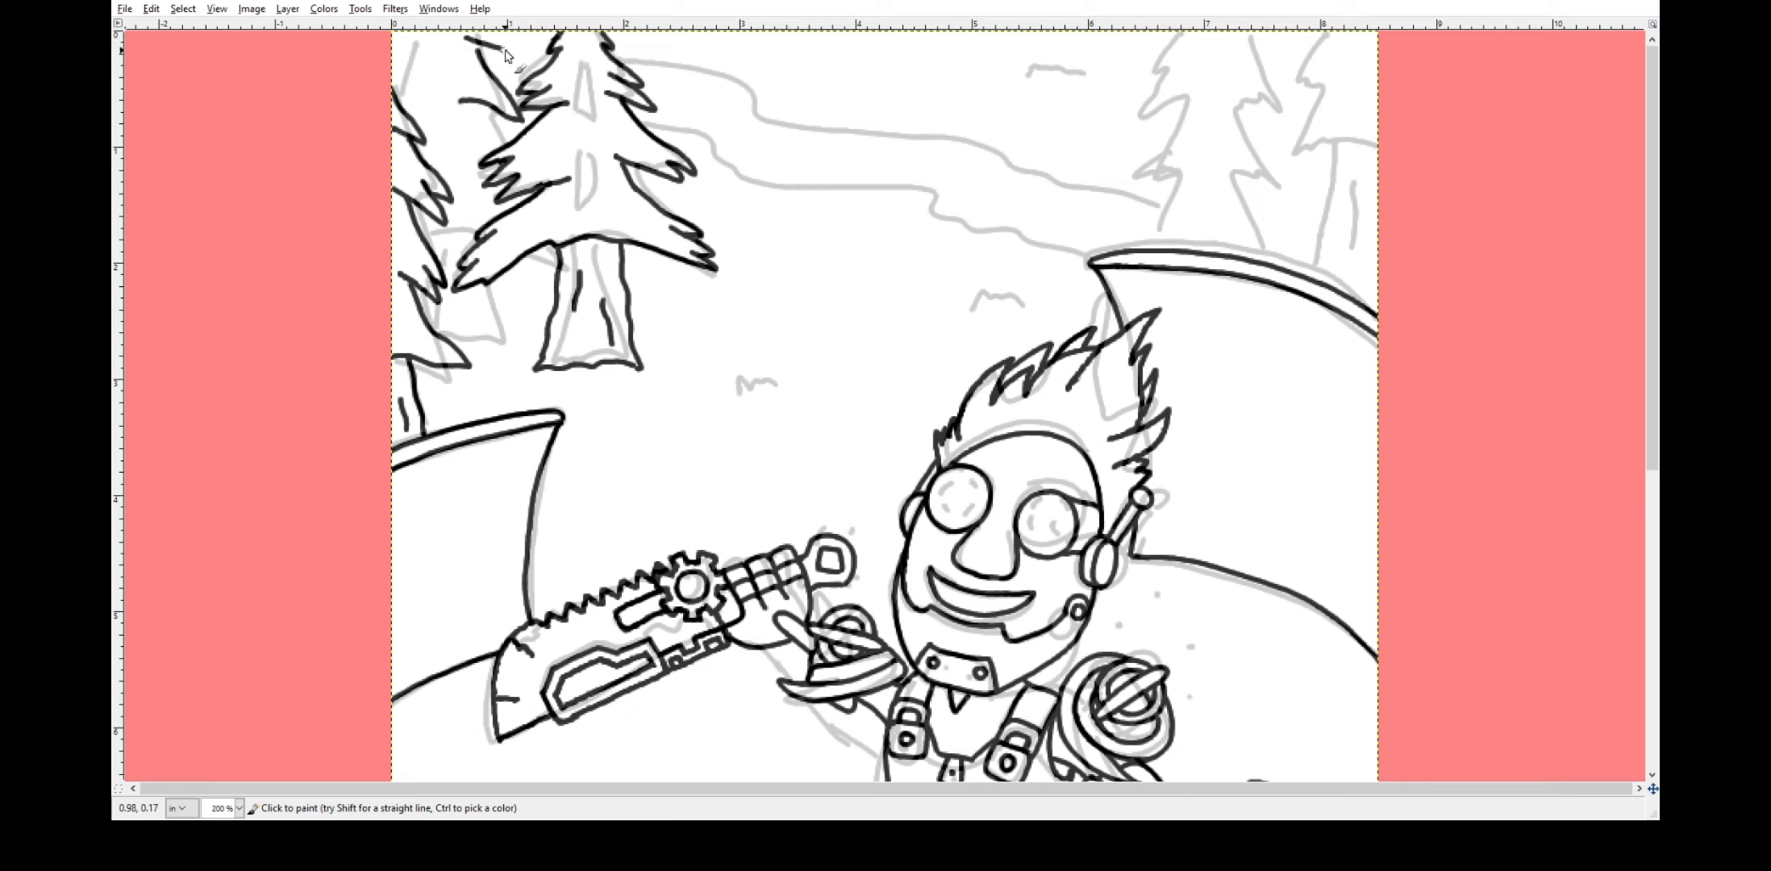
mouse_move(489, 139)
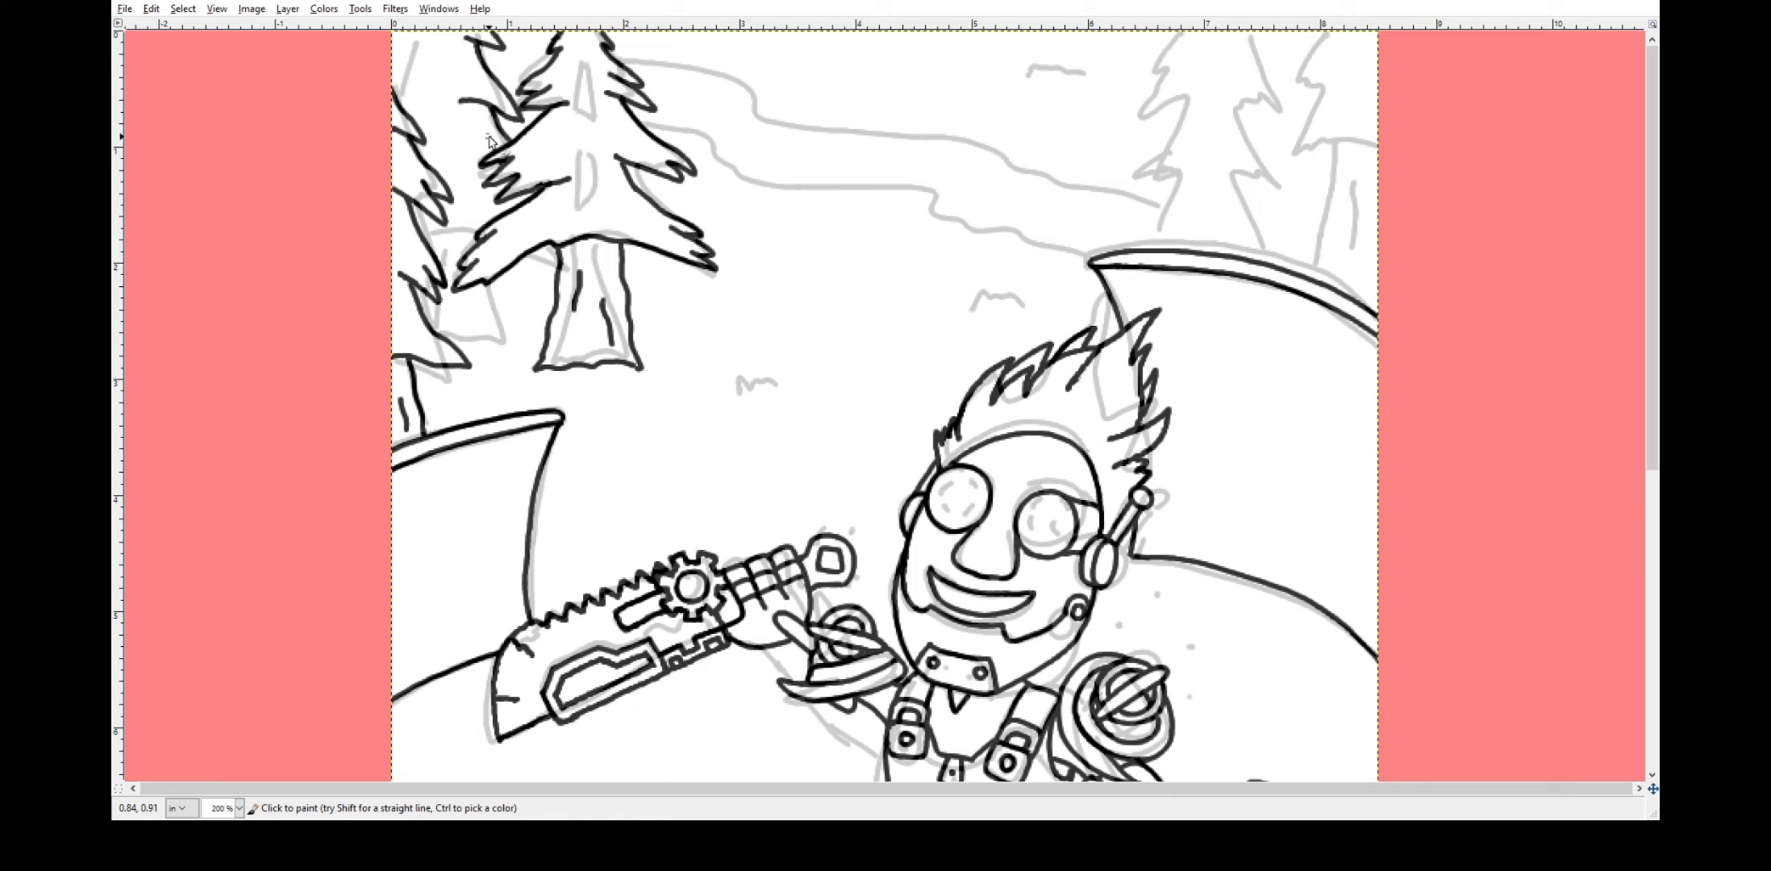
mouse_move(417, 62)
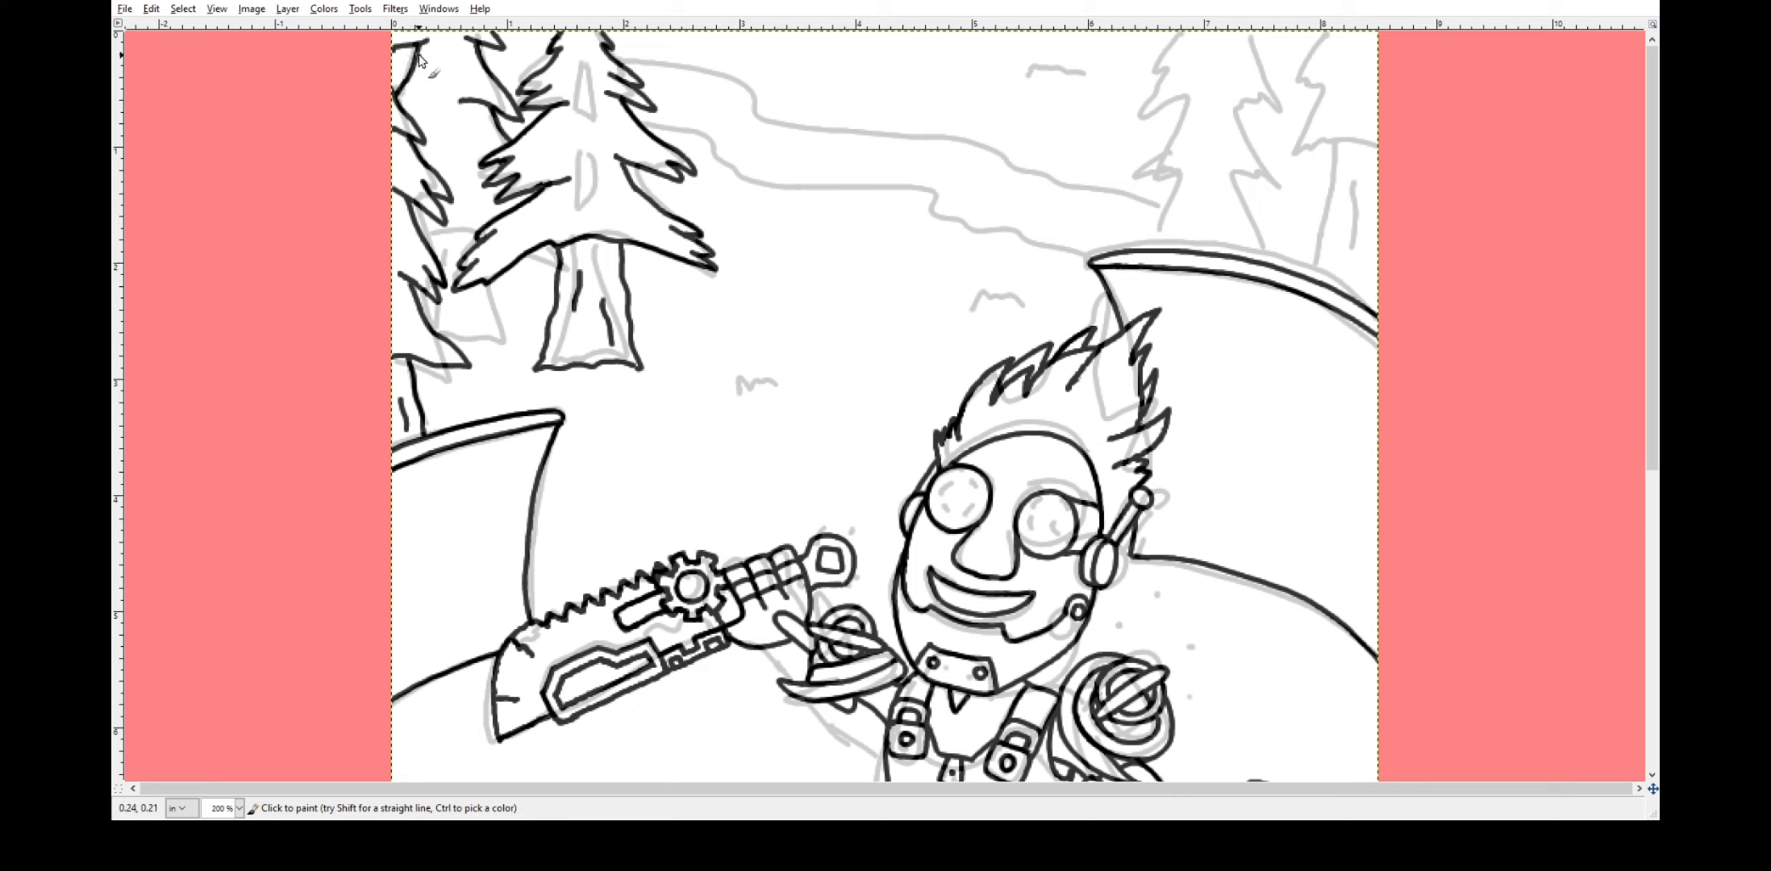
mouse_move(402, 96)
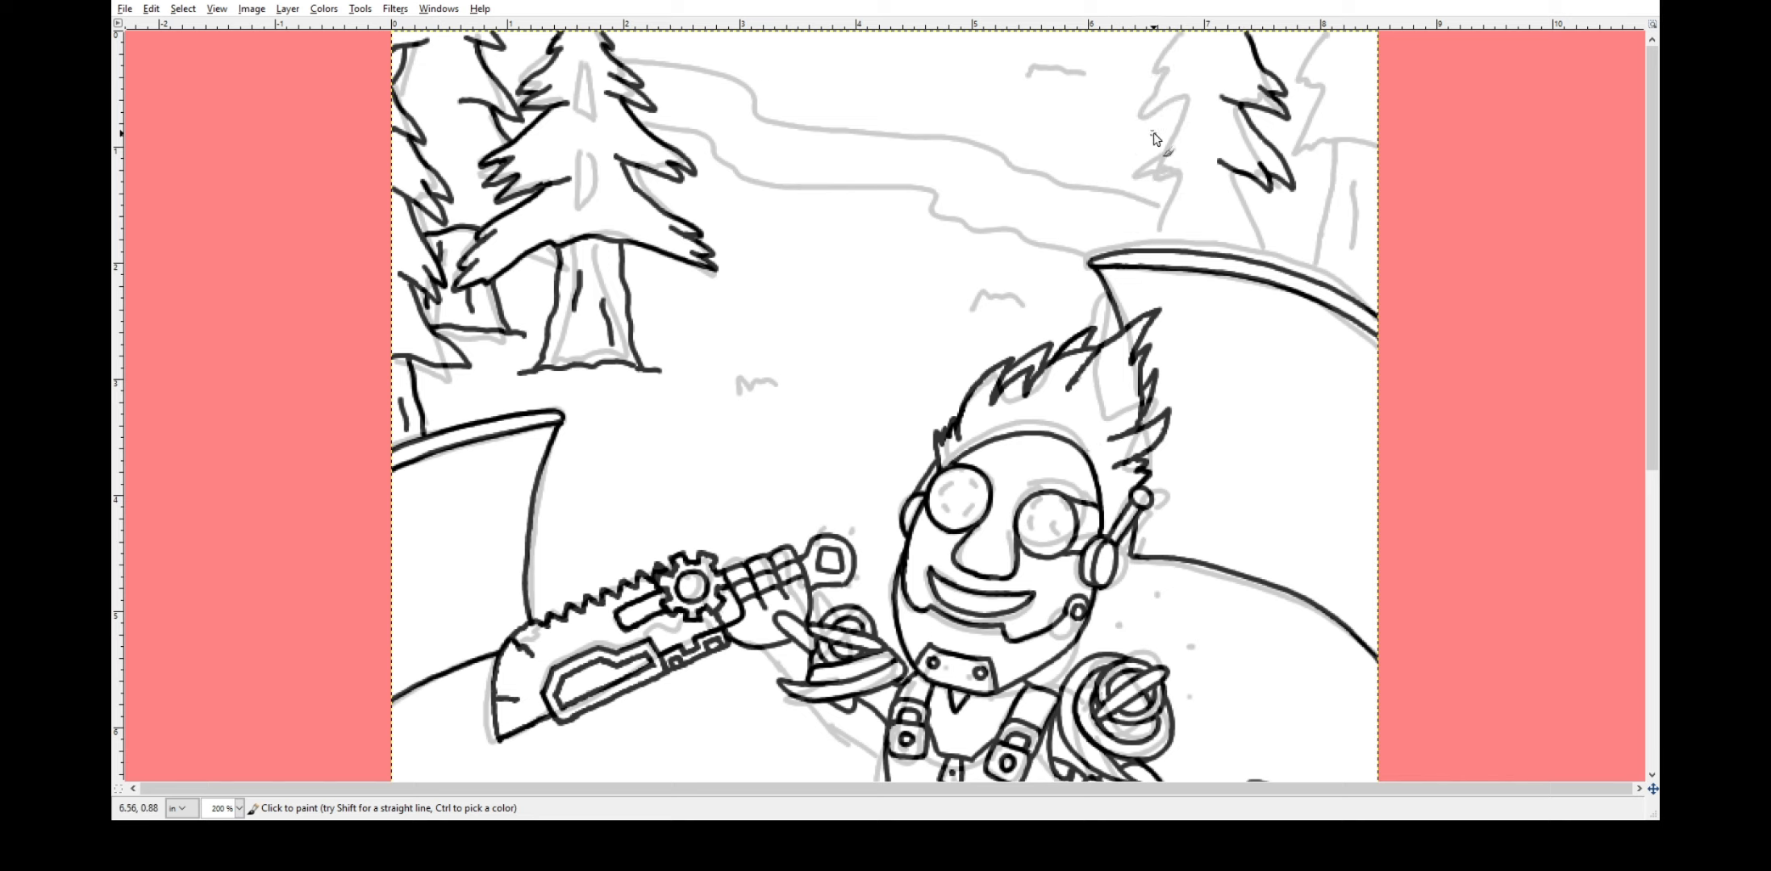
Ink the upper-right pine tree's branches and the hill ridge behind the saw blade.
left_click(1110, 135)
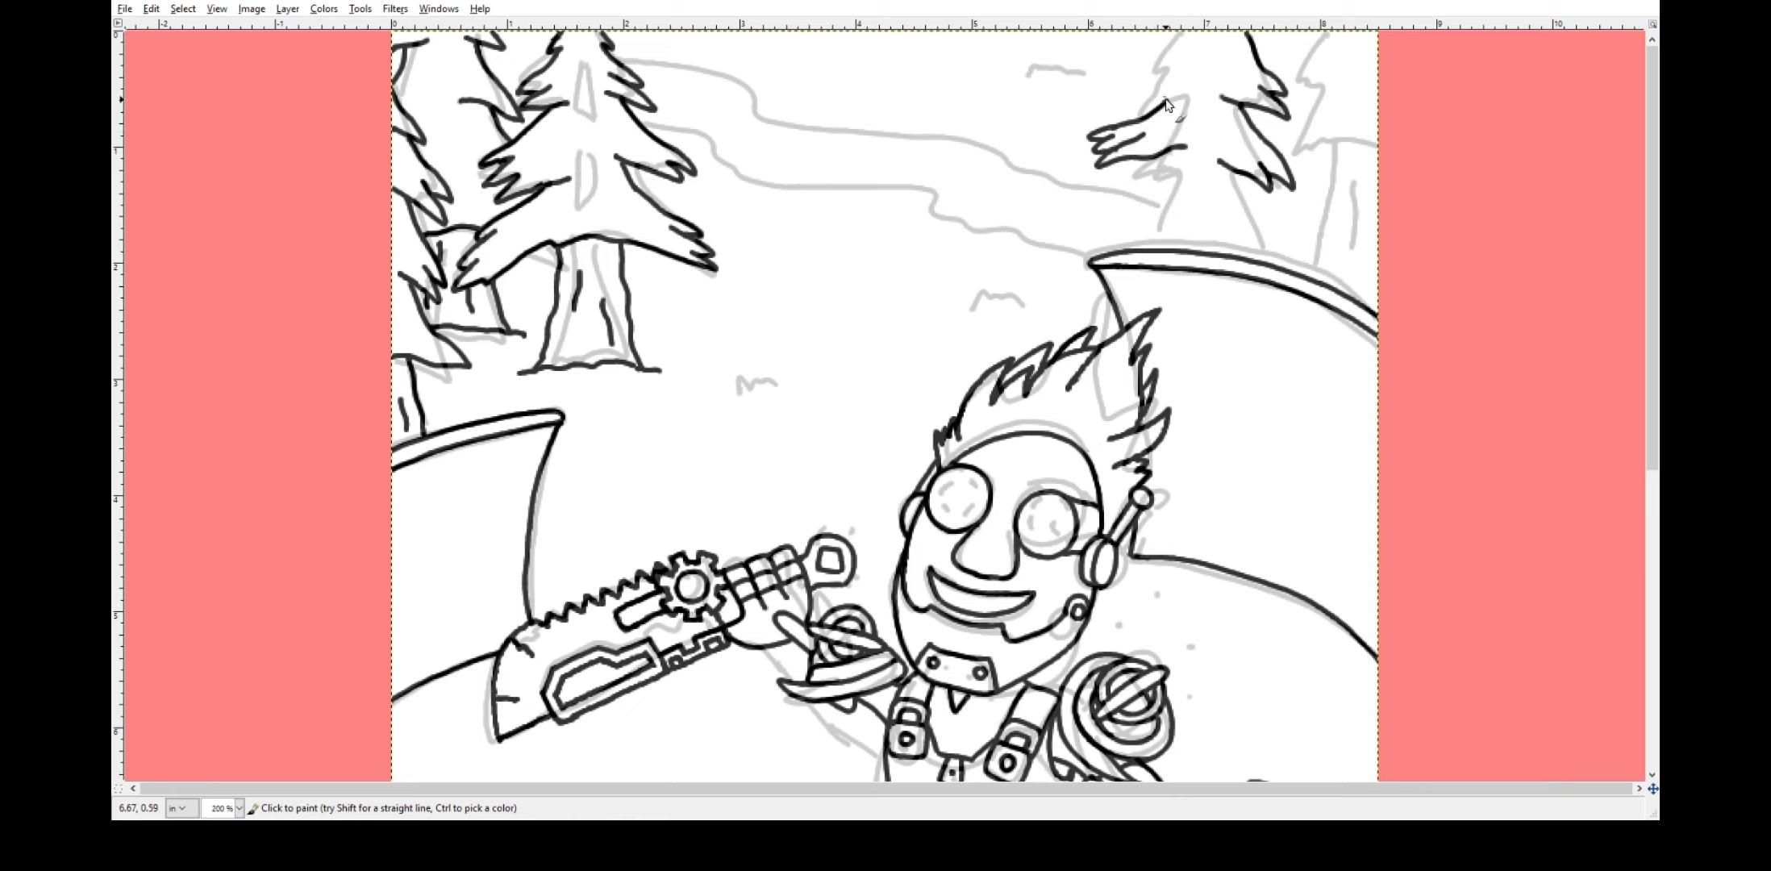
left_click(1141, 135)
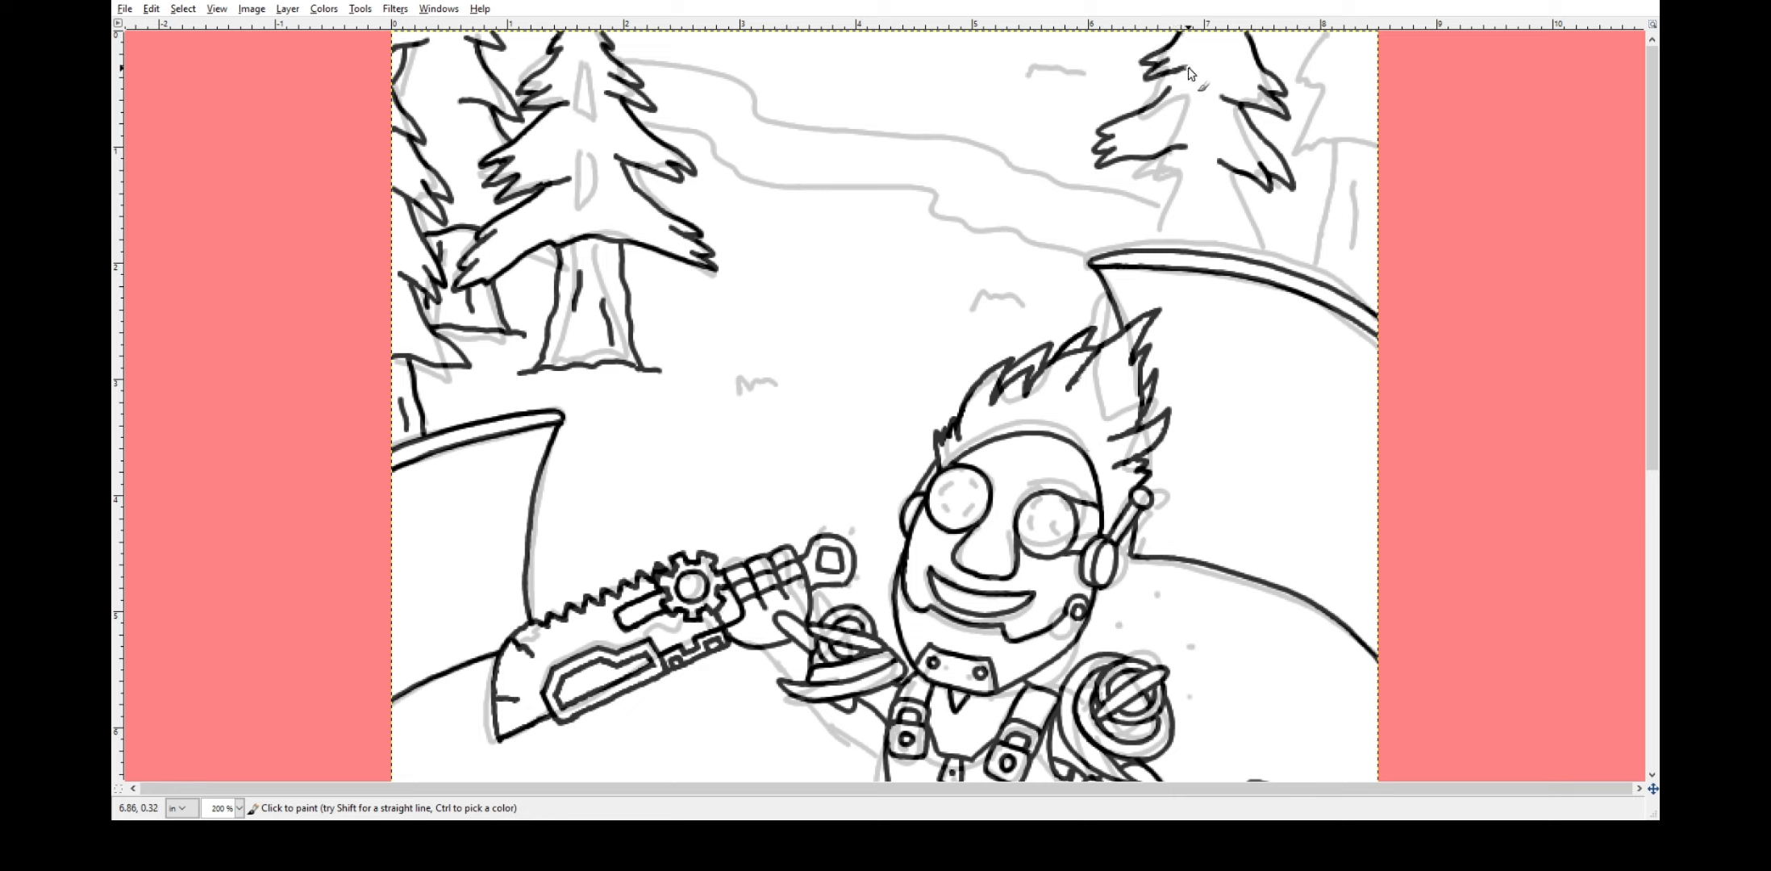
mouse_move(1282, 89)
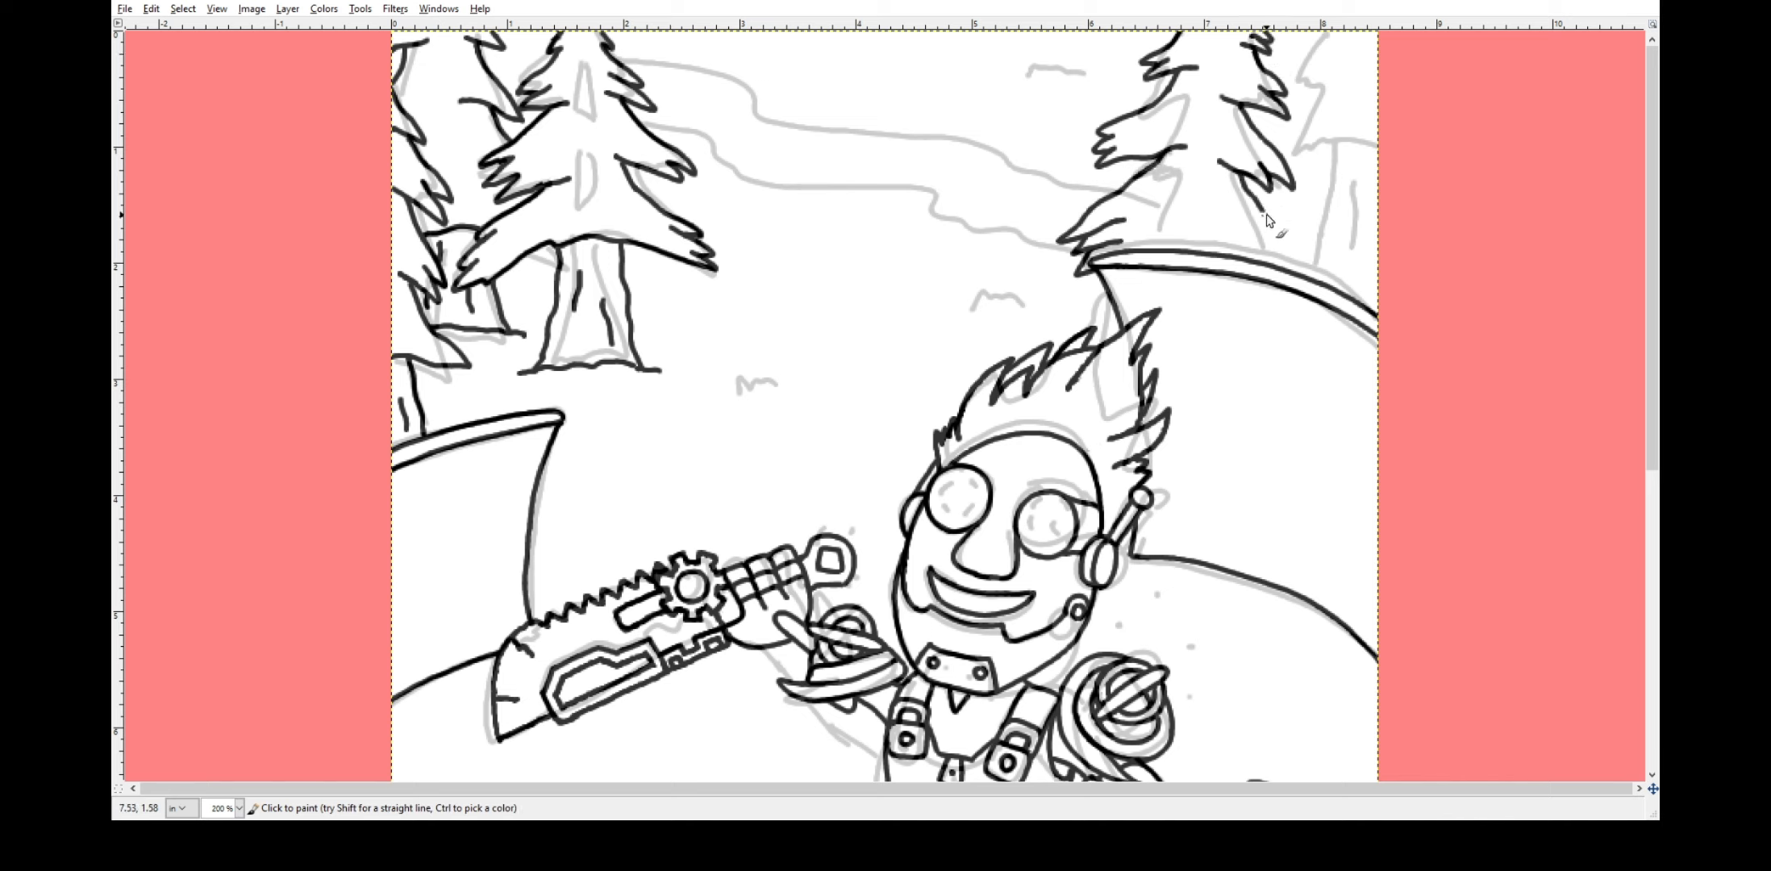
mouse_move(1316, 282)
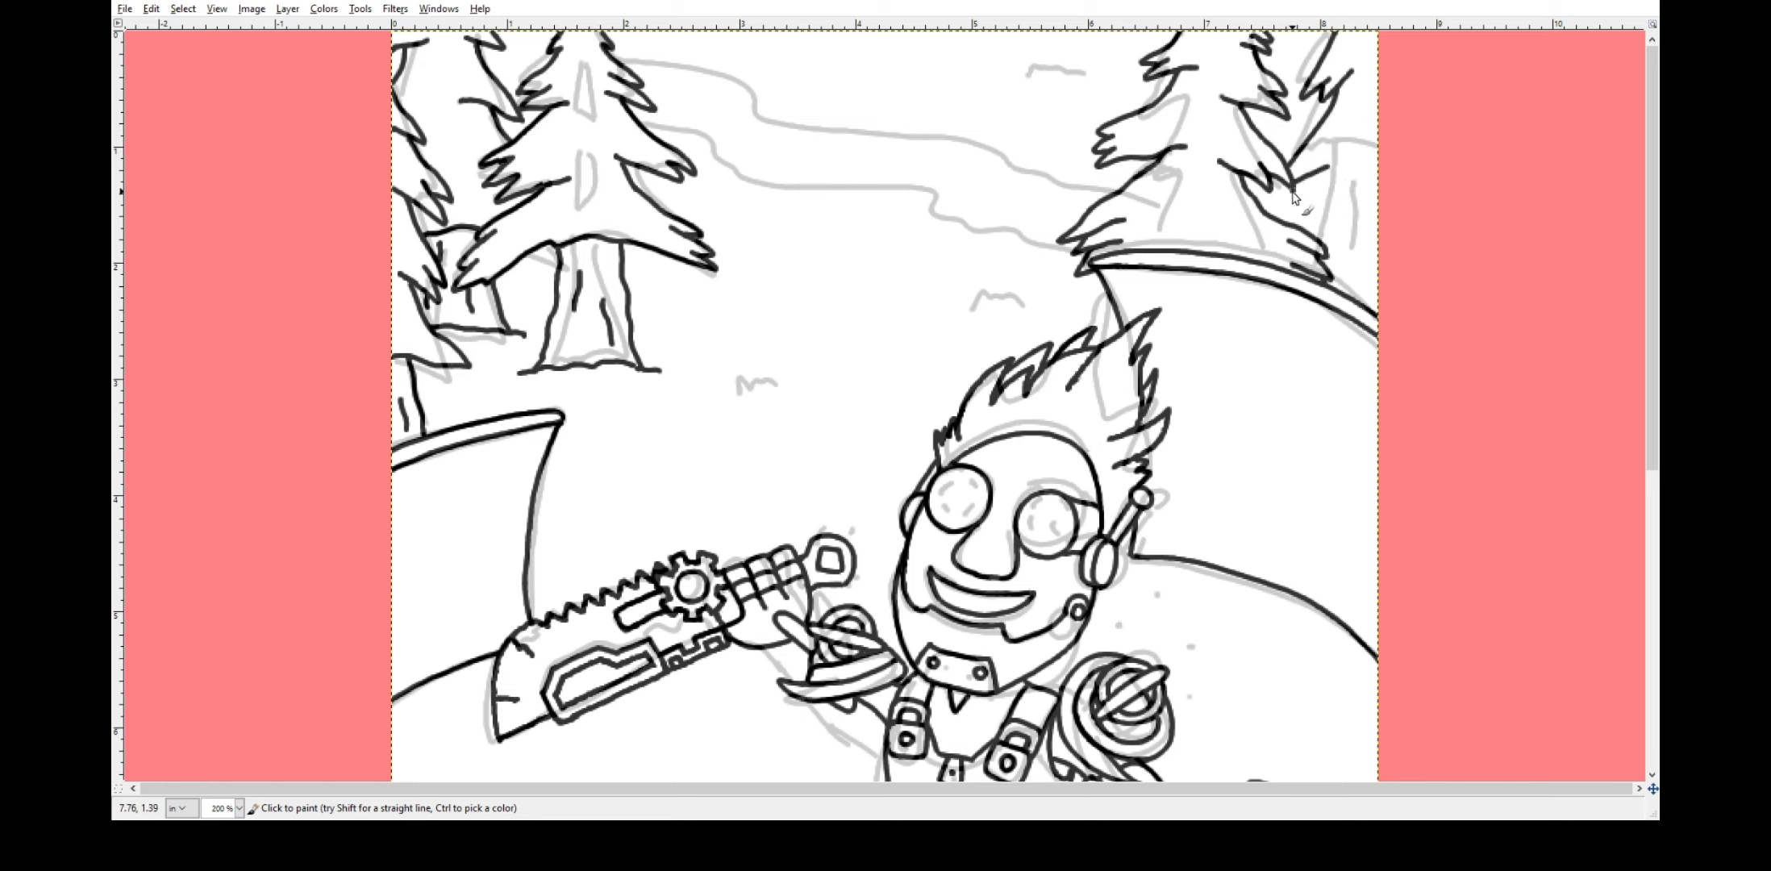
mouse_move(1343, 171)
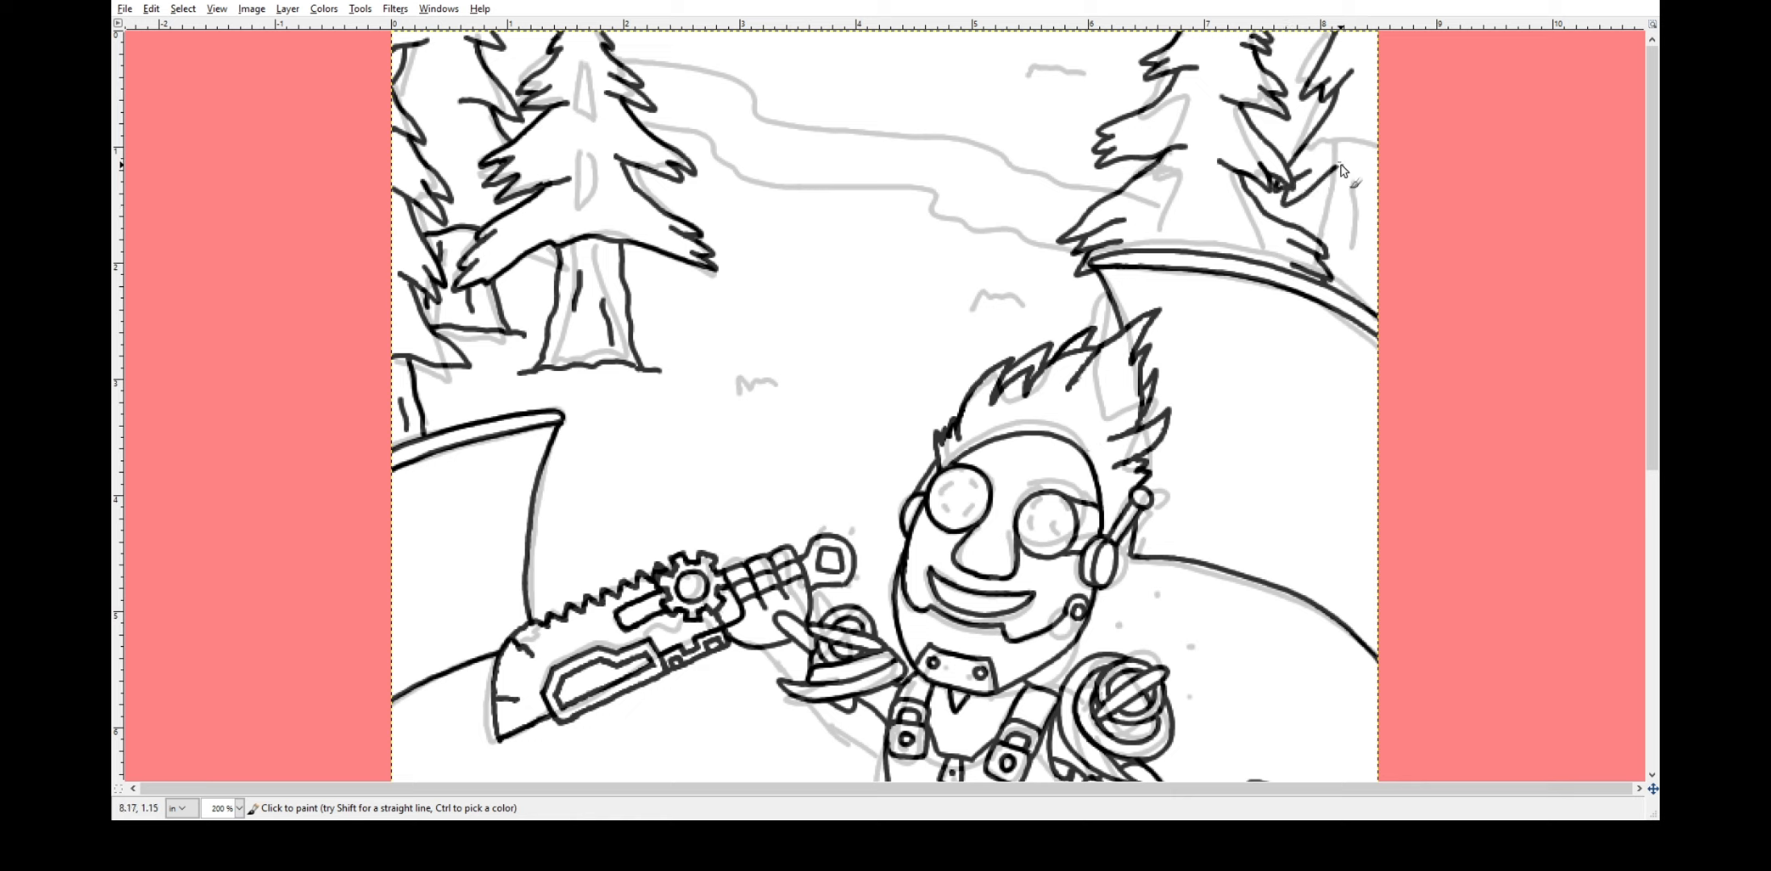
mouse_move(1304, 177)
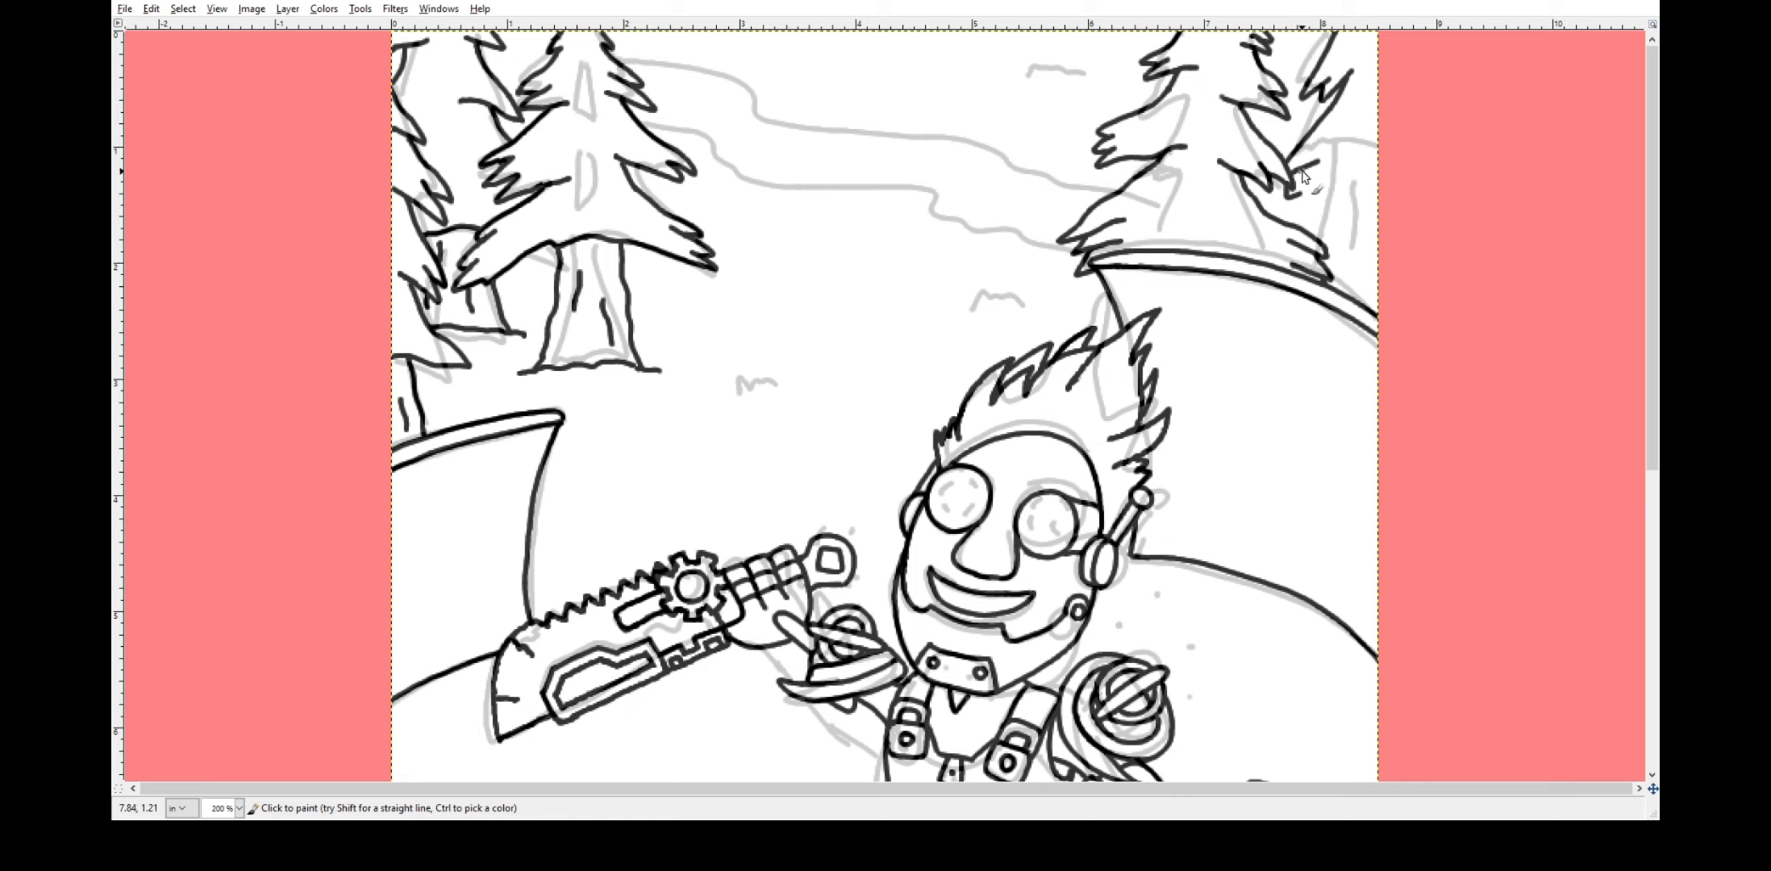
mouse_move(1342, 263)
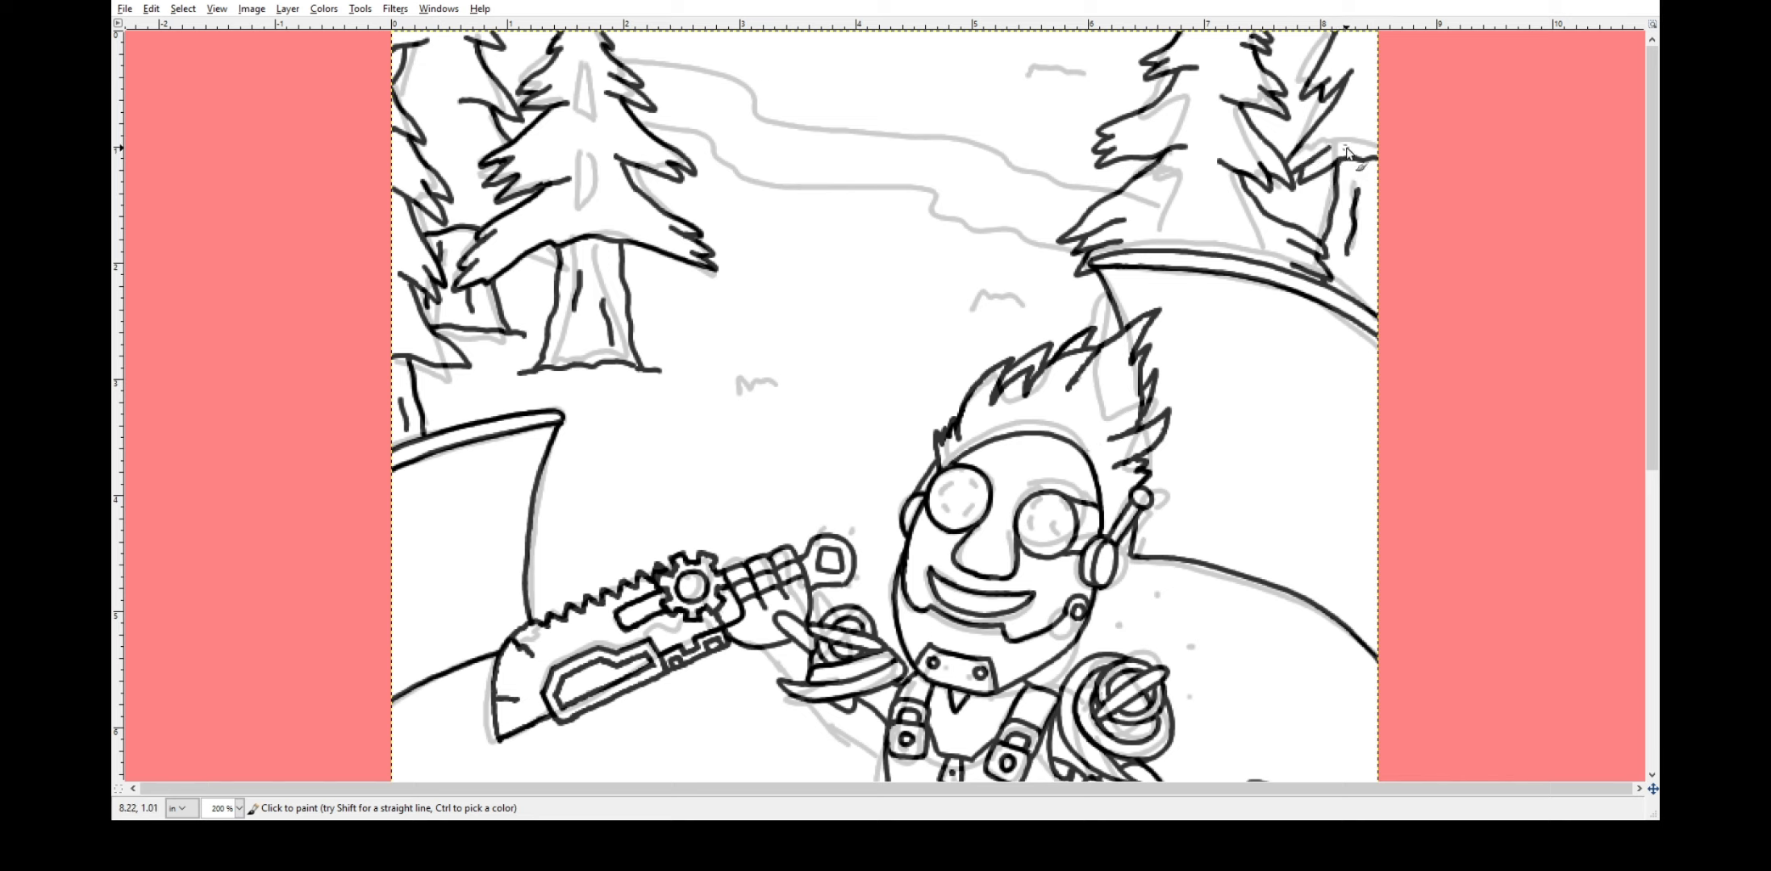
mouse_move(643, 131)
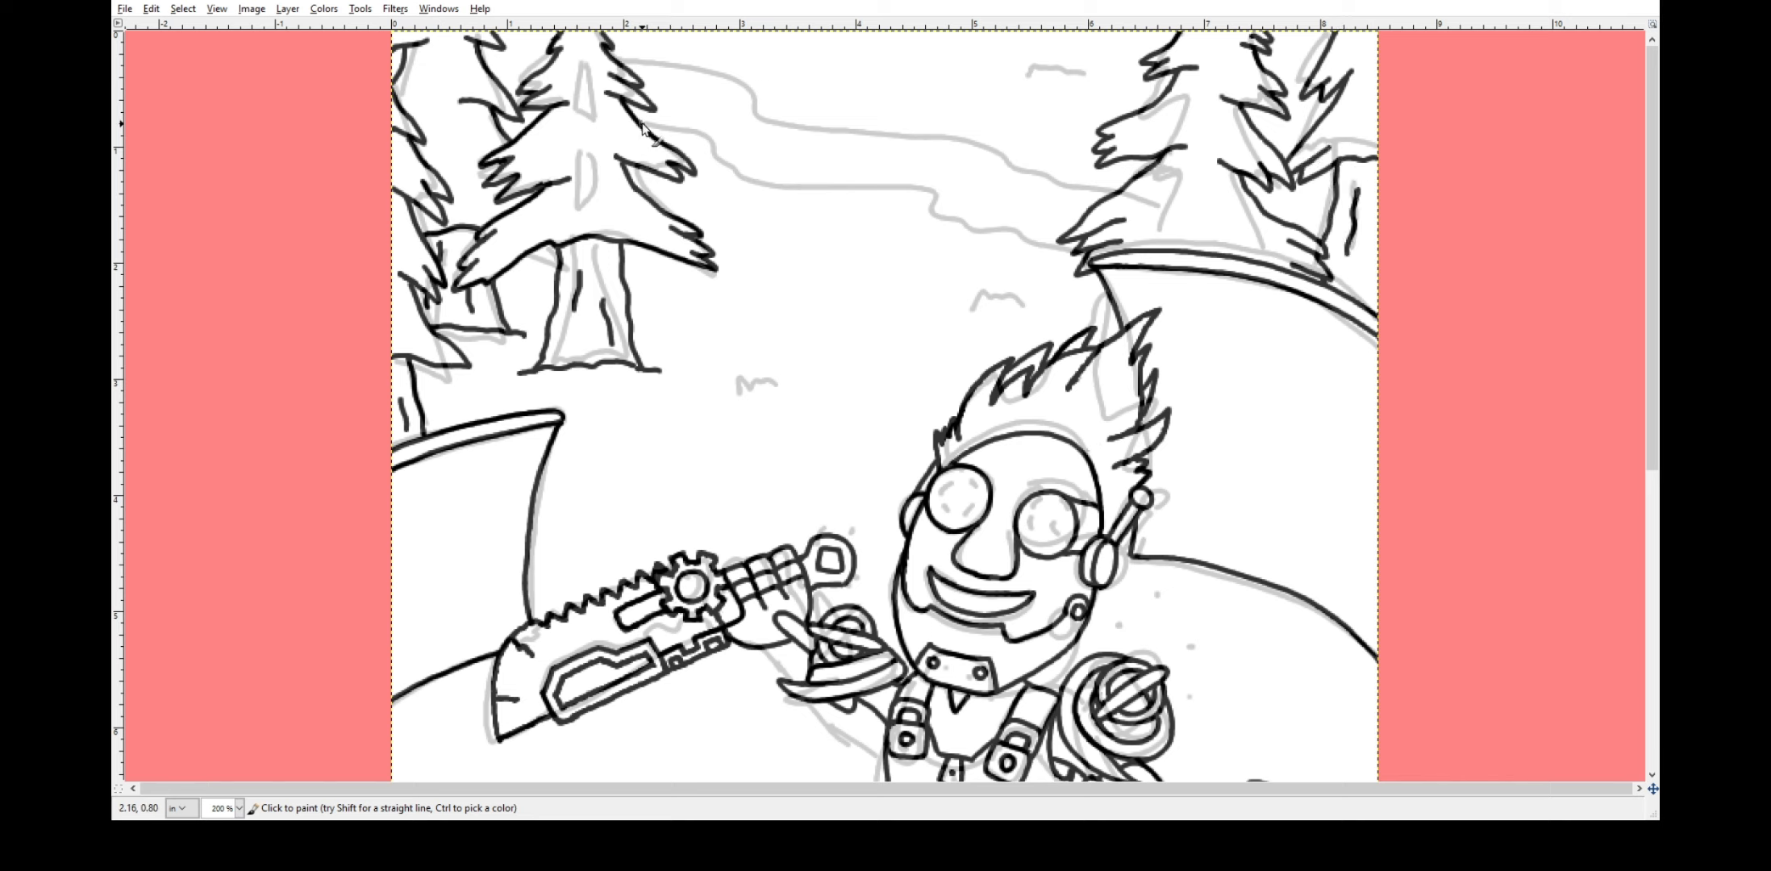
left_click_drag(638, 124, 1038, 254)
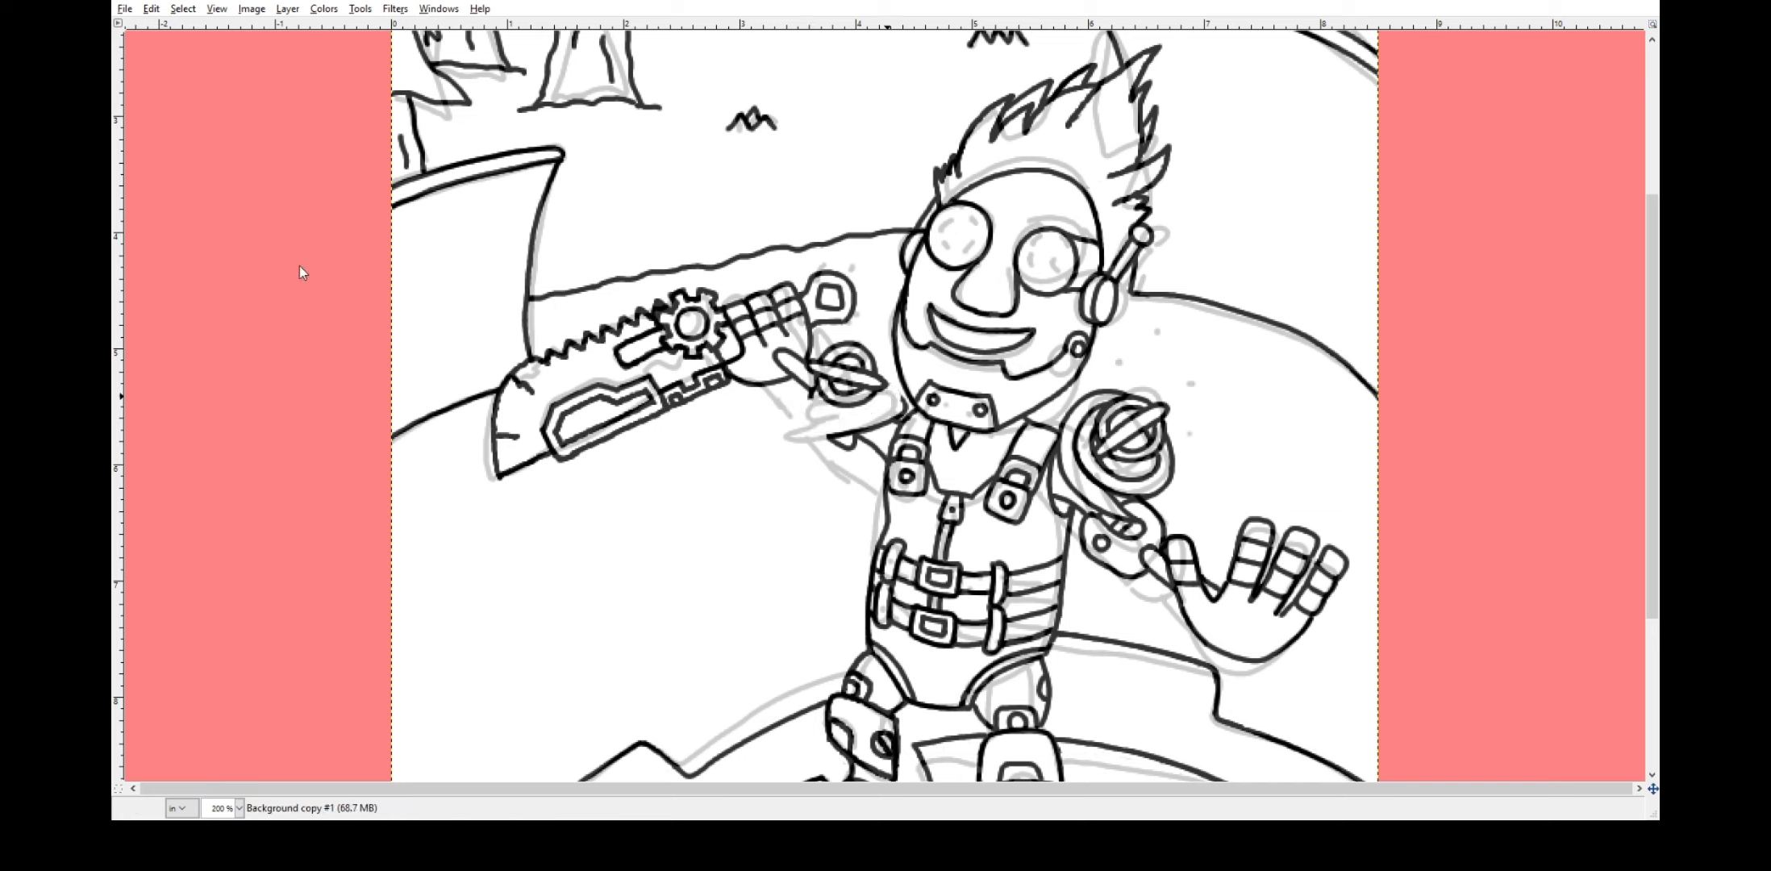
mouse_move(813, 395)
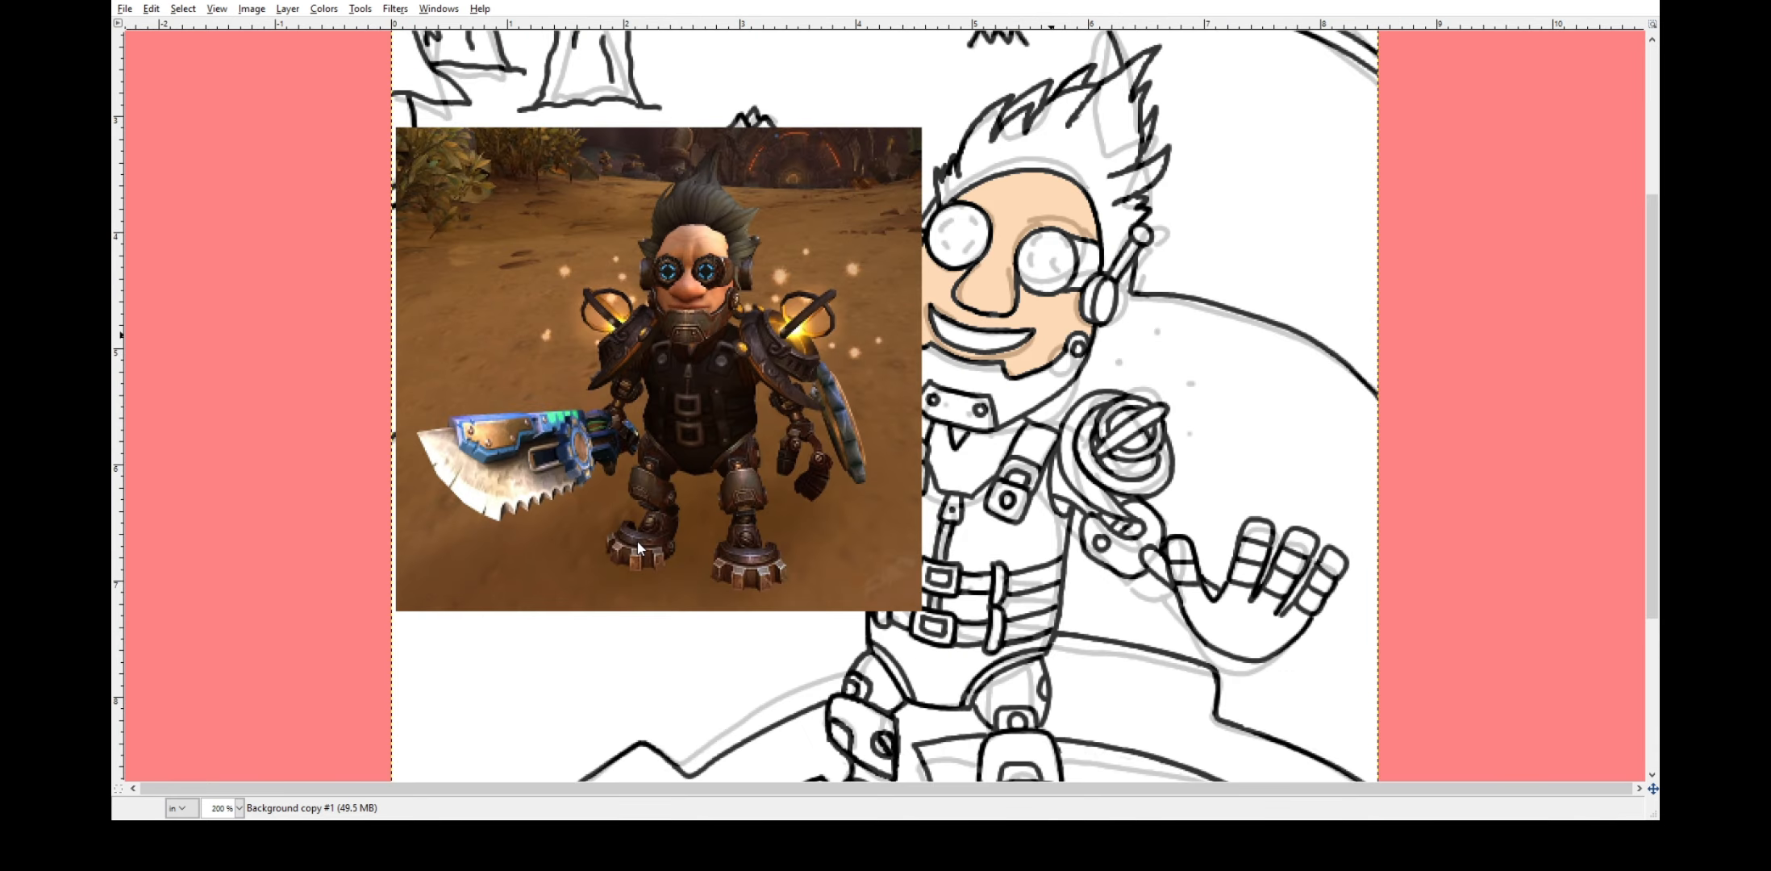
mouse_move(943, 409)
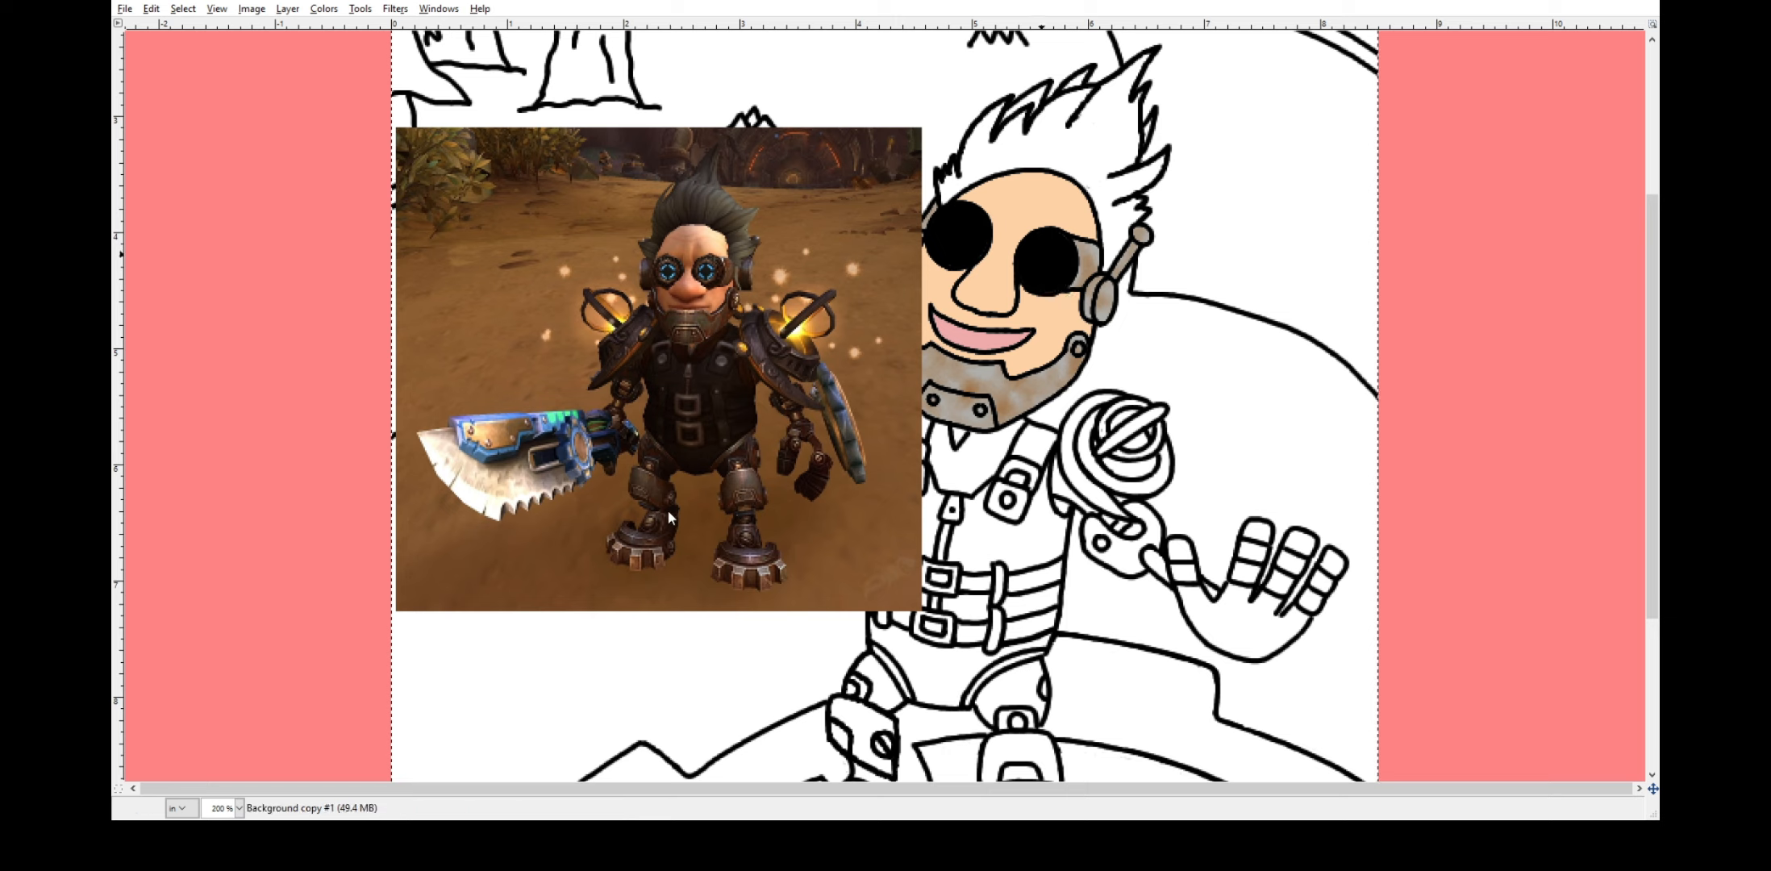
Fill both goggle lenses dark grey, paint cyan rings in each, and colour the hair grey.
left_click(1049, 266)
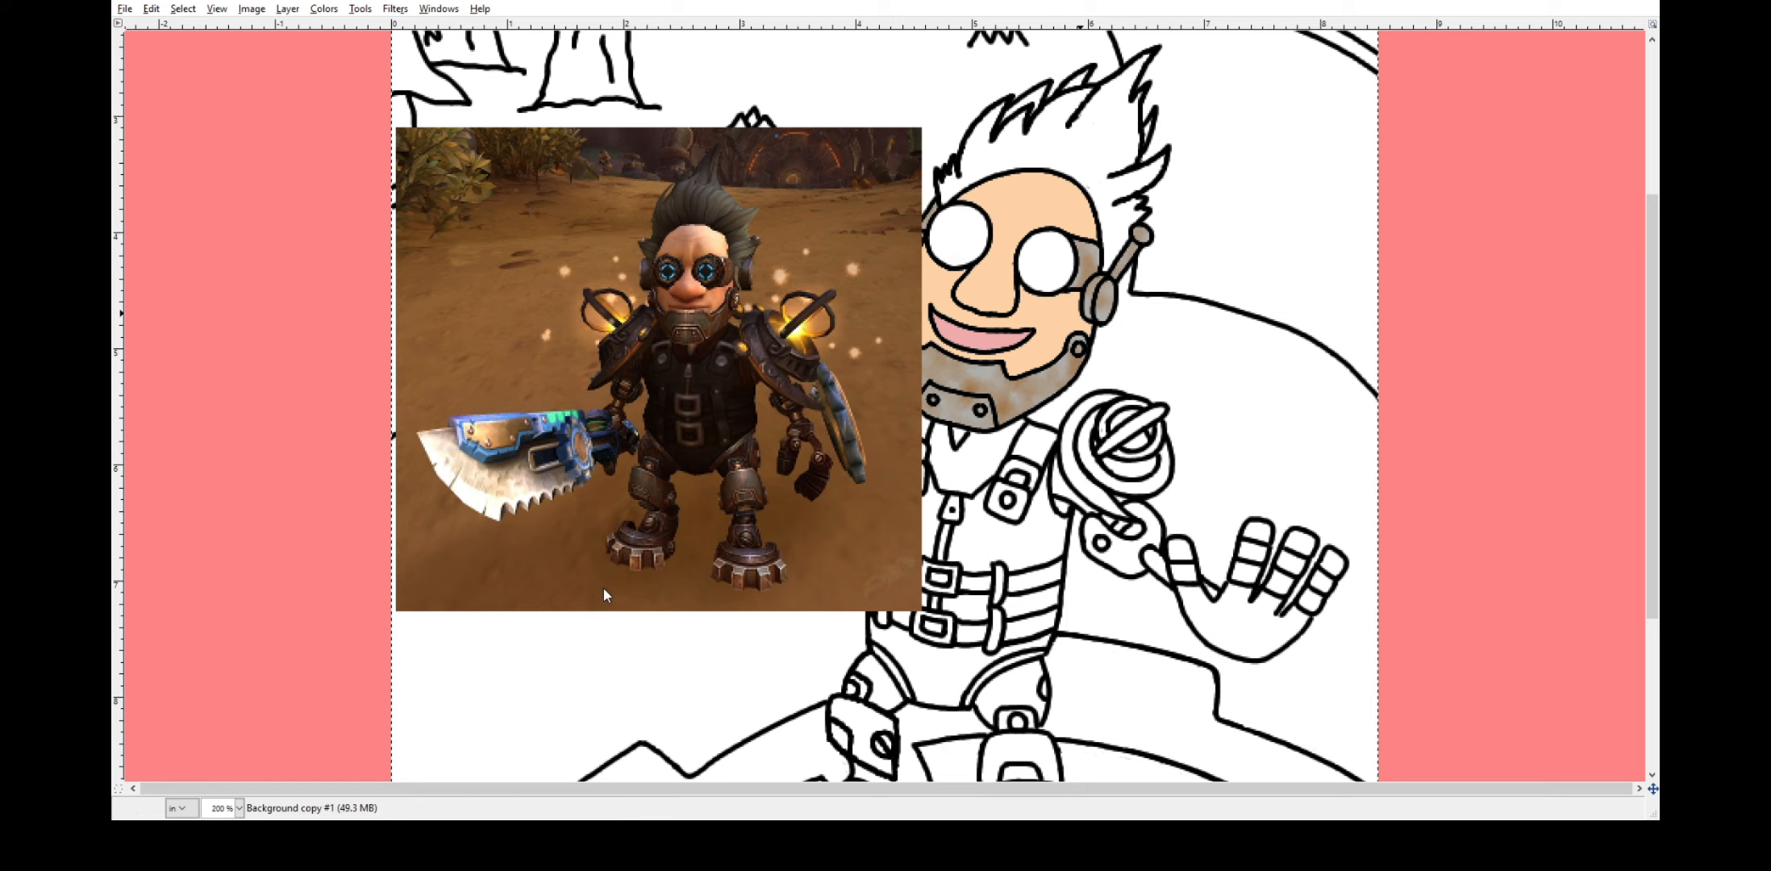
left_click(1031, 263)
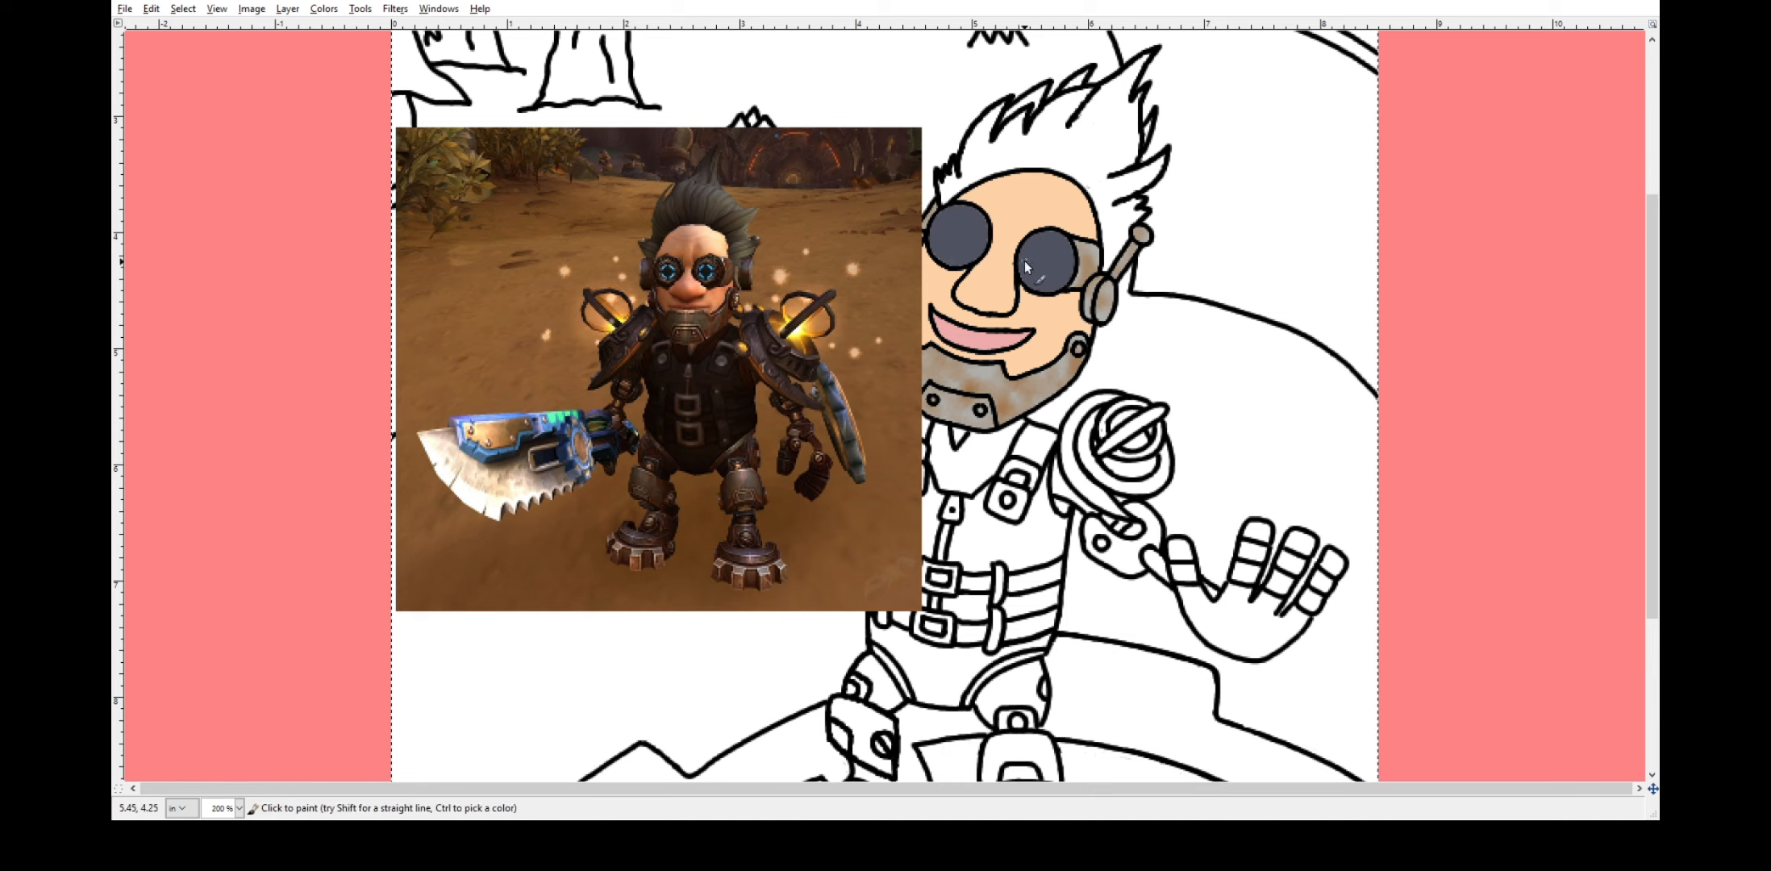
left_click(1037, 270)
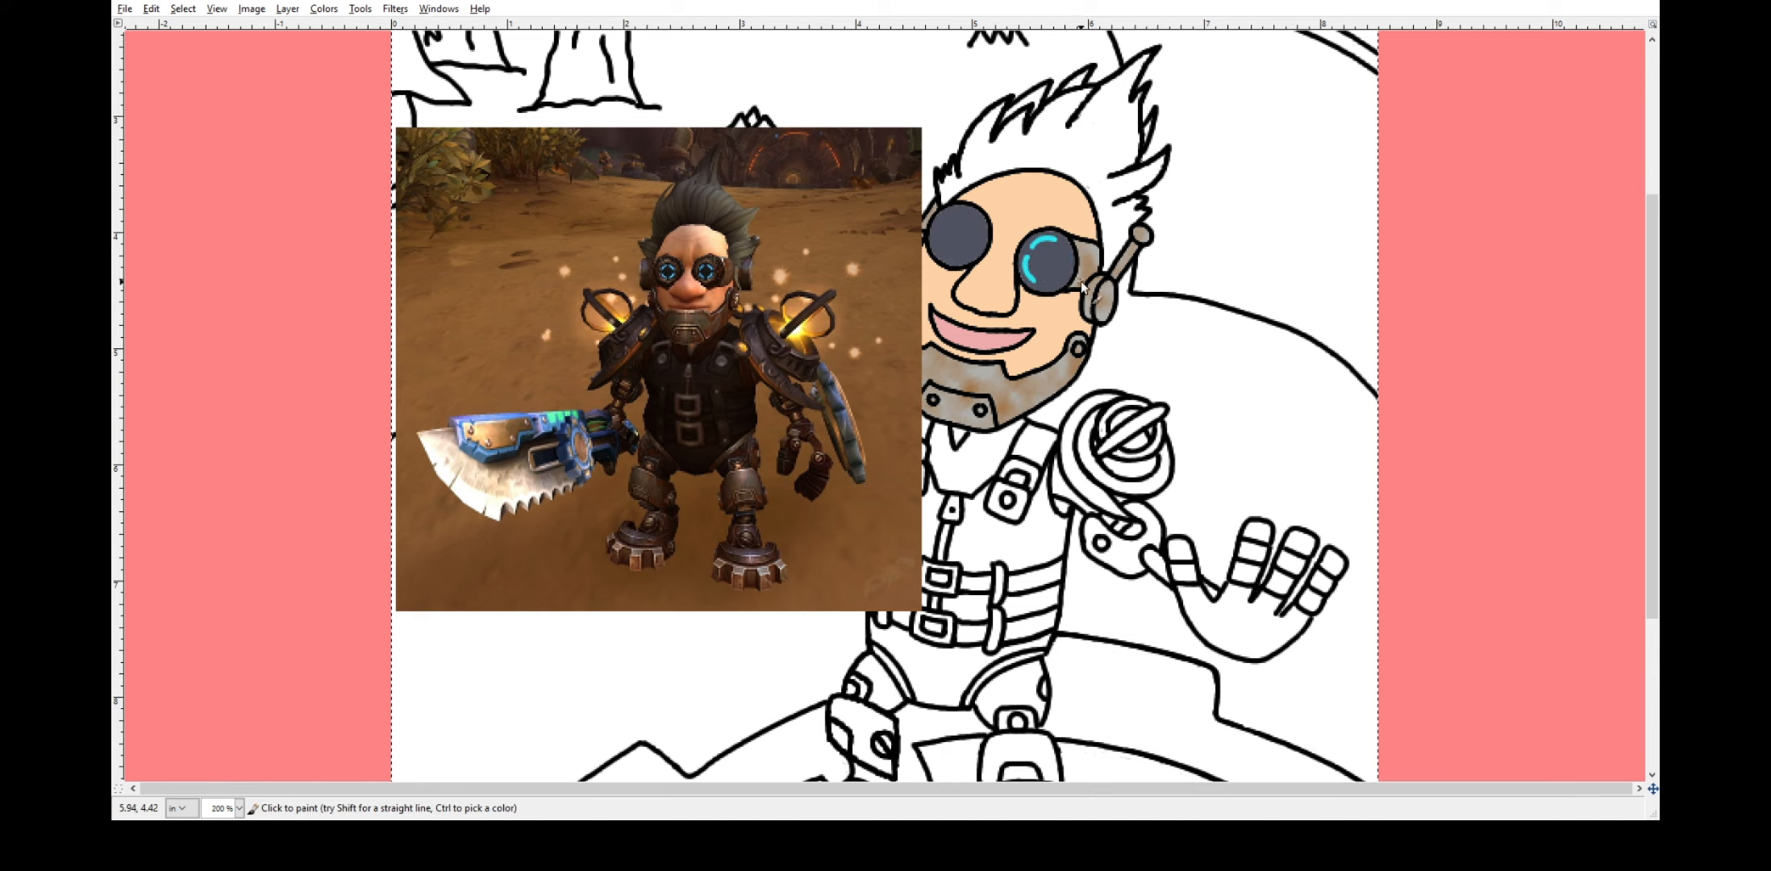
left_click(1039, 266)
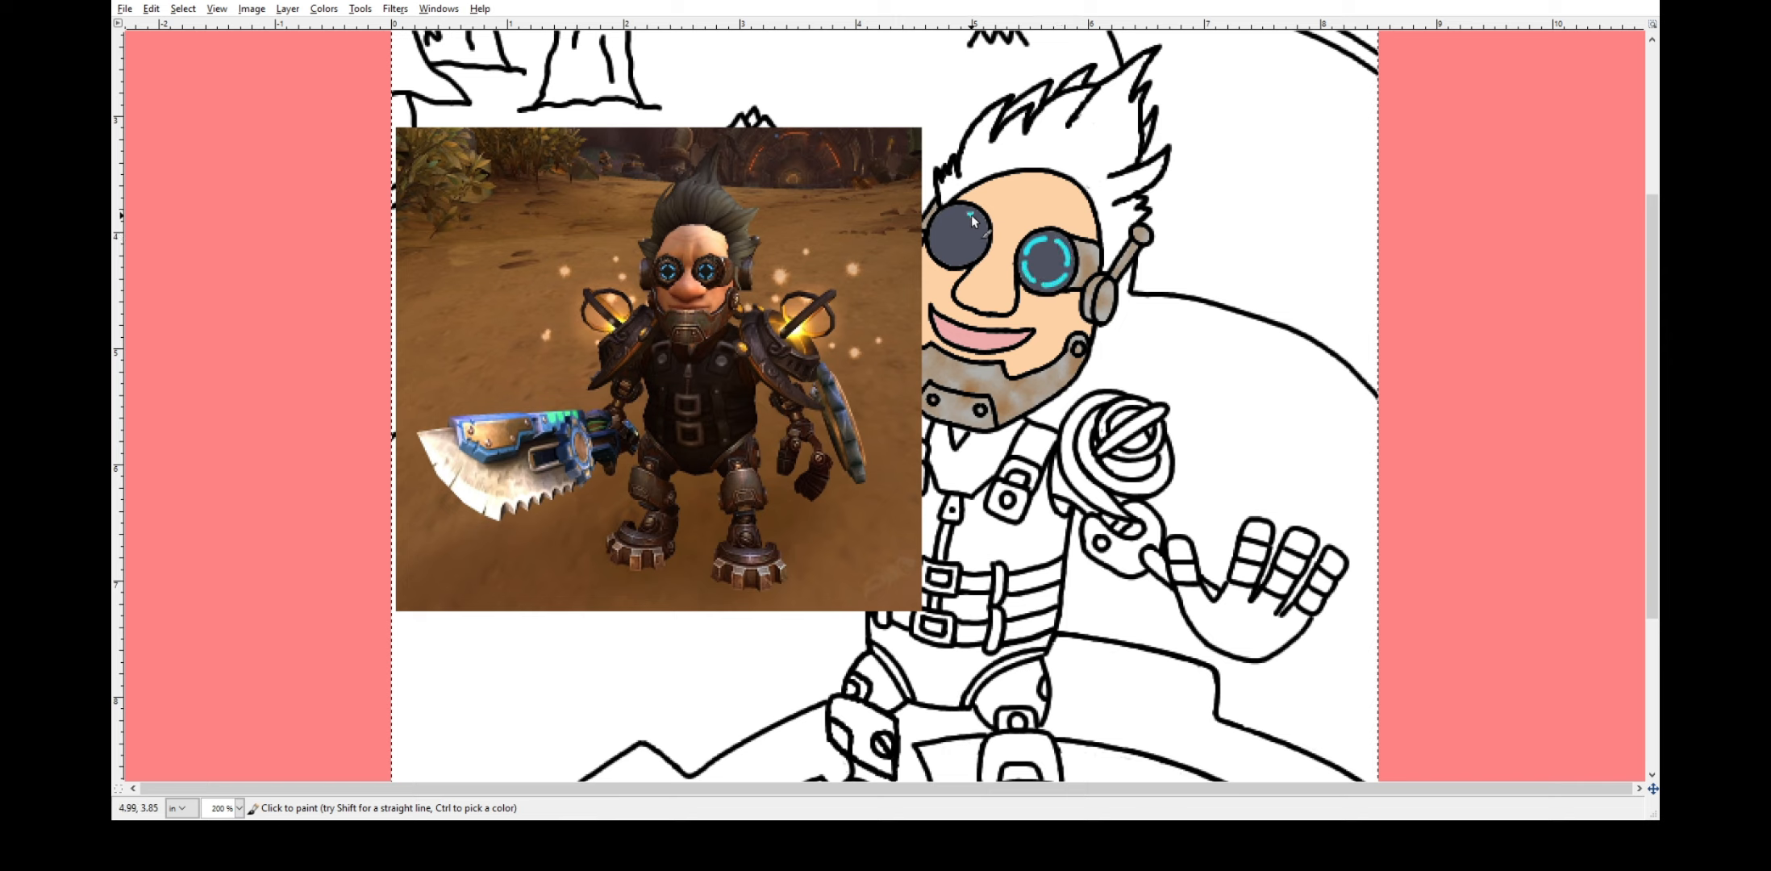
left_click(958, 237)
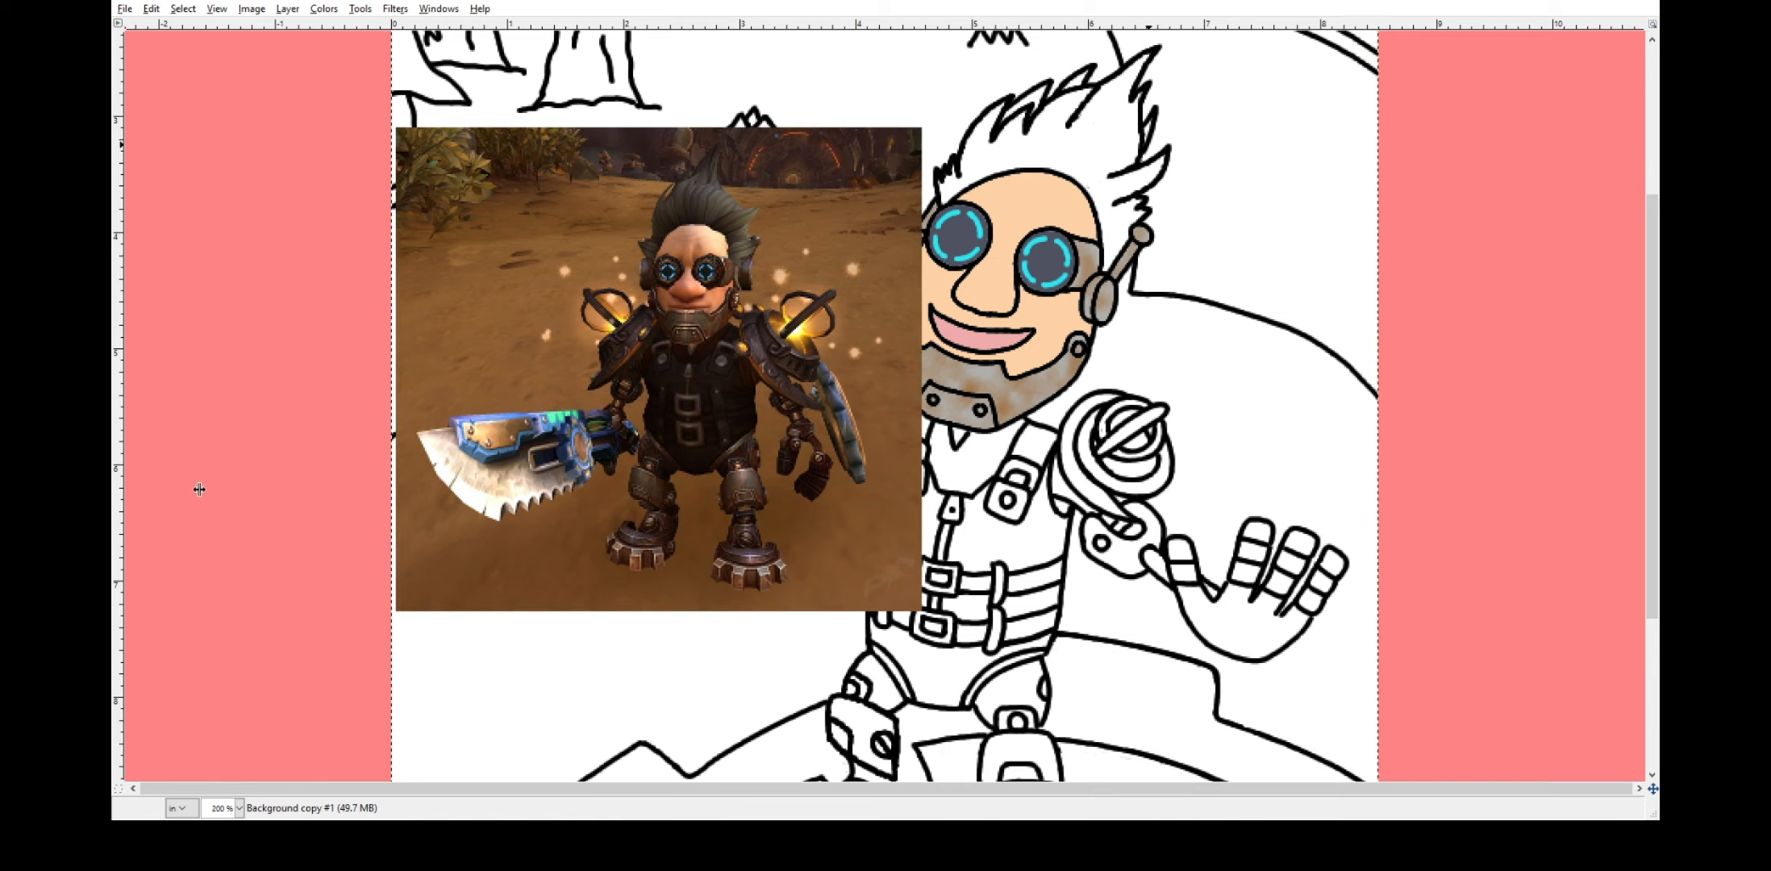
left_click(1073, 135)
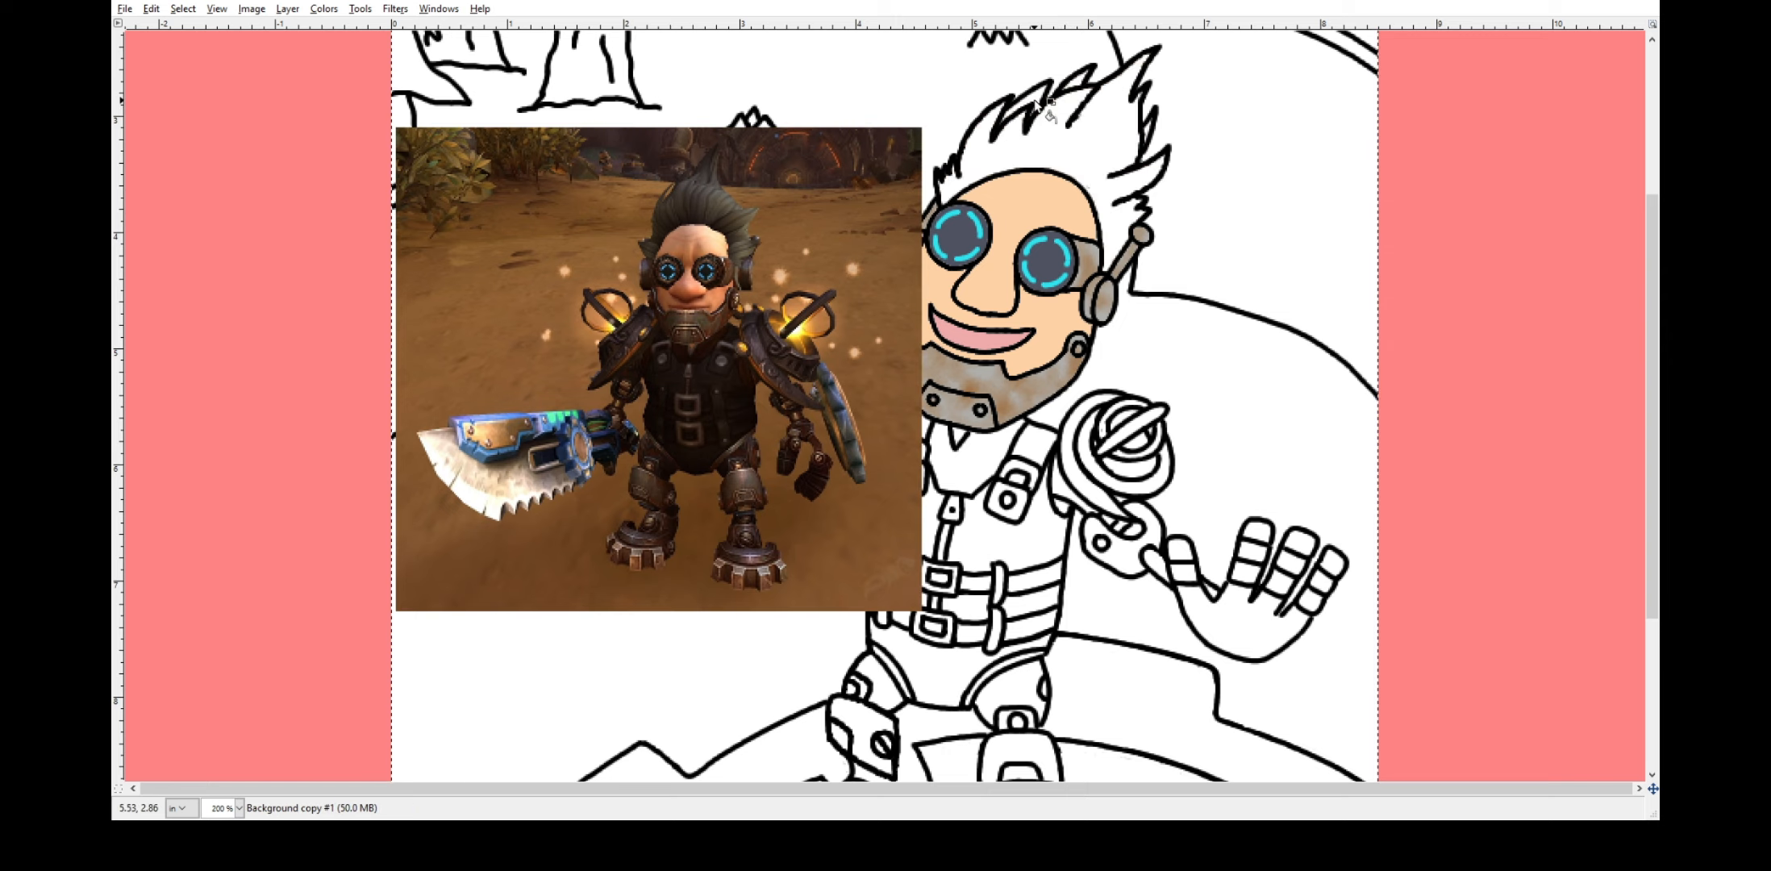
mouse_move(620, 607)
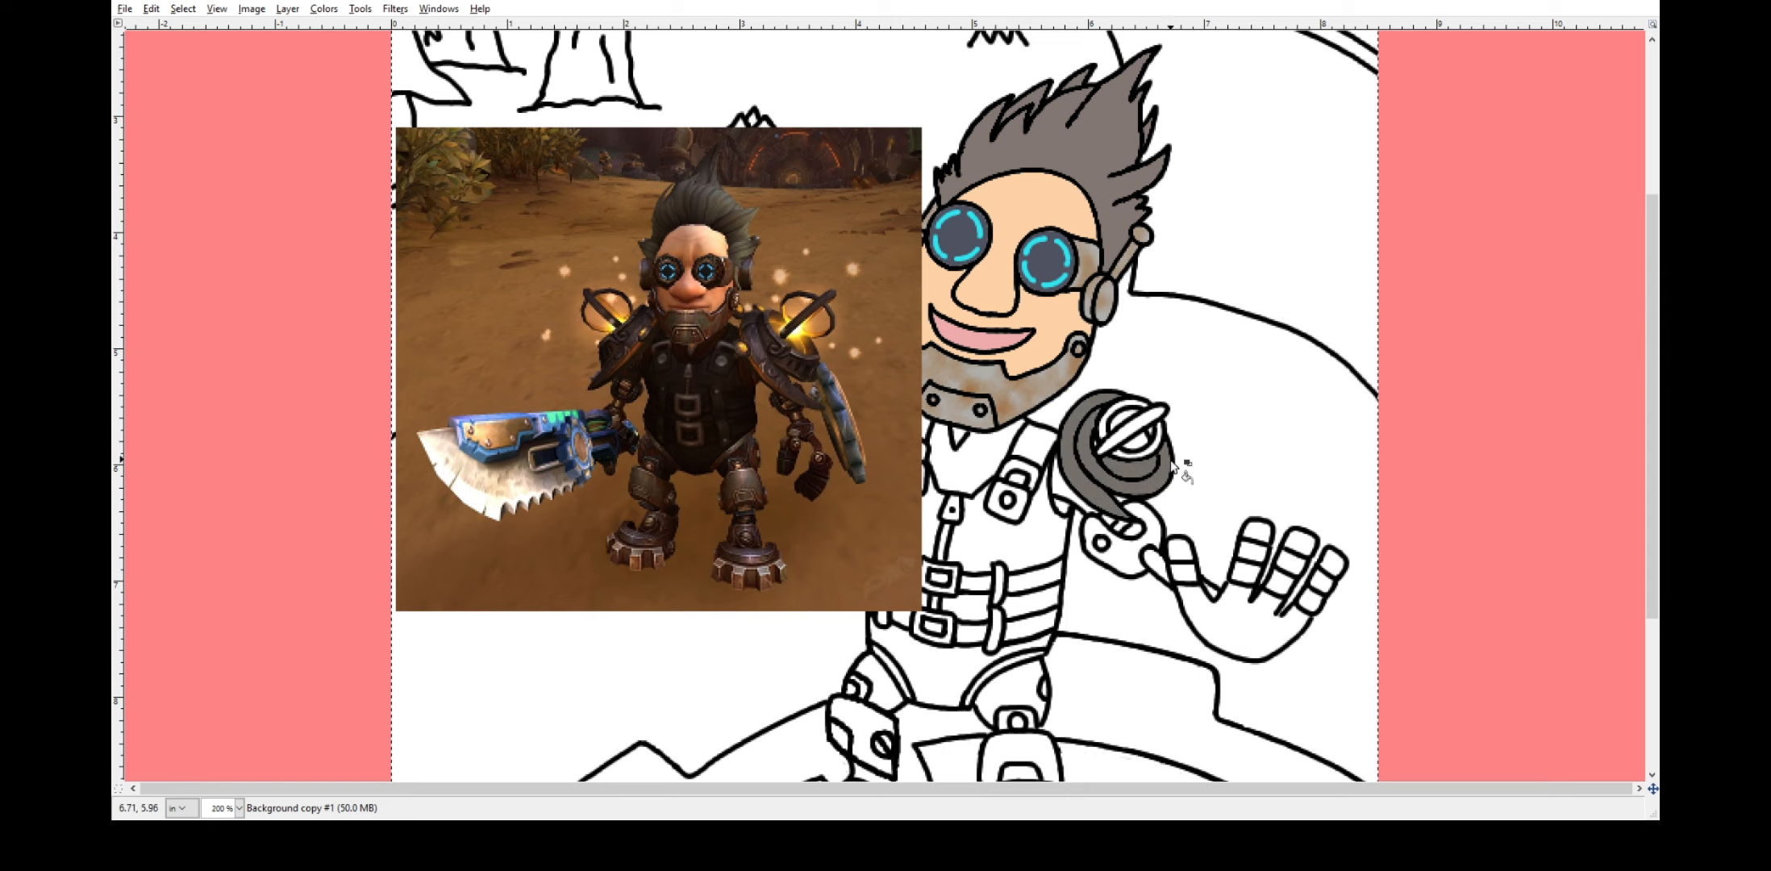
Hide the reference photo layer and colour the vest black.
left_click(1117, 447)
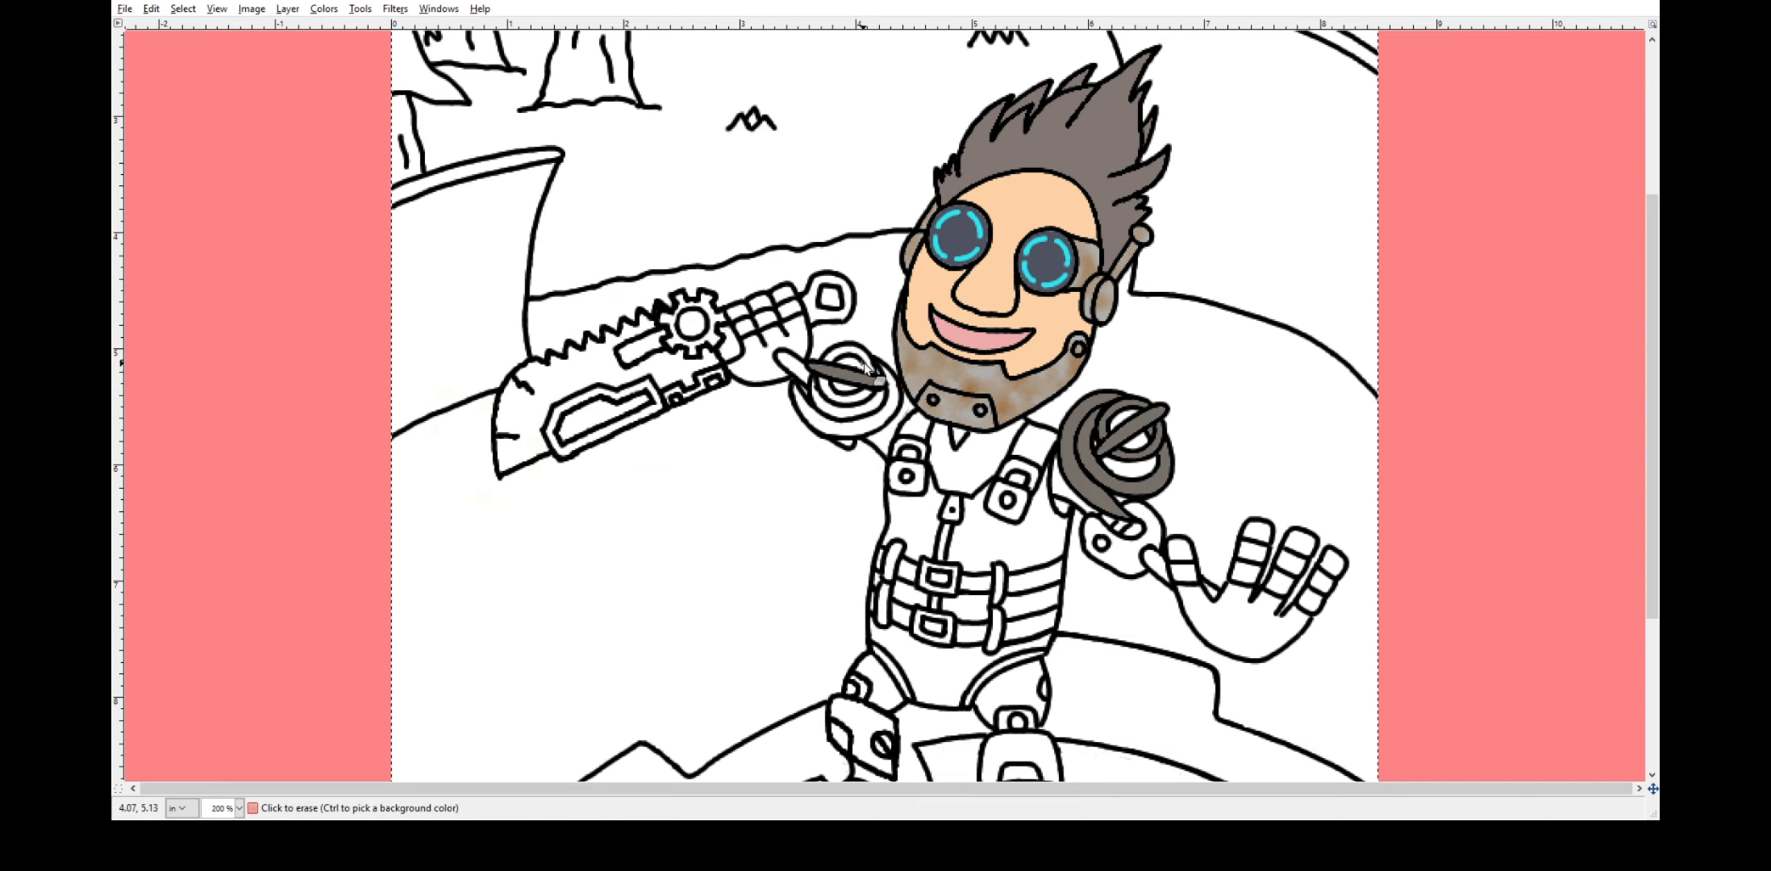
mouse_move(879, 367)
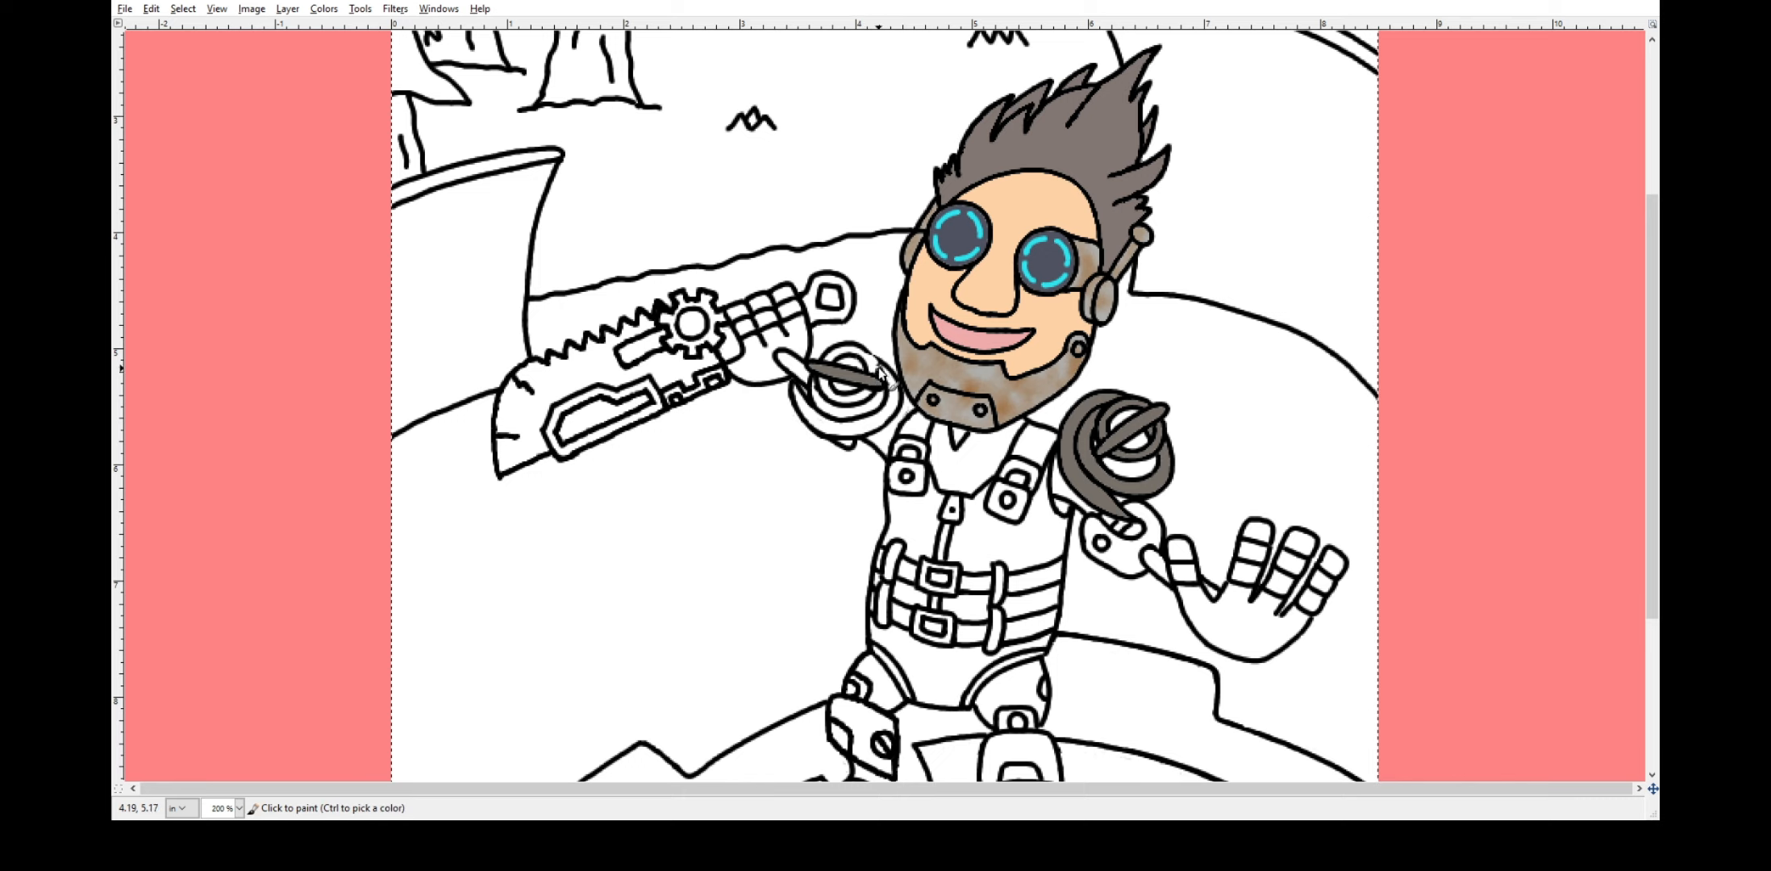
mouse_move(892, 395)
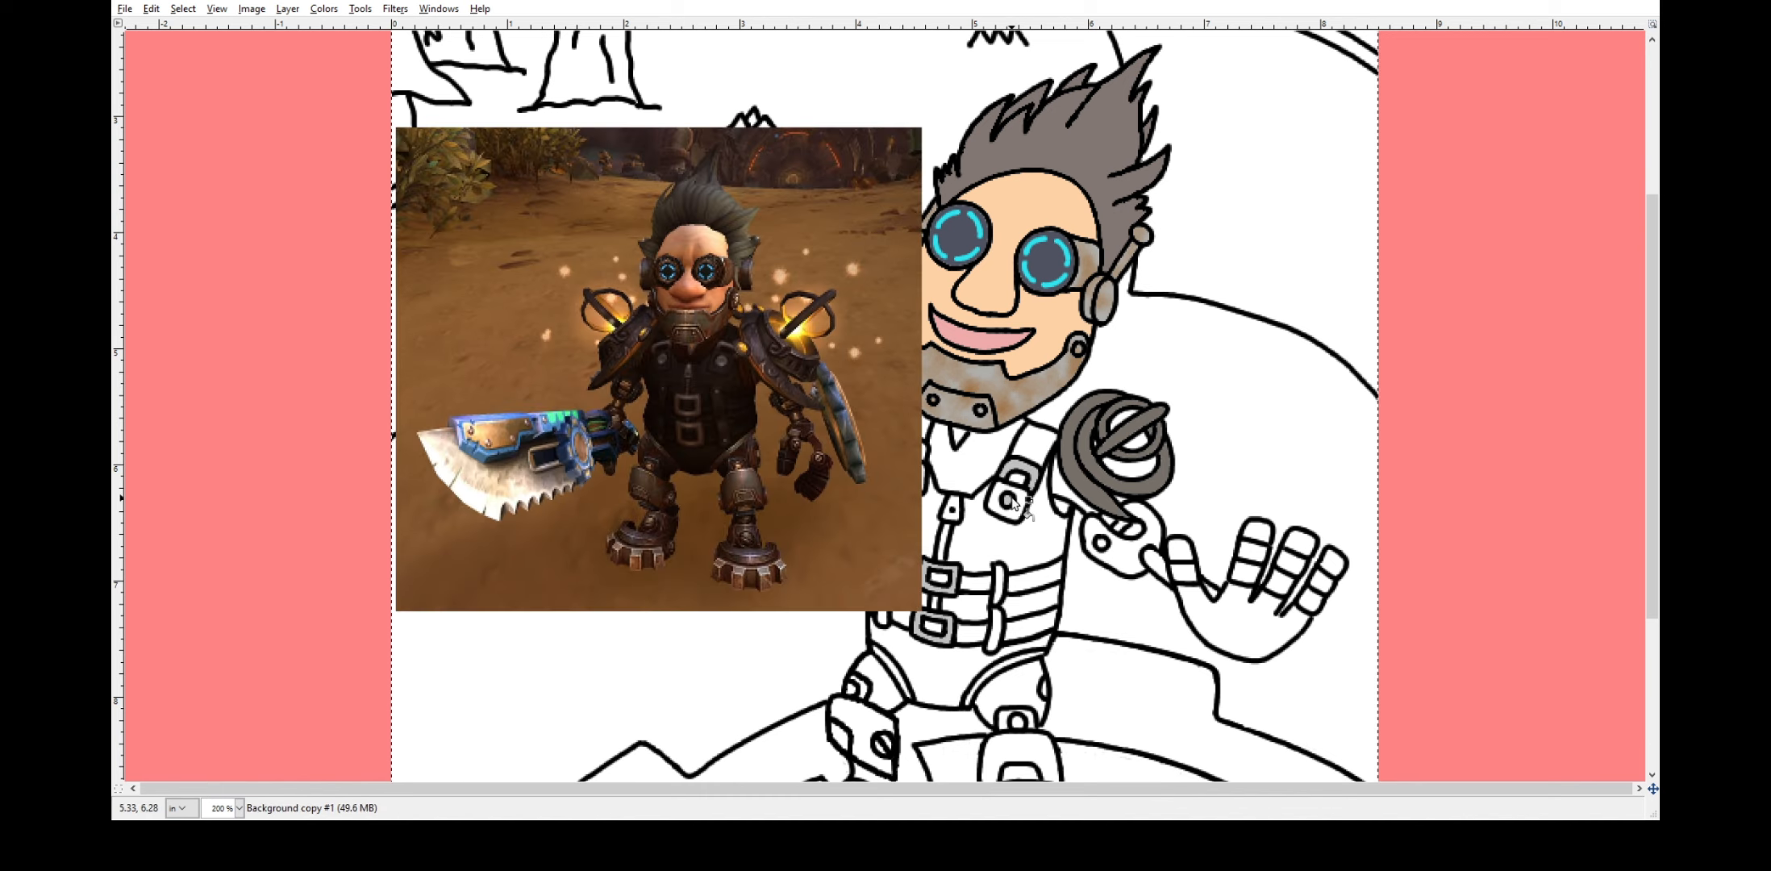
left_click(989, 531)
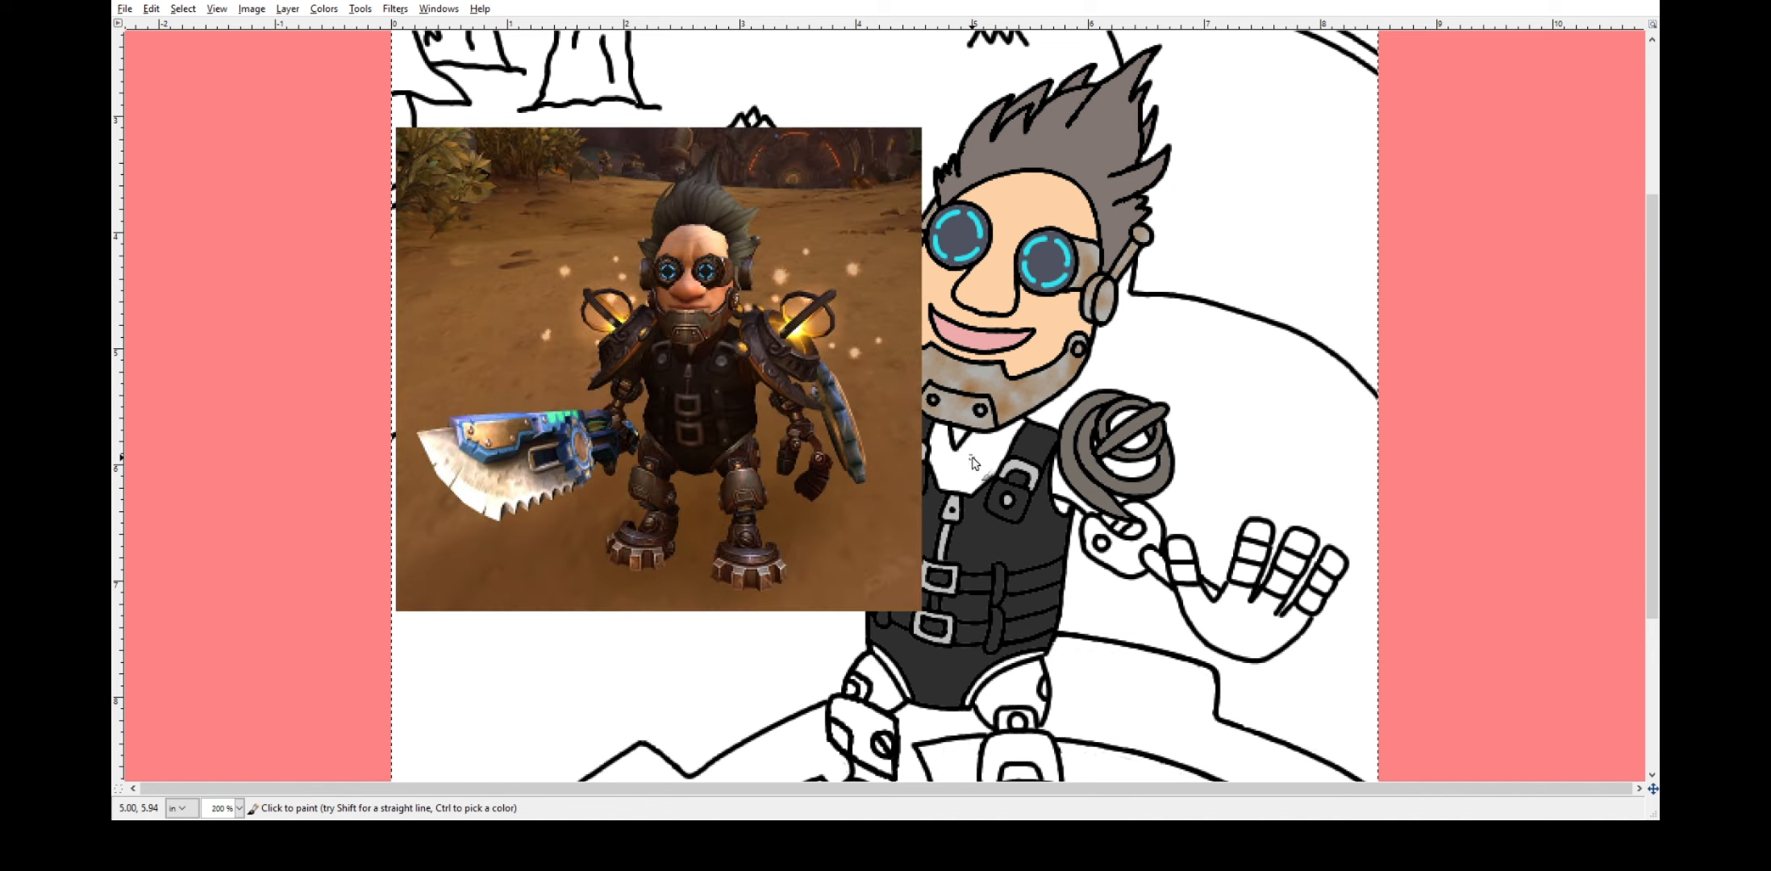
left_click(968, 463)
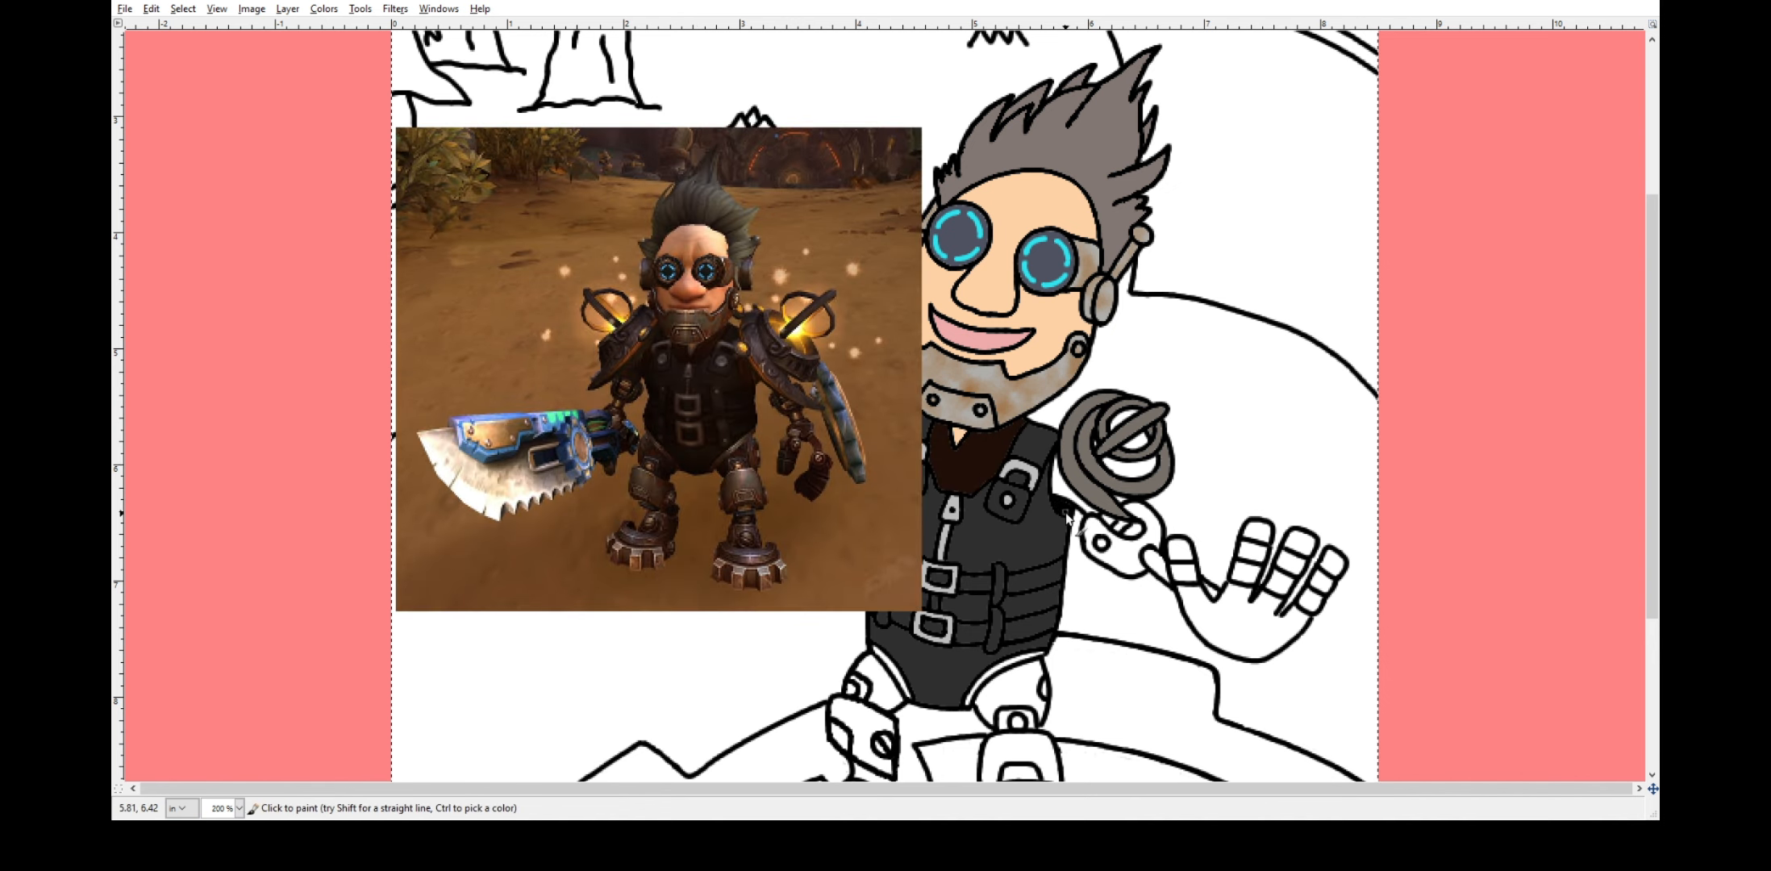
scroll("down", 3)
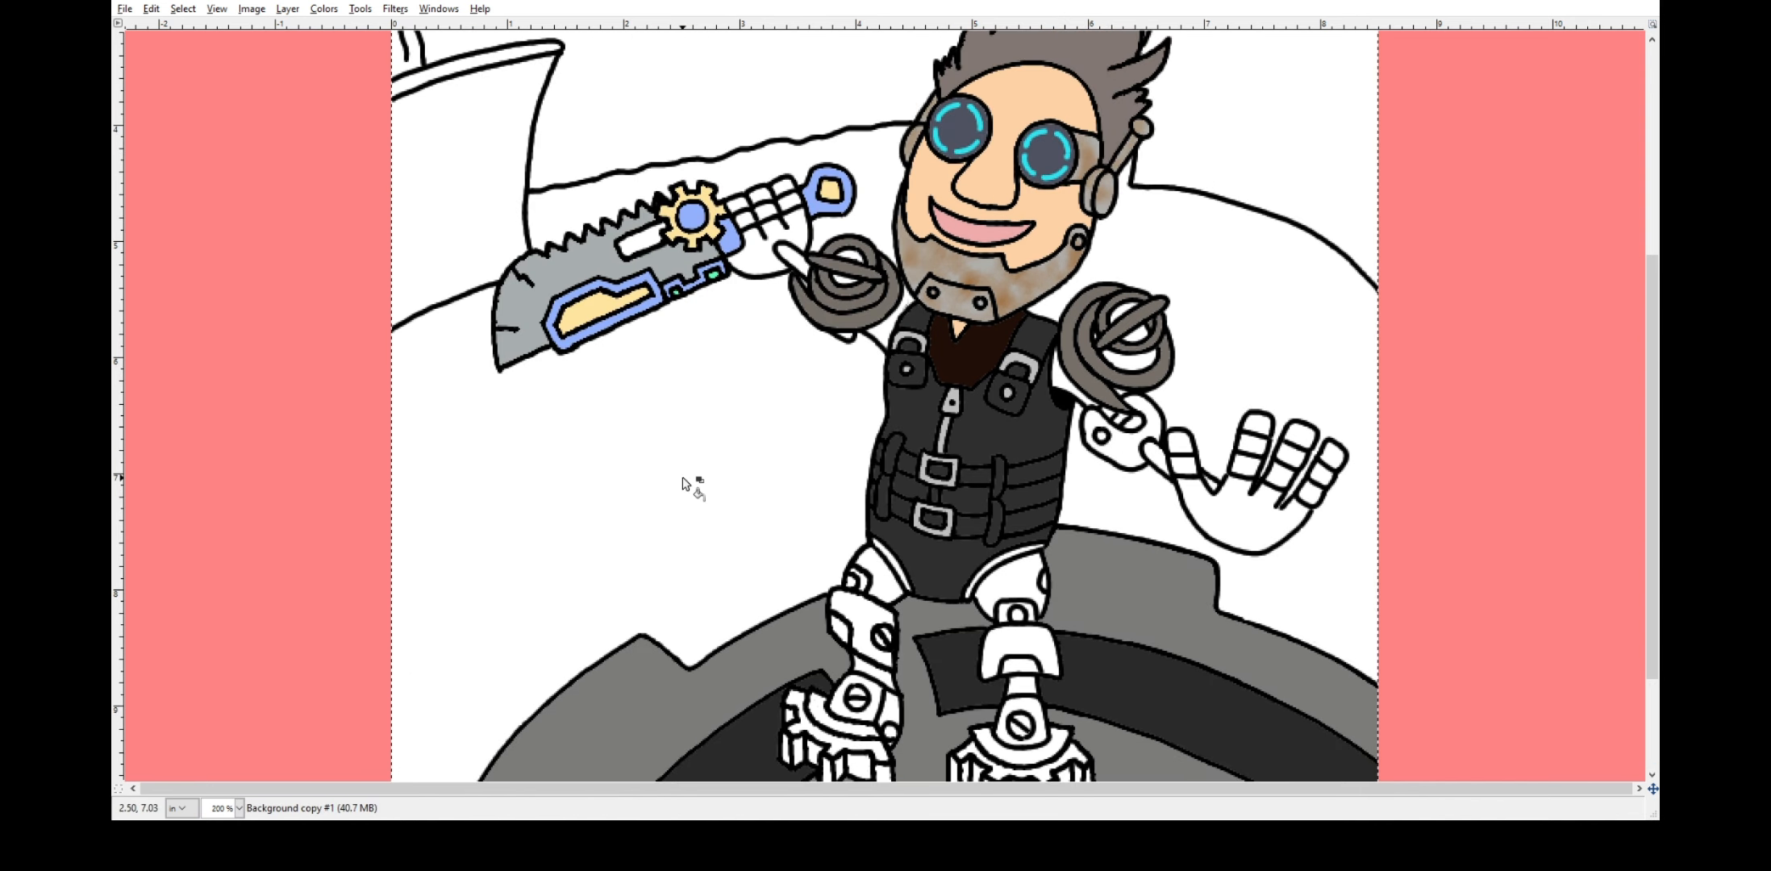
Bucket-fill the ground regions around and behind the mechagnome sandy yellow.
left_click(686, 485)
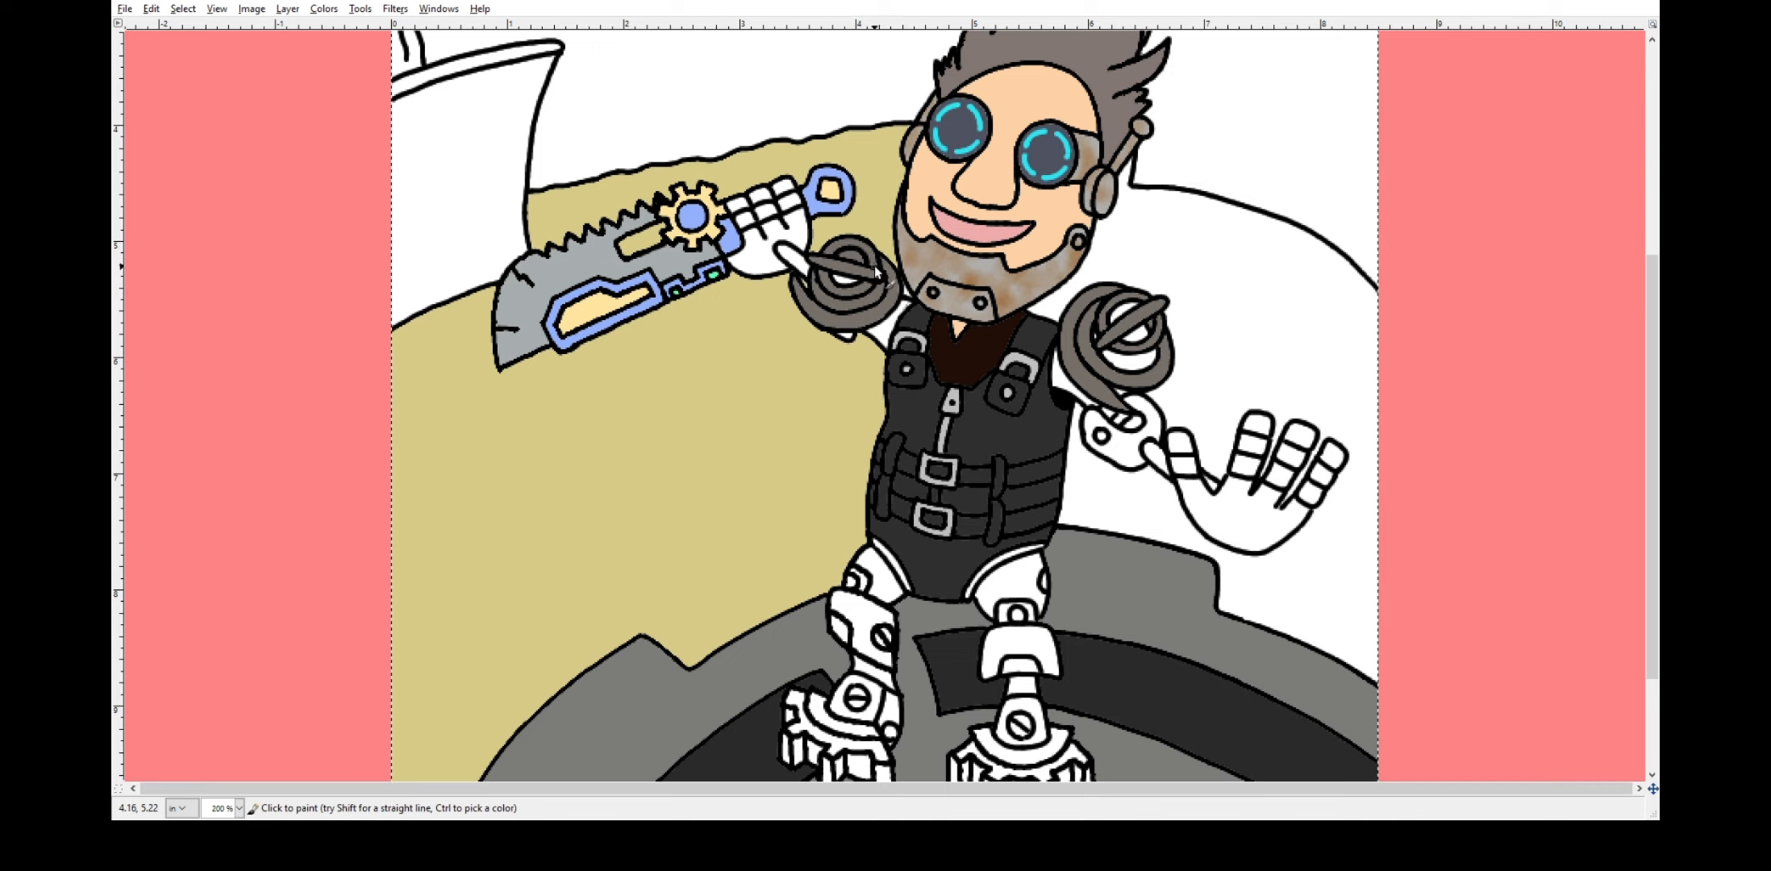
left_click(1158, 339)
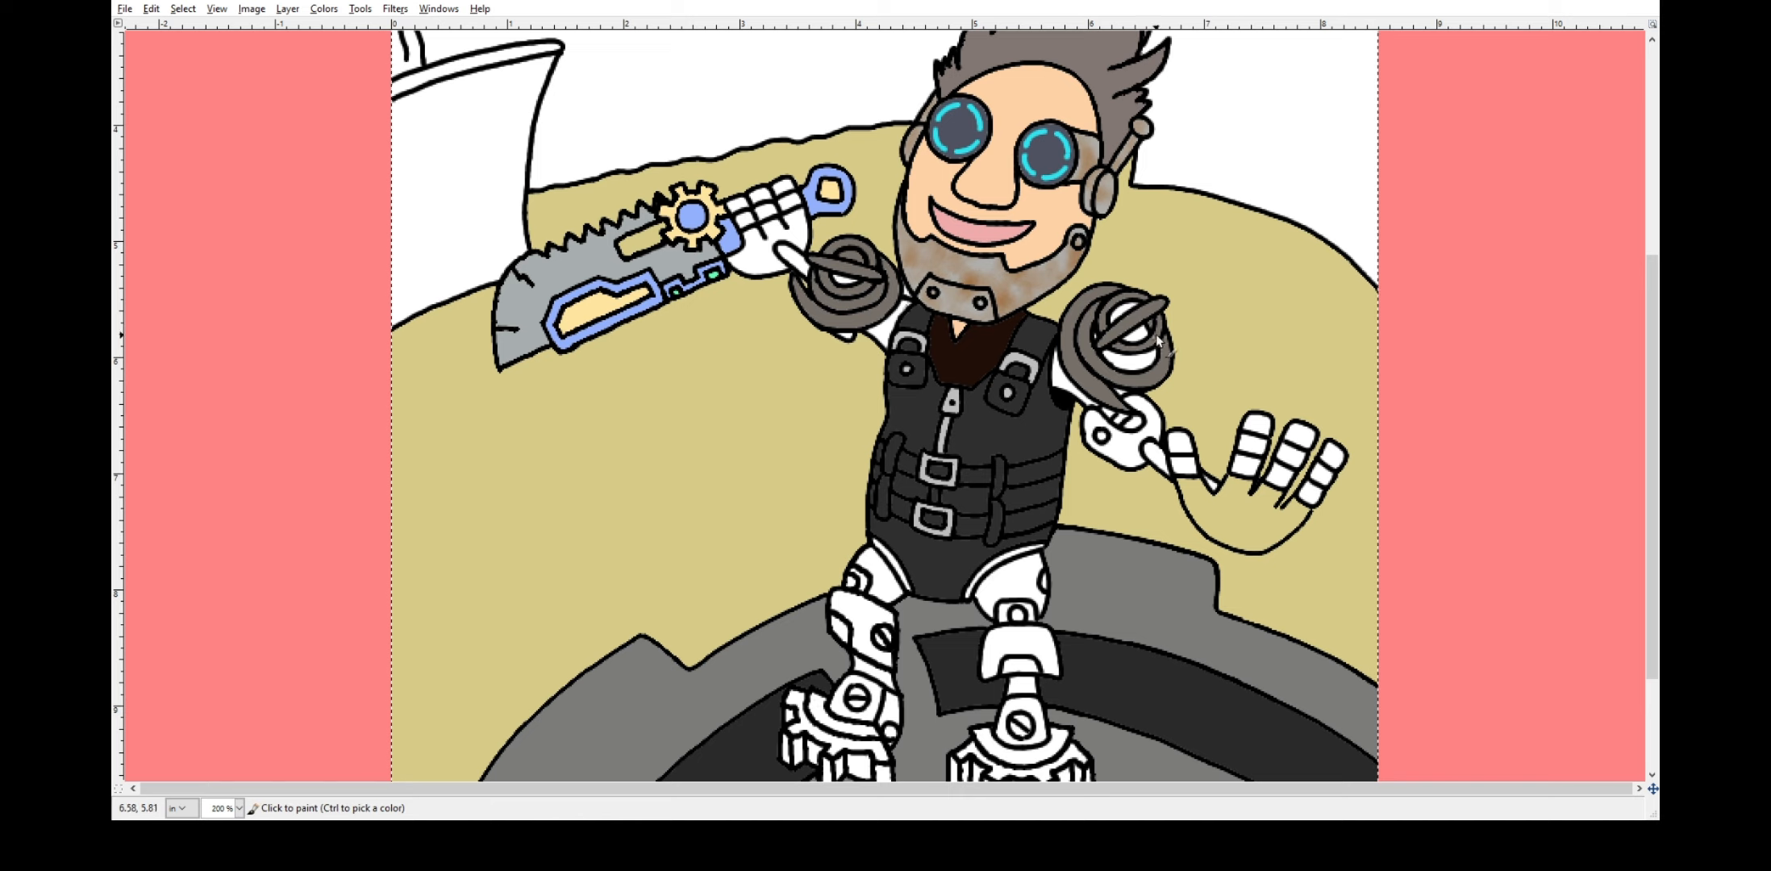
left_click(1135, 320)
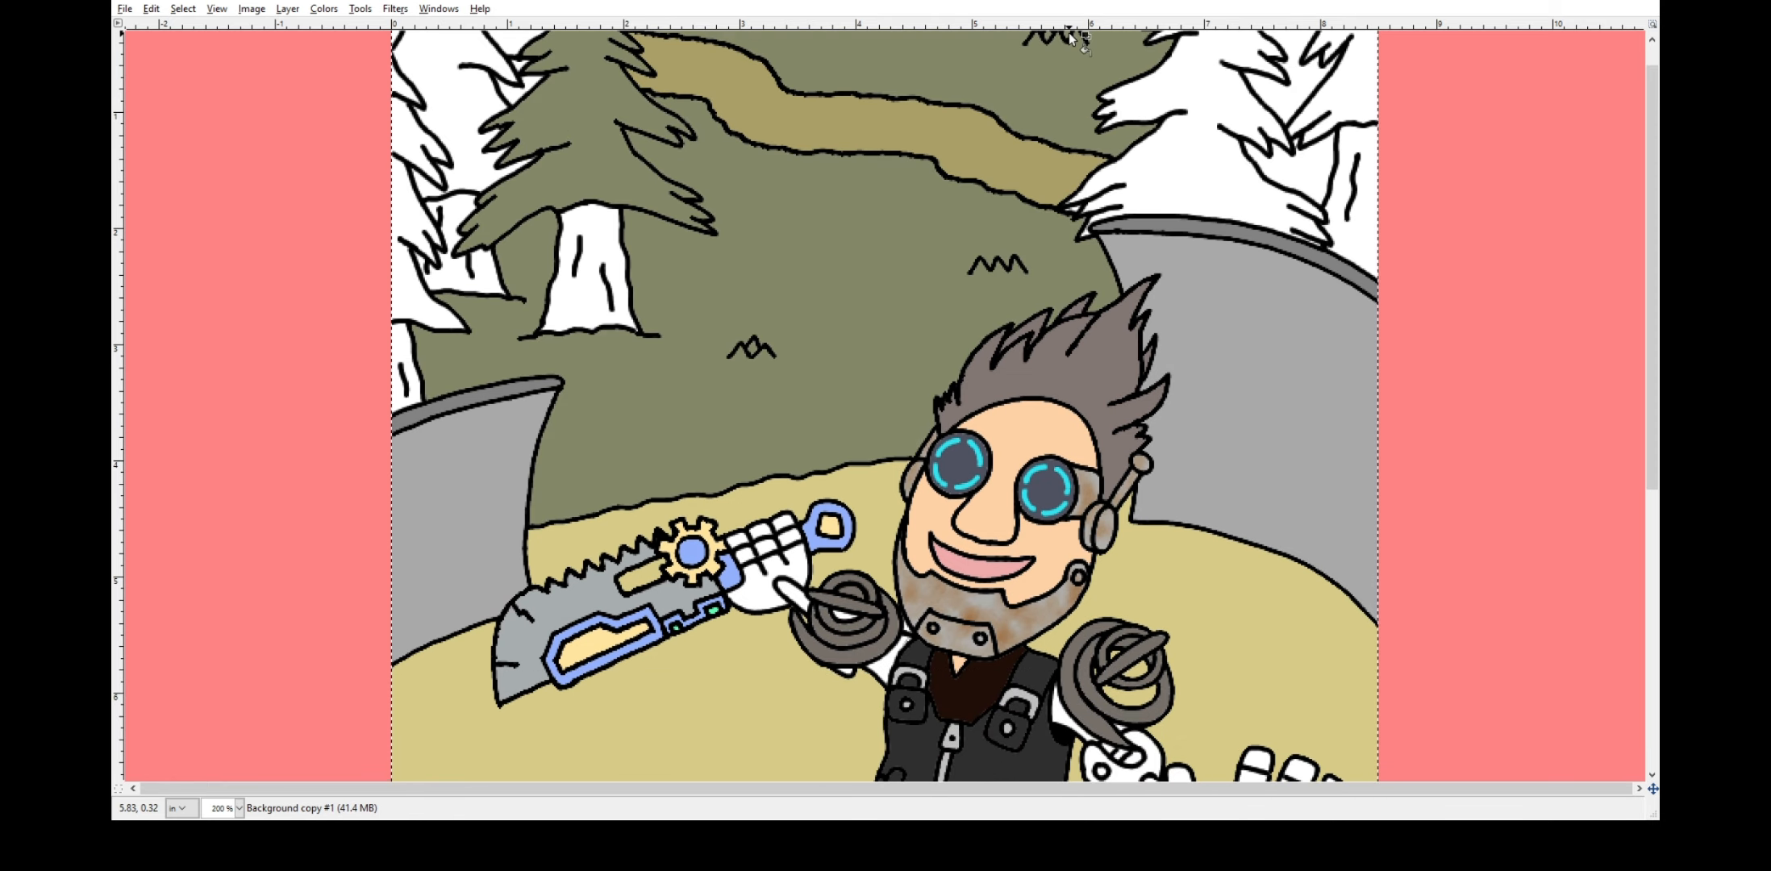
Fuzzy-select the hillside and paint soft olive shading inside the selection.
scroll("down", 3)
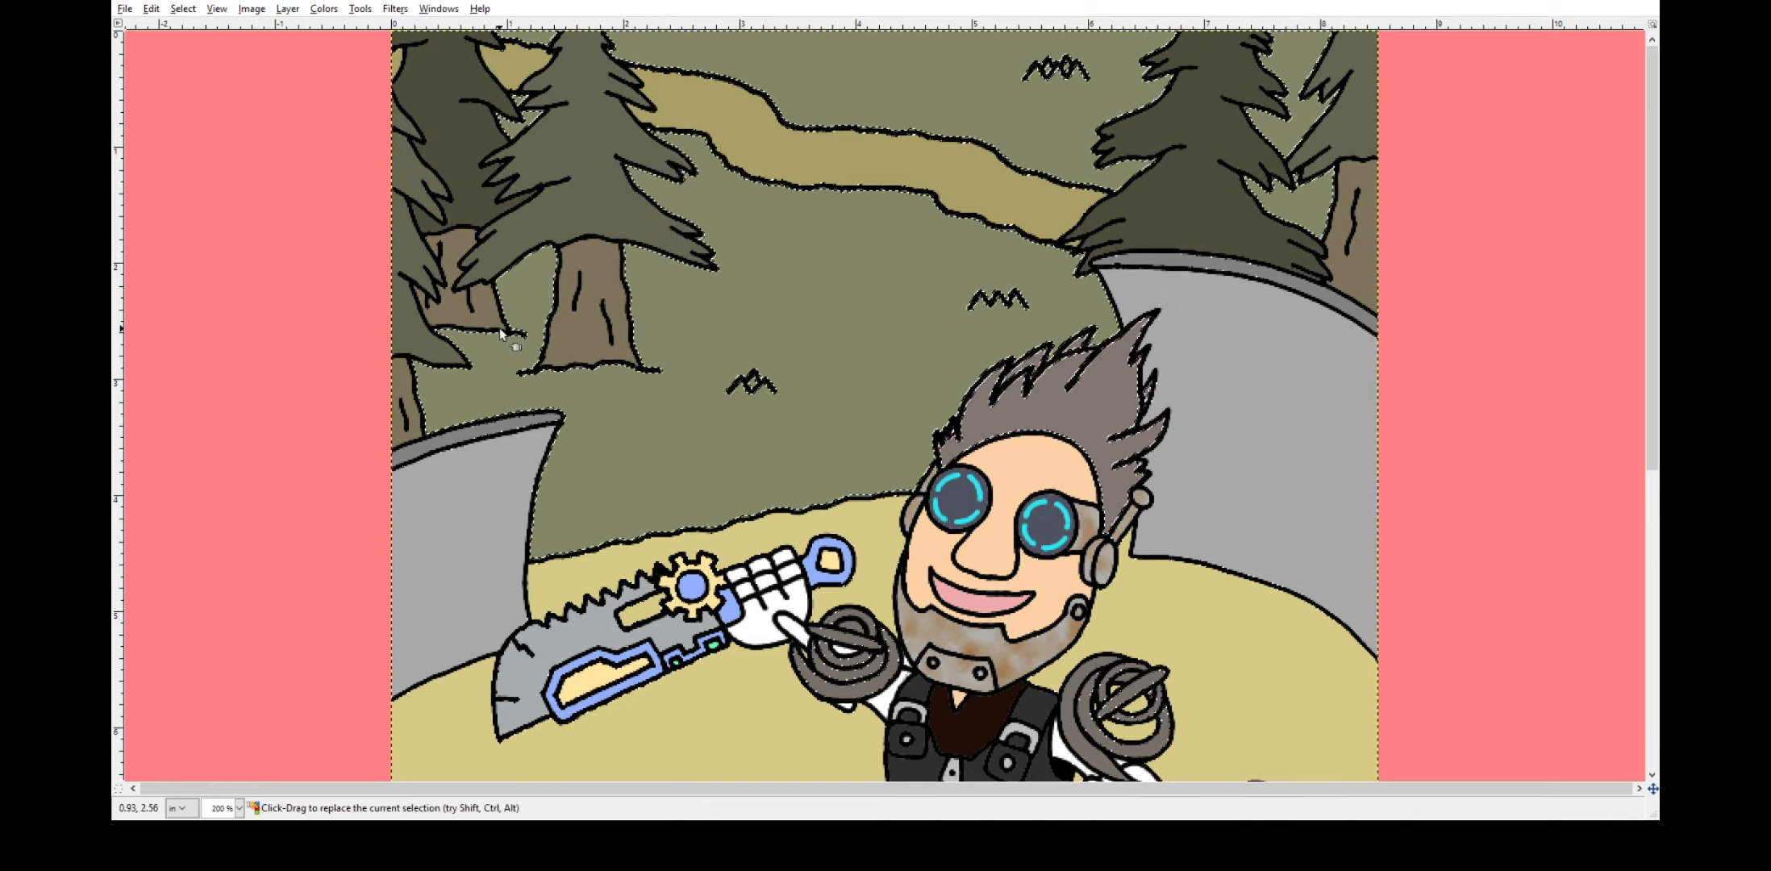
left_click(1037, 276)
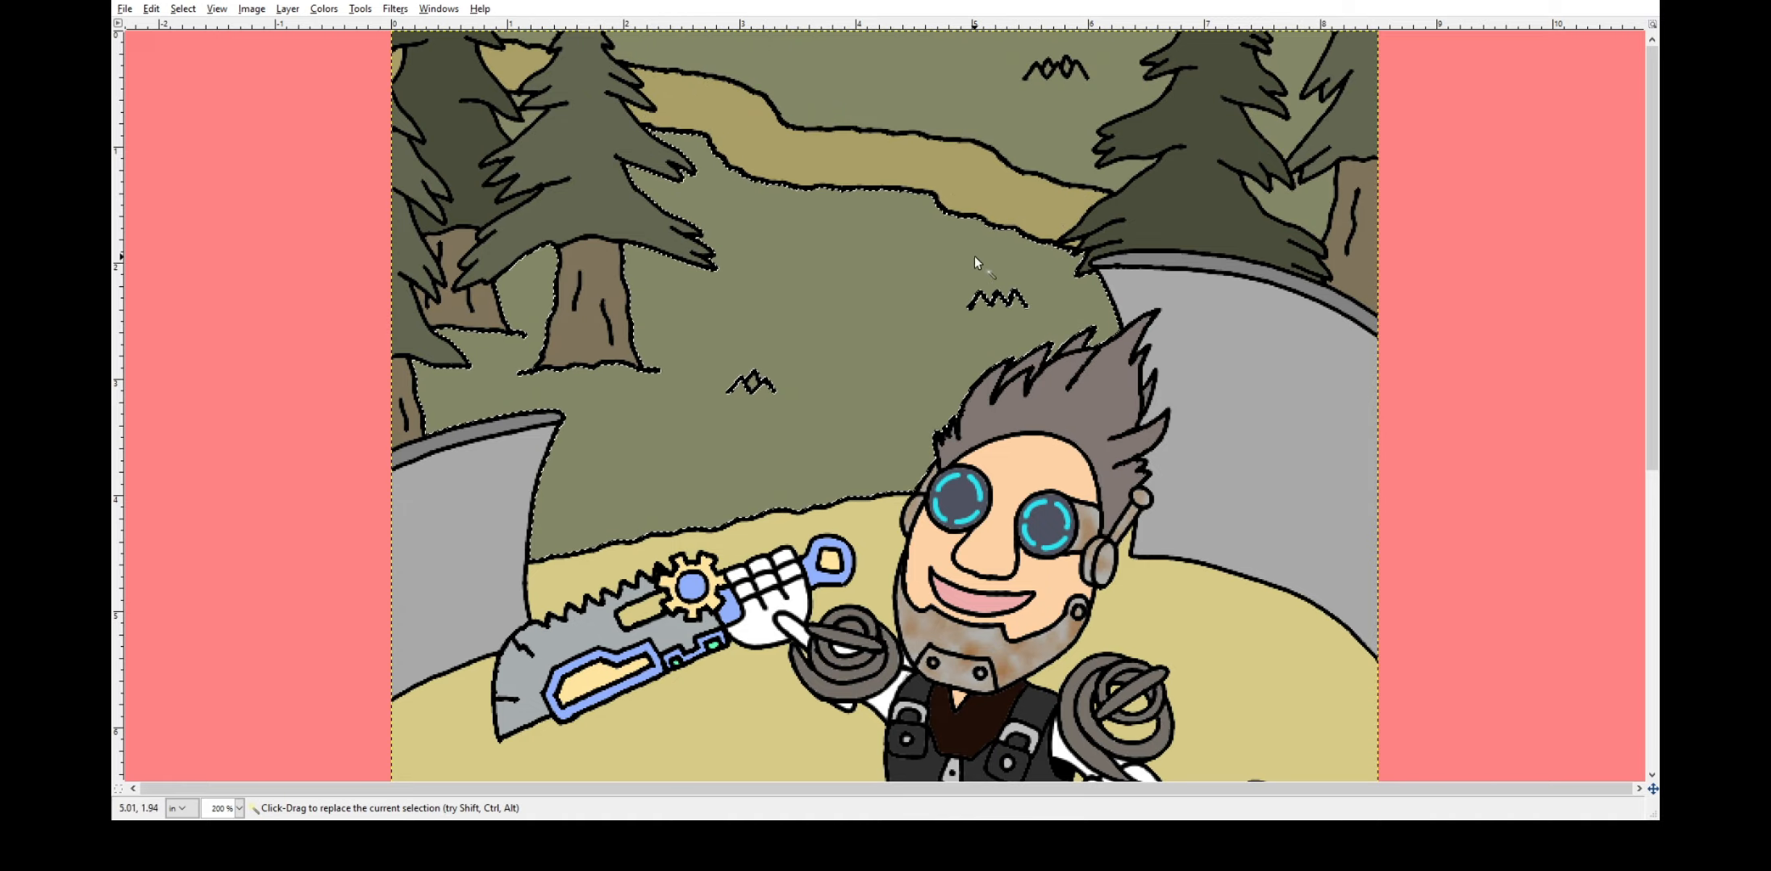
left_click(982, 395)
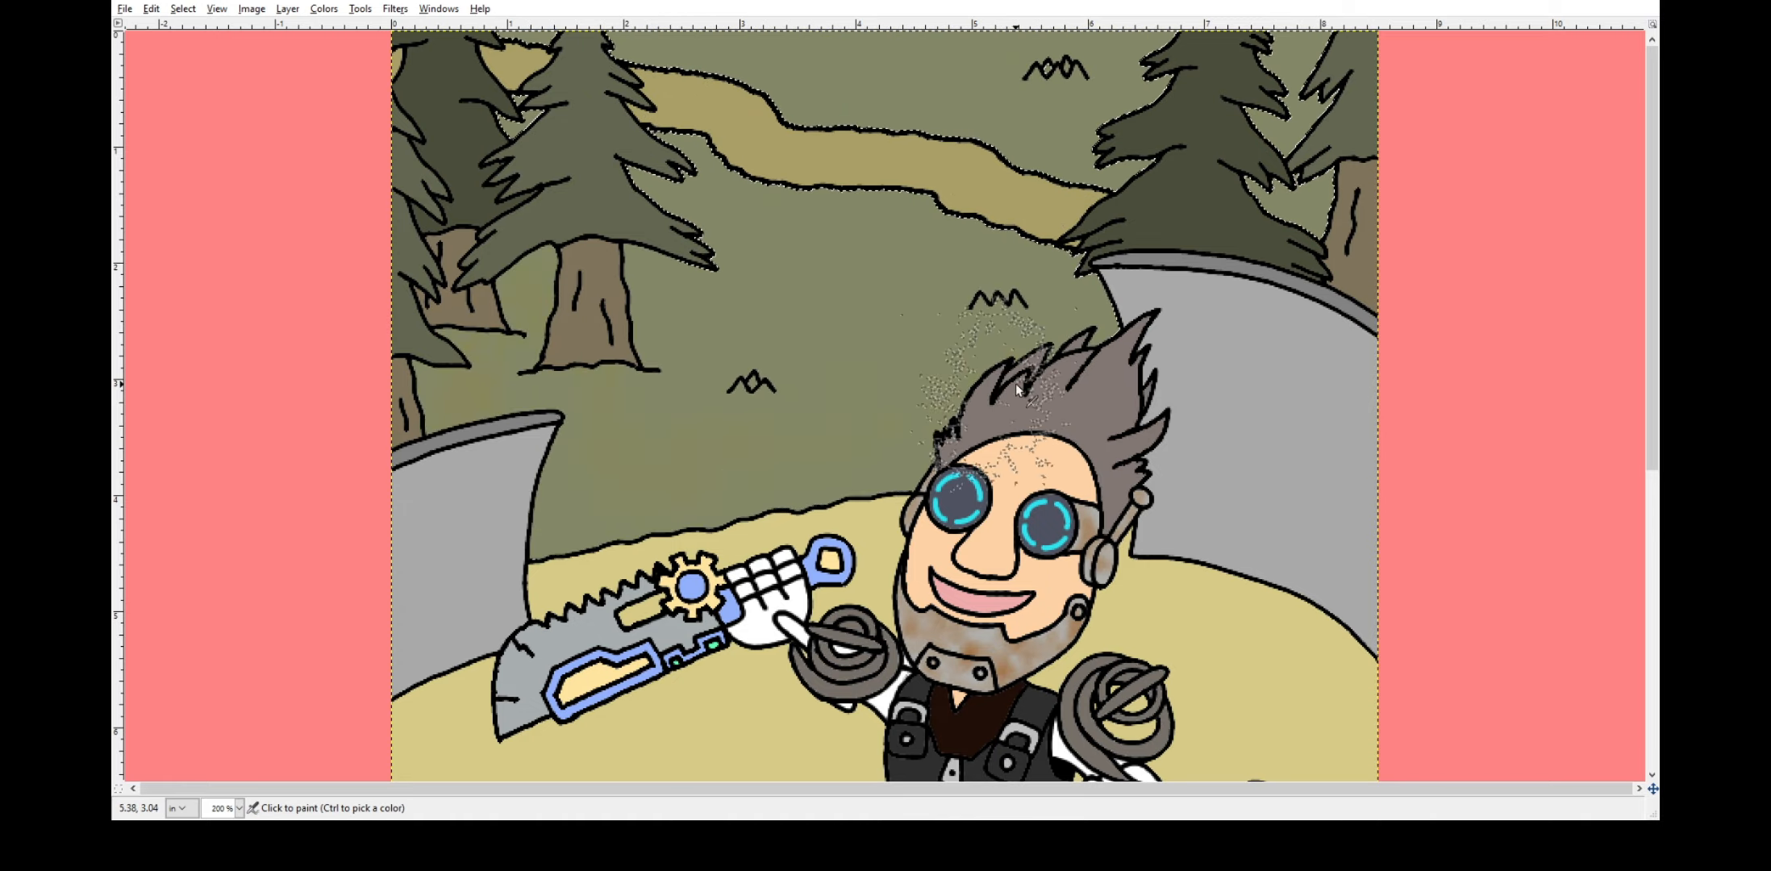
scroll("down", 3)
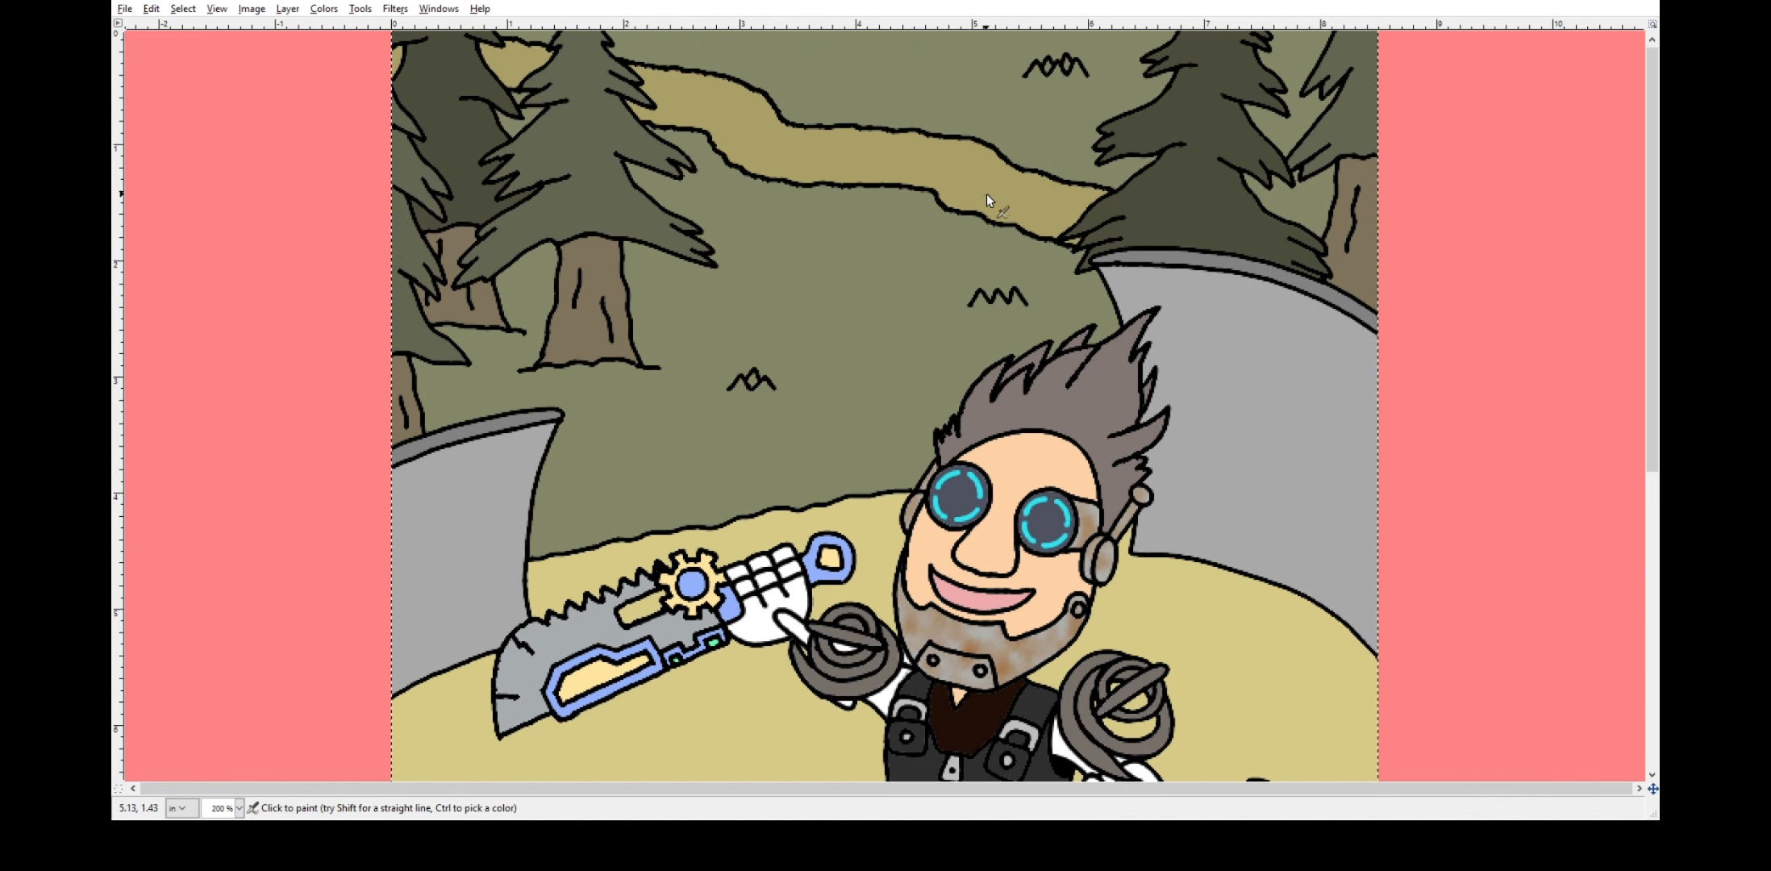
Paint orange glows in both shoulder coils and soften them with the Eraser.
scroll("down", 3)
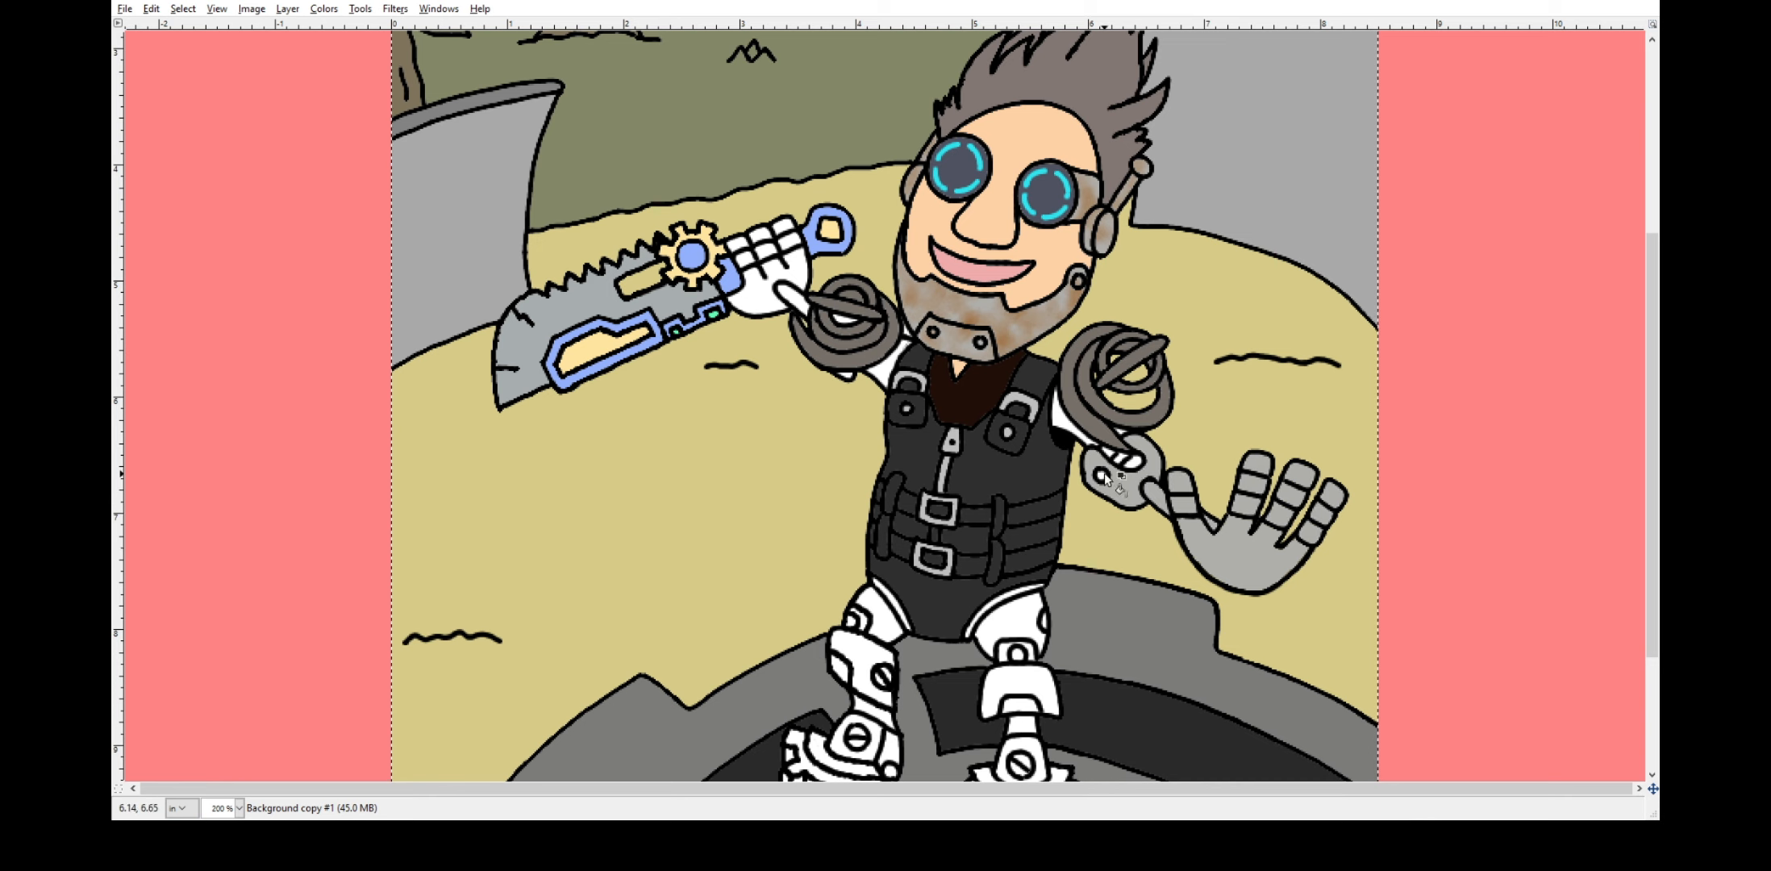
mouse_move(1129, 440)
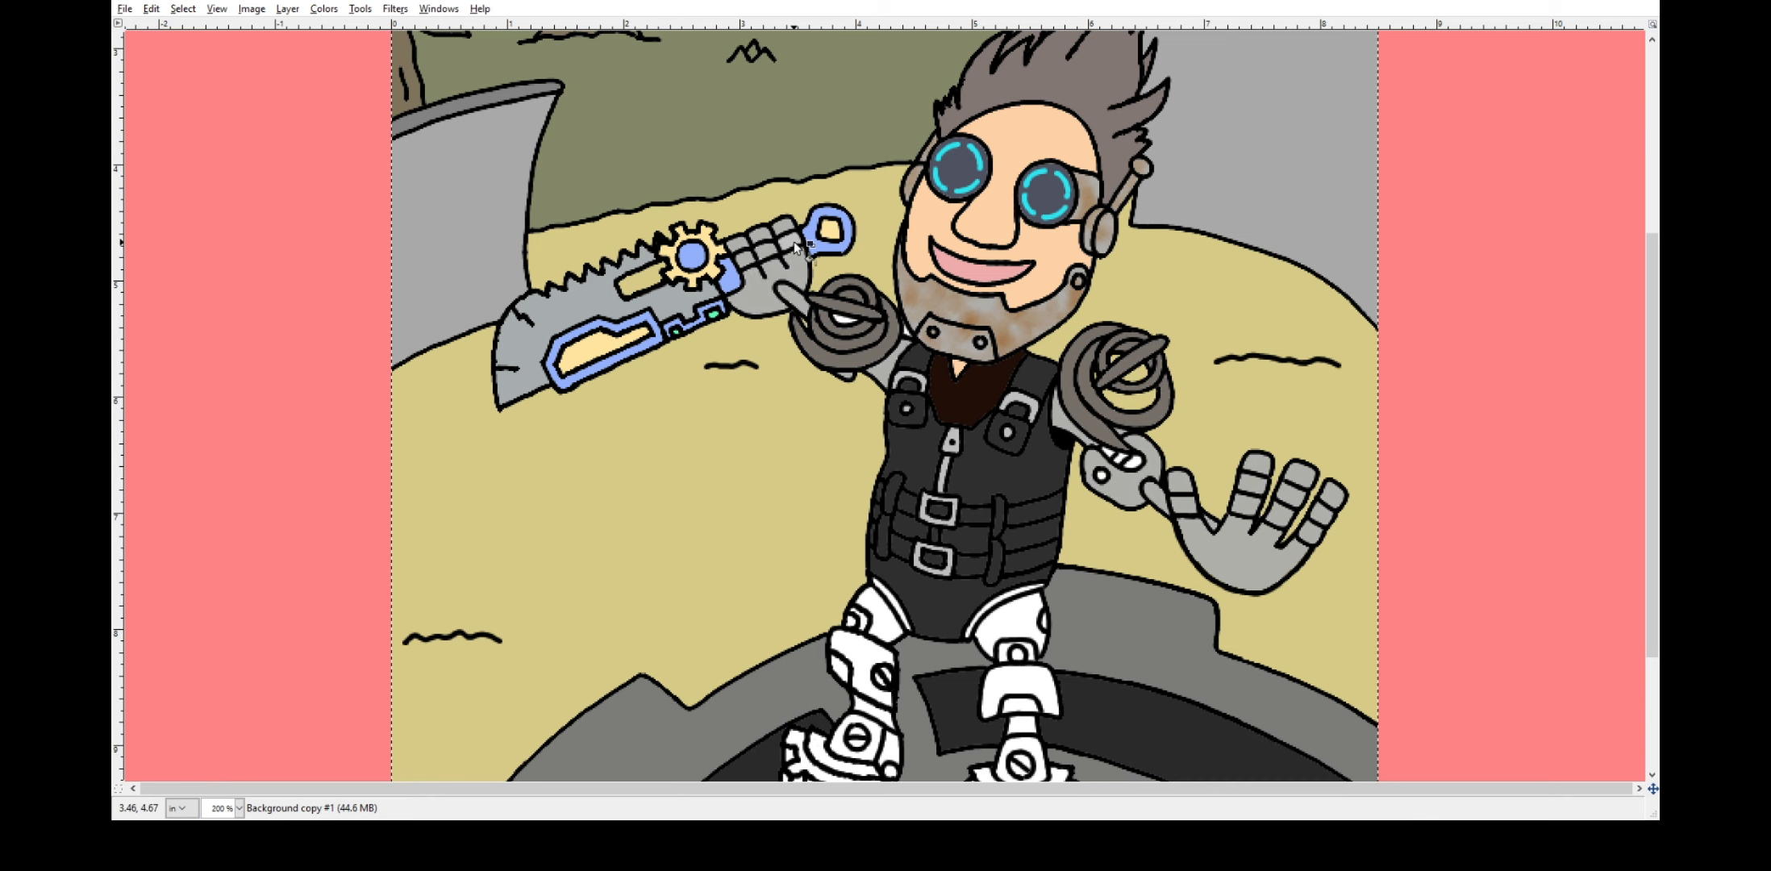
scroll("down", 3)
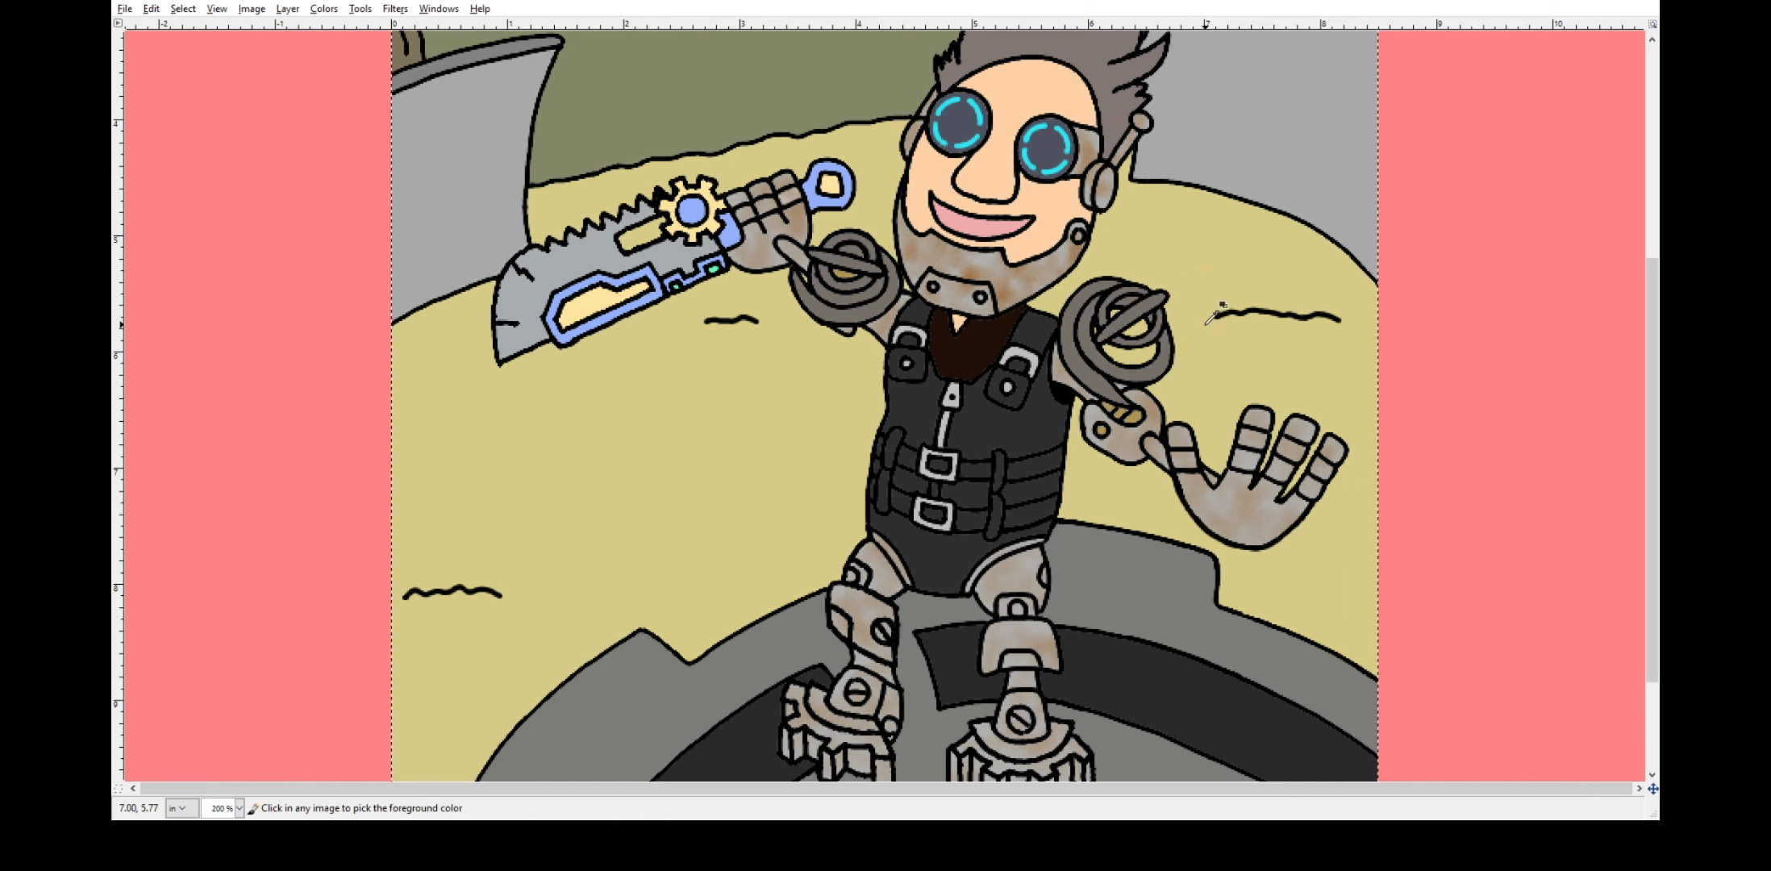
left_click(842, 266)
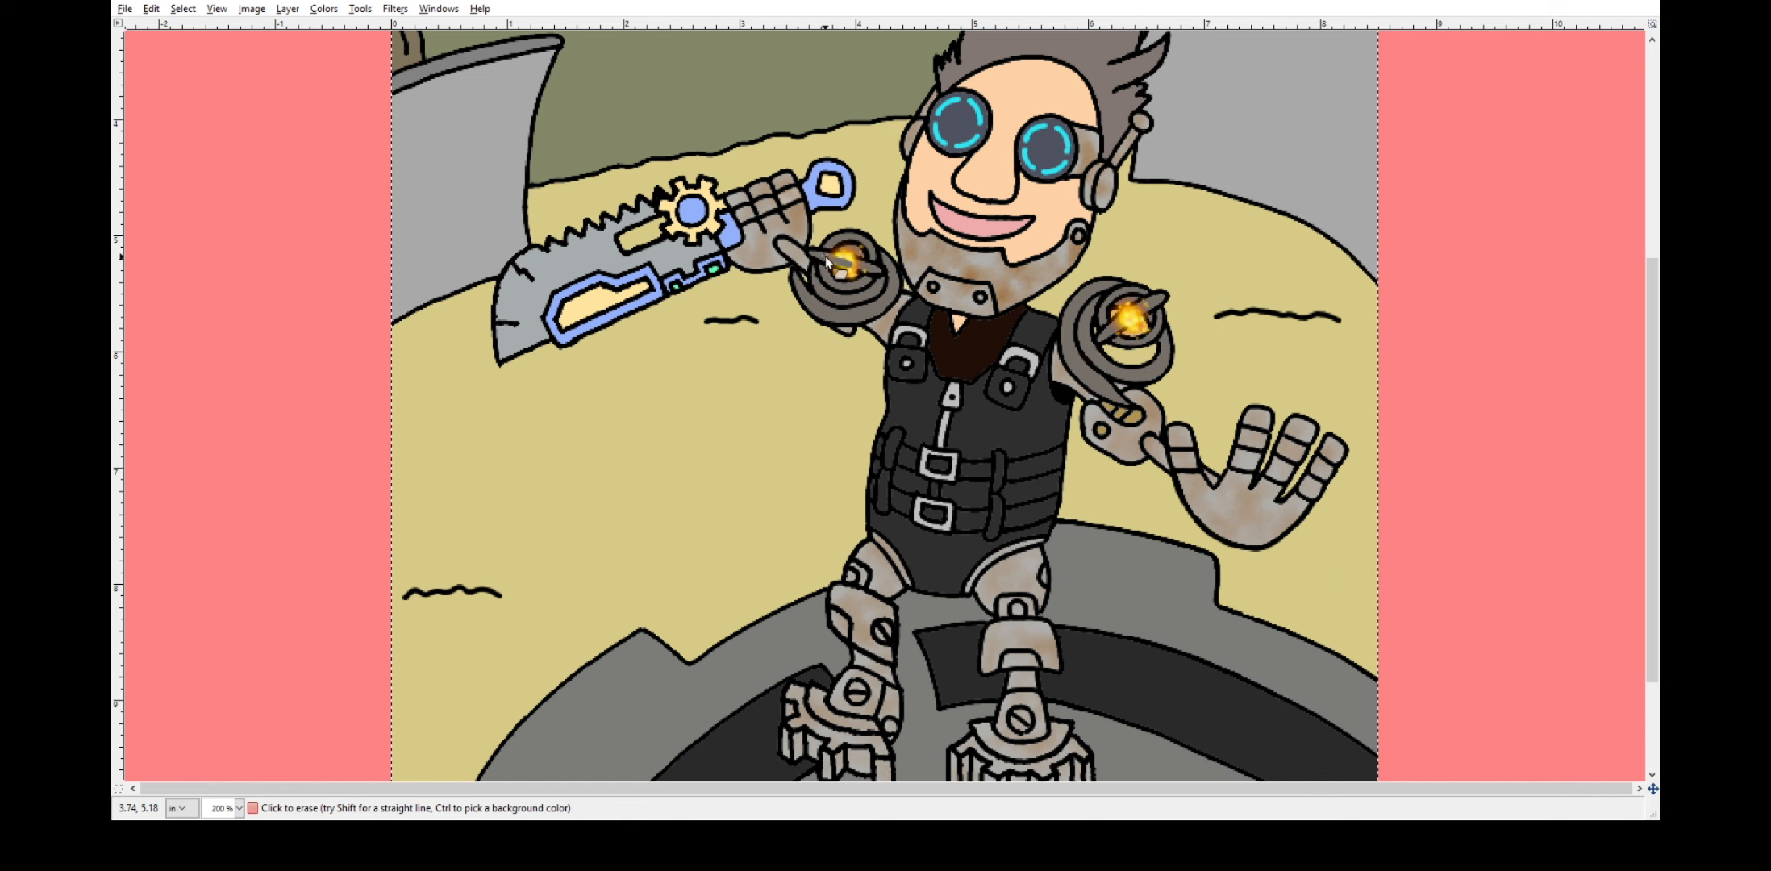
left_click(839, 270)
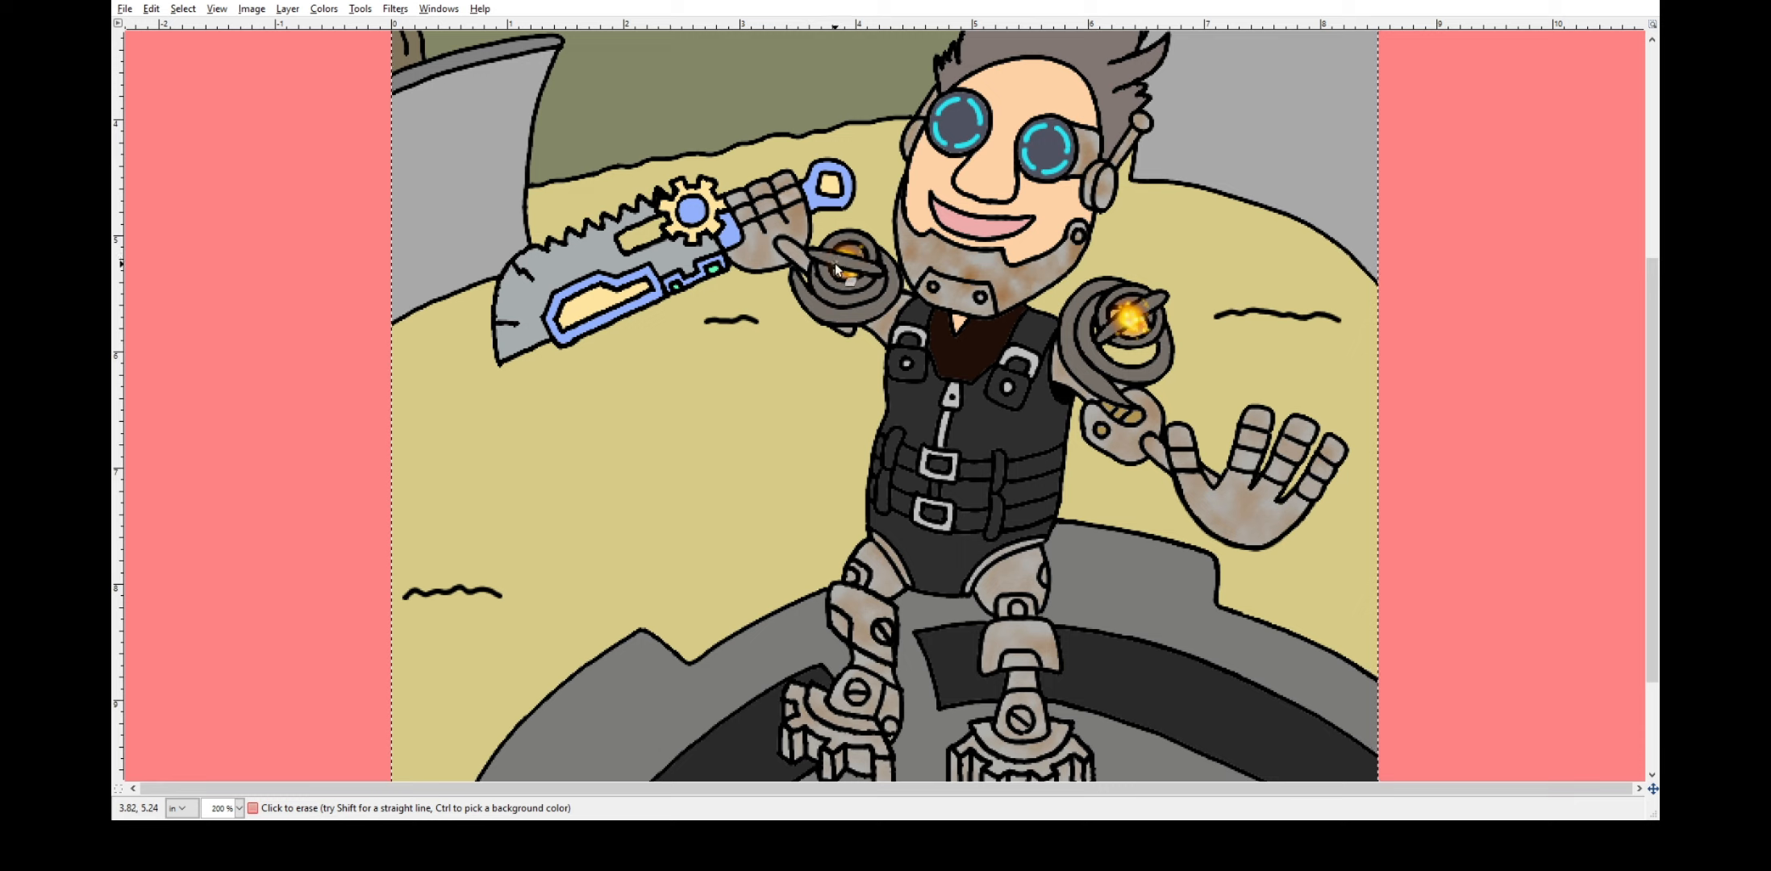
left_click(1128, 327)
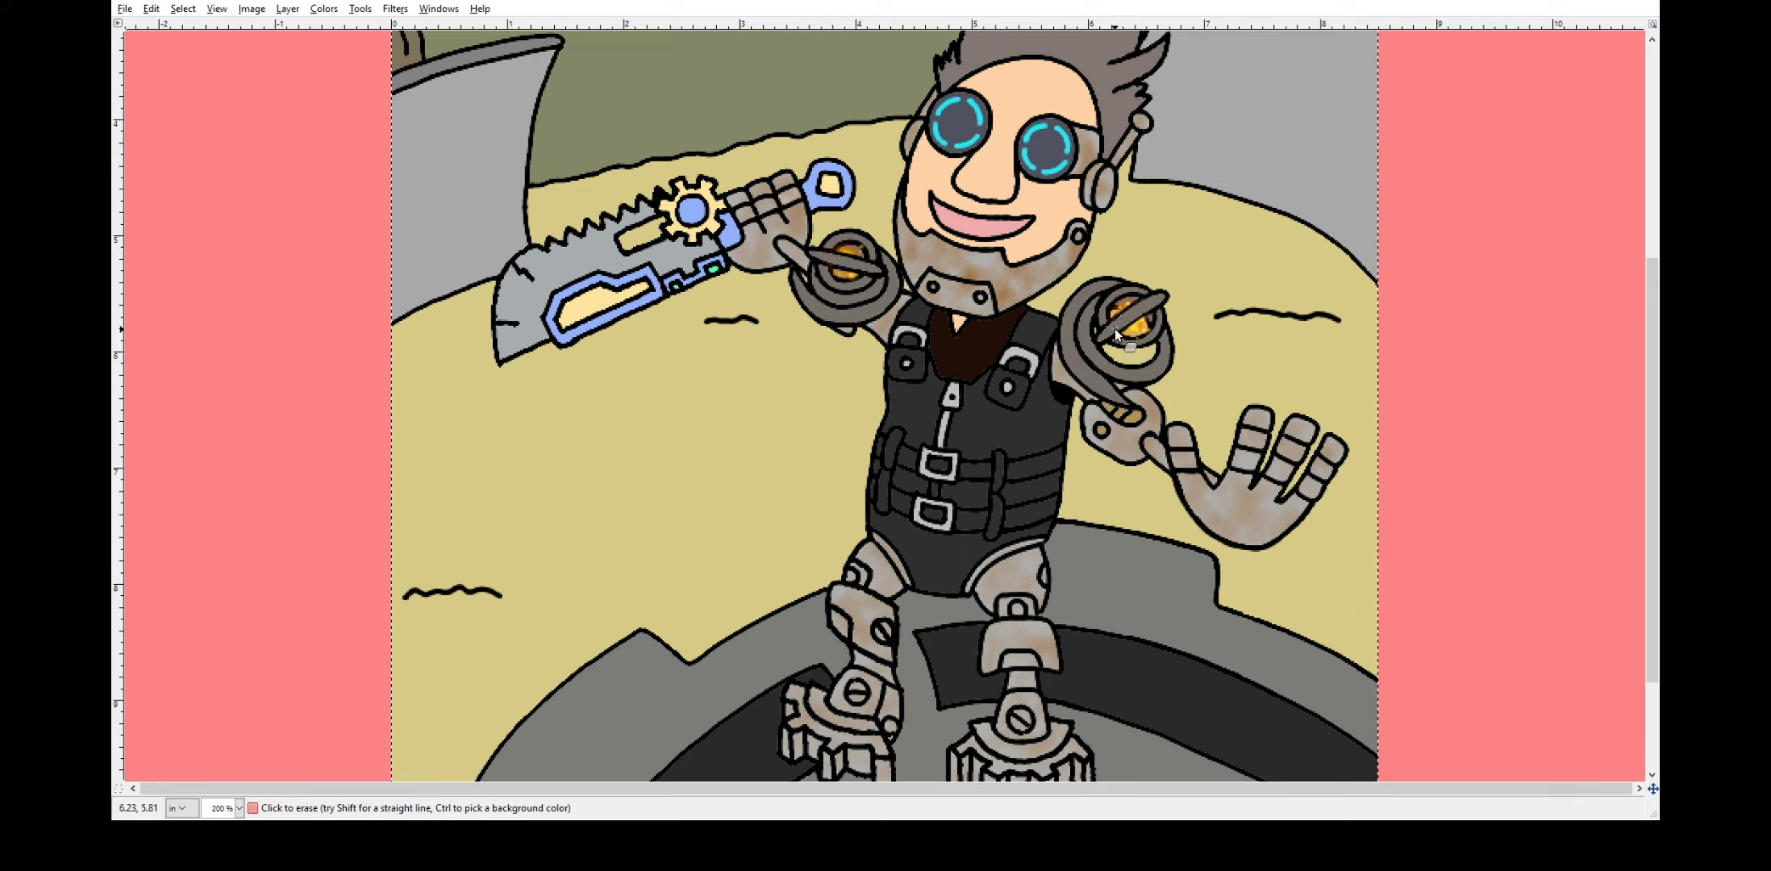